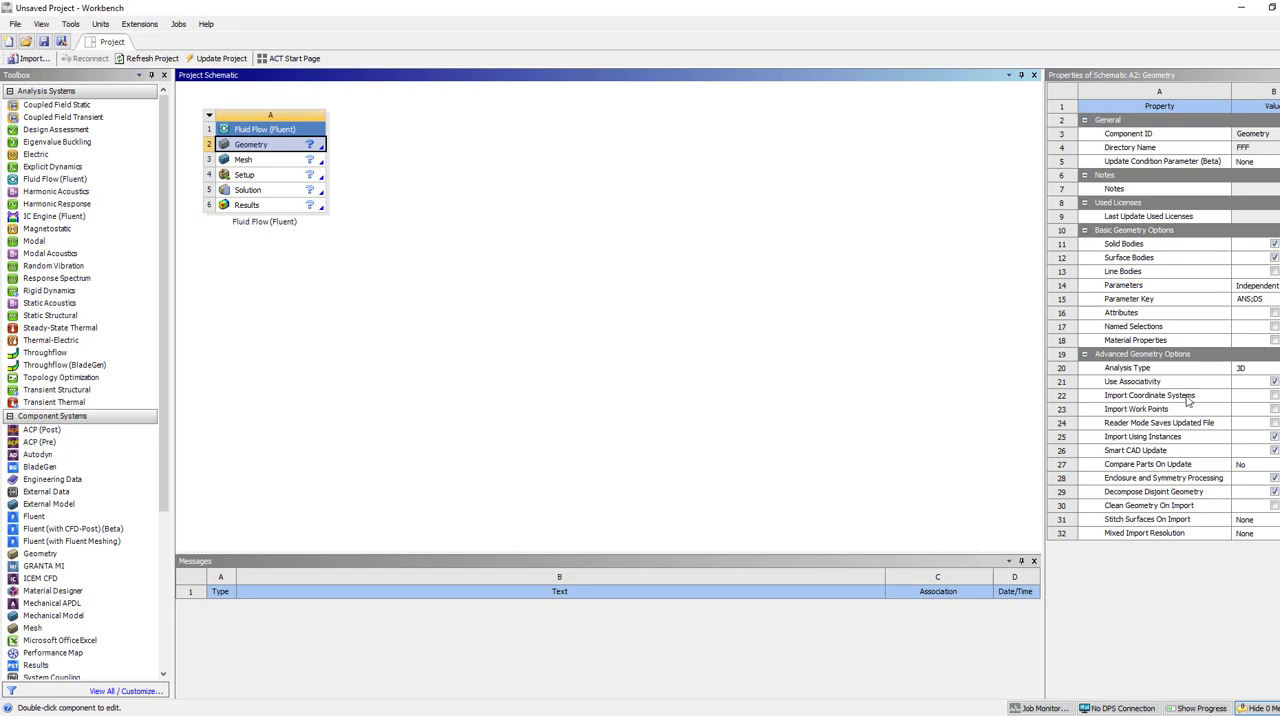
- Change the geometry's Analysis Type property from 3D to 2D
left_click(1255, 368)
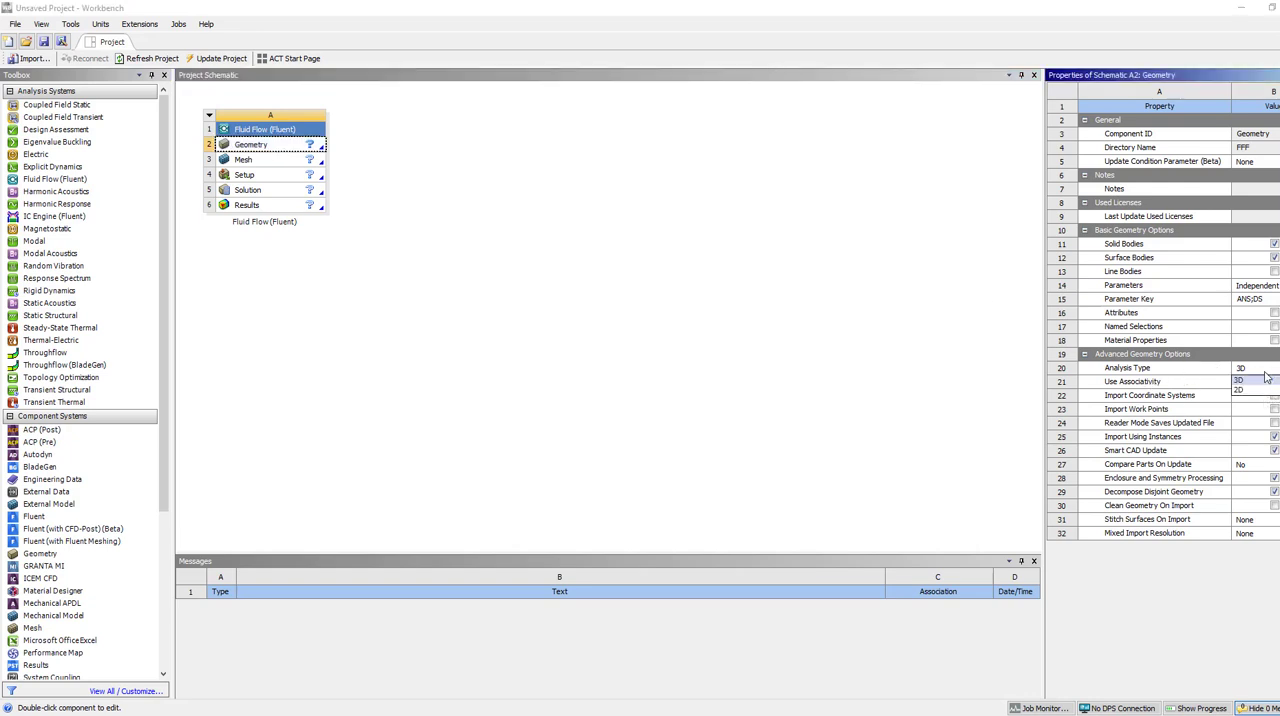
left_click(1240, 390)
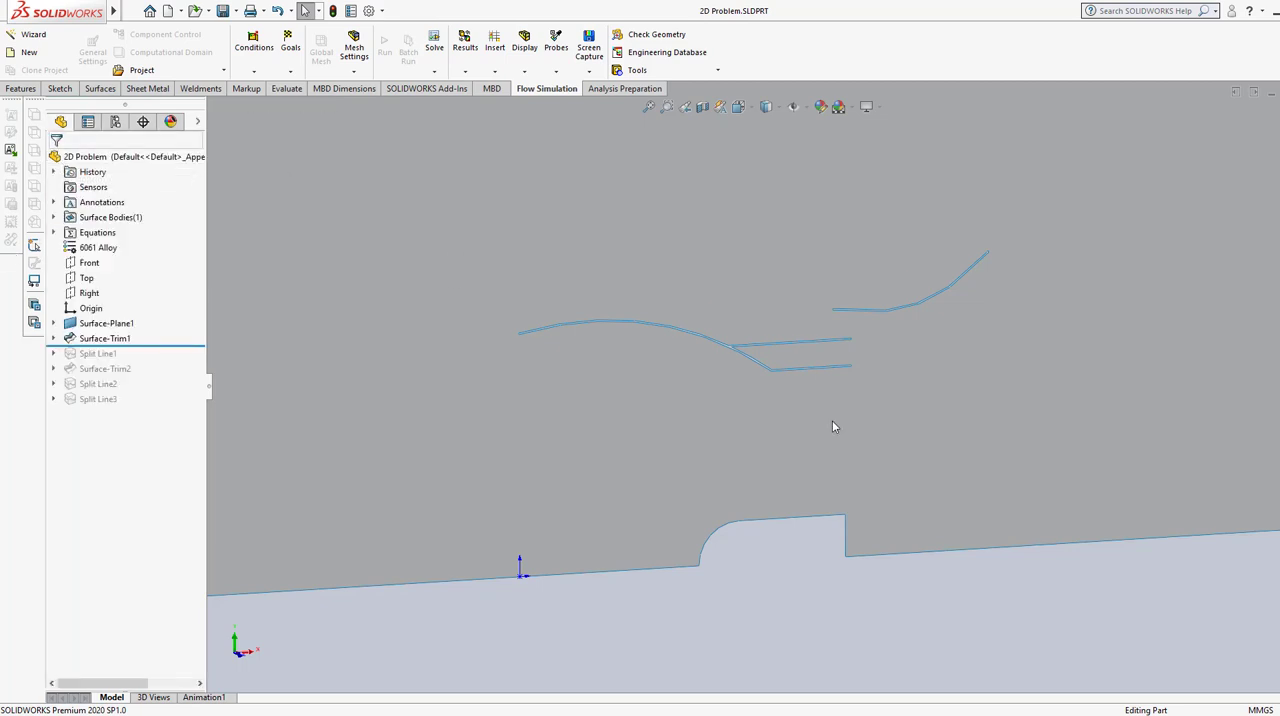
- Look over the 2D Problem part's trimmed surface and split lines in SOLIDWORKS, then return to Workbench
left_click(106, 323)
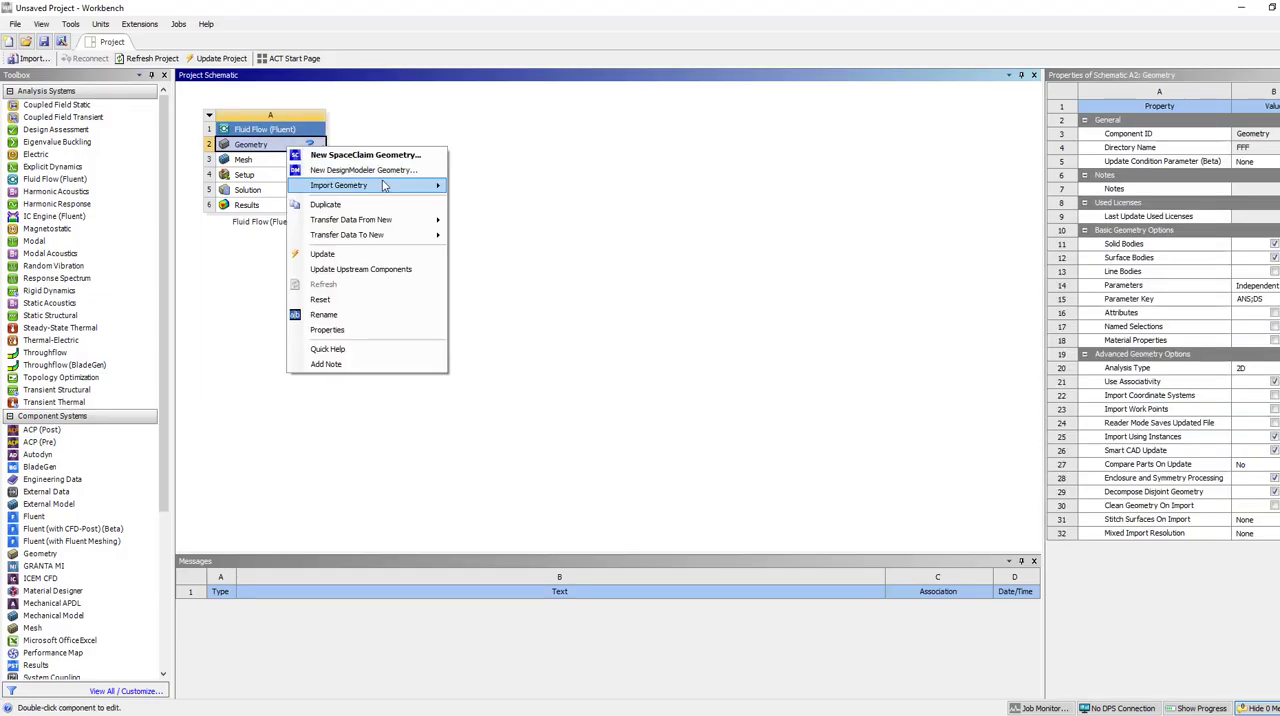
- Import 2D Problem.SLDPRT as the geometry and open the Mesh cell in Meshing
left_click(338, 185)
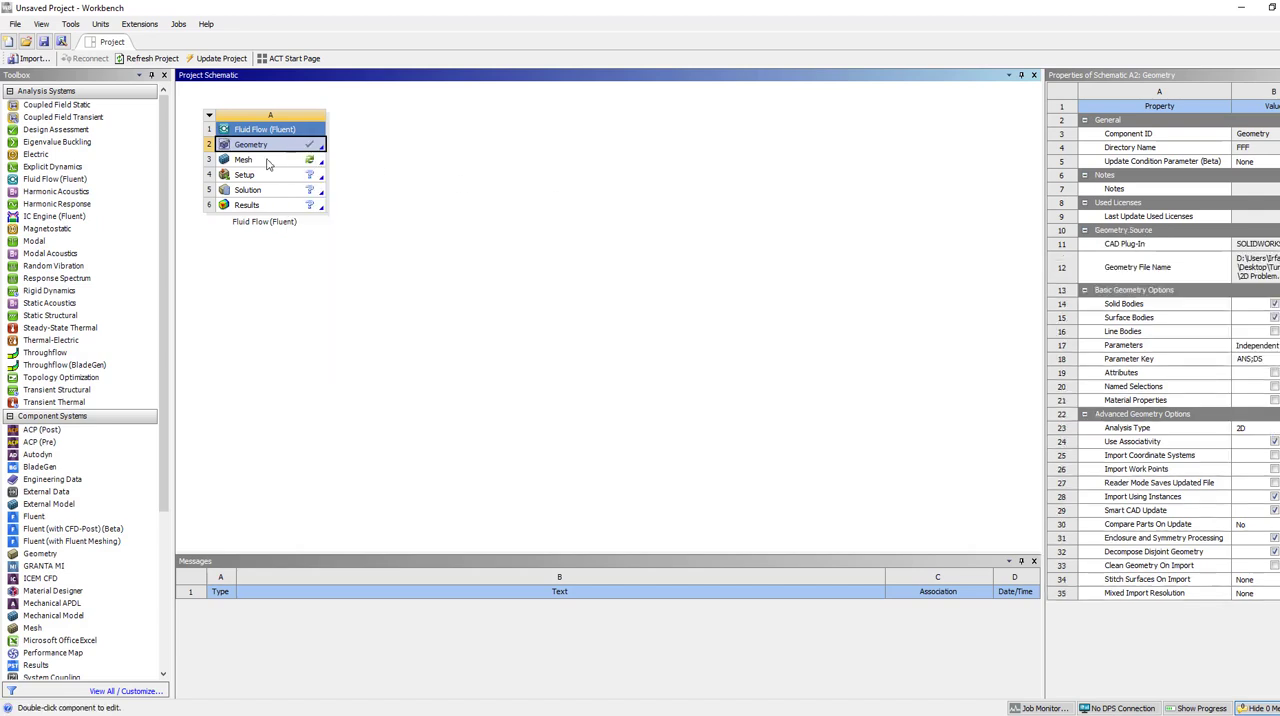
left_click(243, 159)
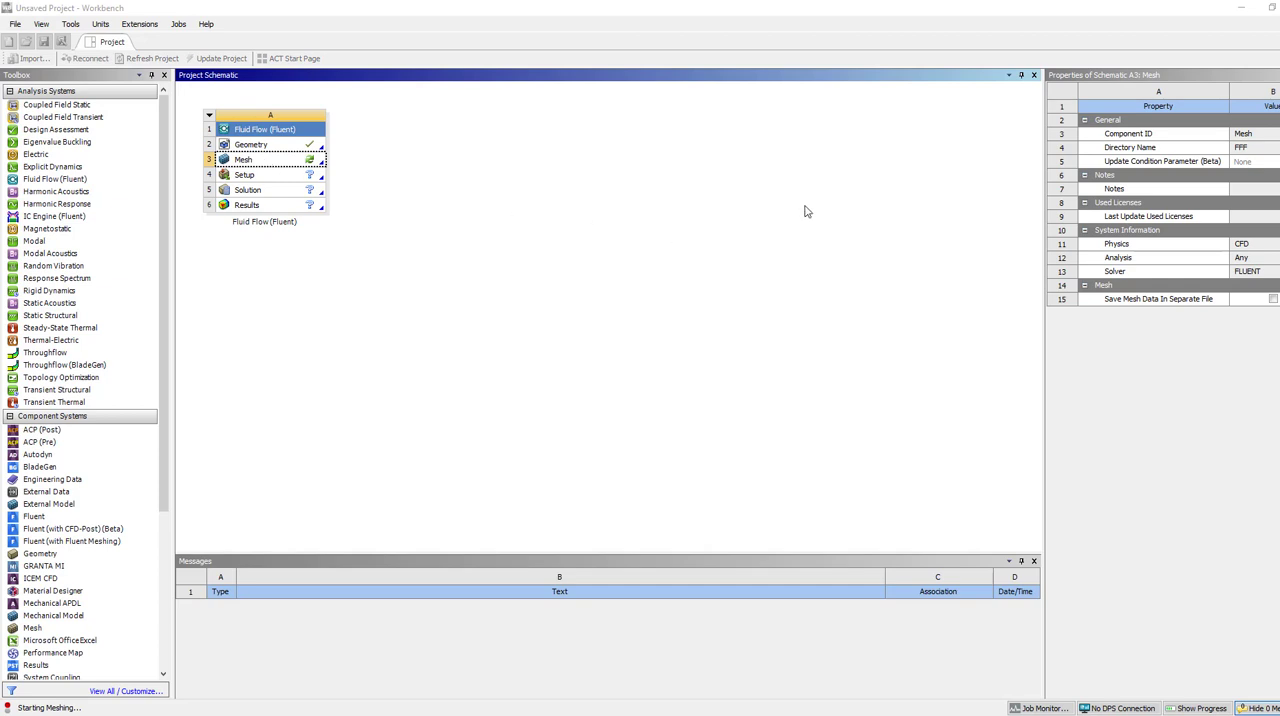
left_click(250, 144)
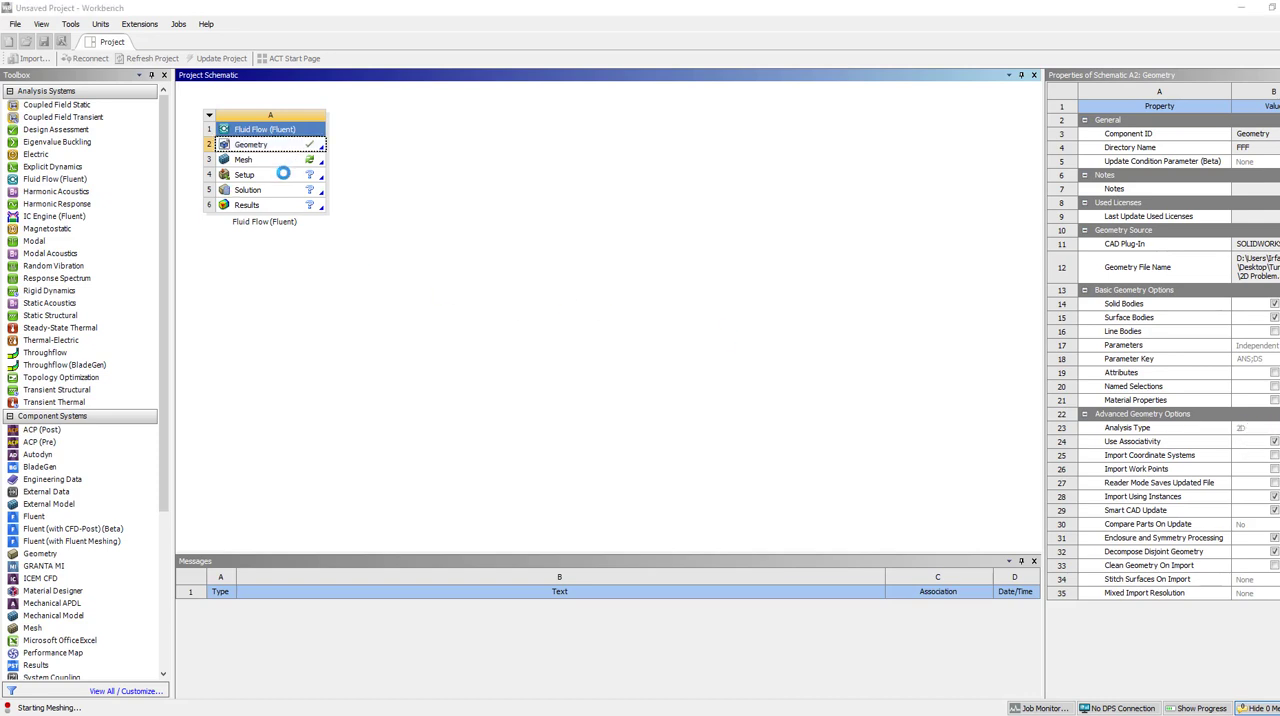
left_click(245, 174)
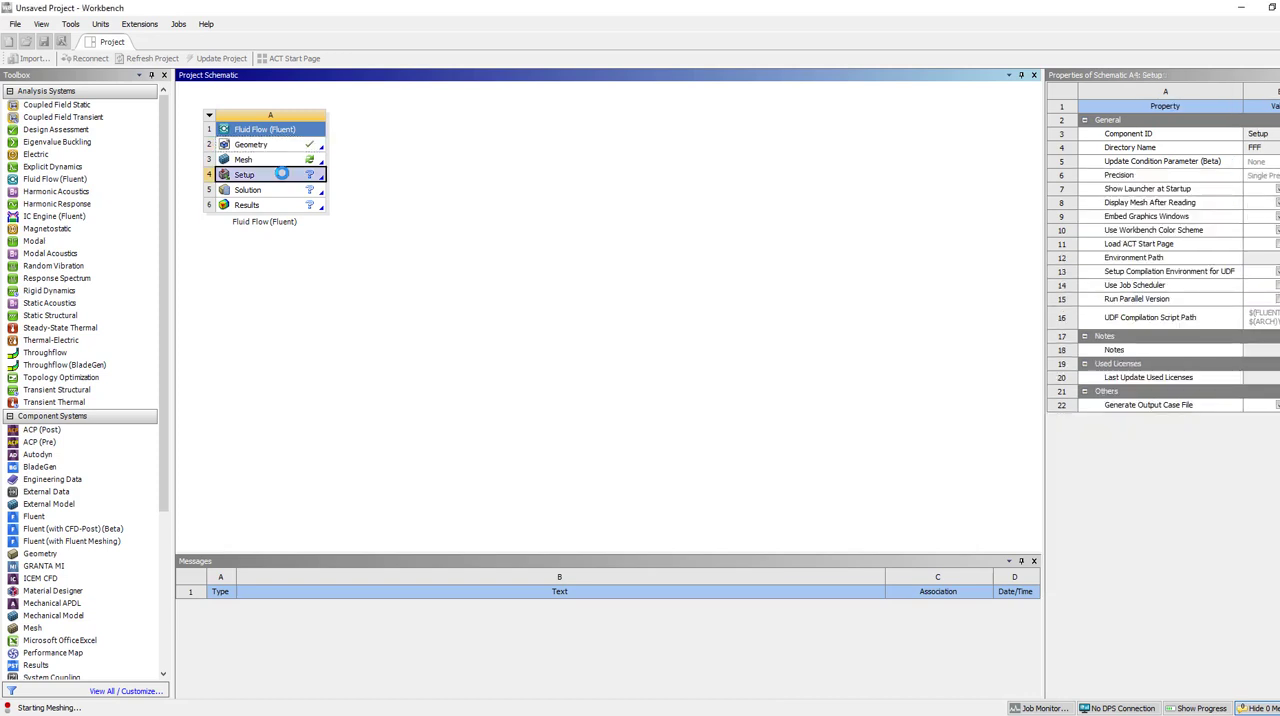
double_click(243, 159)
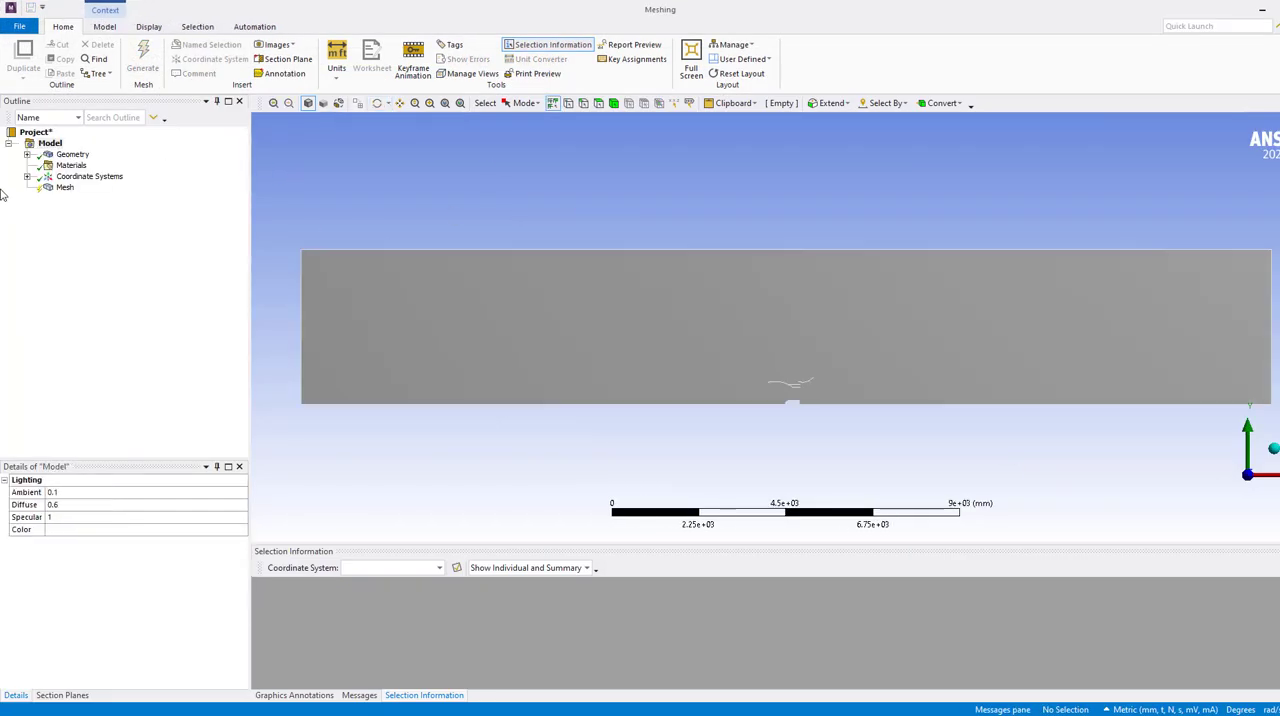
- Generate the default mesh, zoom near the step, and select the fluid face
right_click(64, 187)
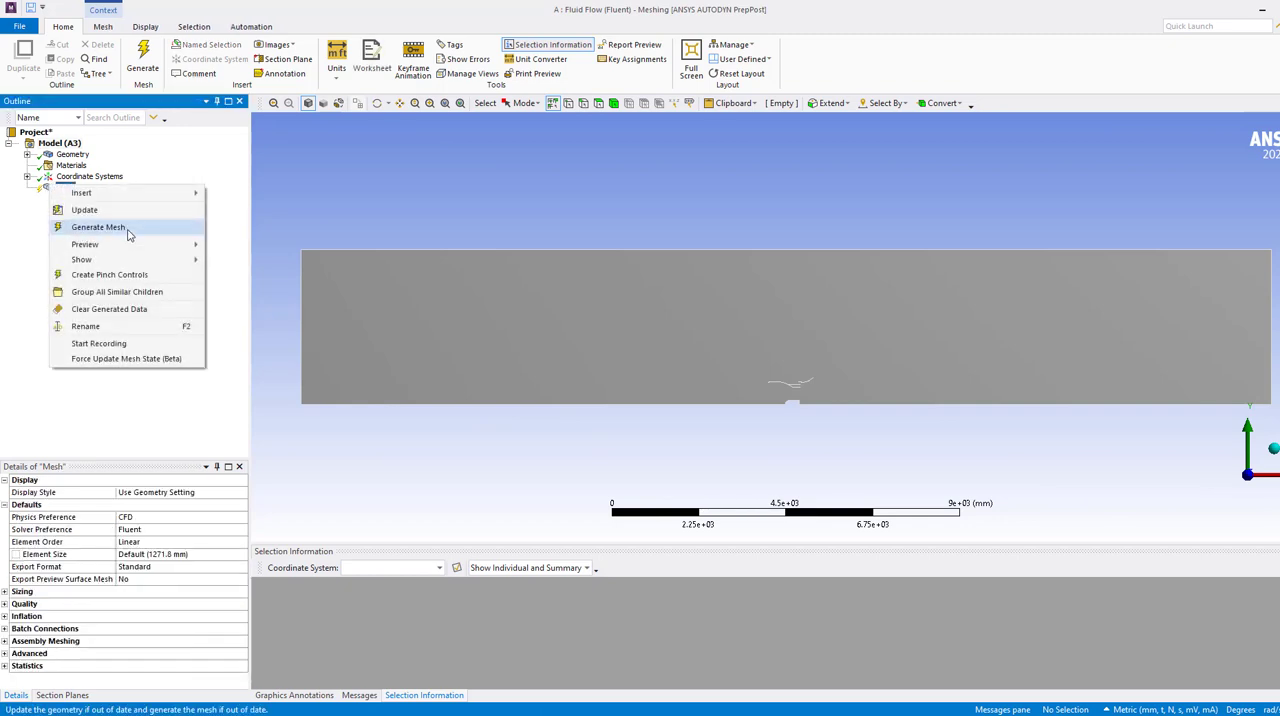
left_click(98, 227)
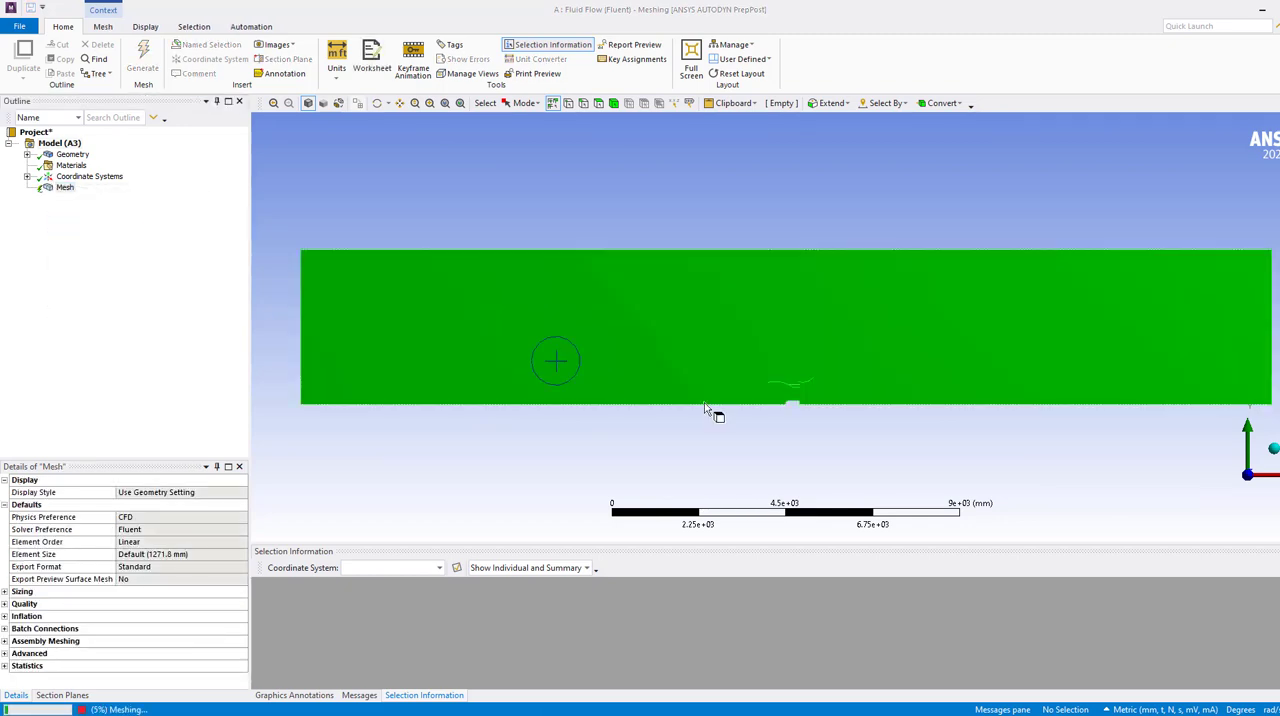
left_click(142, 58)
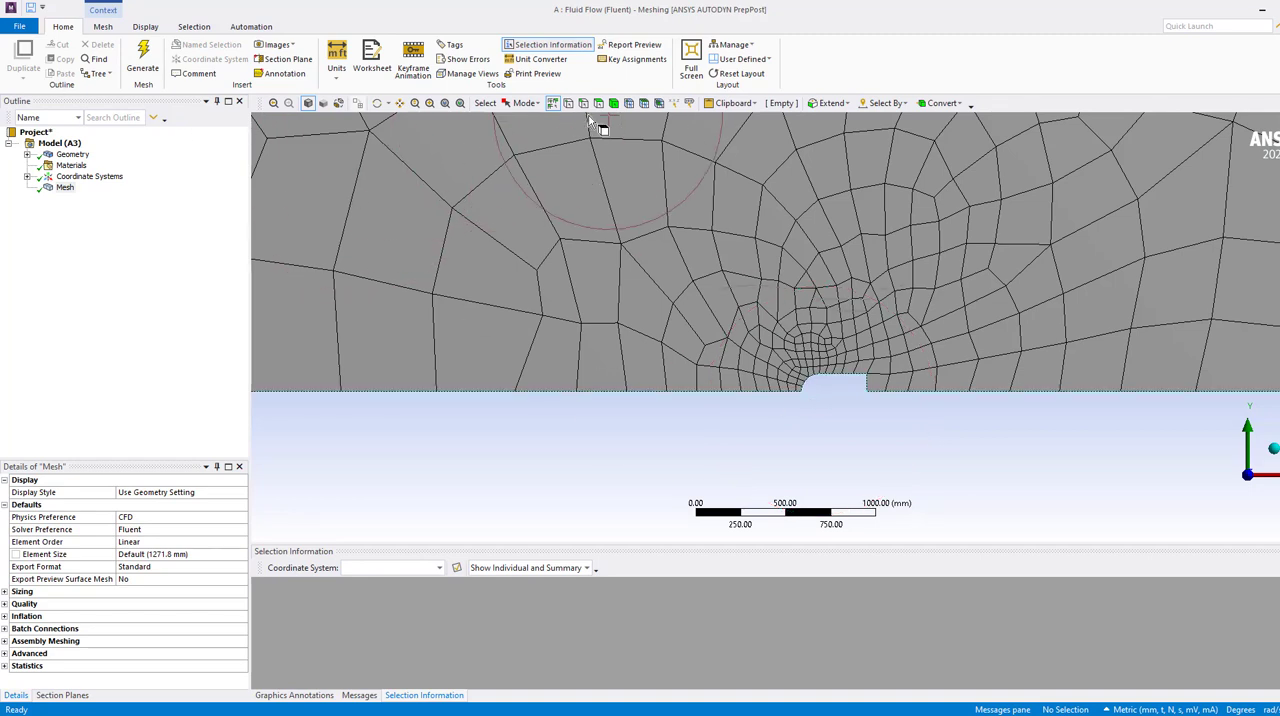
left_click(688, 365)
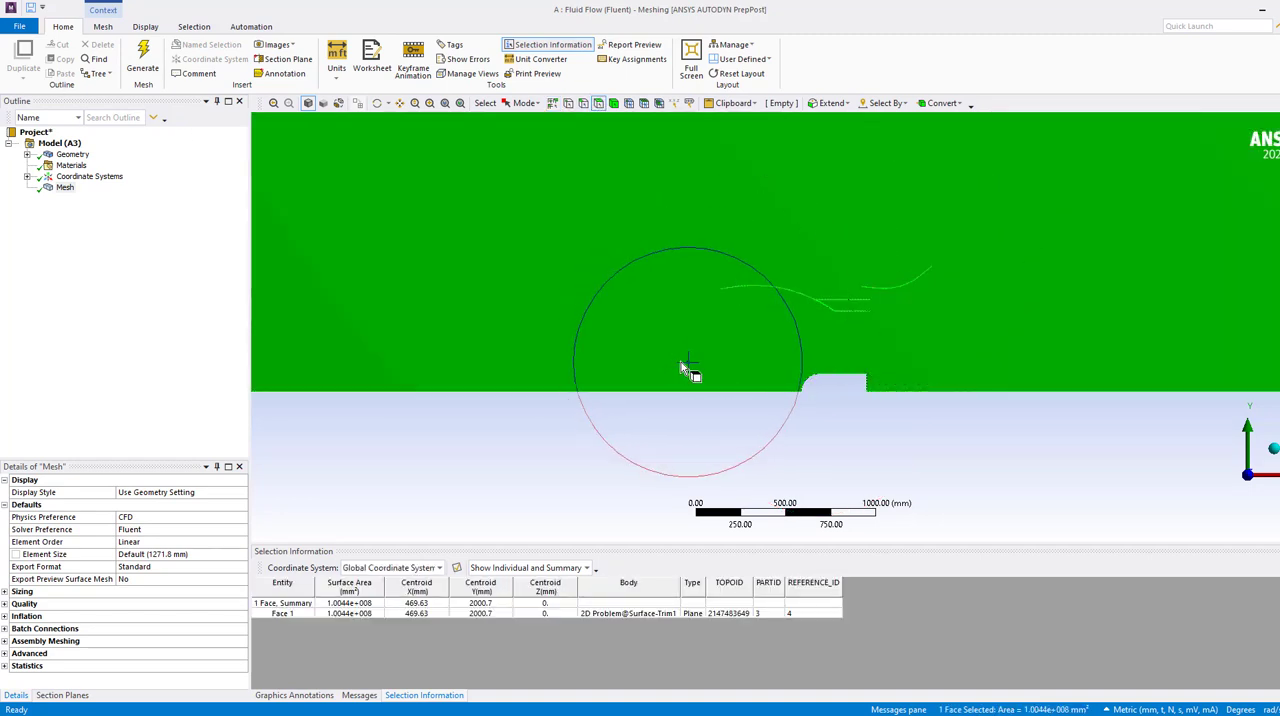
right_click(668, 365)
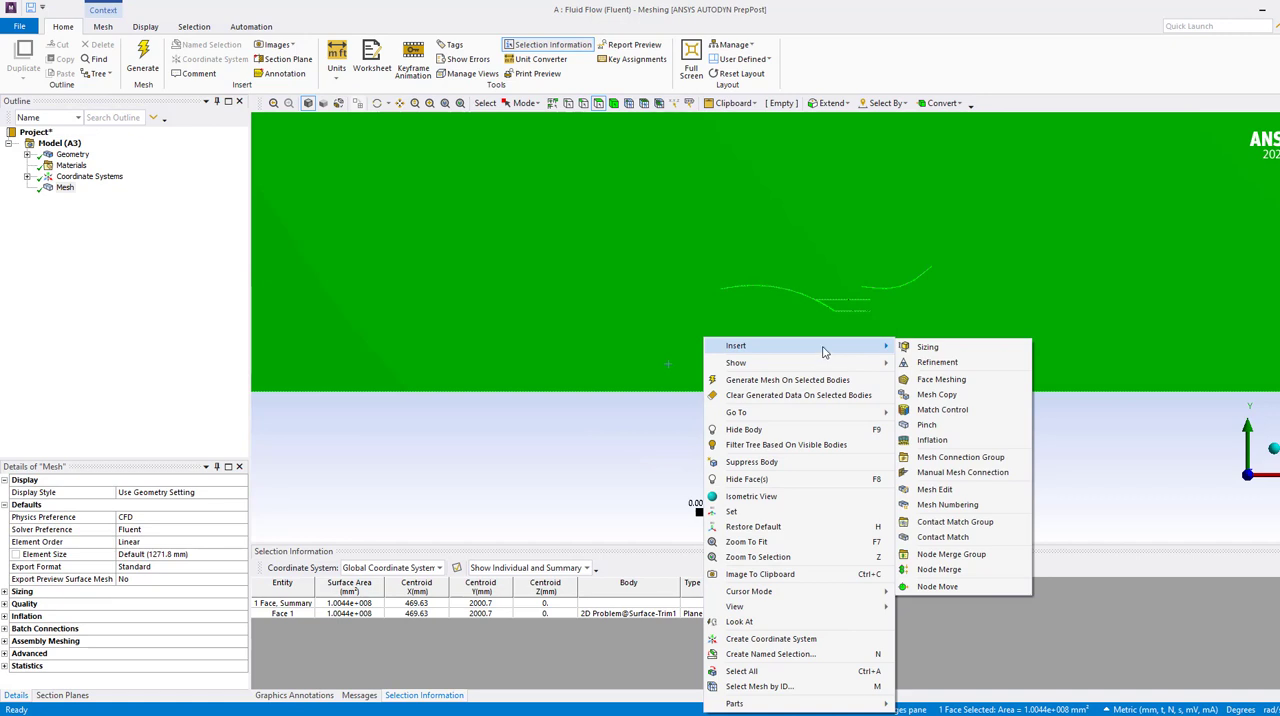
- Insert a 100 mm Face Sizing on the fluid face and regenerate the mesh
left_click(928, 346)
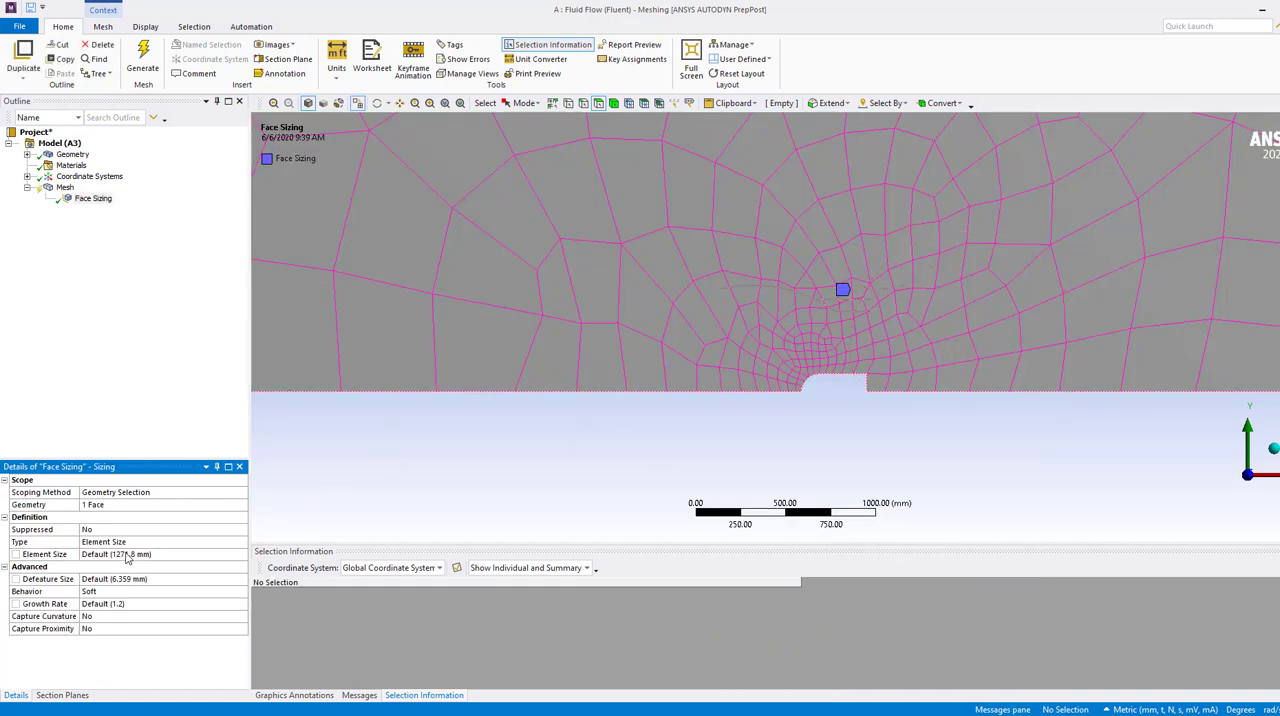
left_click(160, 554)
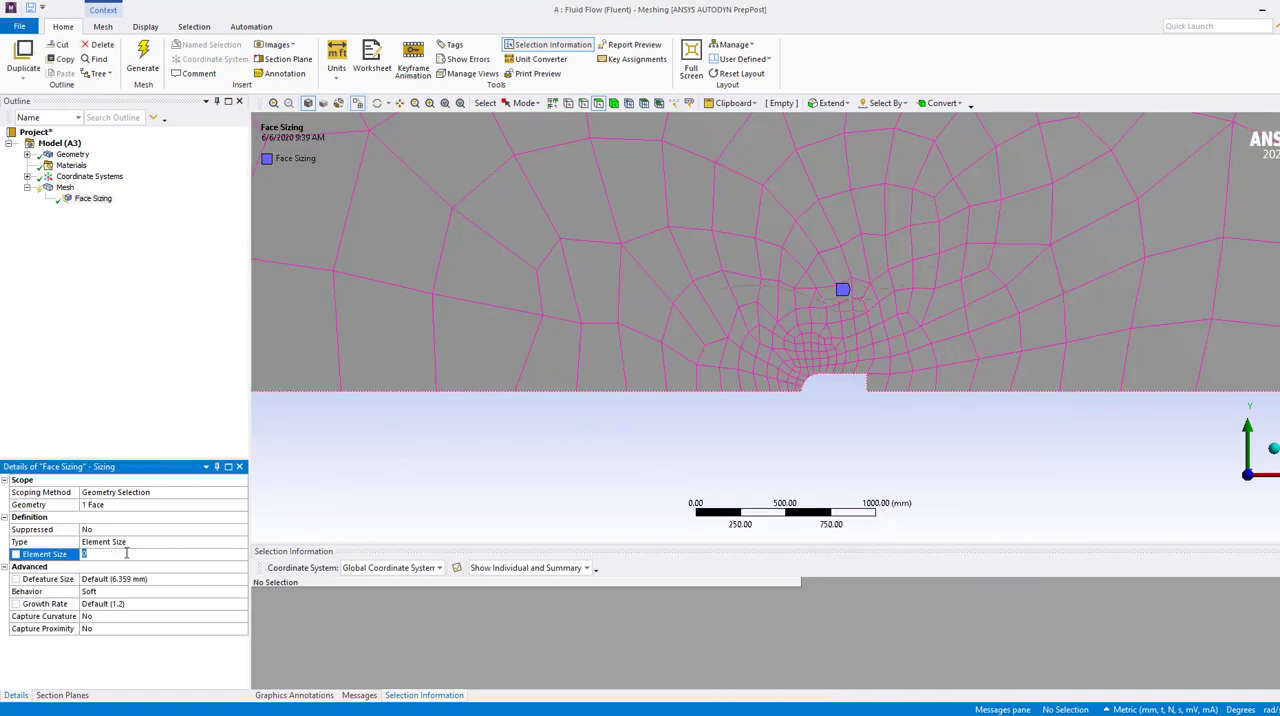
type("100mm")
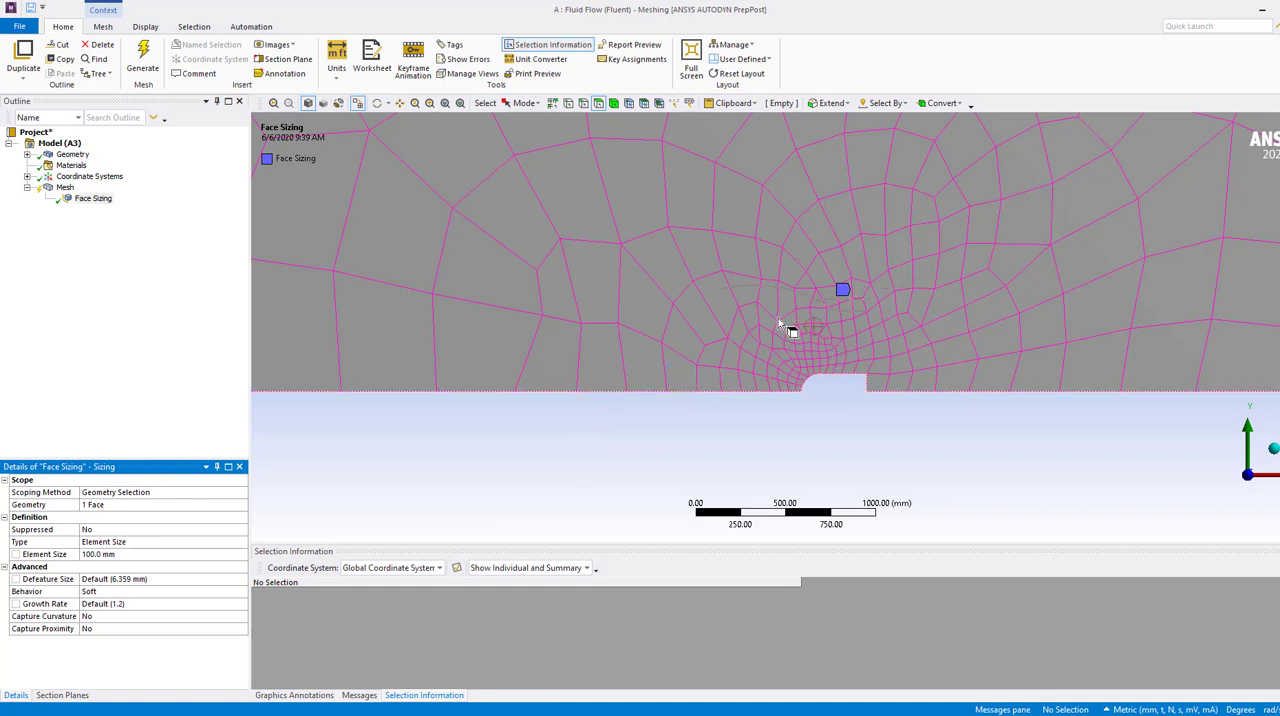
right_click(66, 187)
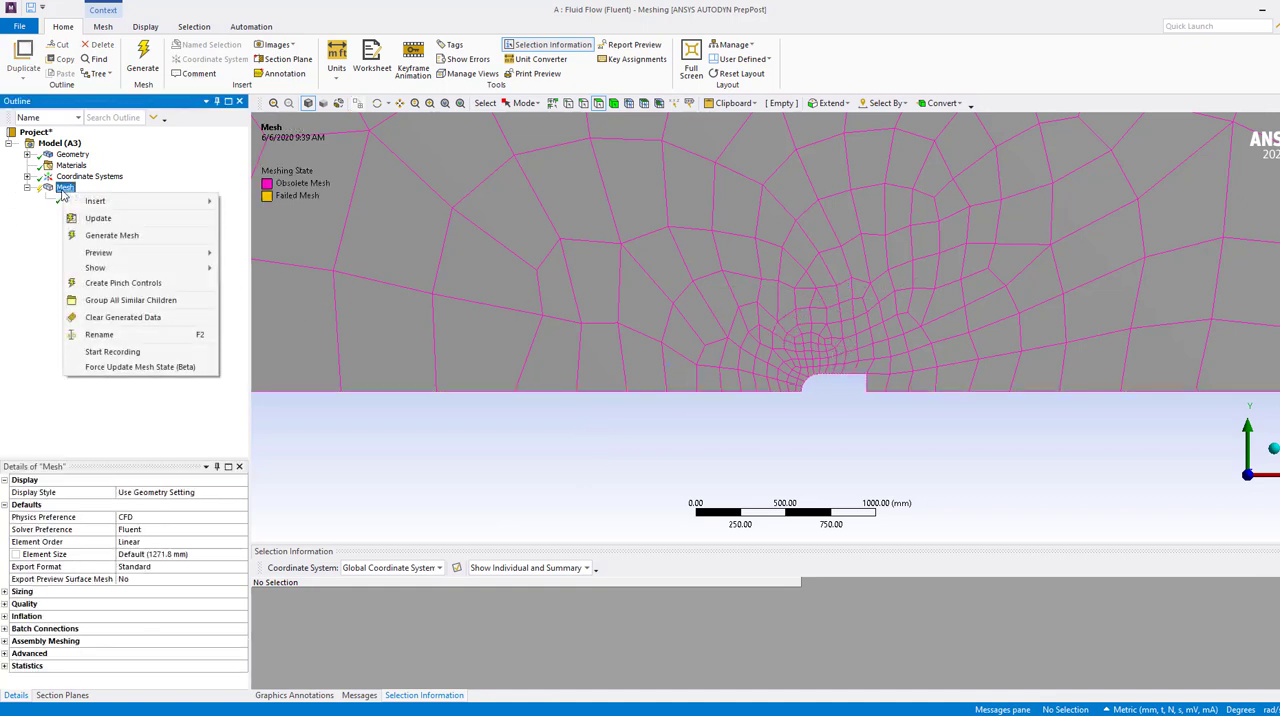
left_click(95, 200)
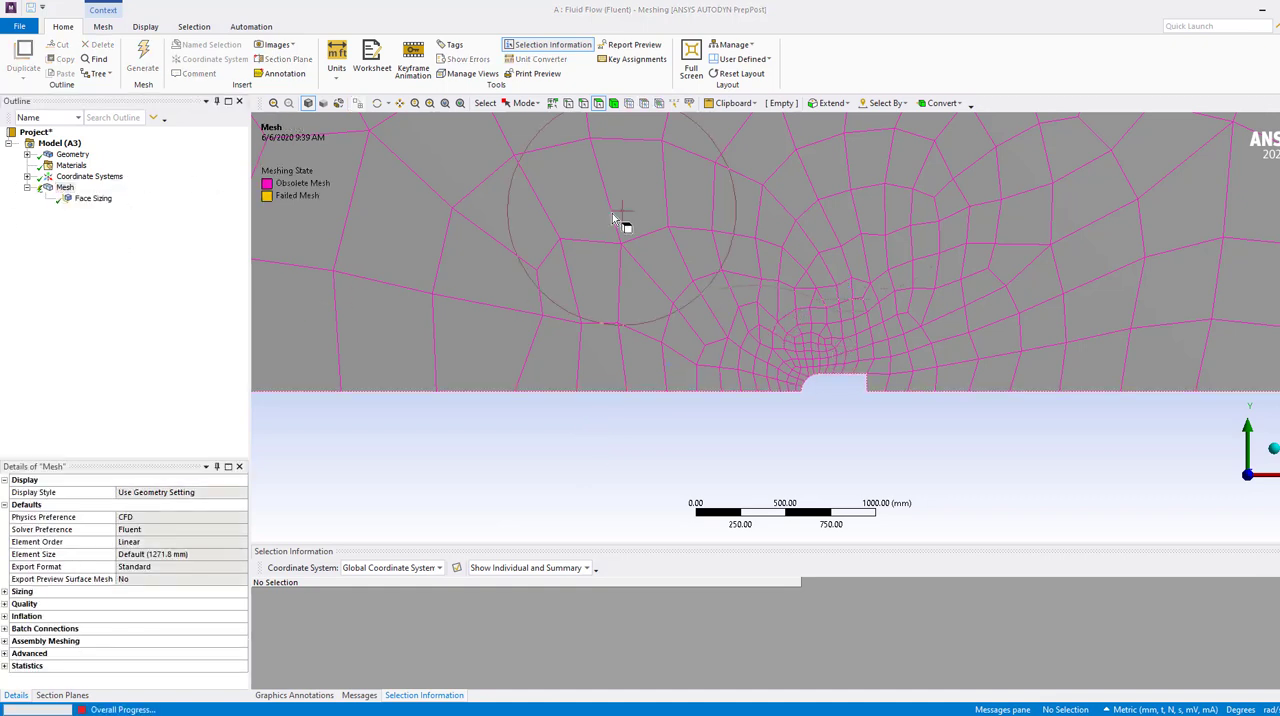
left_click(142, 55)
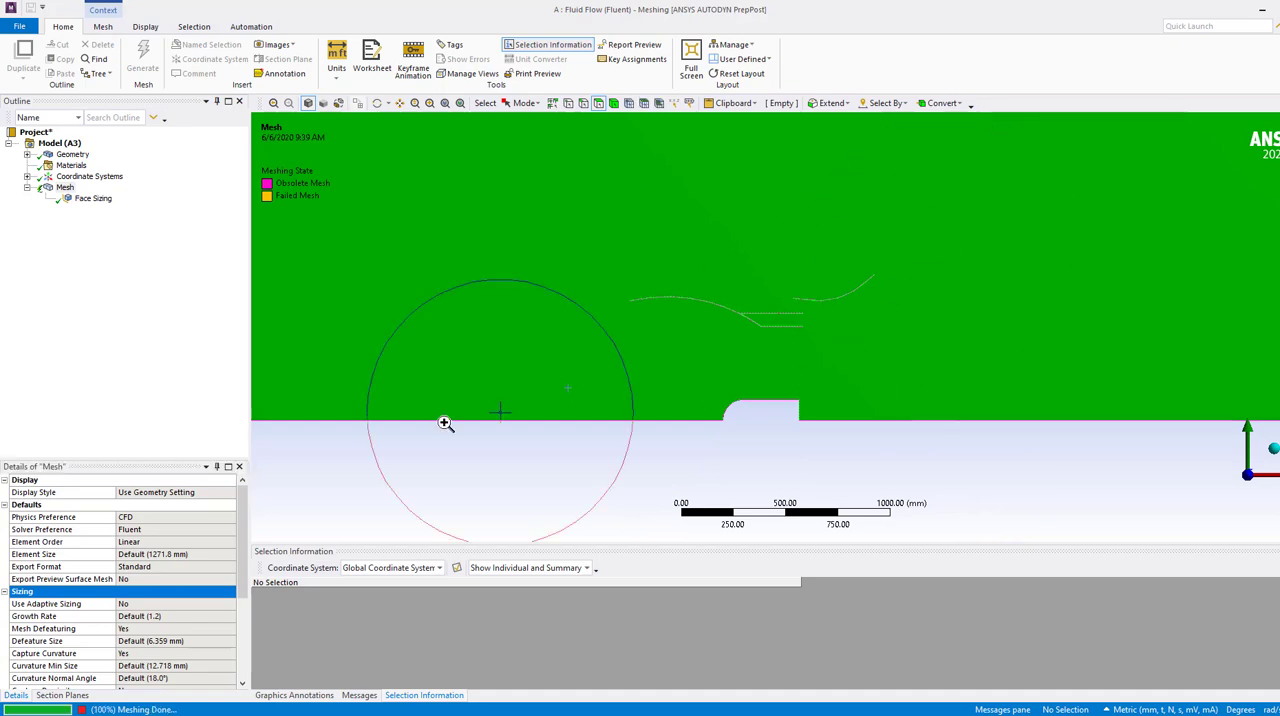
- Set global element size to 100 mm with defeaturing off, regenerate, and pick the bottom-left edge
left_click(142, 55)
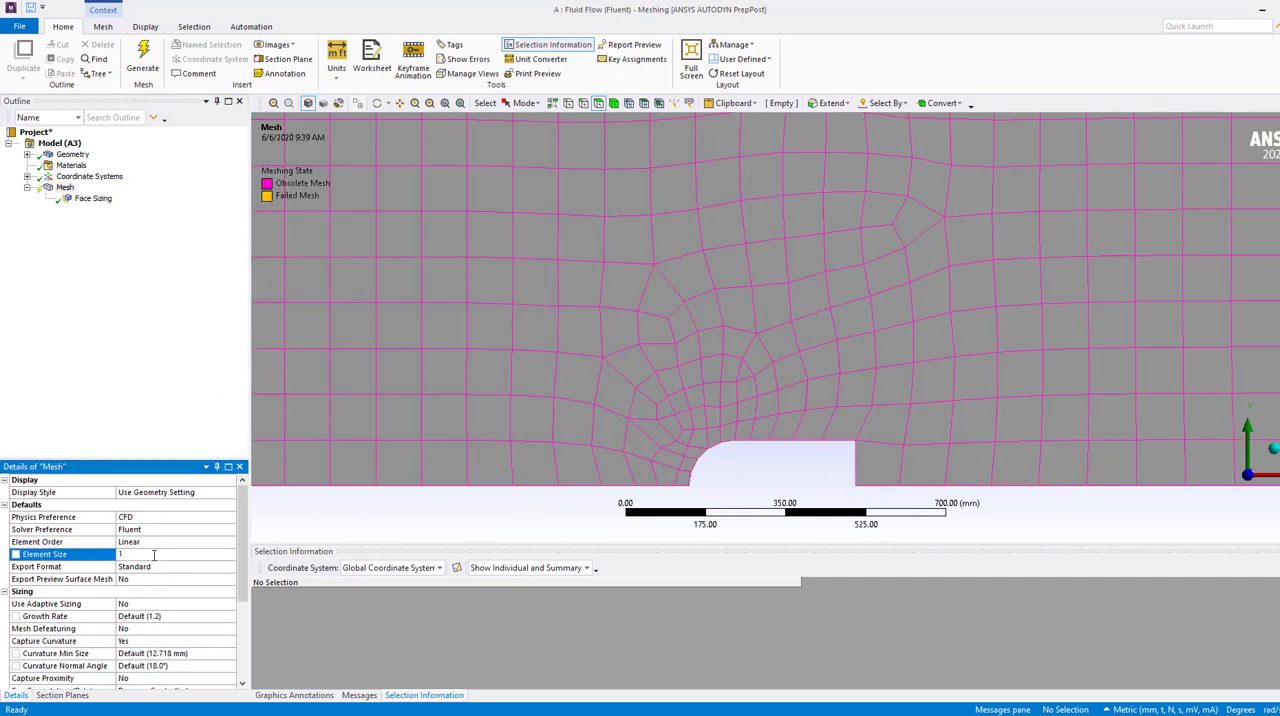
type("100.0 mm")
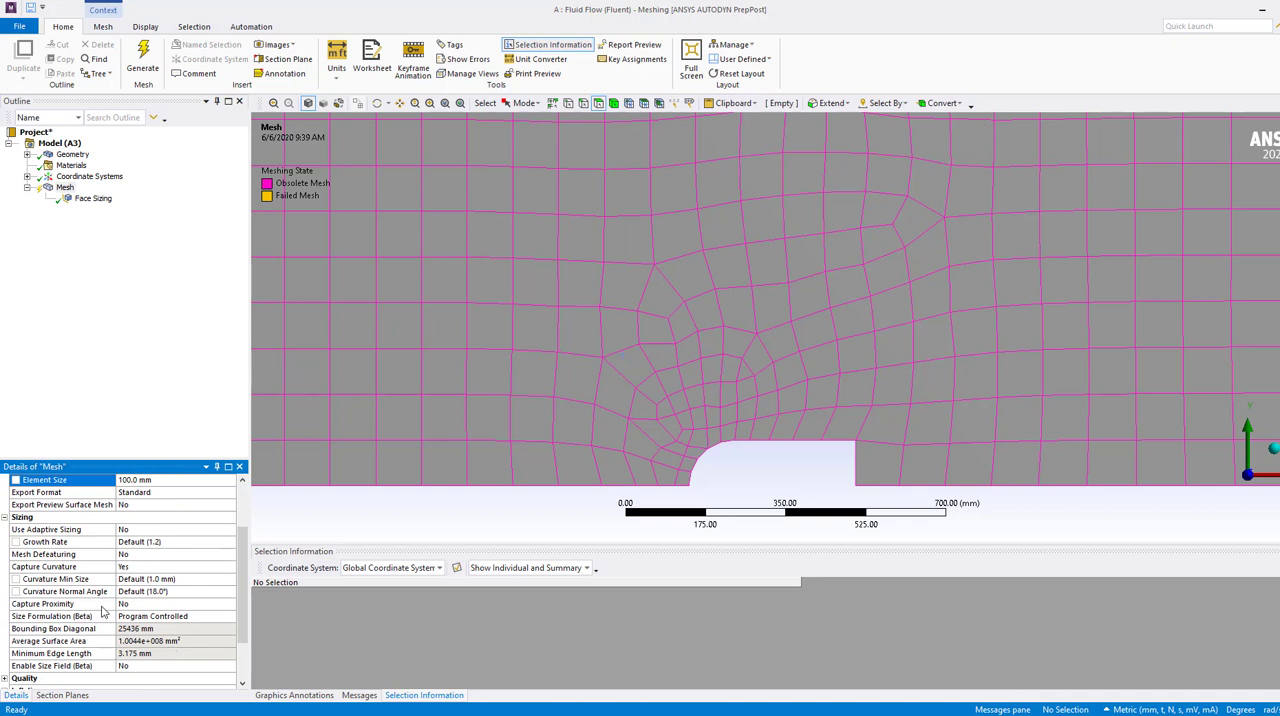
scroll("down", 3)
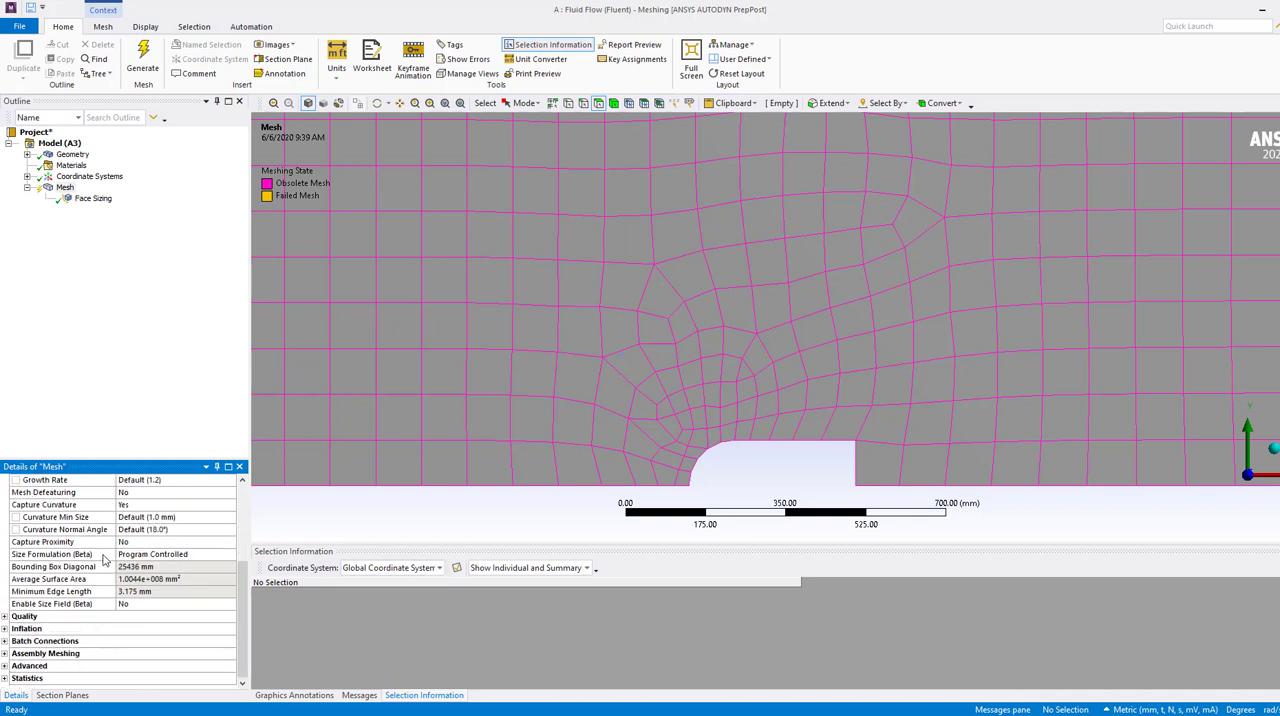
left_click(65, 187)
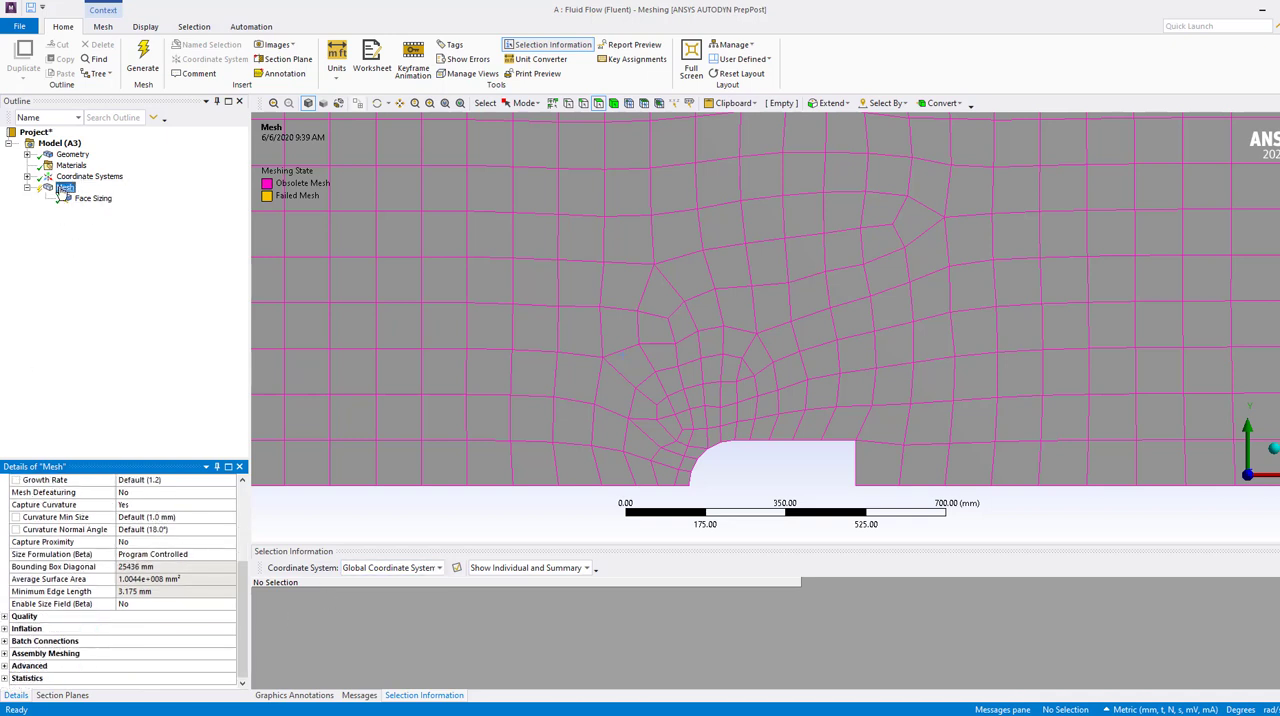
left_click(142, 58)
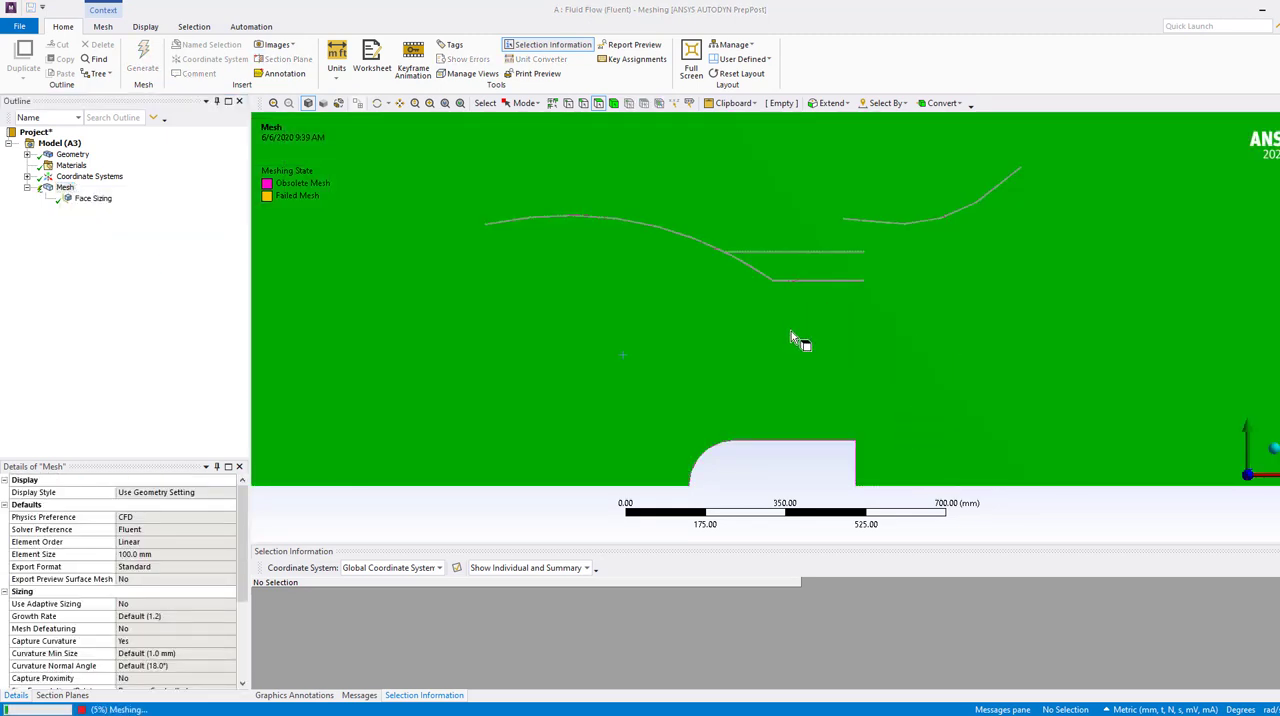
mouse_move(690, 340)
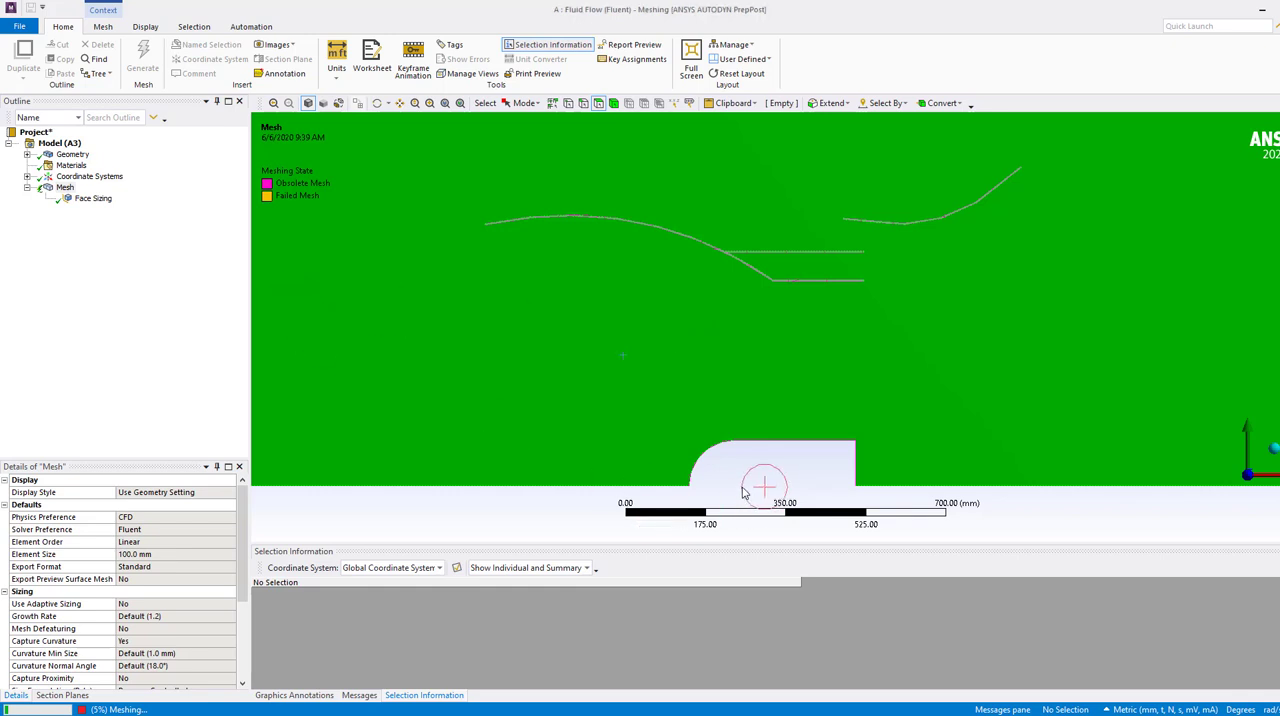
mouse_move(575, 112)
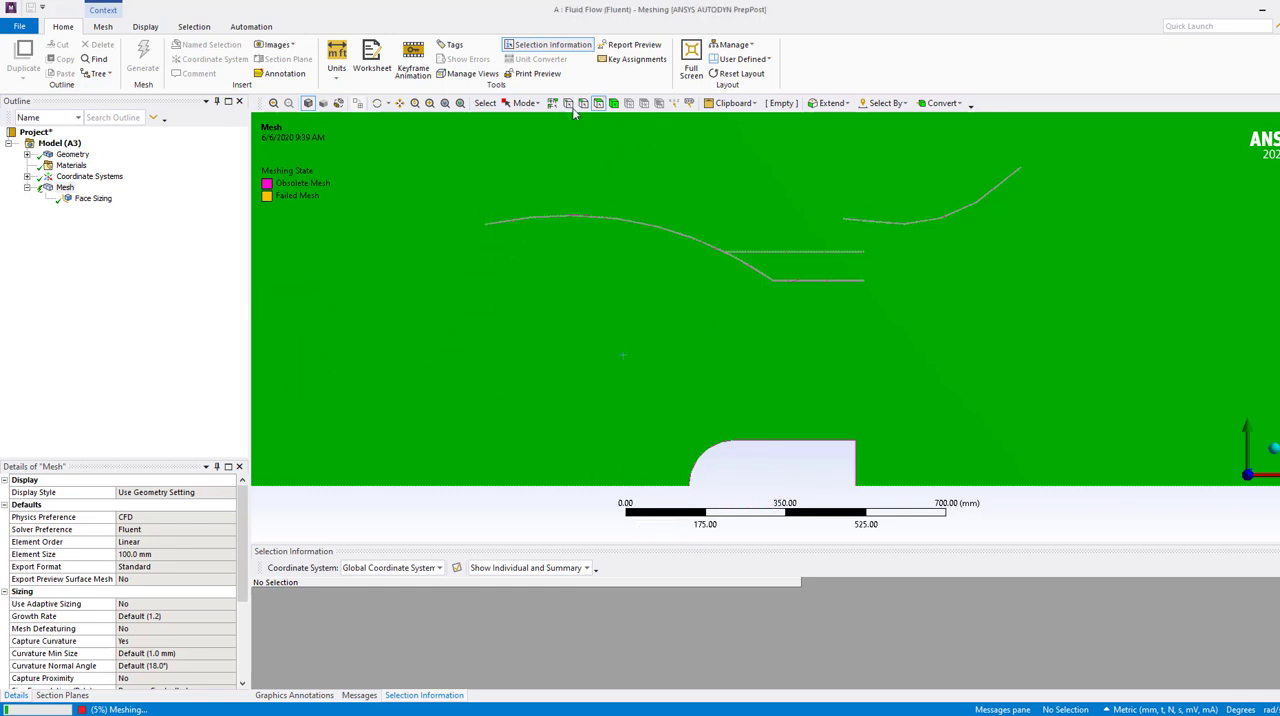
mouse_move(583, 103)
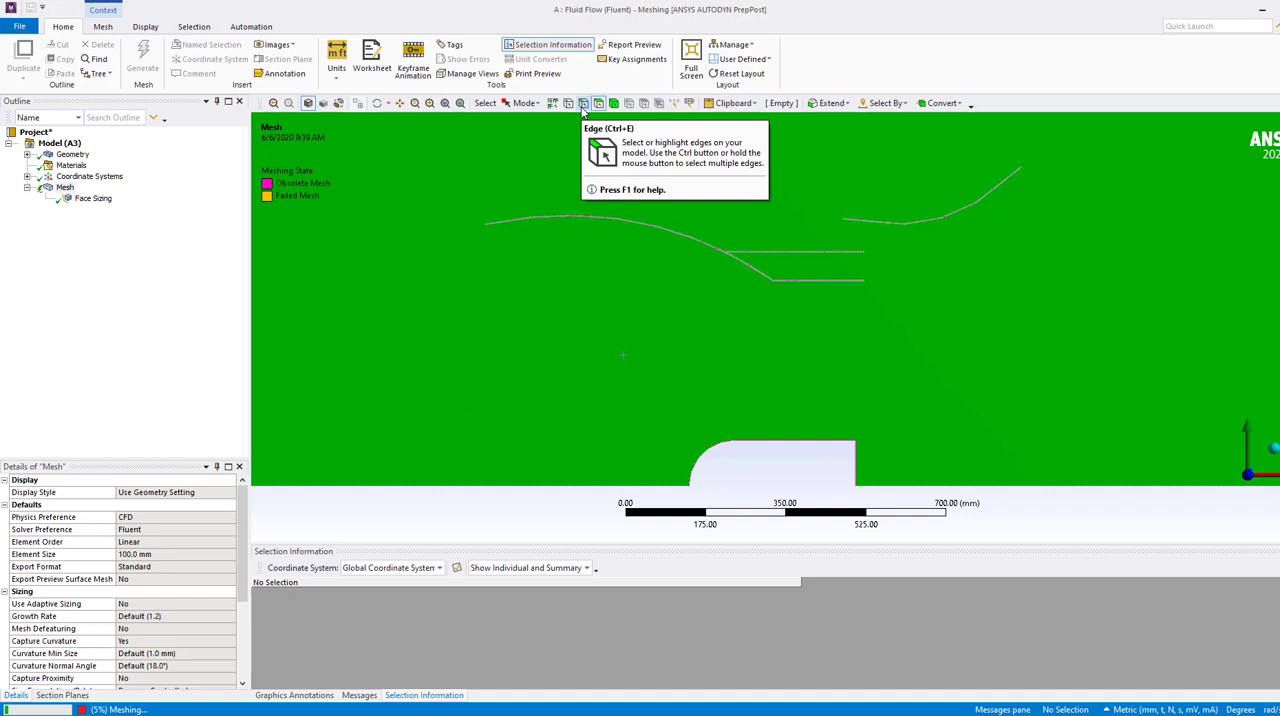
mouse_move(795, 435)
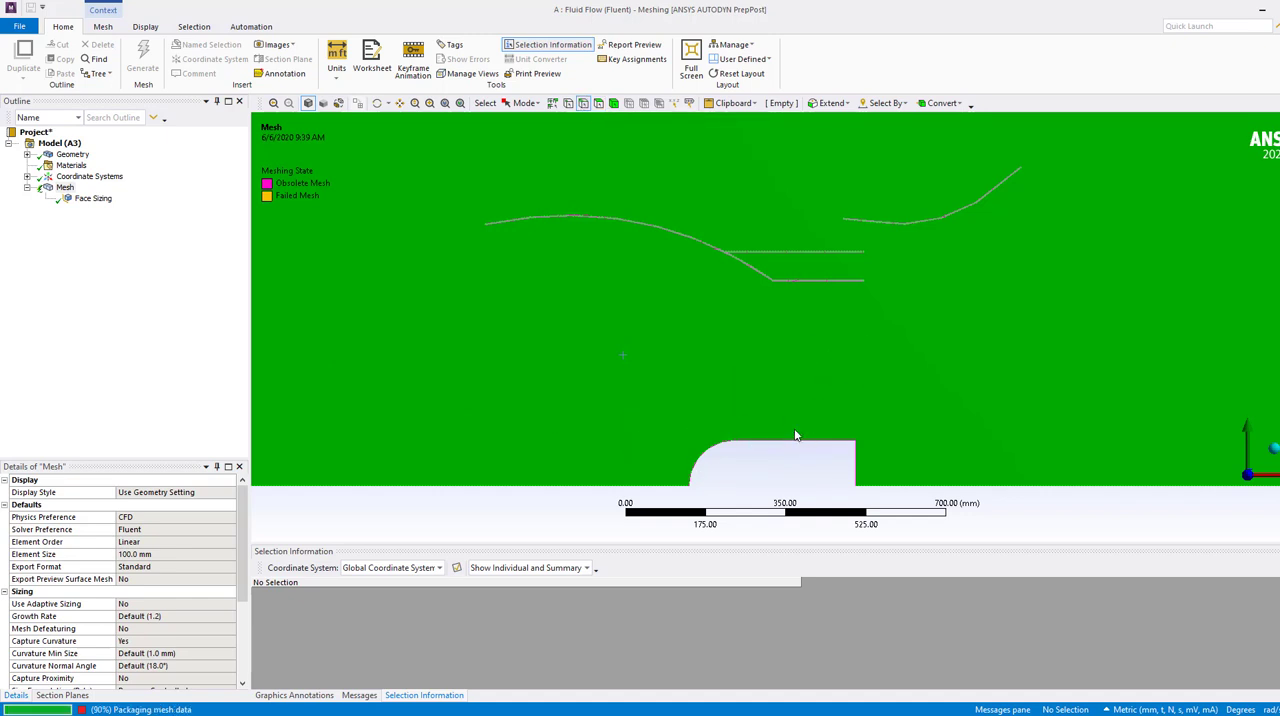
left_click(143, 58)
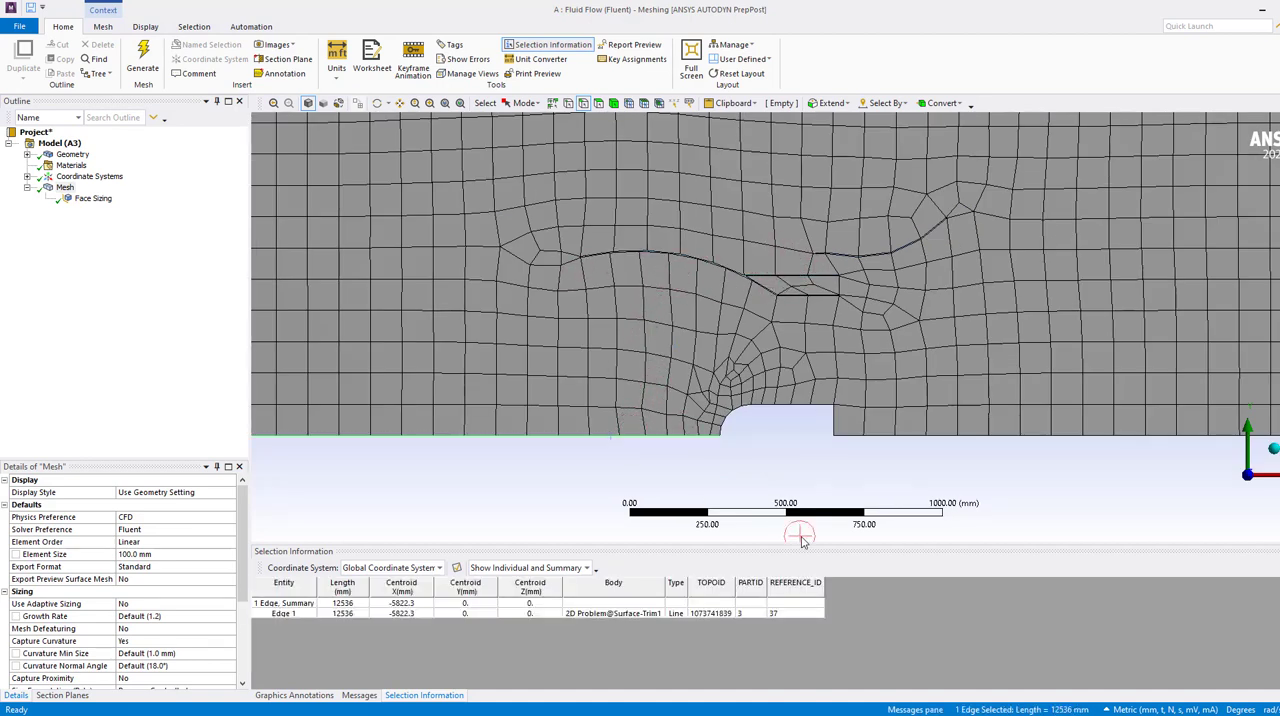
- Name the two bottom edges Axis and the left edge Inlet, then check Inlet's edge
left_click(915, 437)
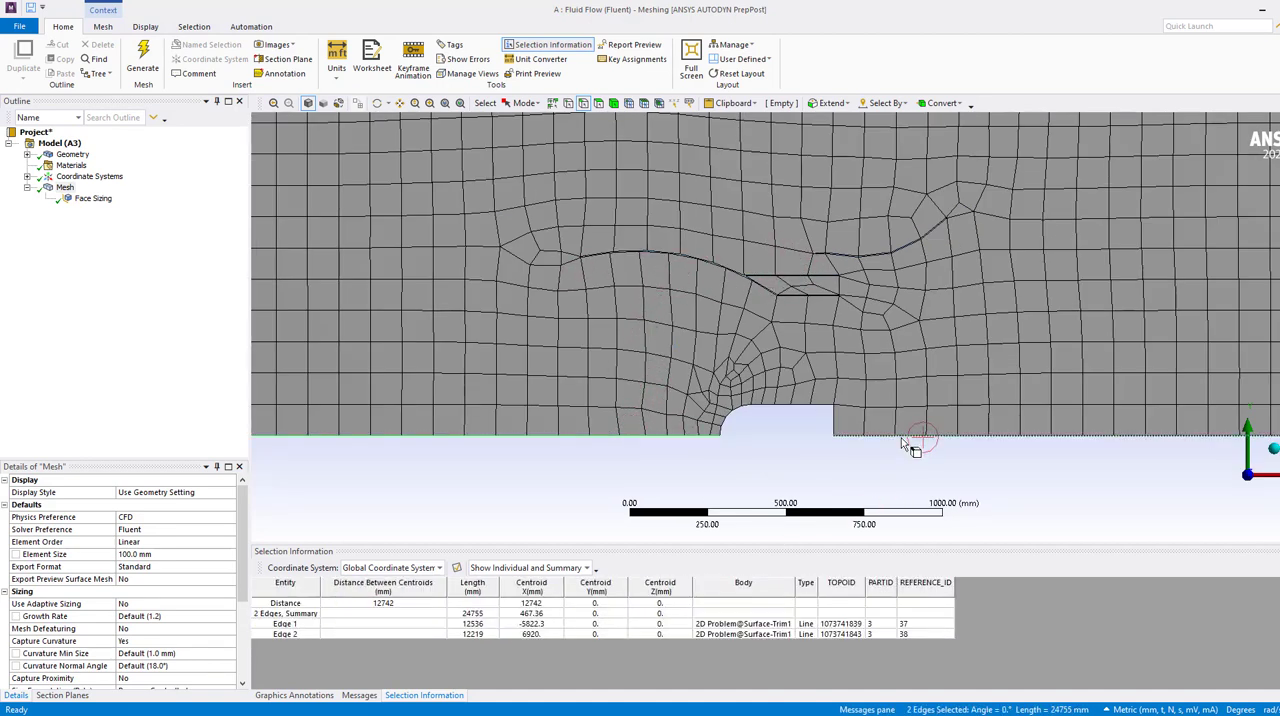
right_click(910, 443)
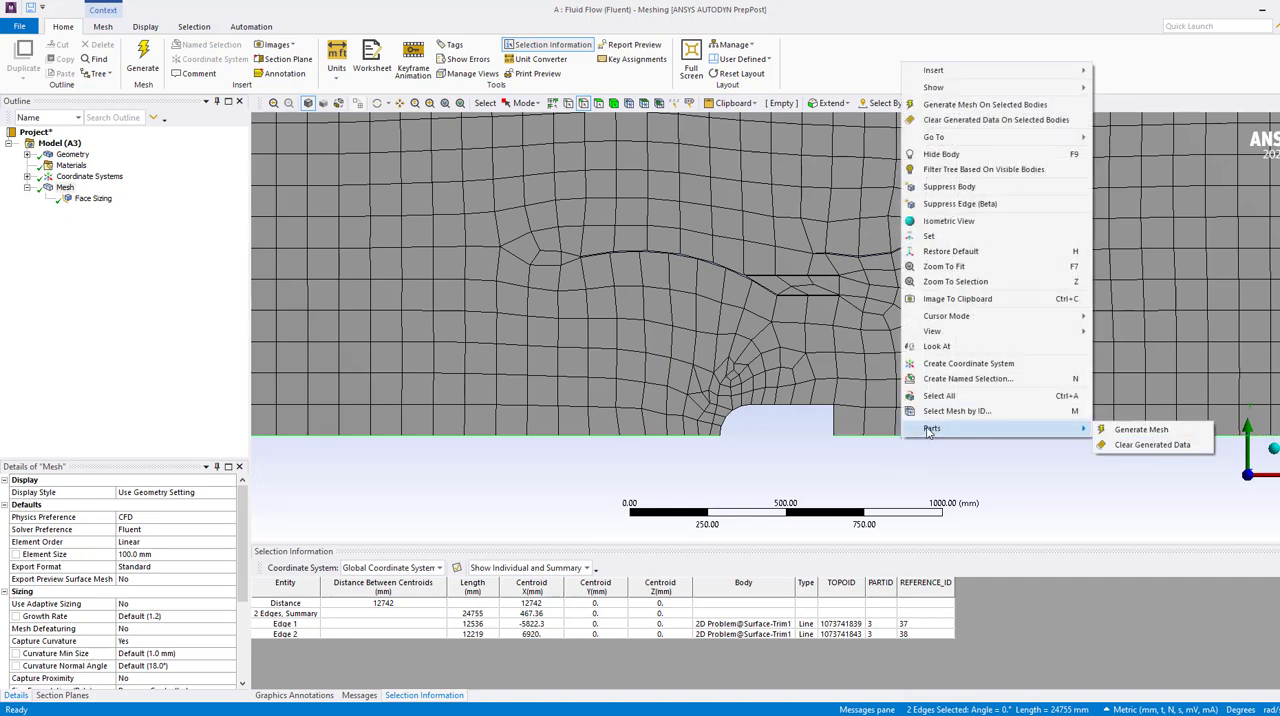
mouse_move(966, 378)
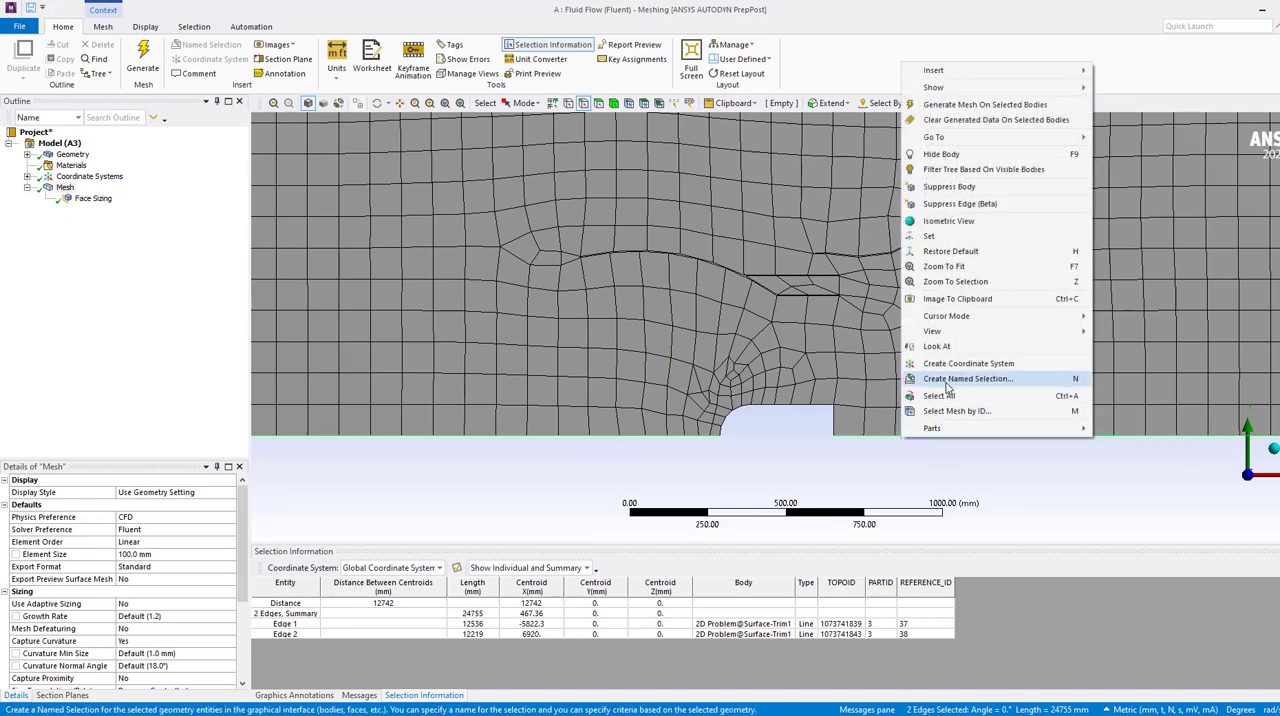
left_click(967, 378)
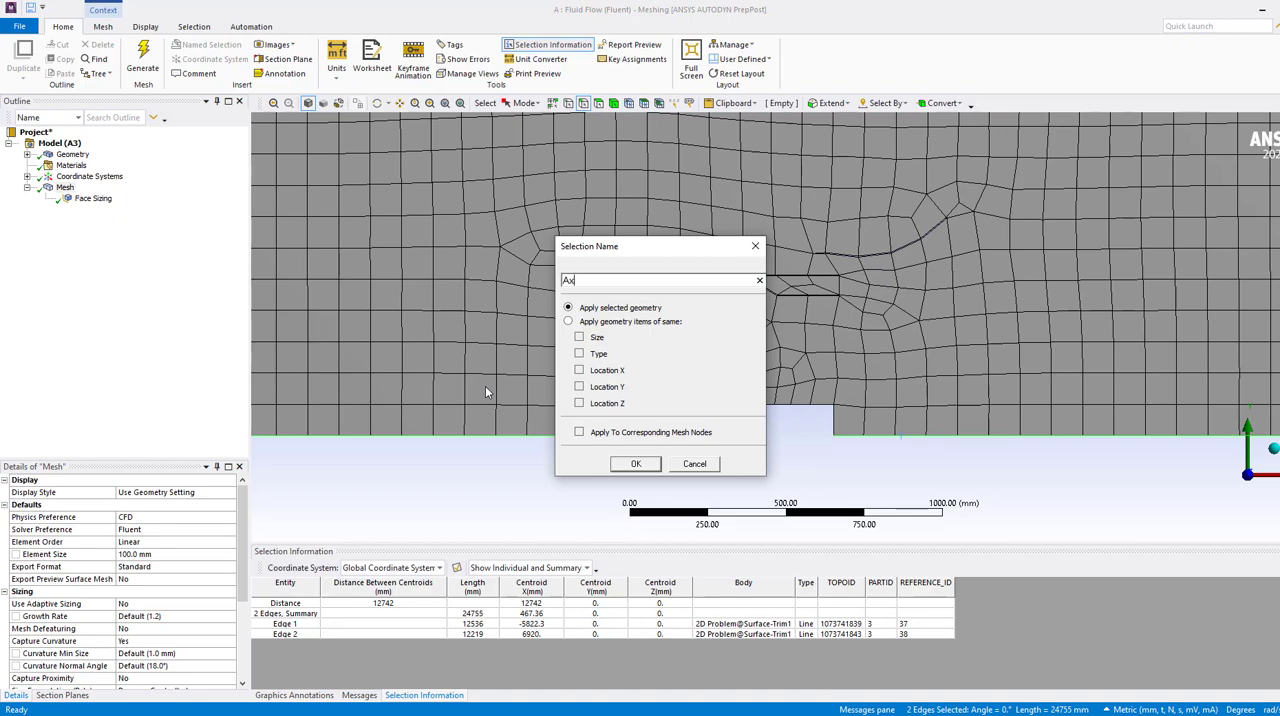
left_click(636, 463)
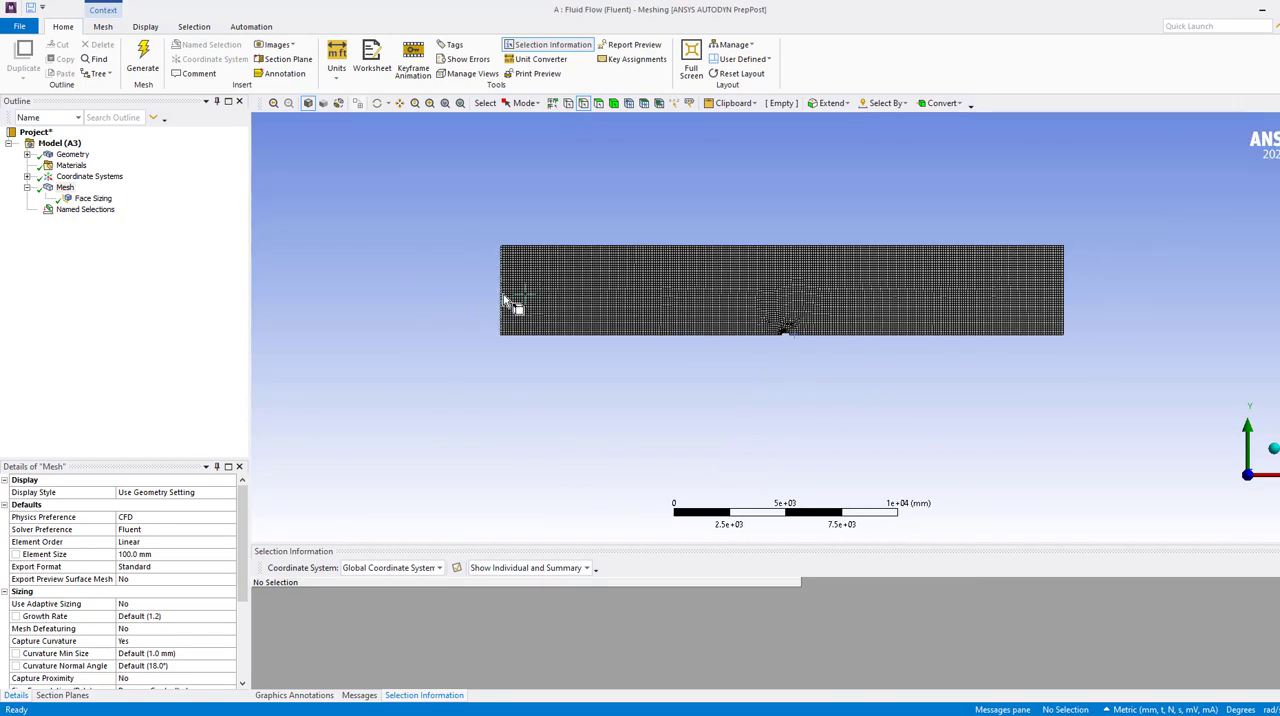
right_click(510, 305)
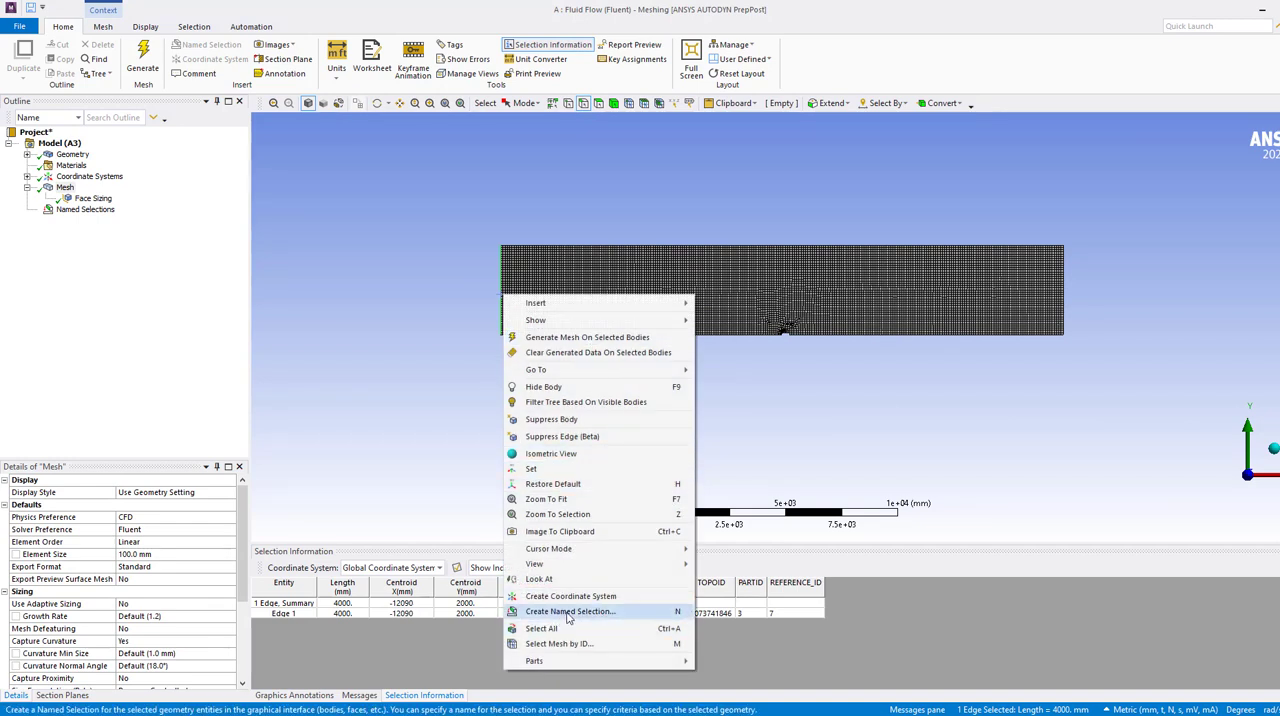
left_click(570, 611)
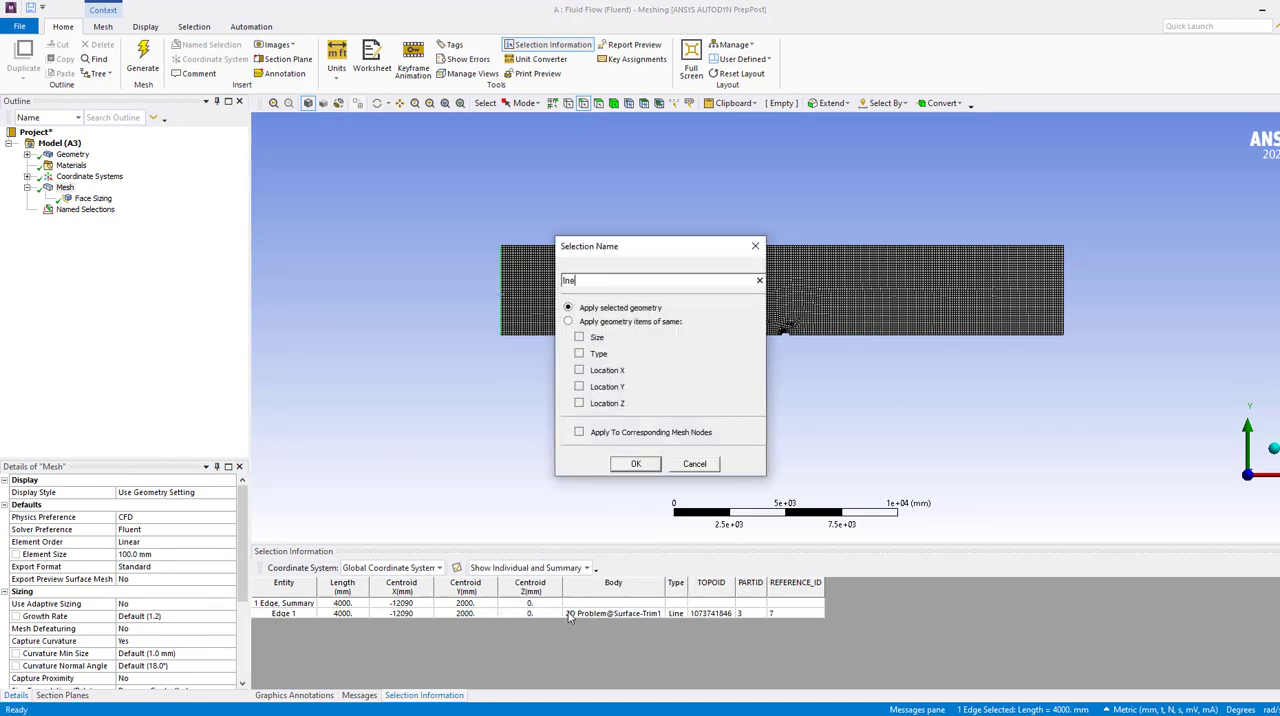
left_click(694, 463)
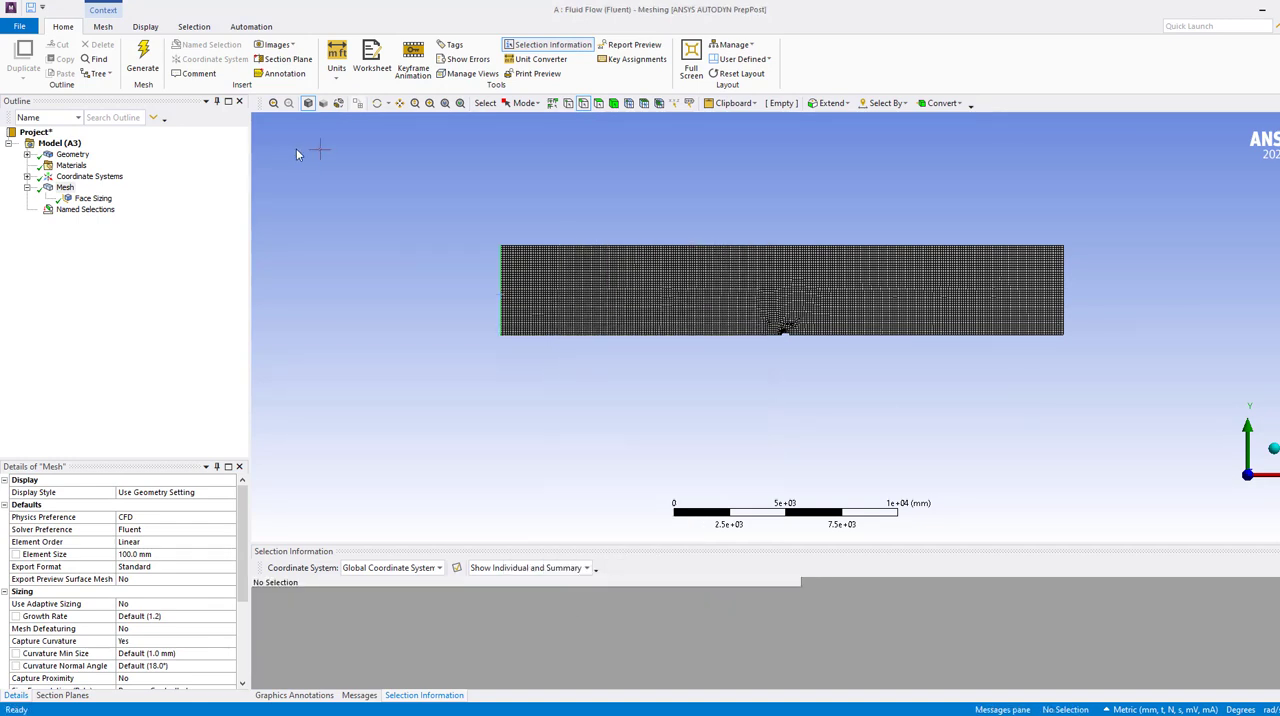
left_click(57, 209)
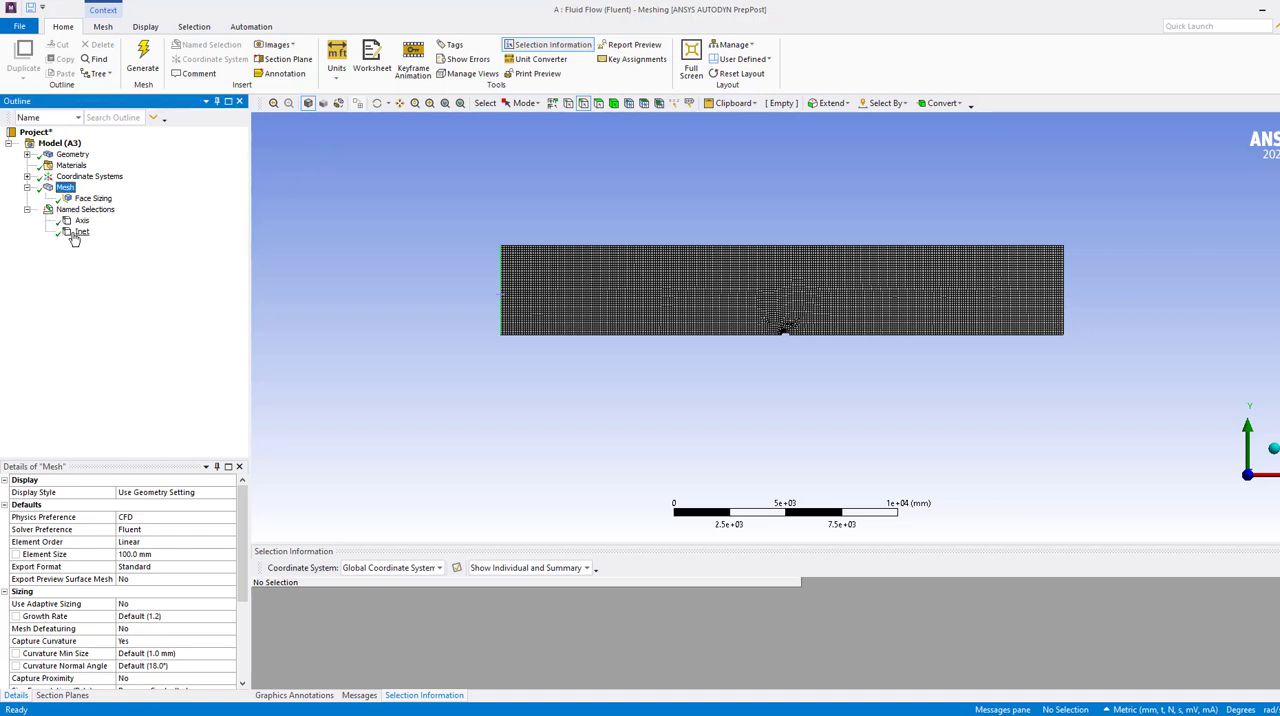
left_click(82, 231)
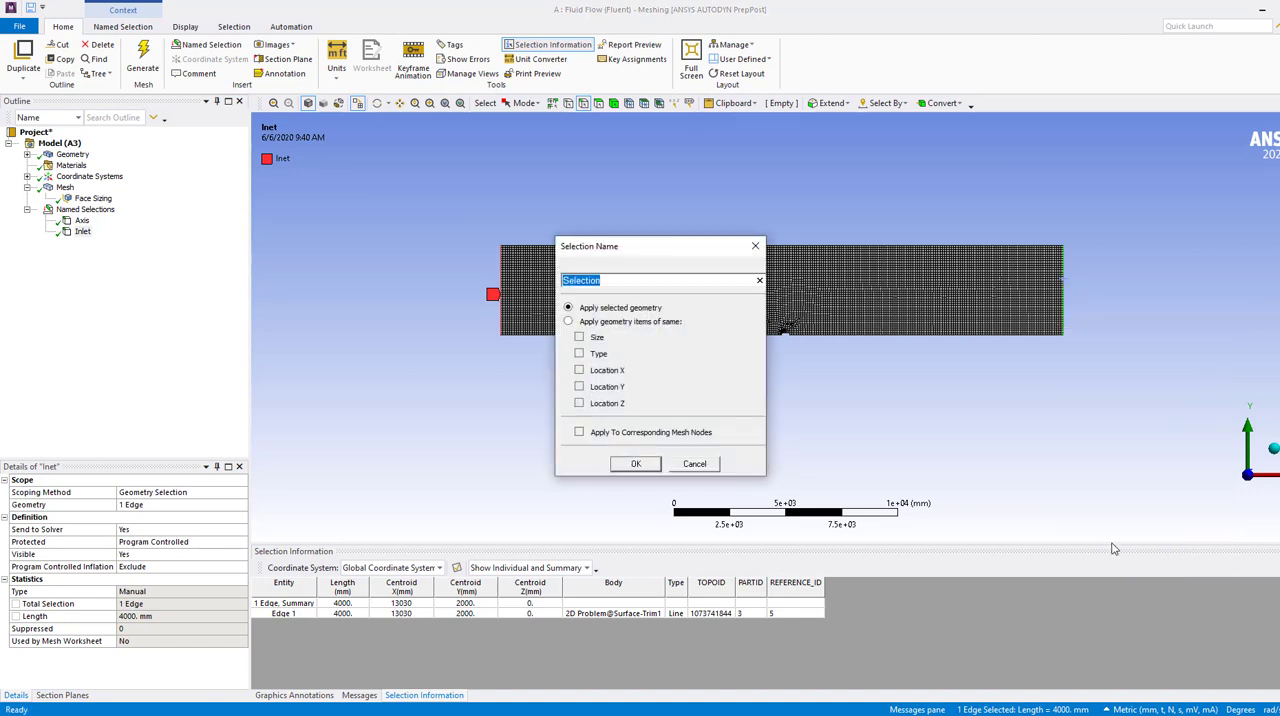
- Name the right edge Outlet and the top edge Wall, then verify Axis's edges
left_click(635, 463)
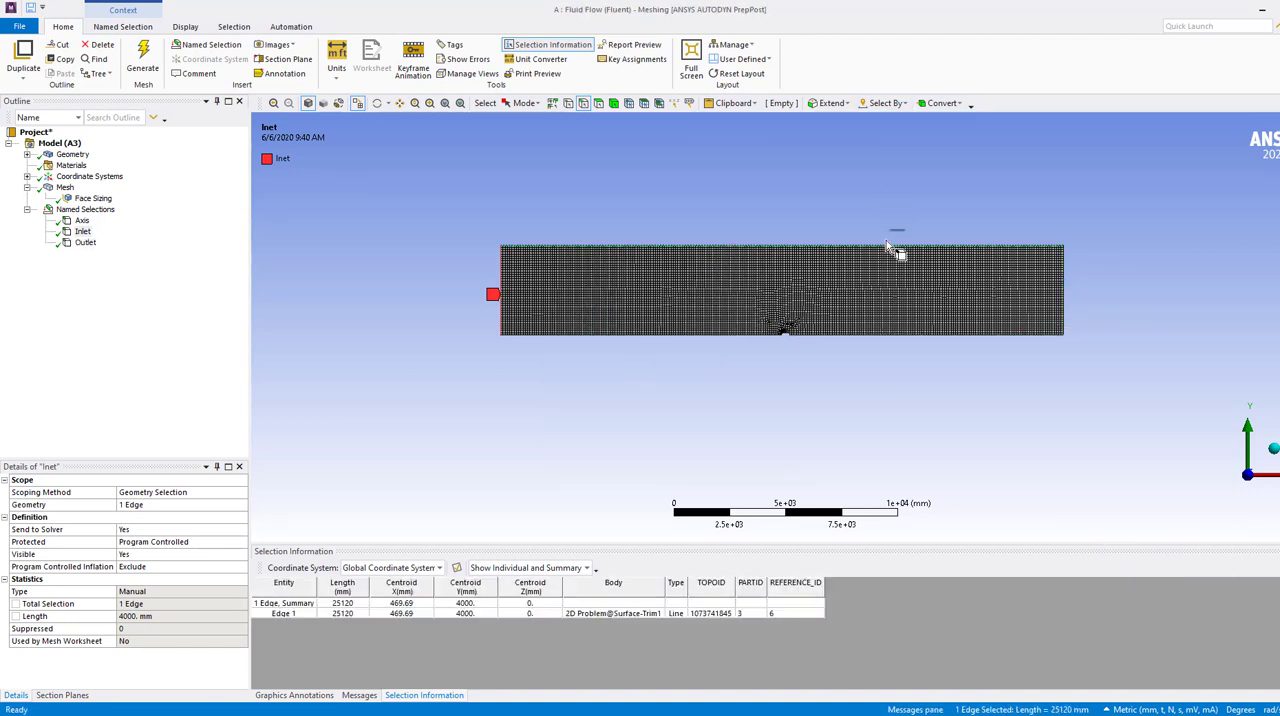
left_click(211, 44)
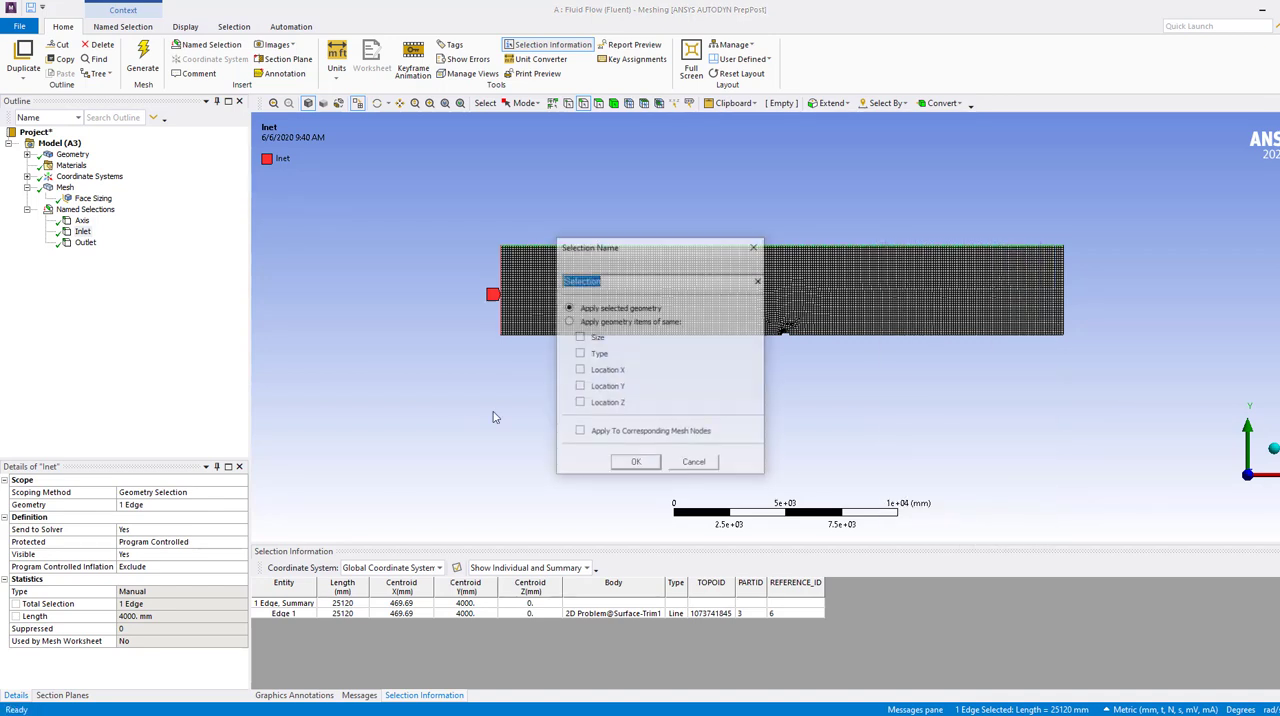
left_click(635, 461)
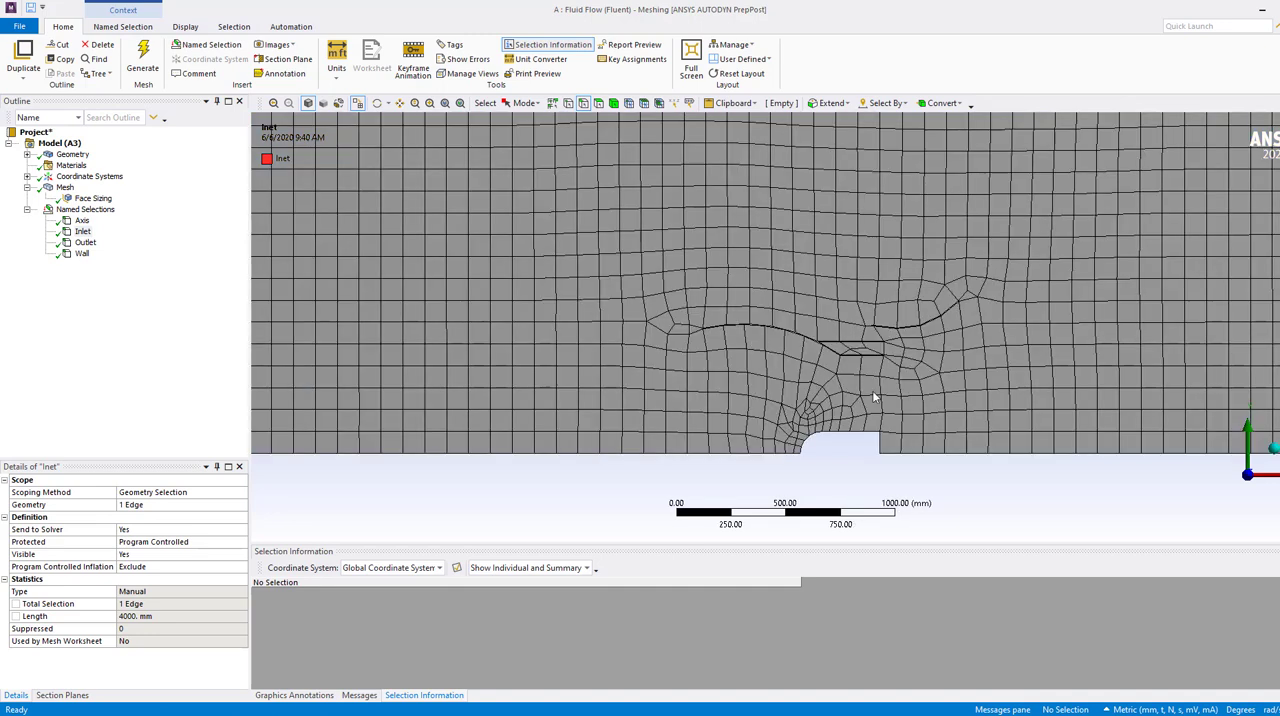
left_click(765, 450)
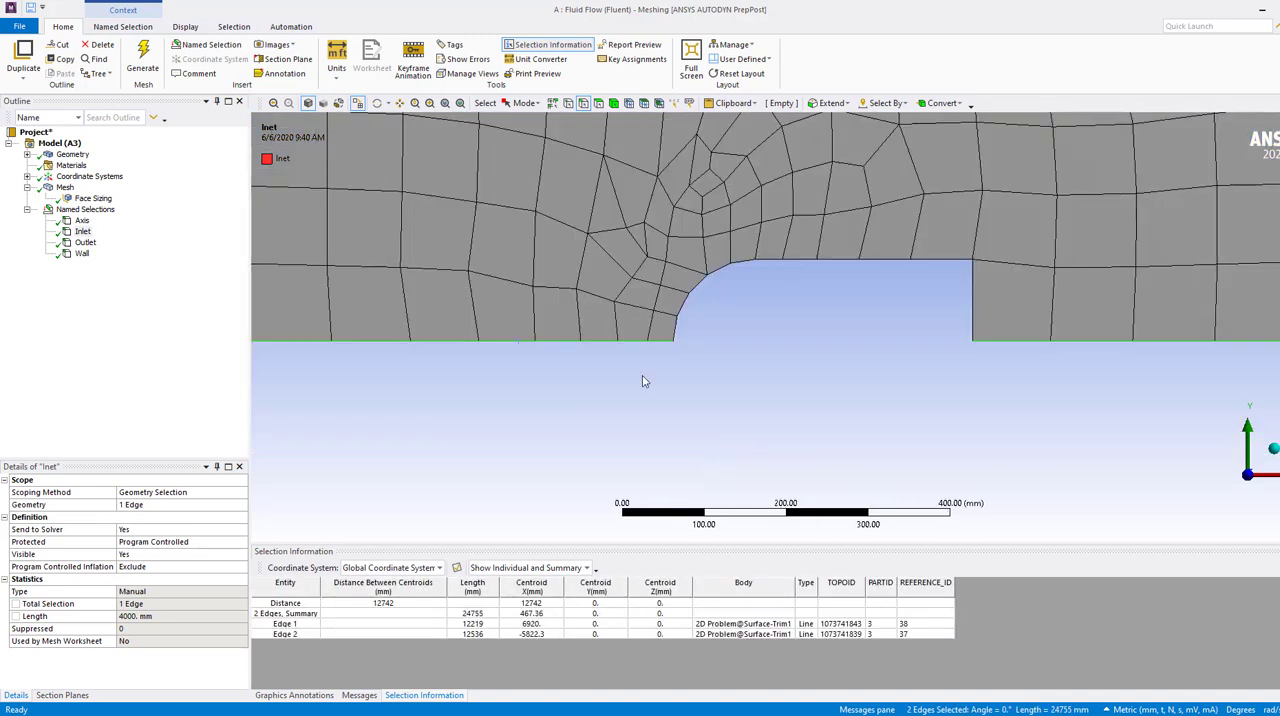
left_click(82, 220)
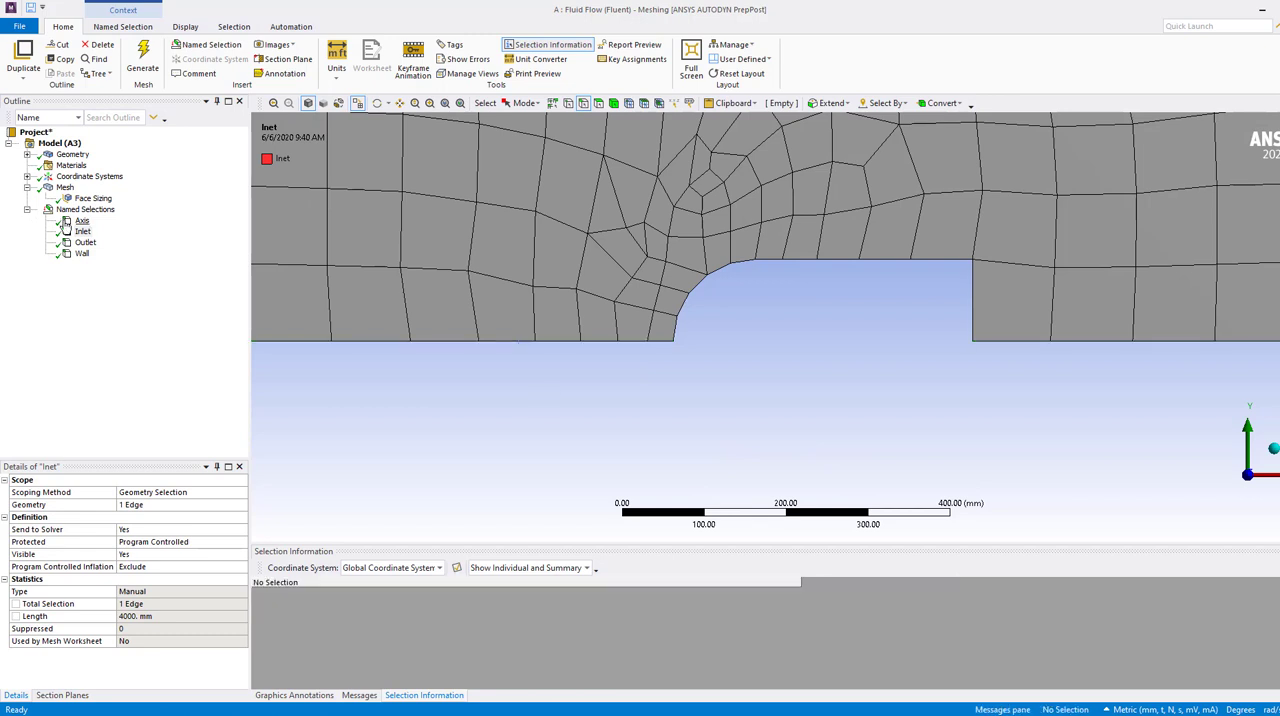
left_click(82, 220)
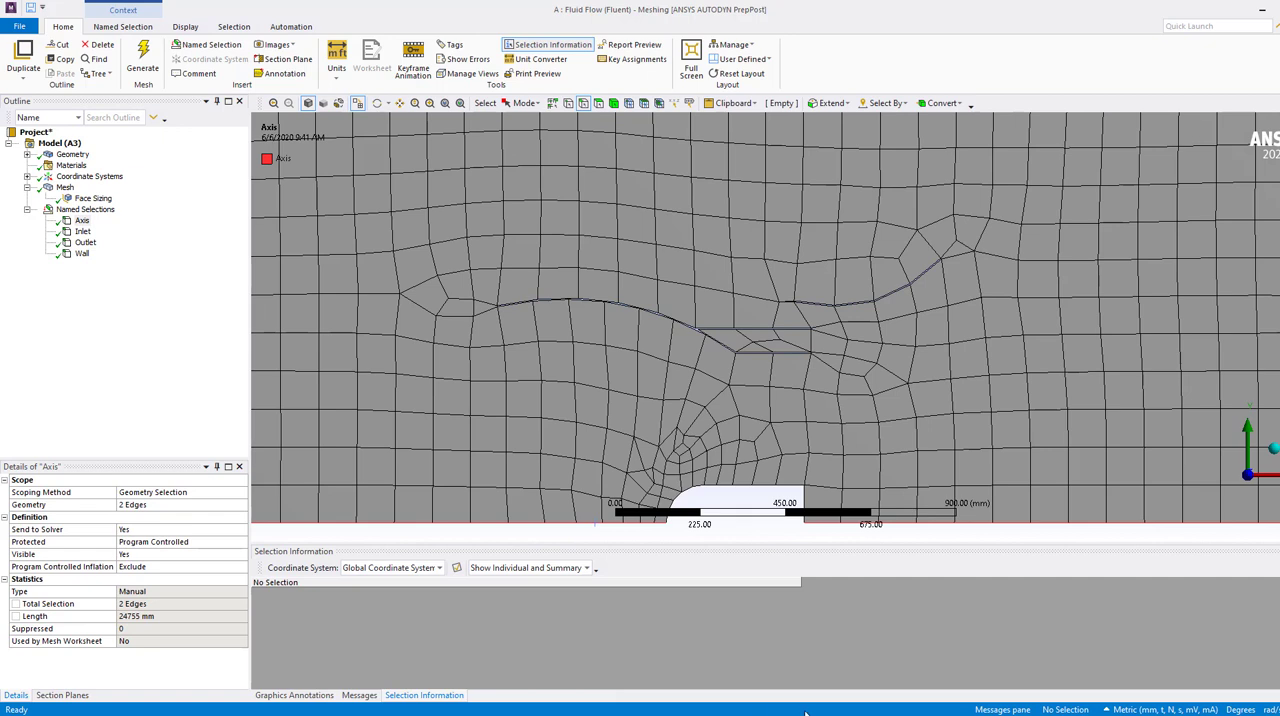
mouse_move(398, 688)
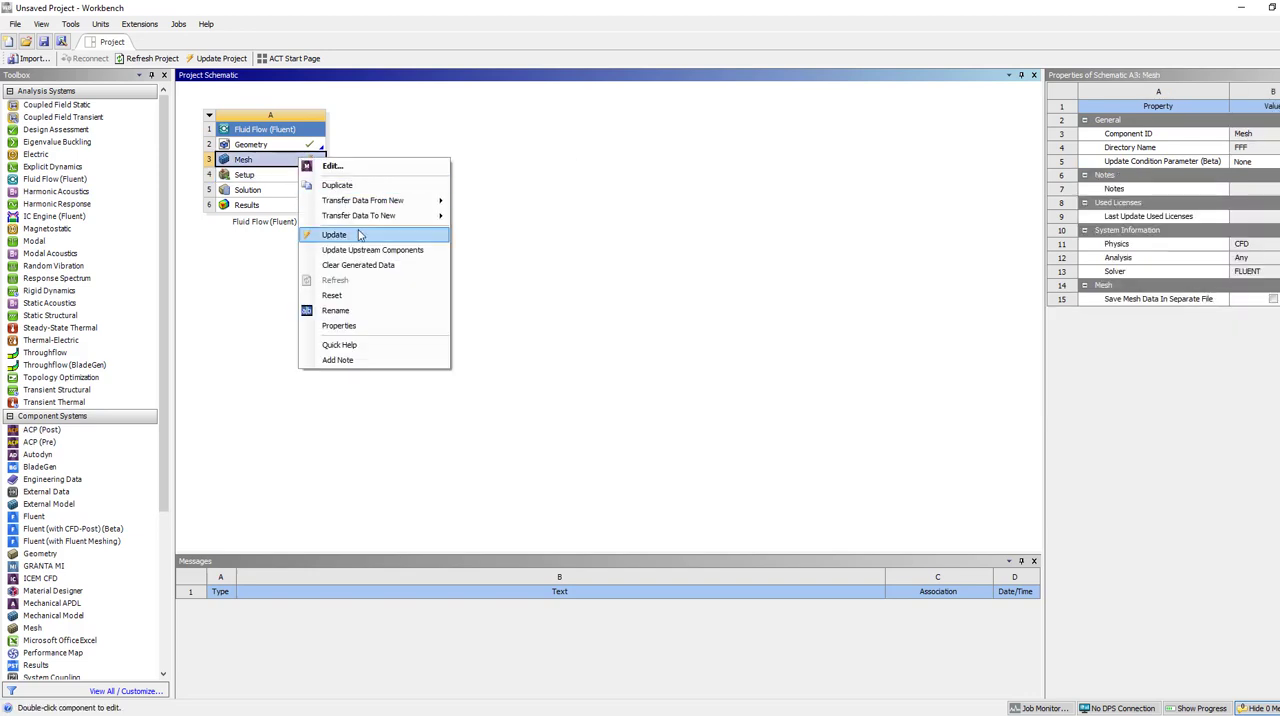
- Update the mesh and launch Fluent Setup in double precision with 8 solver processes
left_click(334, 234)
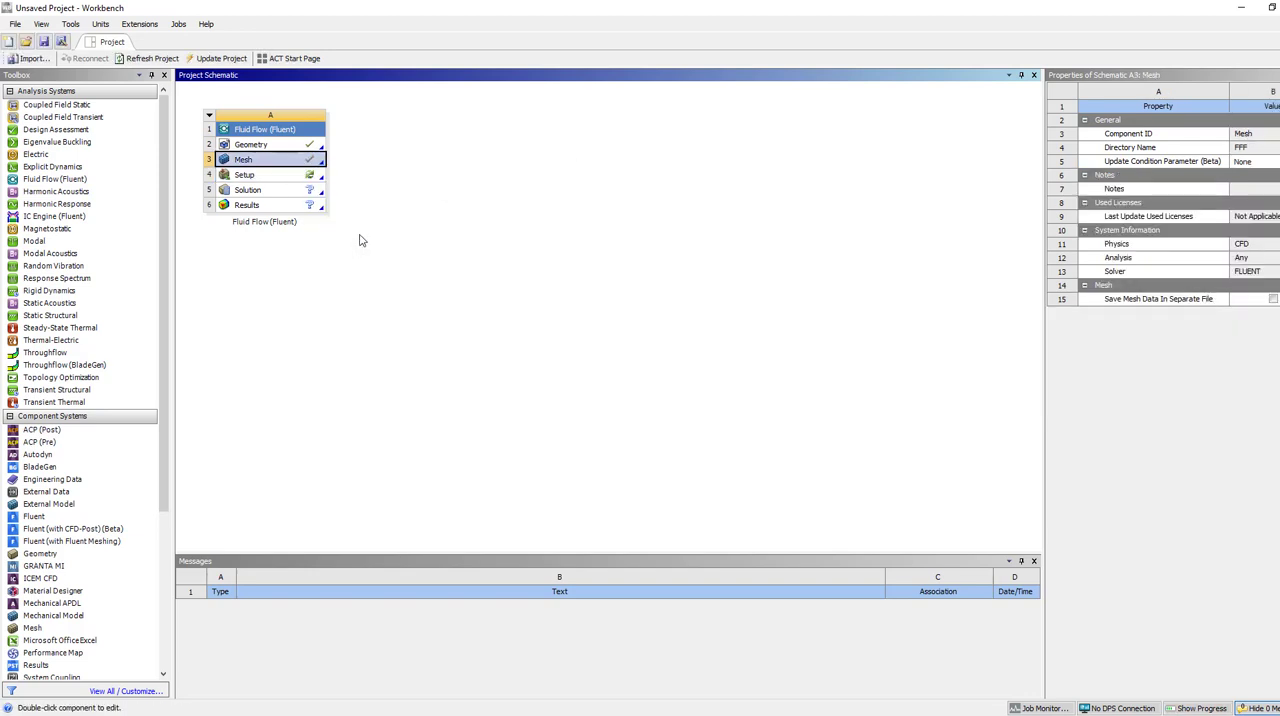
left_click(244, 174)
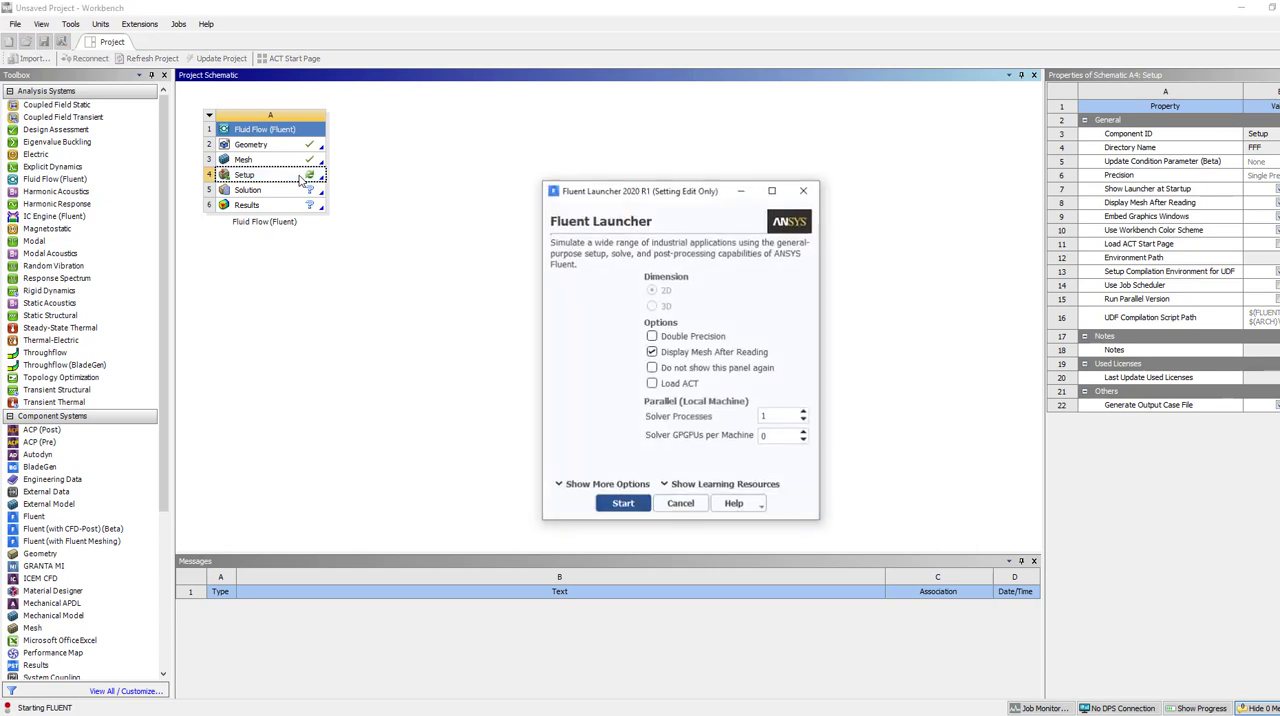
left_click(652, 336)
type("8")
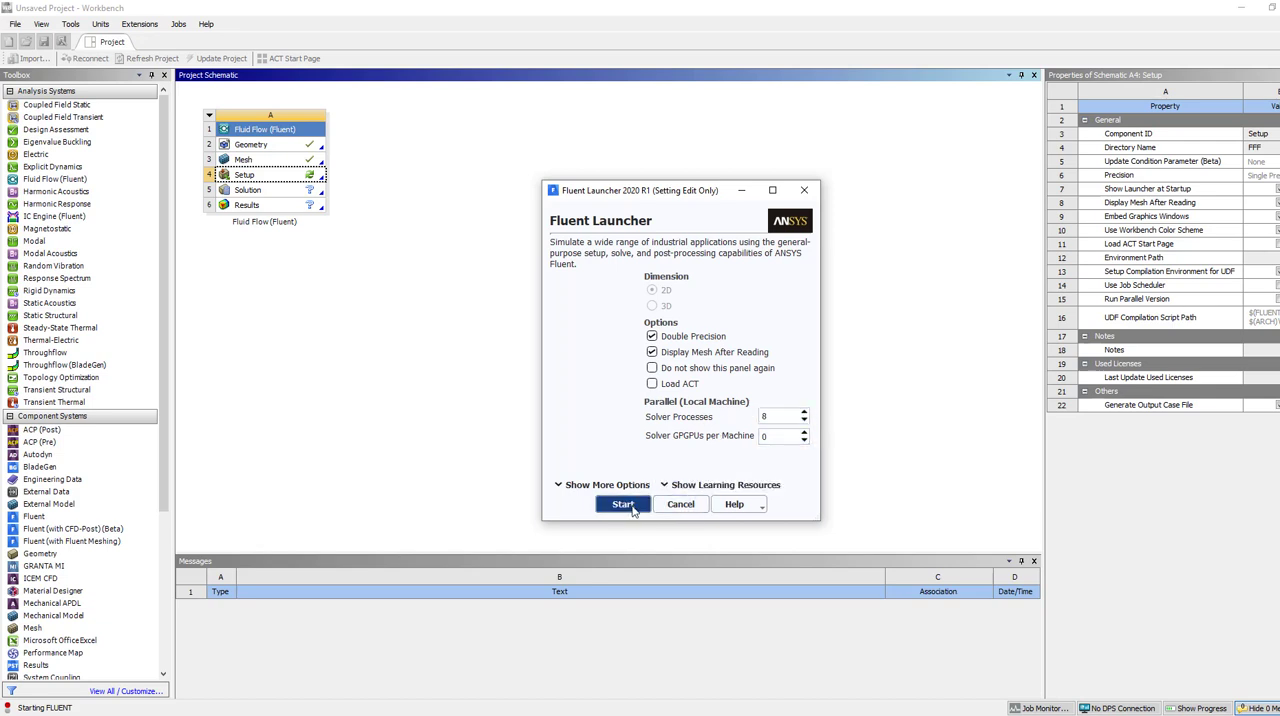
left_click(622, 504)
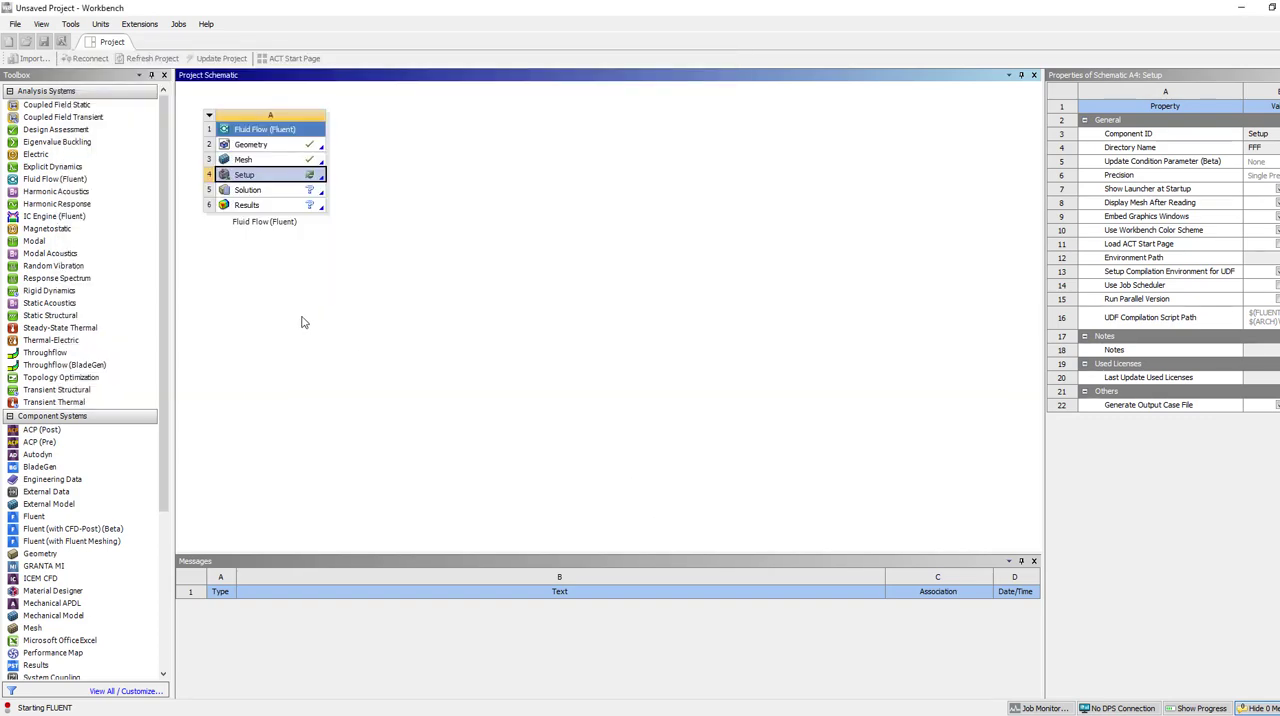
double_click(244, 174)
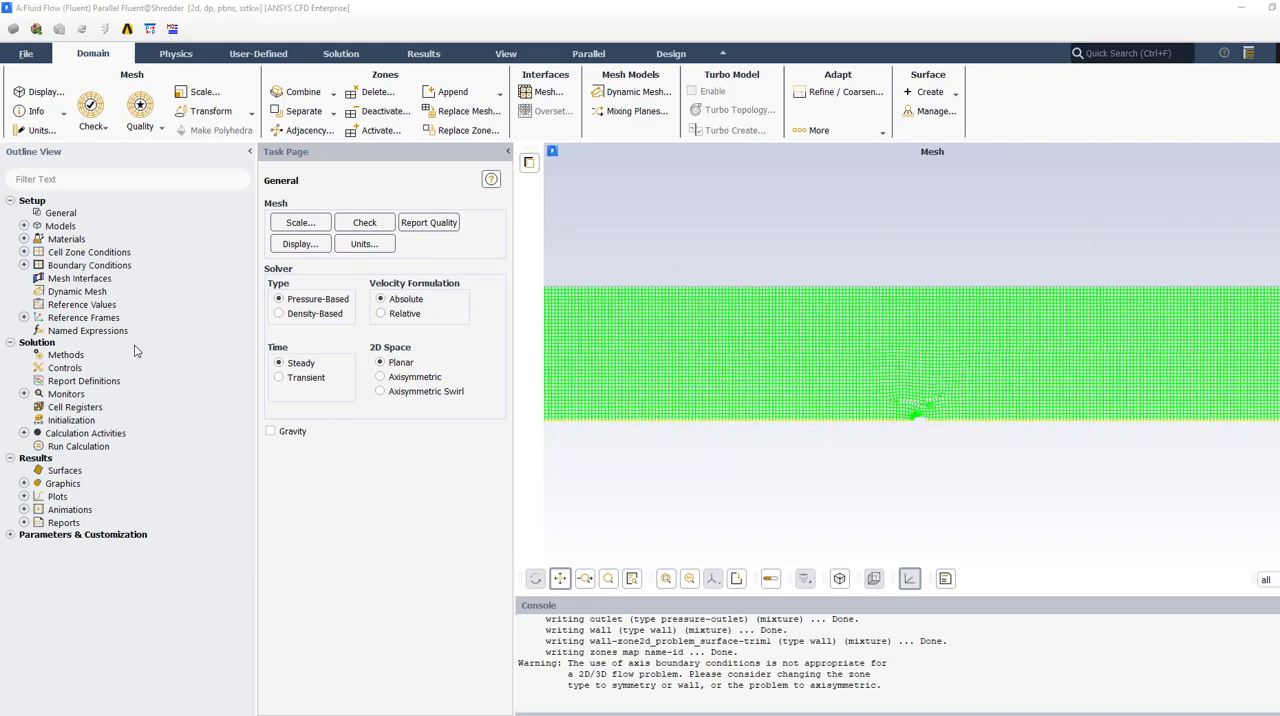
mouse_move(467, 373)
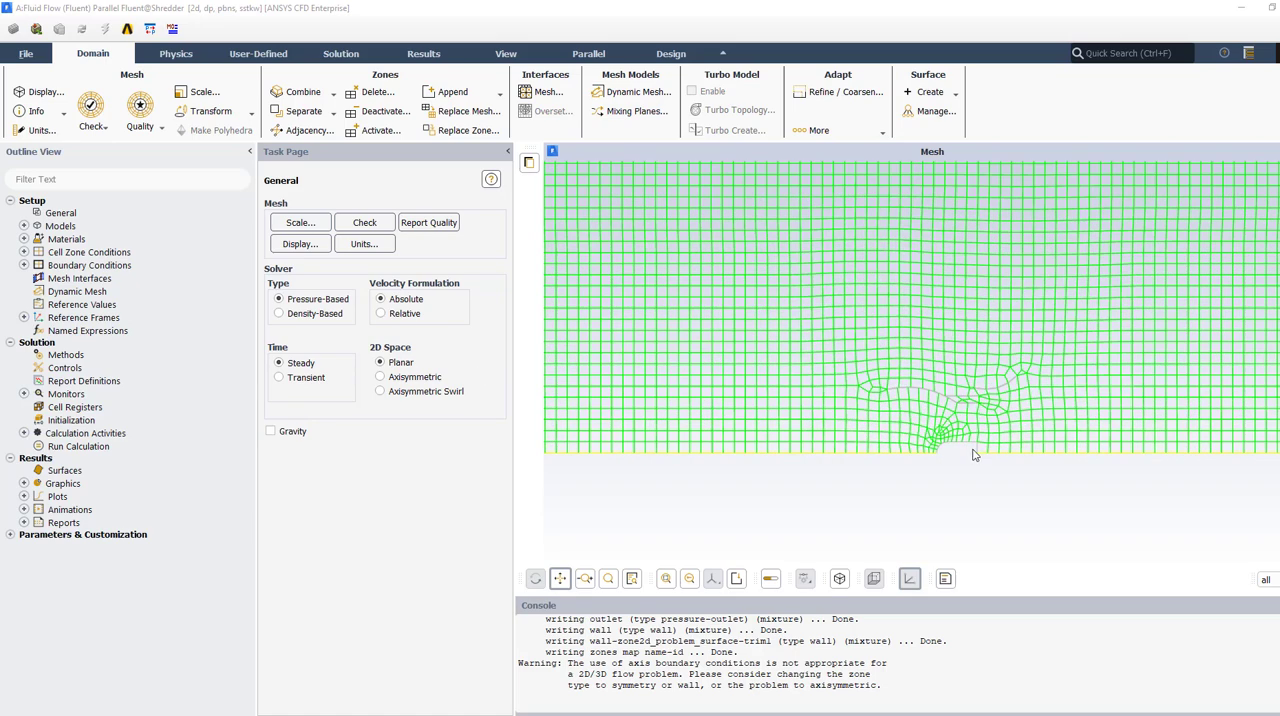
mouse_move(388, 370)
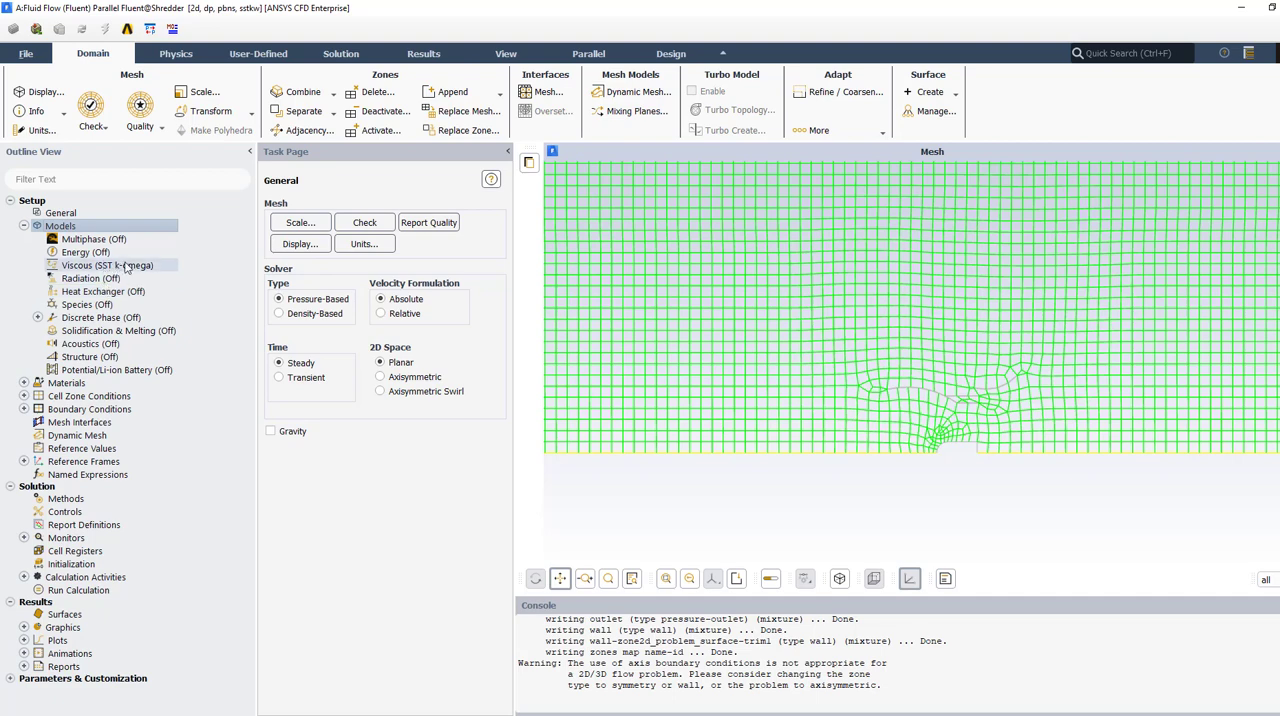
- Expand Materials and show the Boundary Conditions zone list
left_click(25, 383)
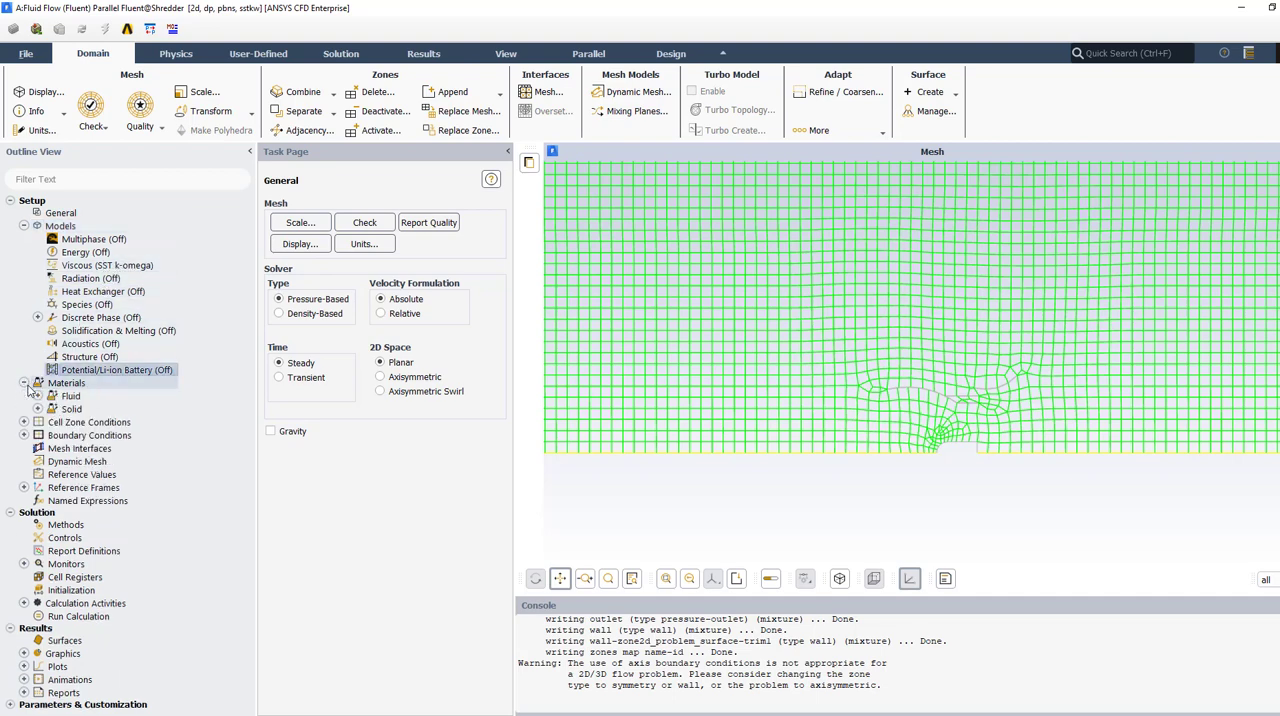
left_click(24, 382)
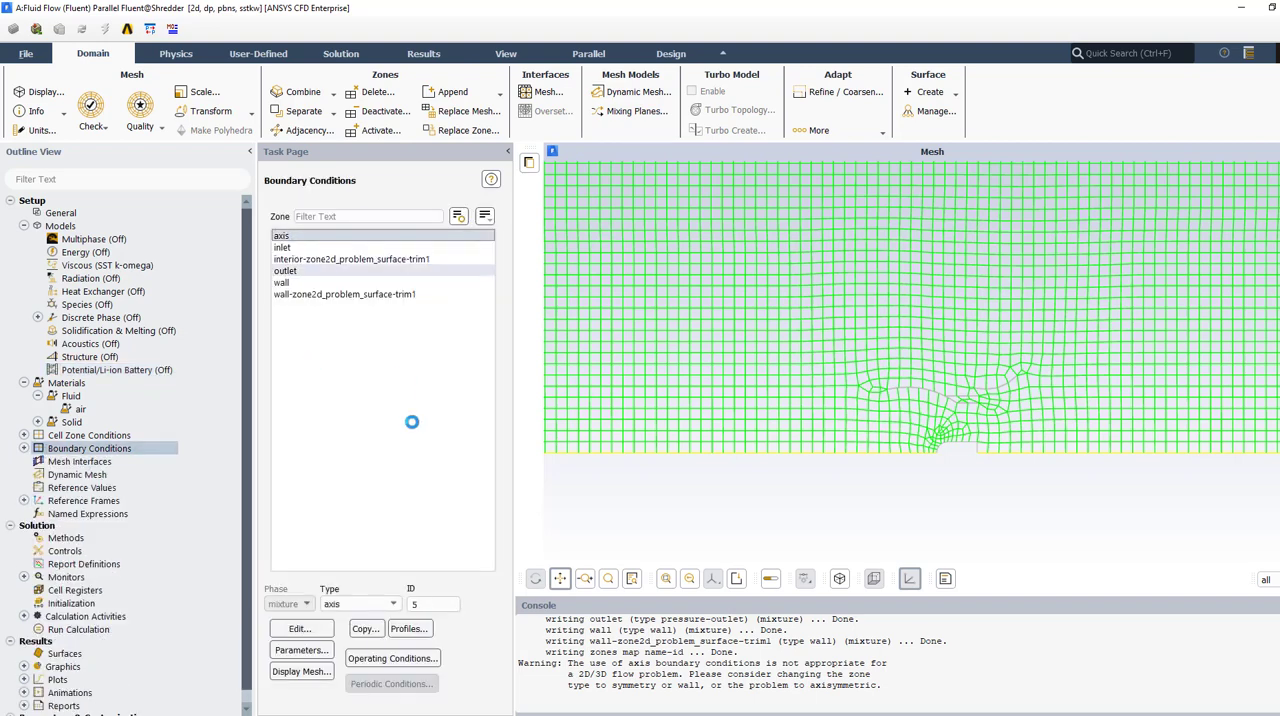
- Make the inlet a velocity-inlet specified by components with X-Velocity 10 m/s
left_click(393, 603)
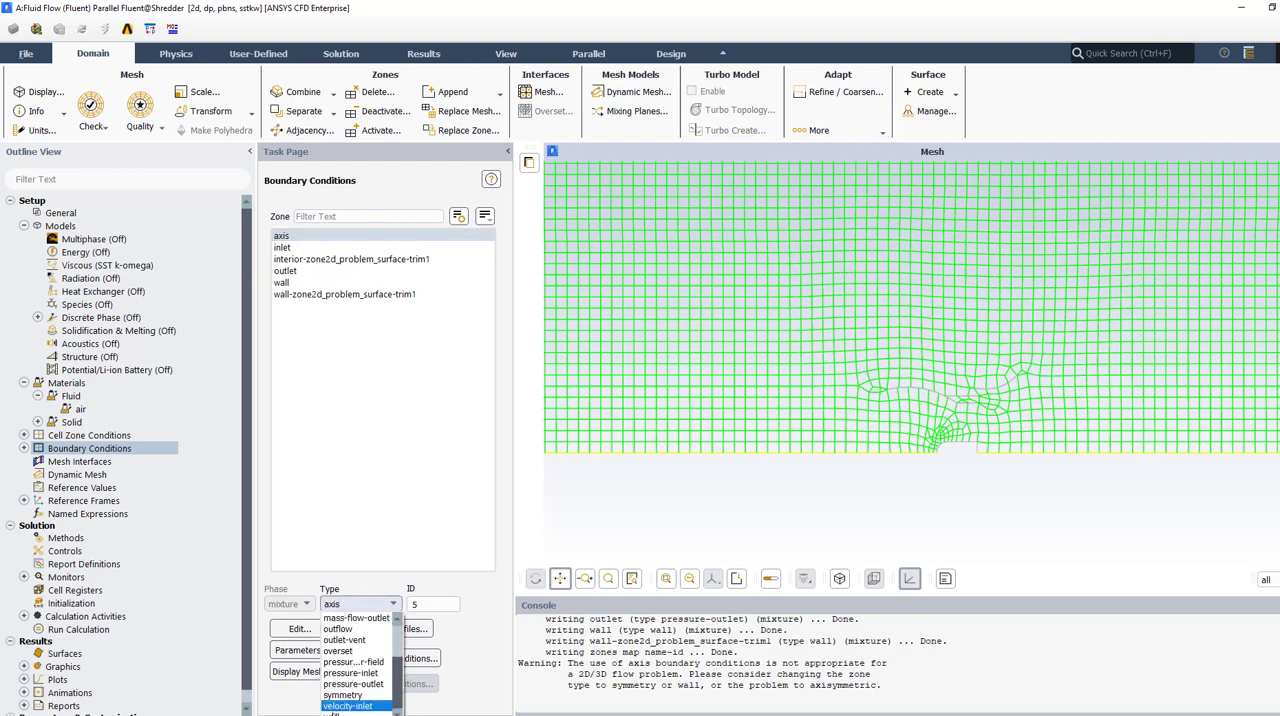
left_click(347, 705)
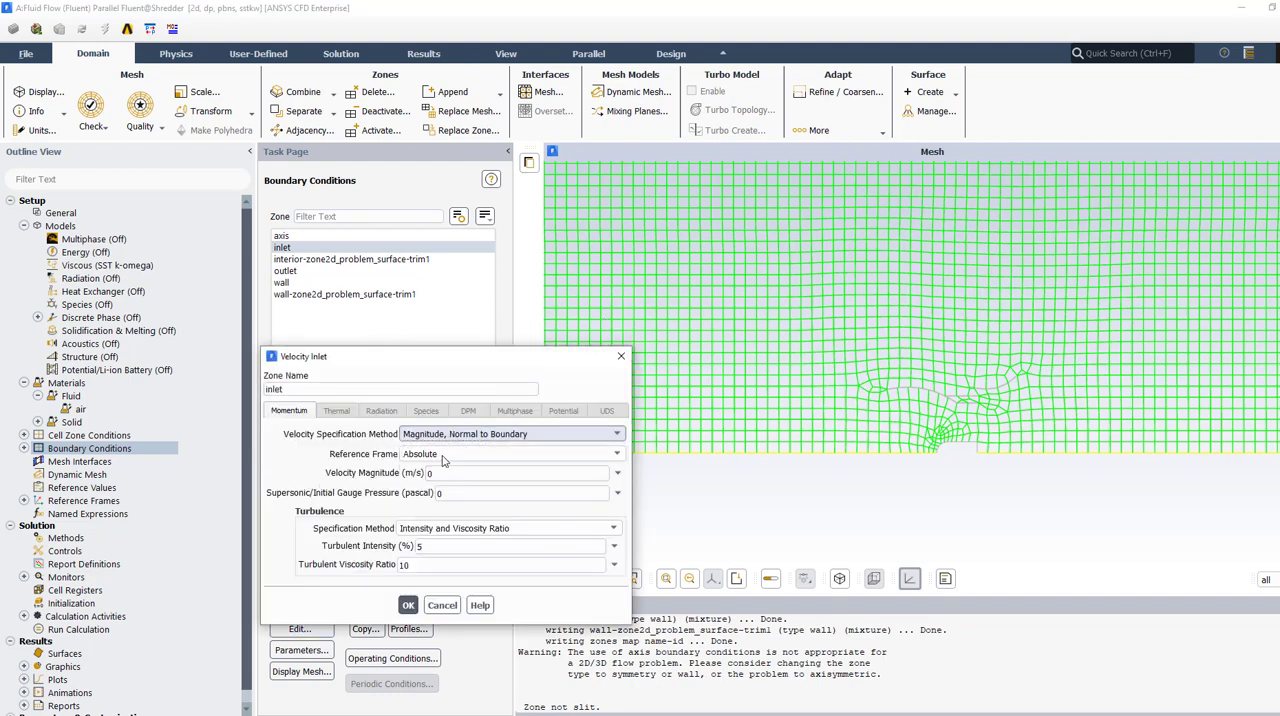
left_click(512, 433)
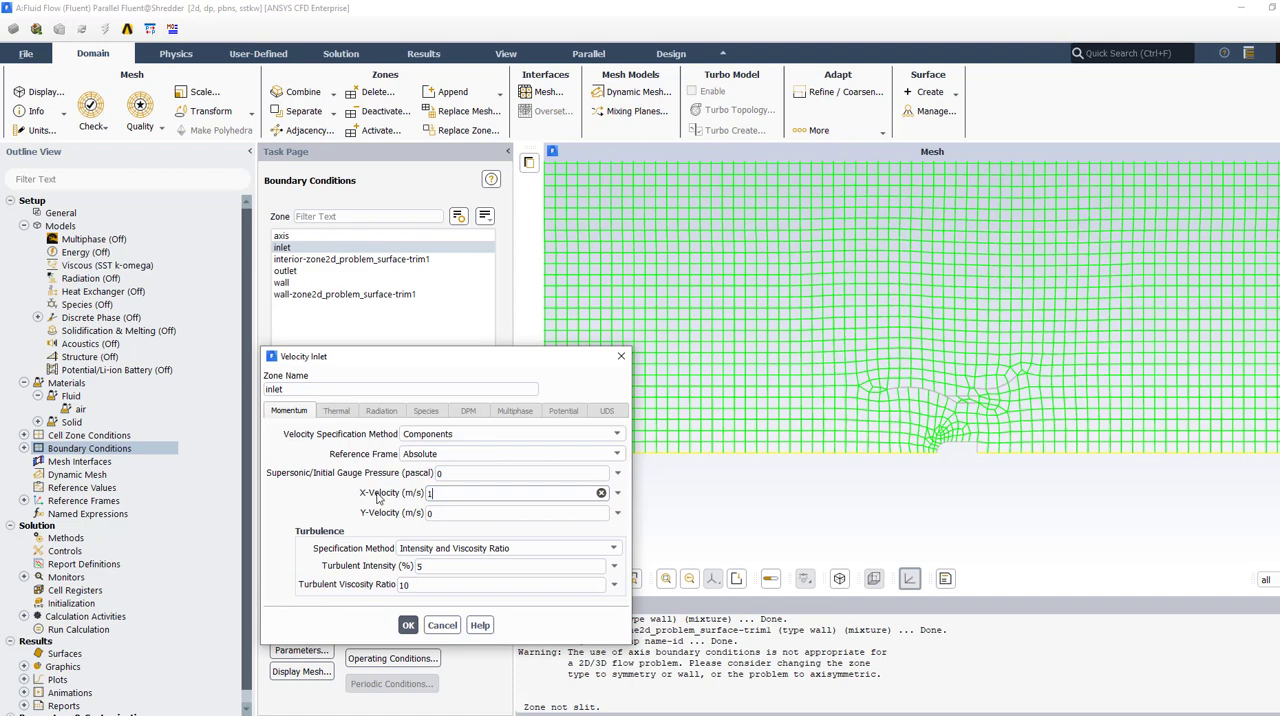
type("0")
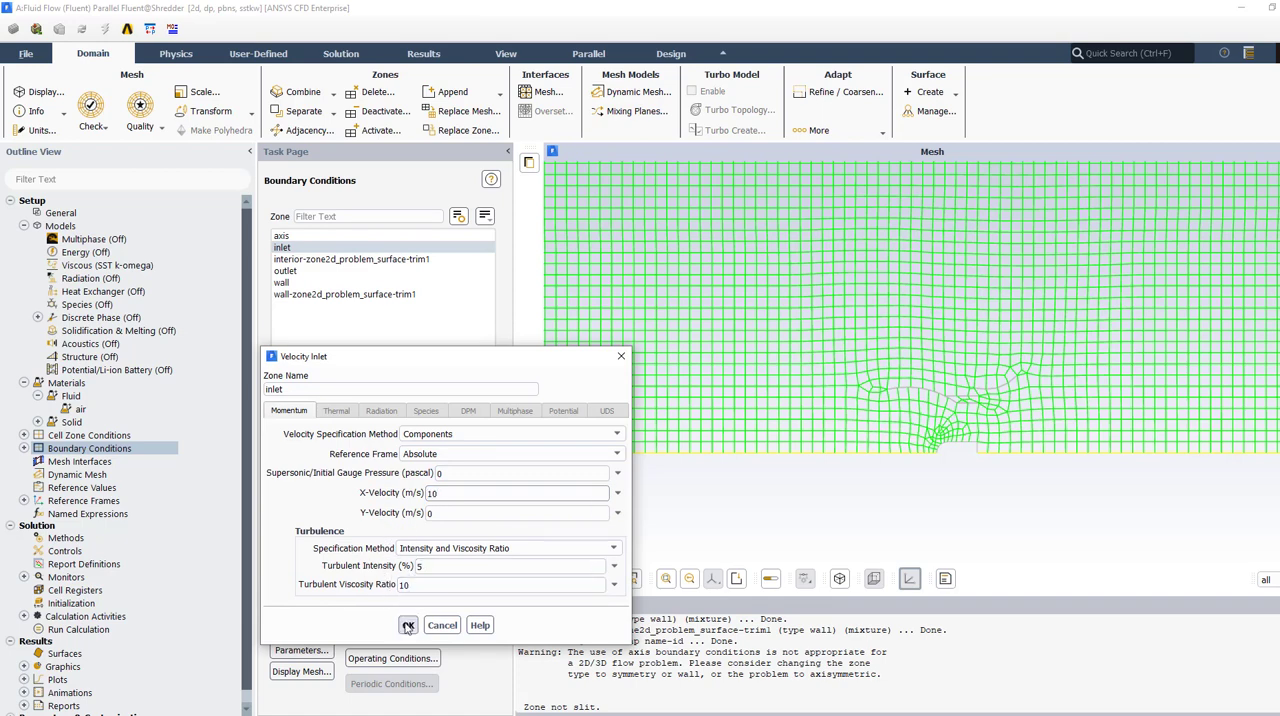
left_click(407, 625)
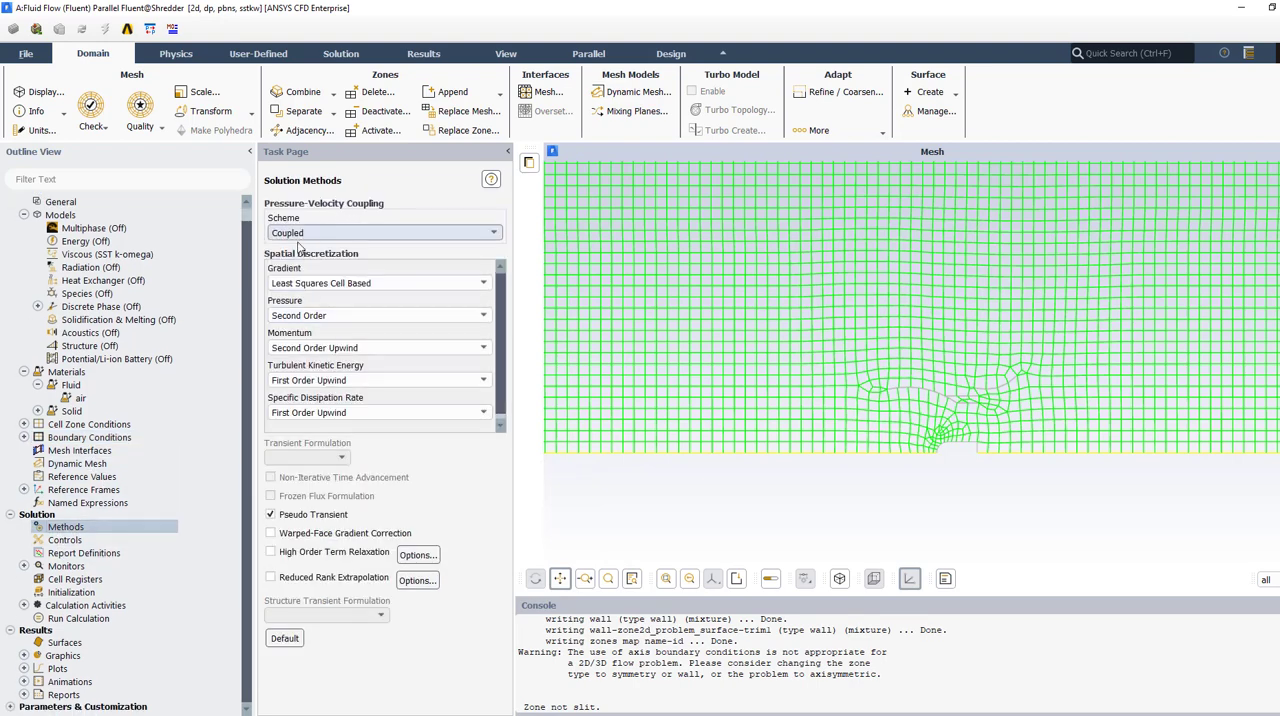
- Use Second Order Upwind for the specific dissipation rate scheme in Solution Methods
left_click(378, 412)
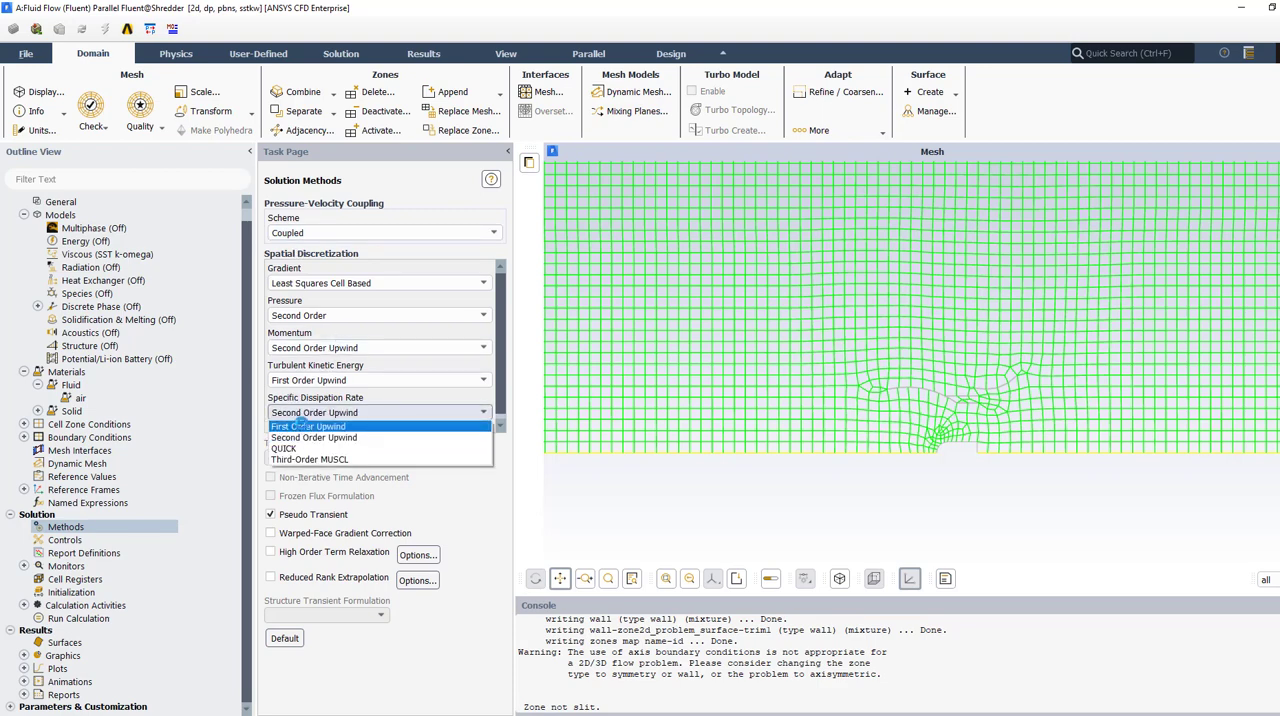
left_click(308, 426)
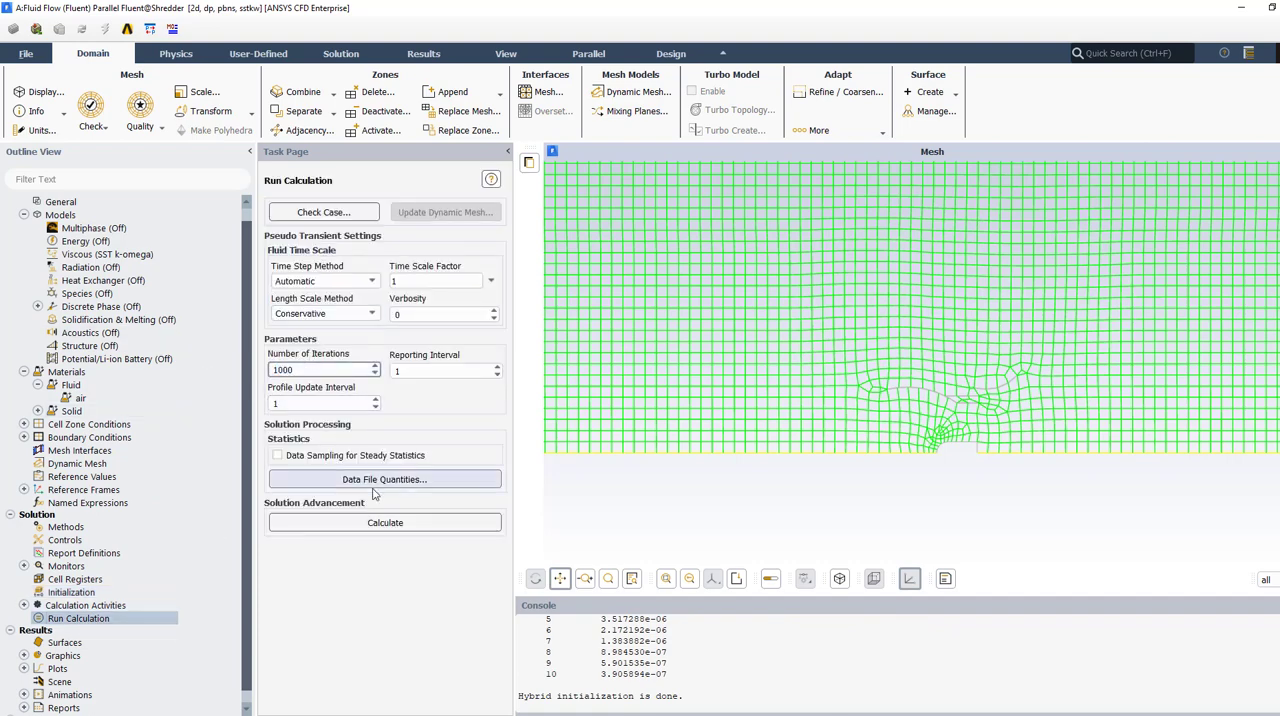
- Run the calculation to convergence in about 60 iterations and dismiss the completion notice
left_click(385, 522)
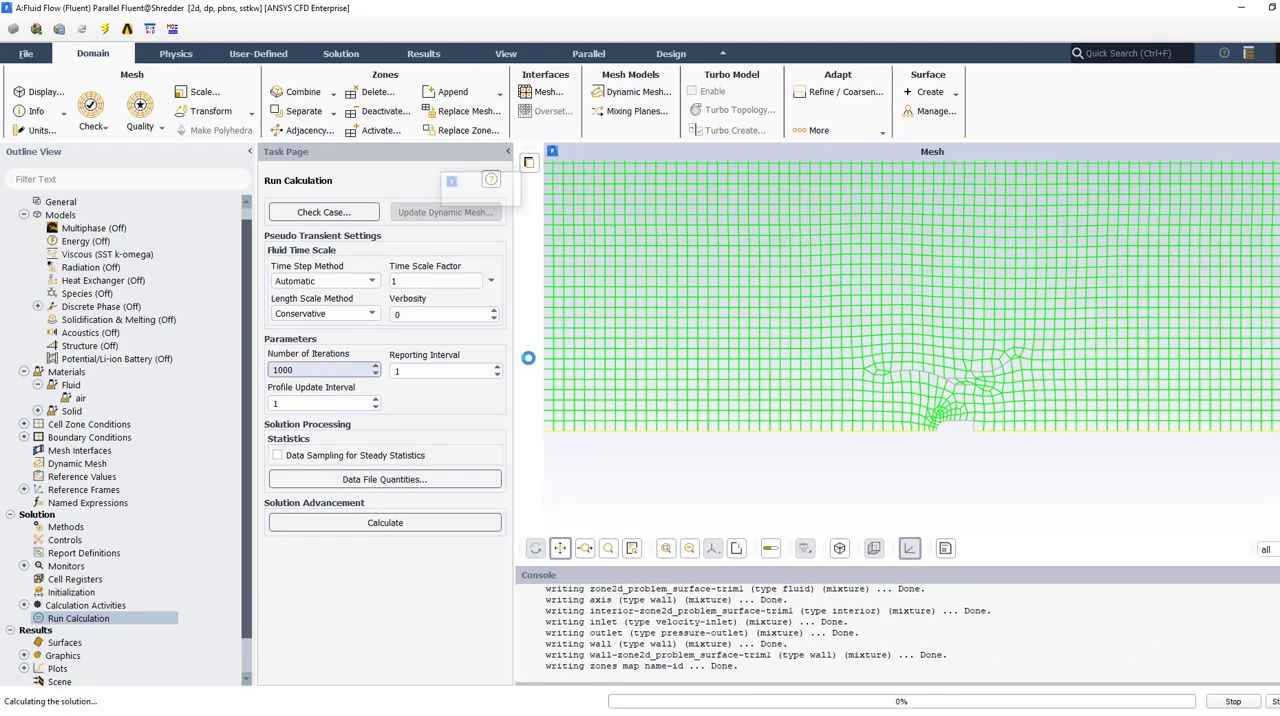
left_click(385, 522)
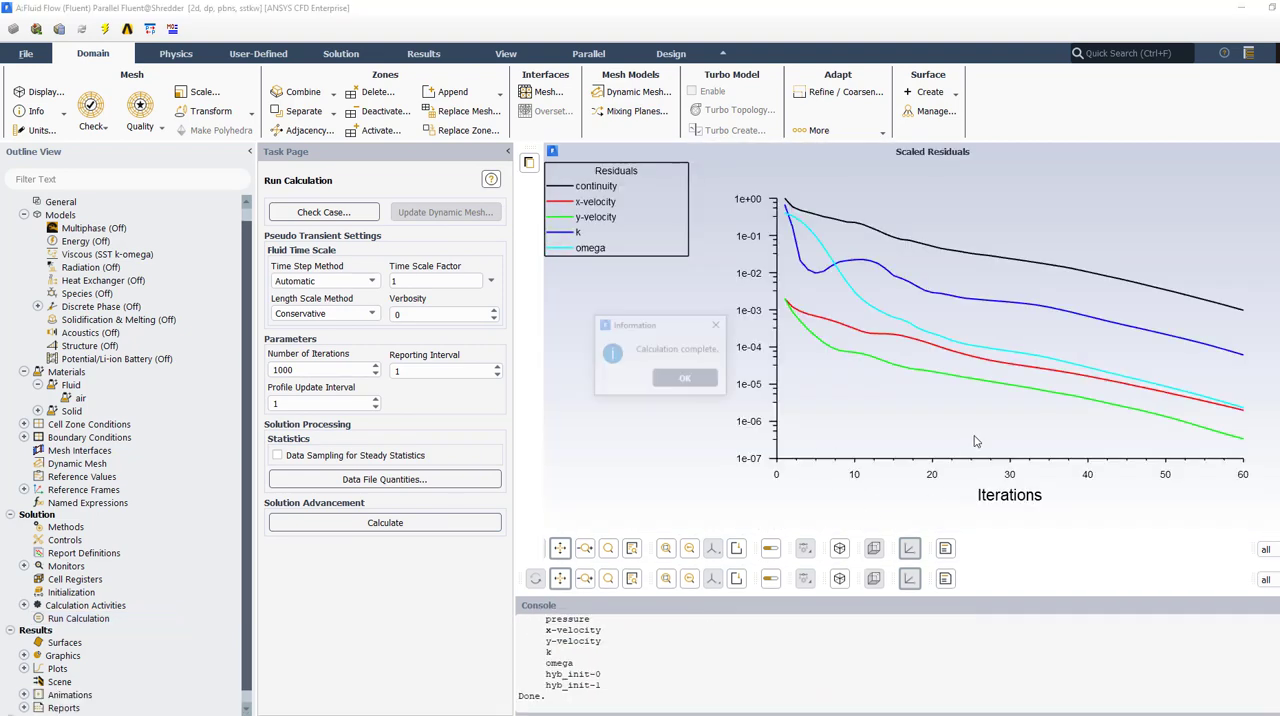
left_click(685, 377)
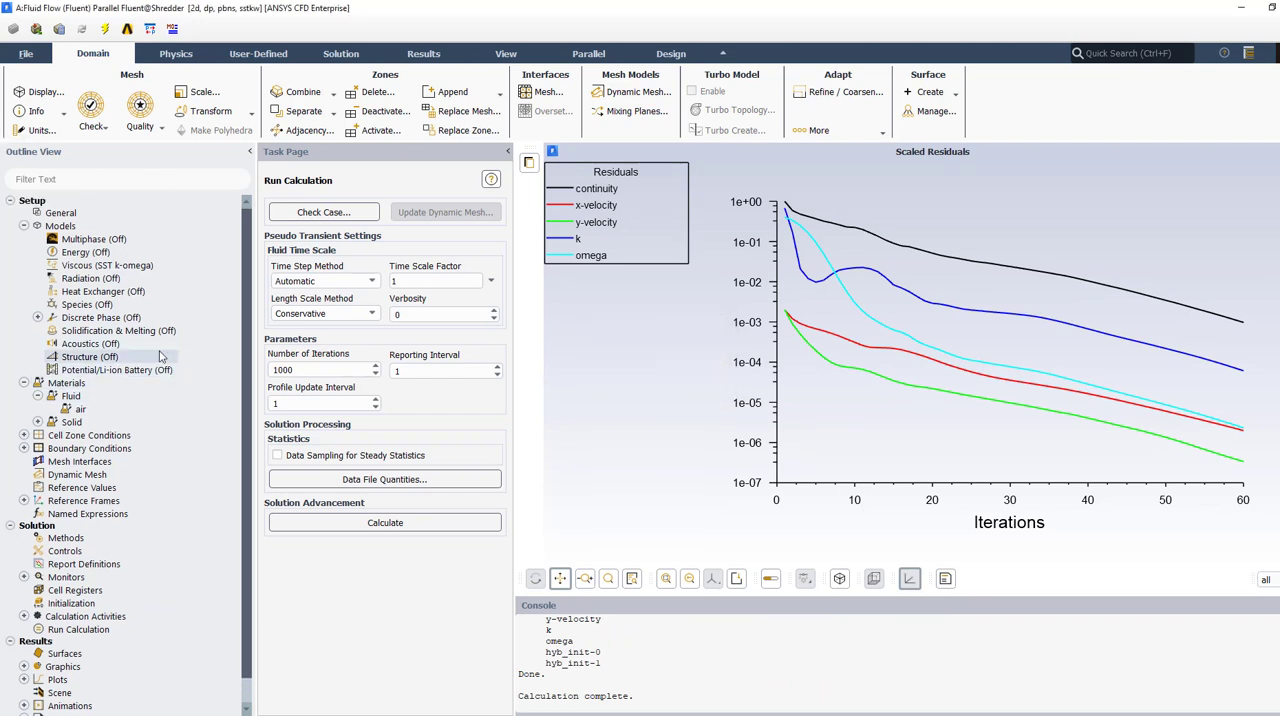
mouse_move(665, 484)
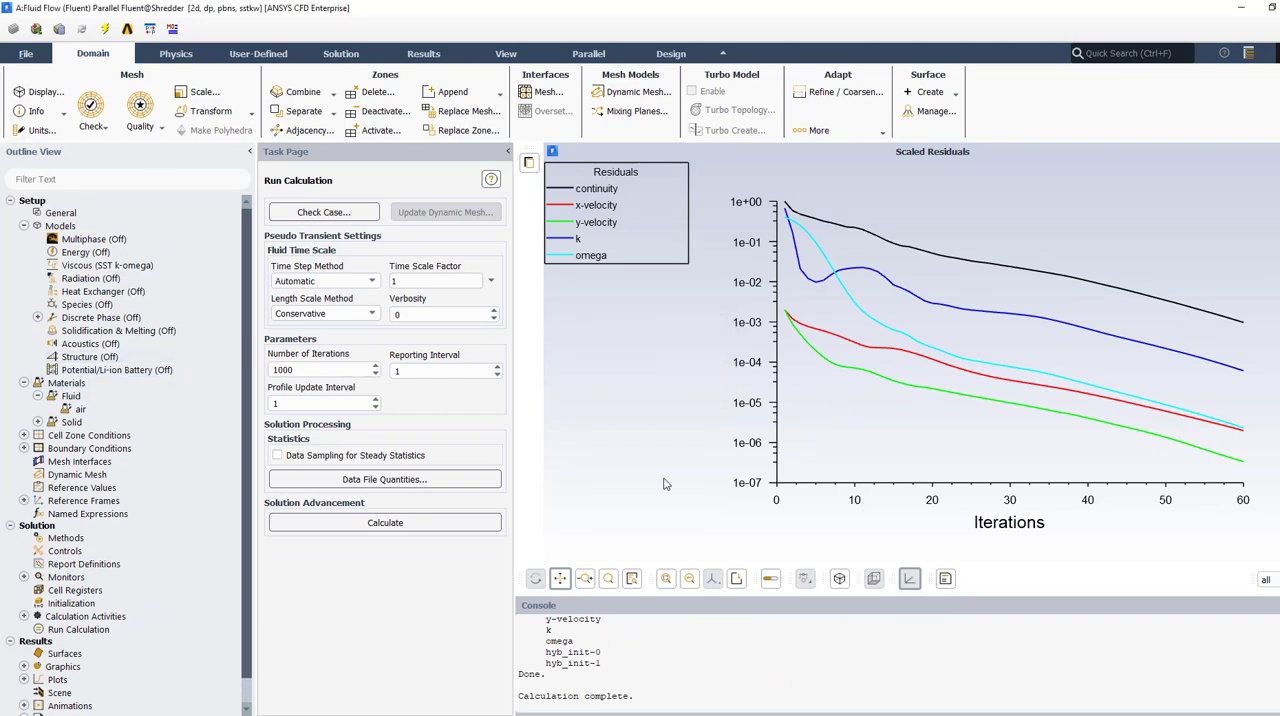
left_click(25, 642)
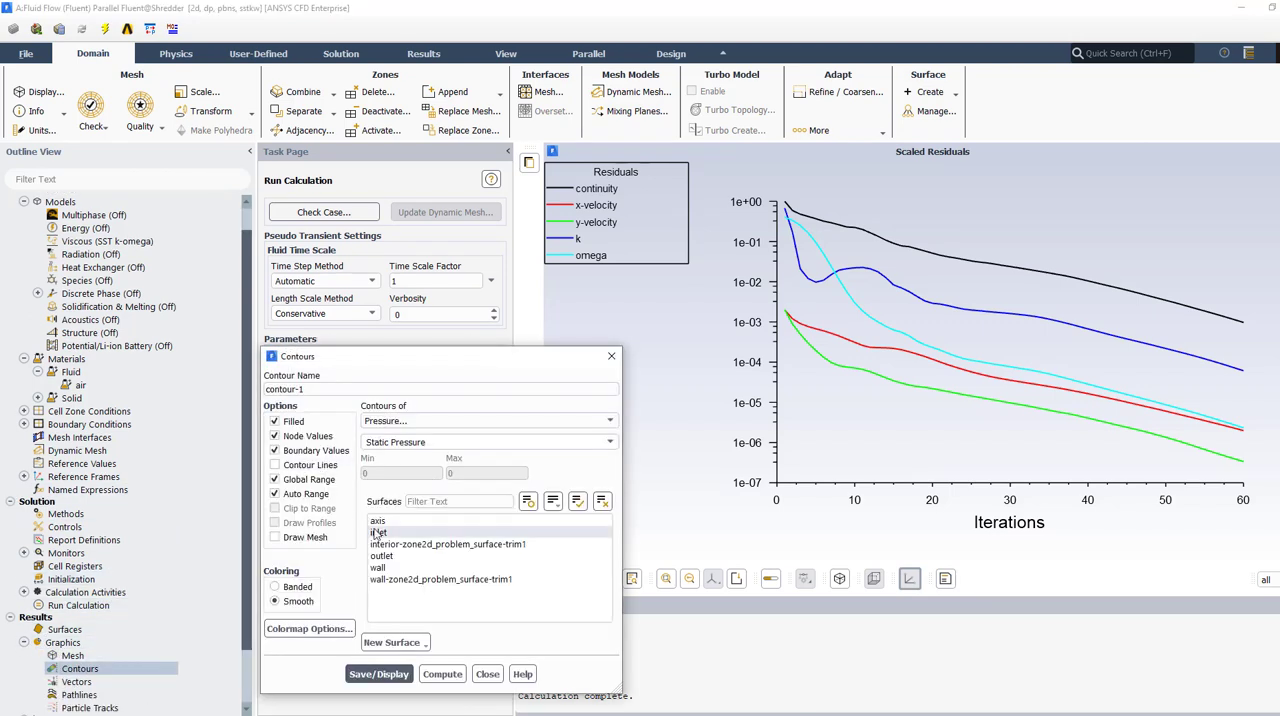
- Display velocity magnitude contours over a whole-fluid-zone surface, then return to Meshing
left_click(487, 420)
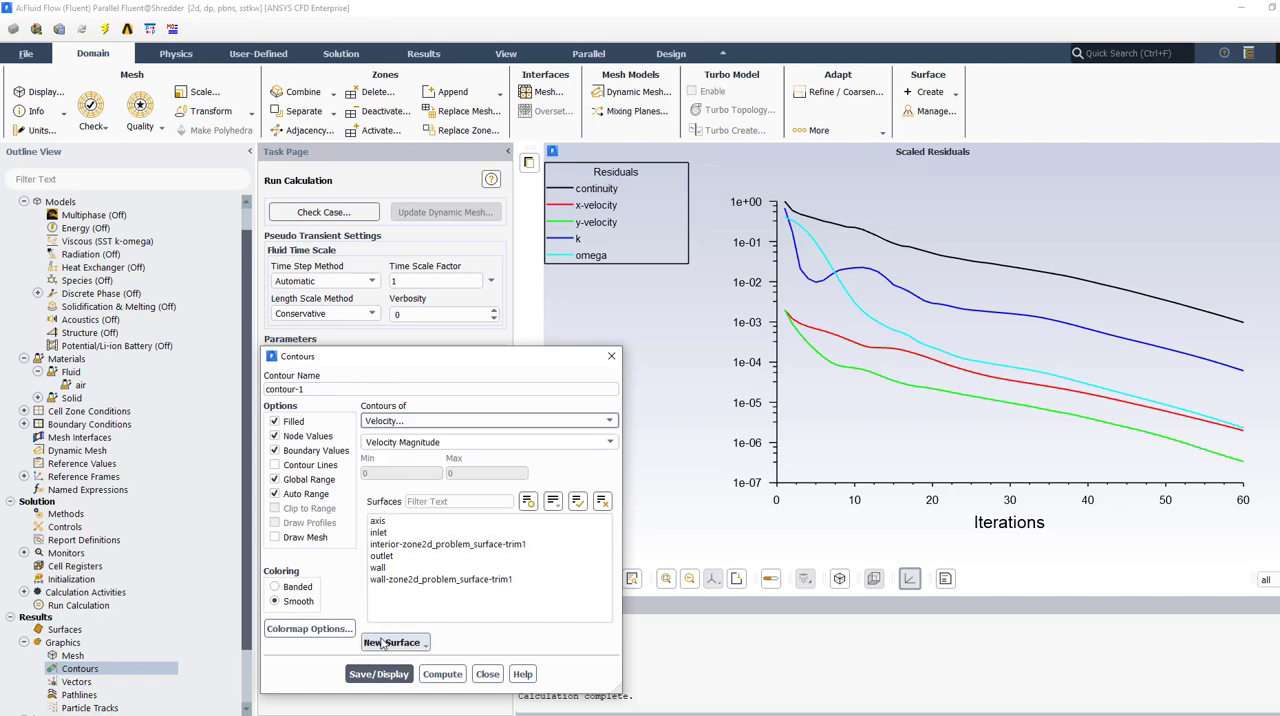
left_click(378, 673)
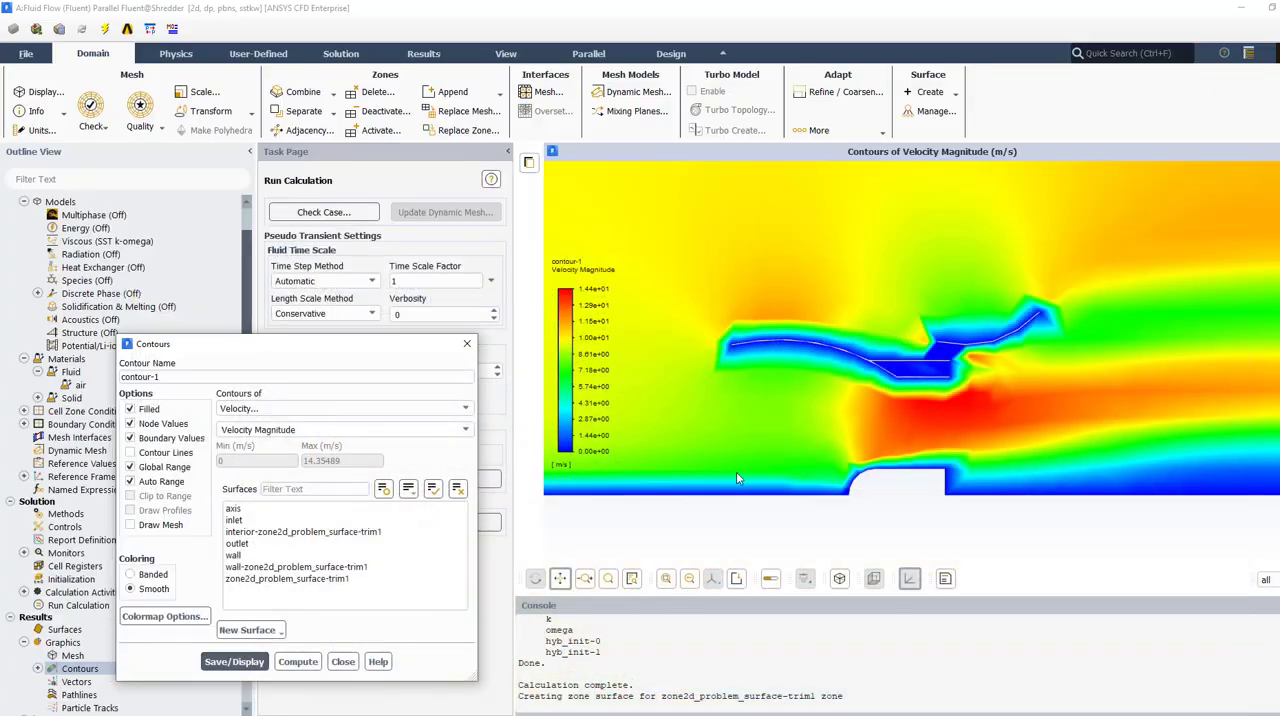
left_click(342, 661)
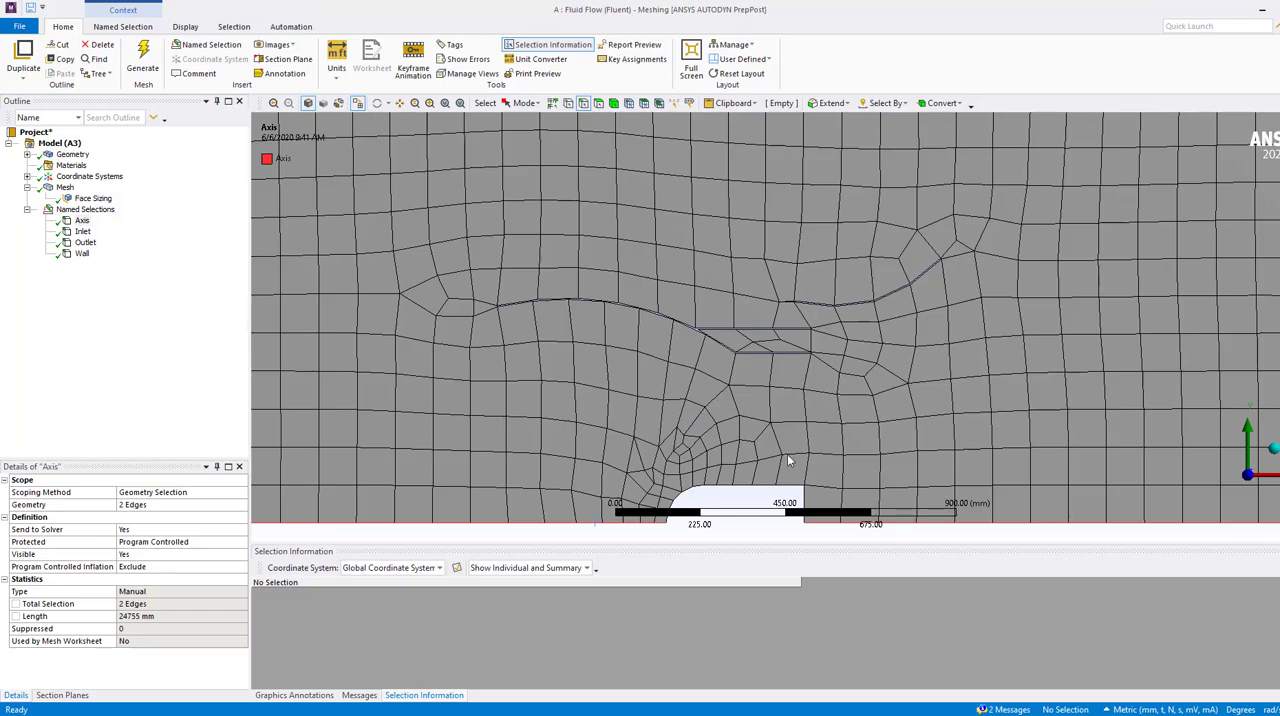
- Set the global mesh element size to 50 mm and regenerate the mesh
left_click(89, 176)
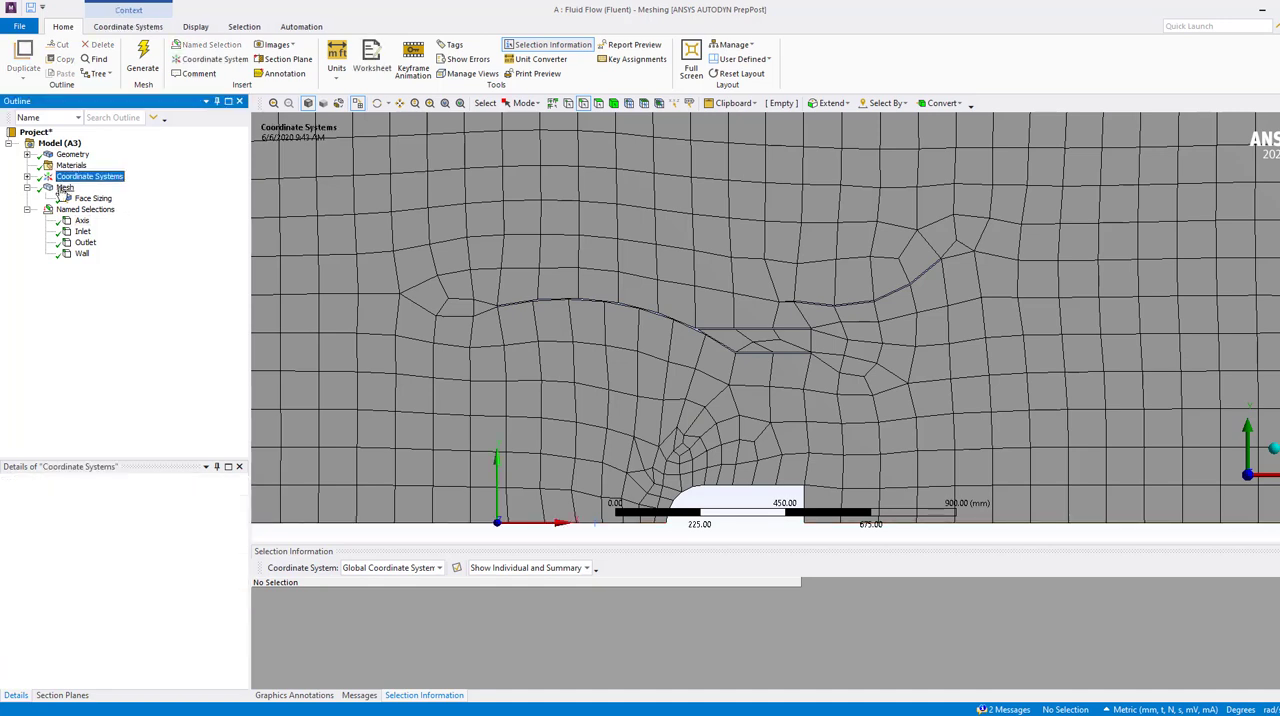
left_click(64, 188)
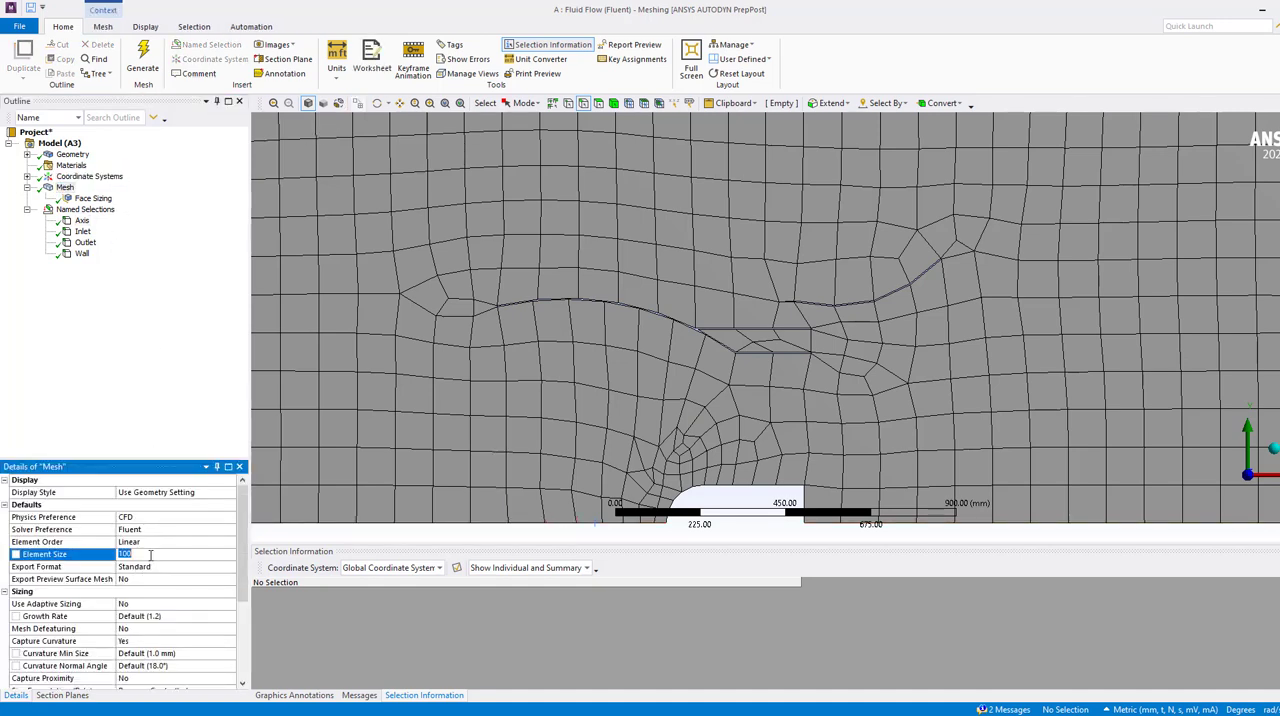
type("50.0 mm")
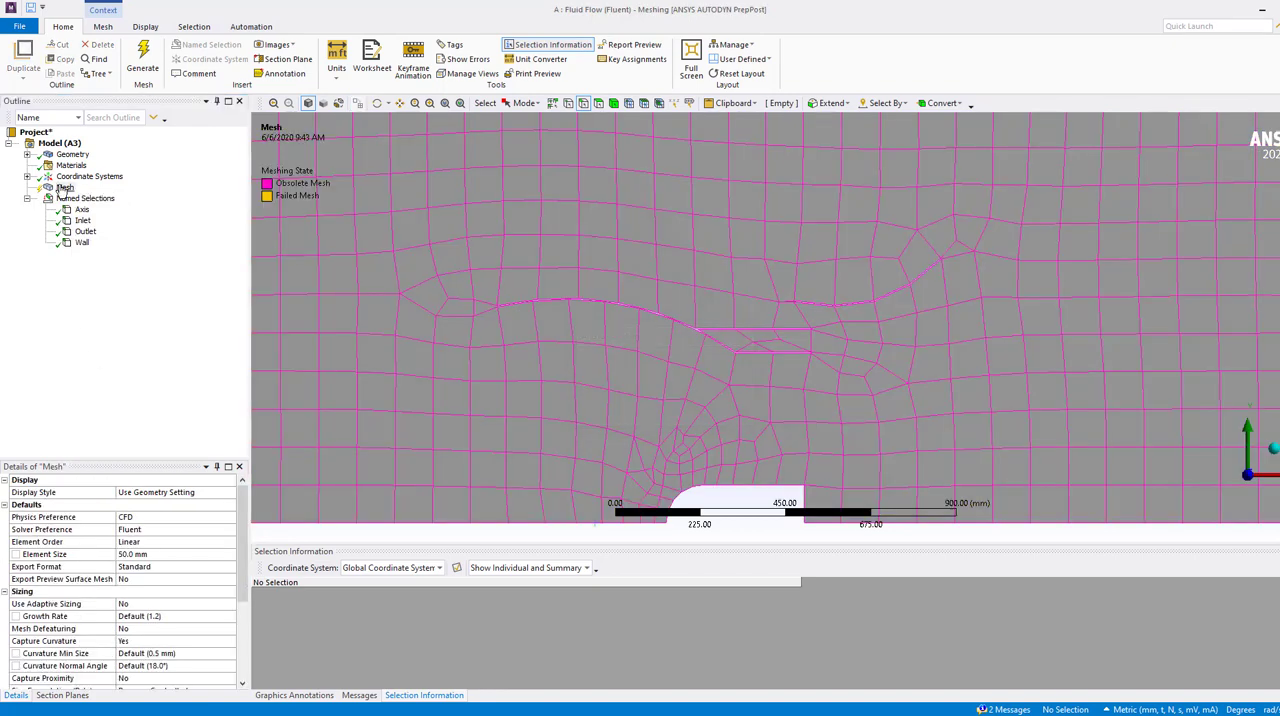
left_click(142, 57)
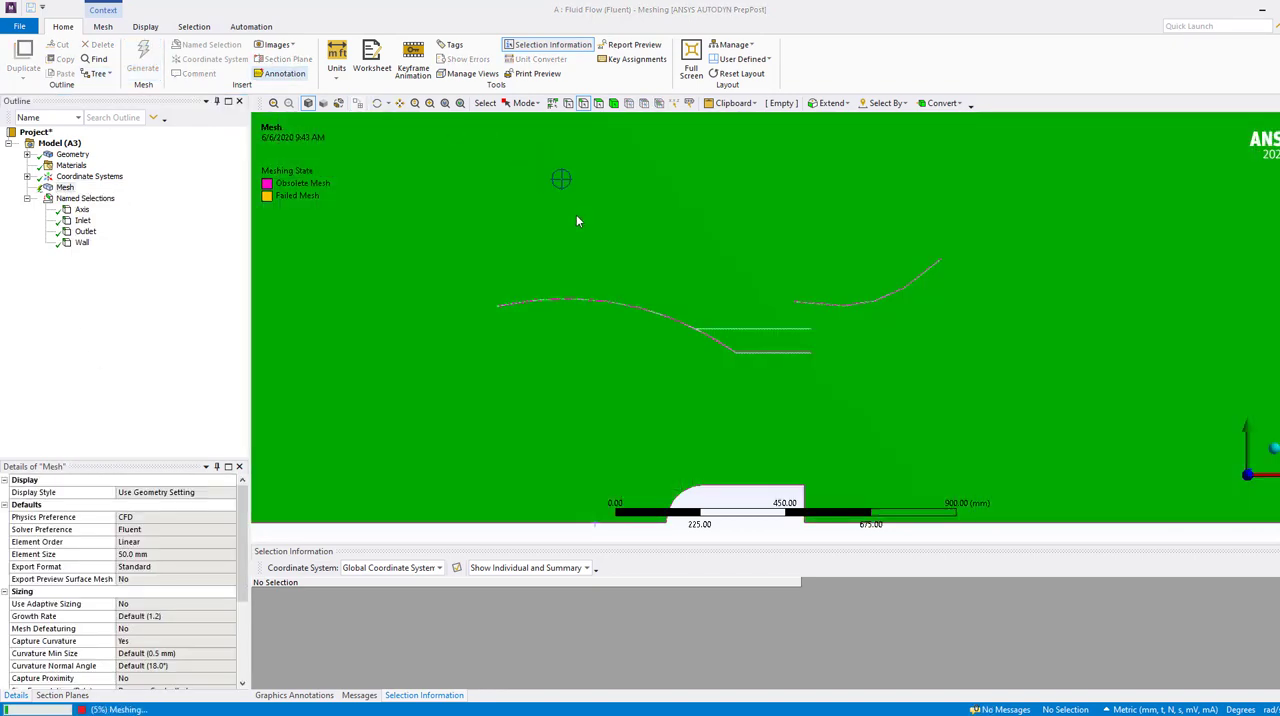
mouse_move(650, 278)
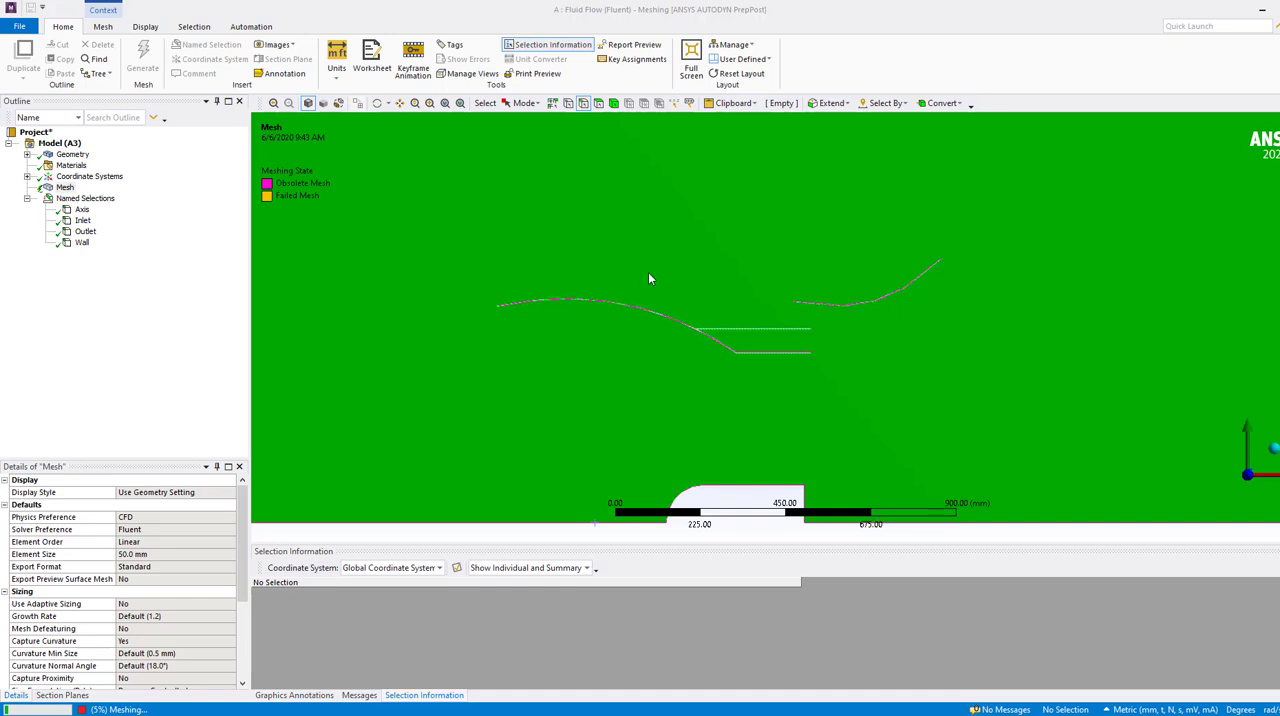
mouse_move(958, 665)
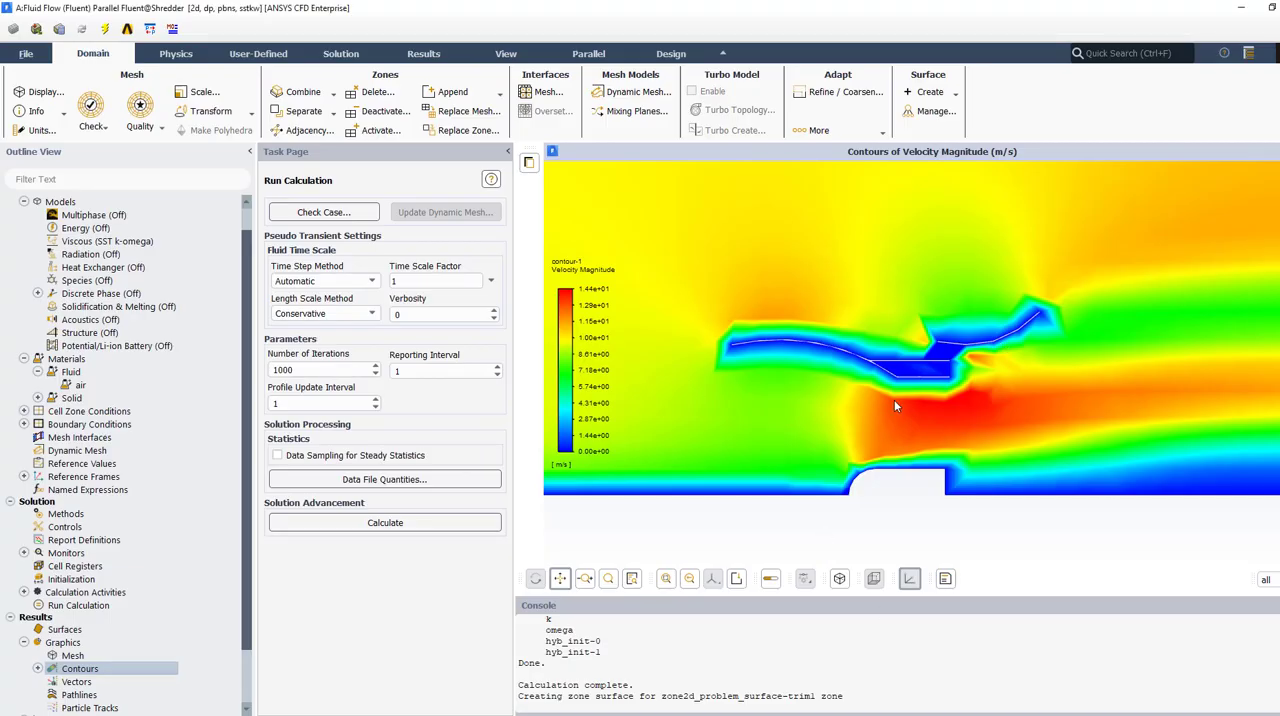
mouse_move(770, 347)
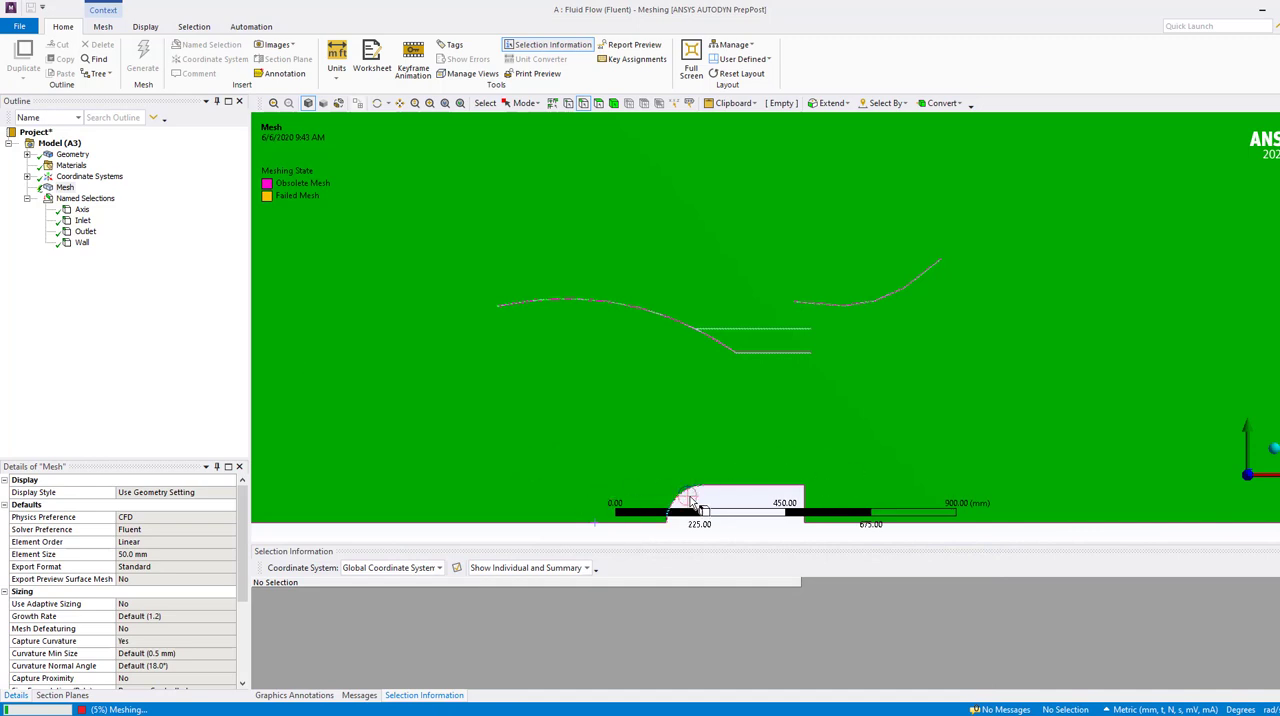
mouse_move(99, 258)
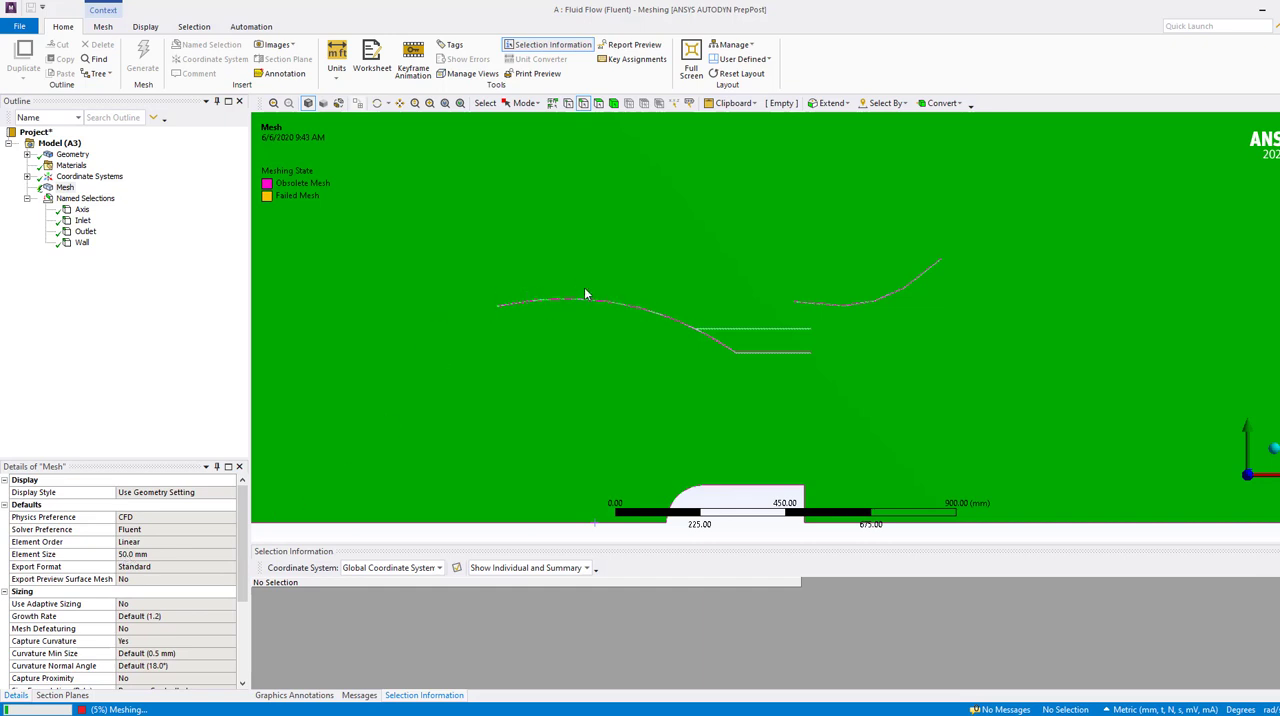
mouse_move(472, 325)
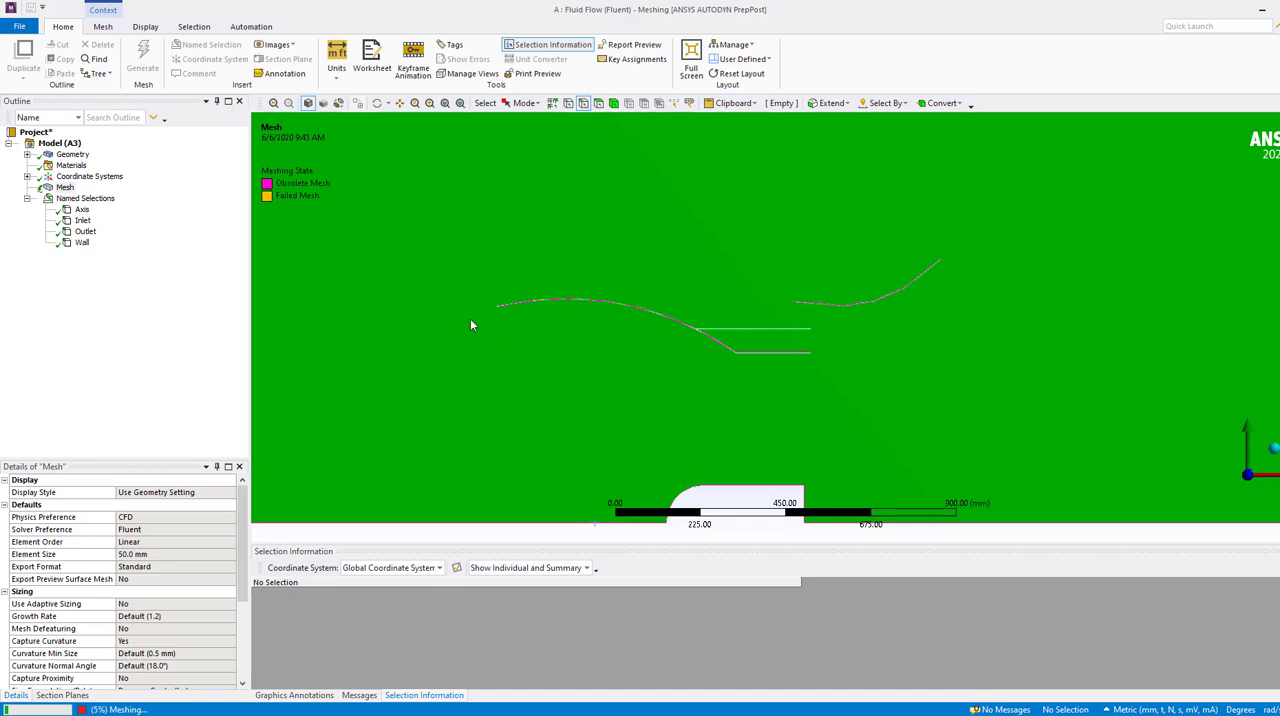
mouse_move(529, 403)
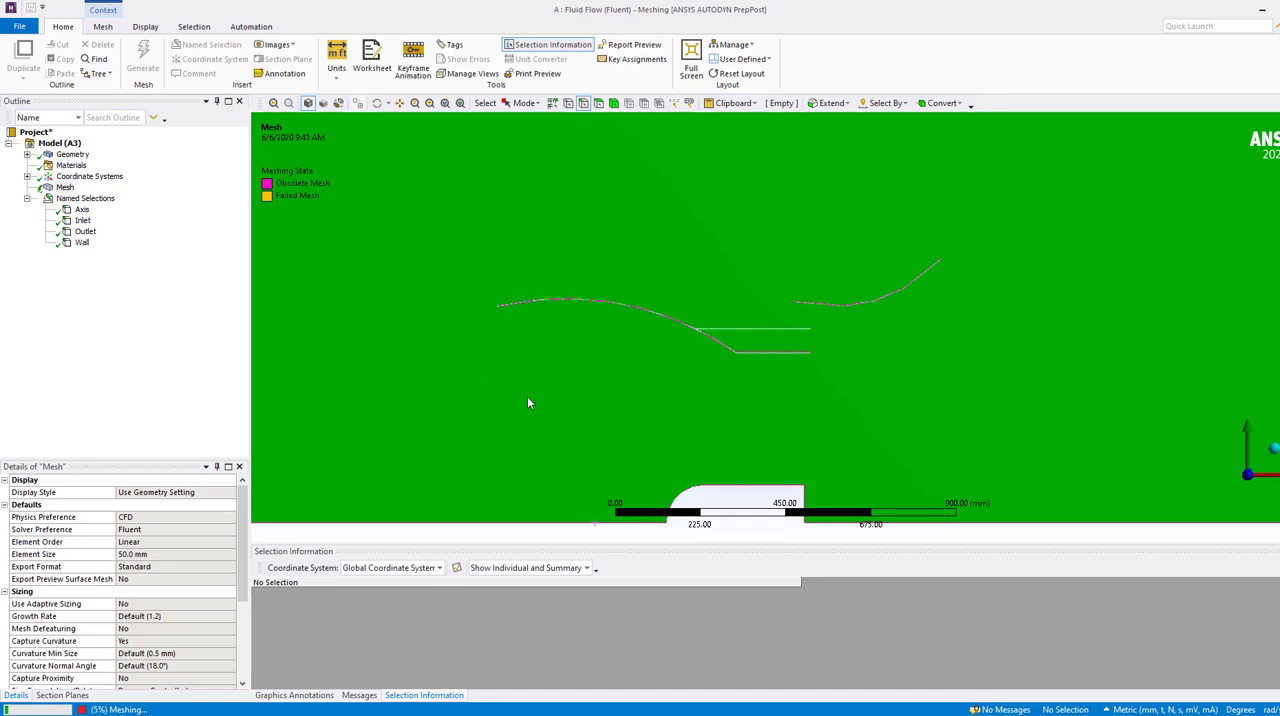
mouse_move(533, 400)
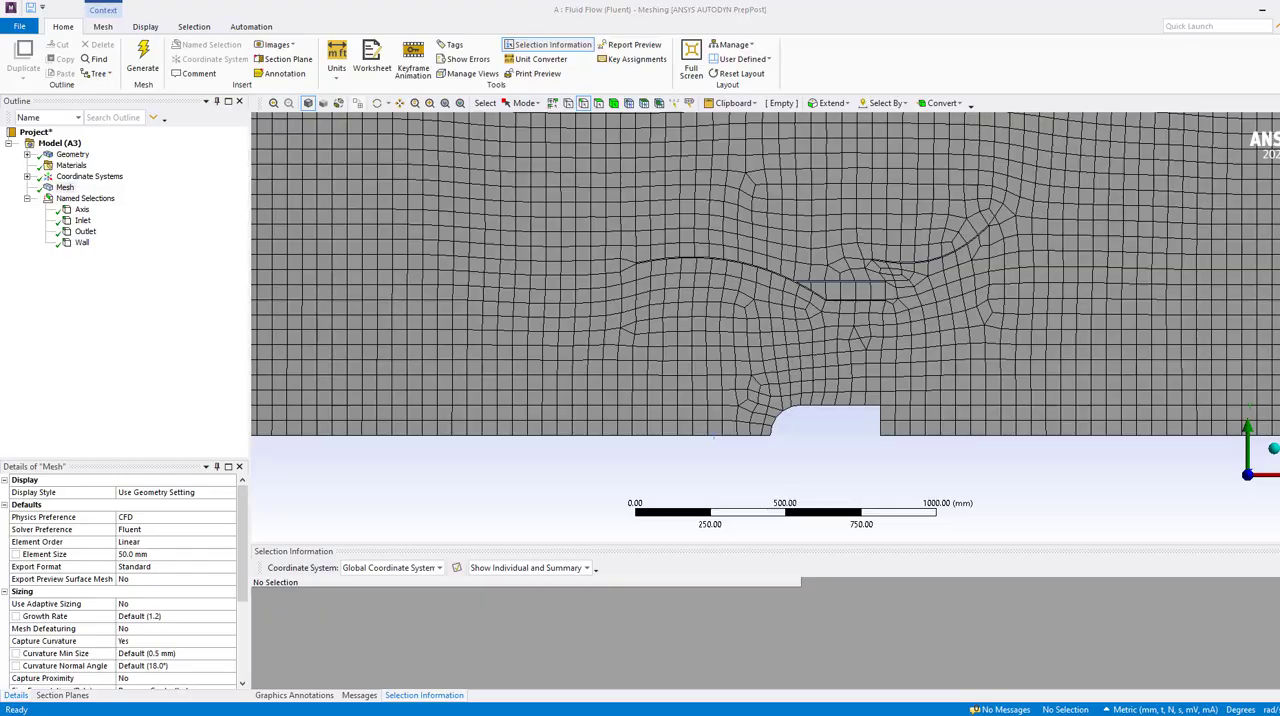
- Update the Mesh cell in the Project Schematic and open Setup with the 50 mm mesh
right_click(243, 159)
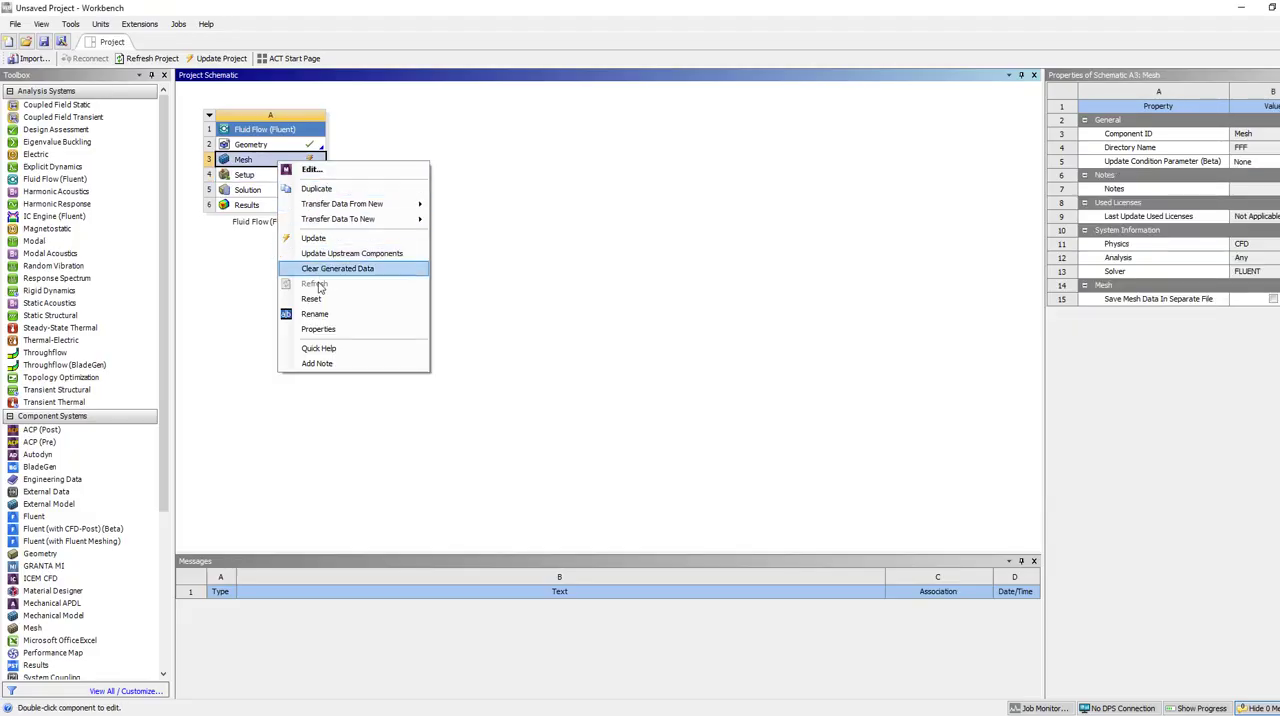
left_click(337, 268)
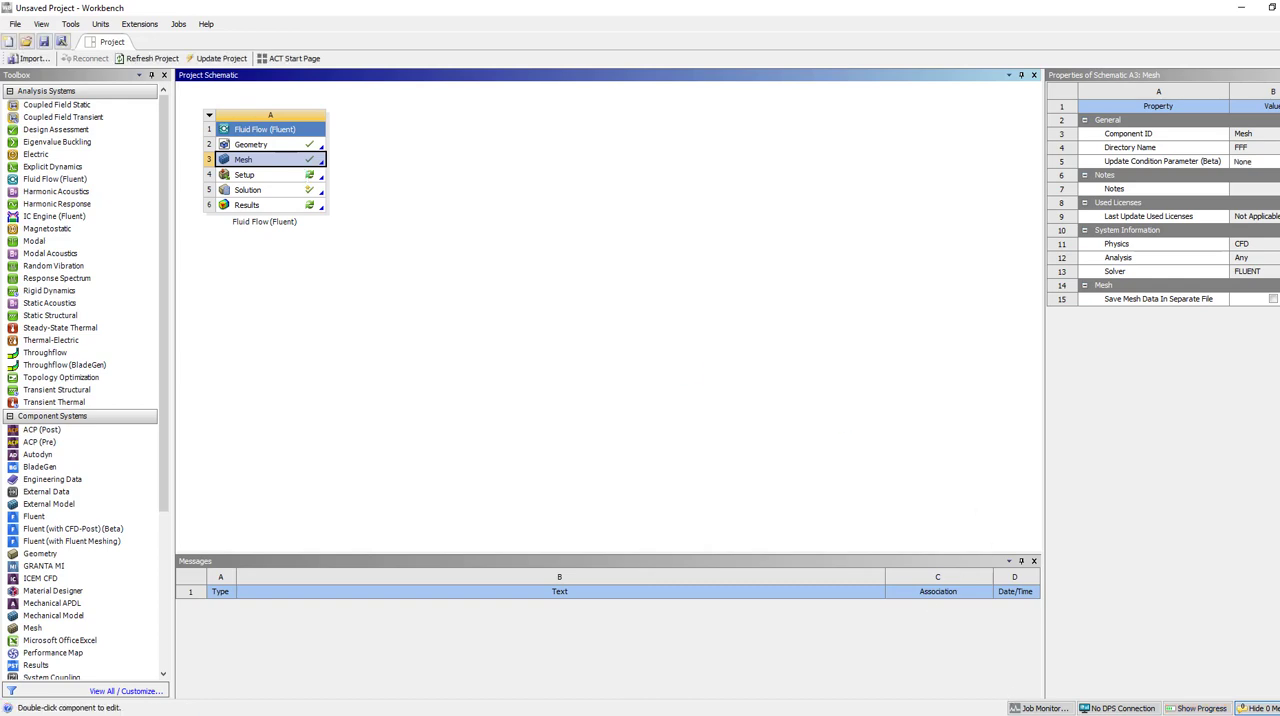
mouse_move(305, 185)
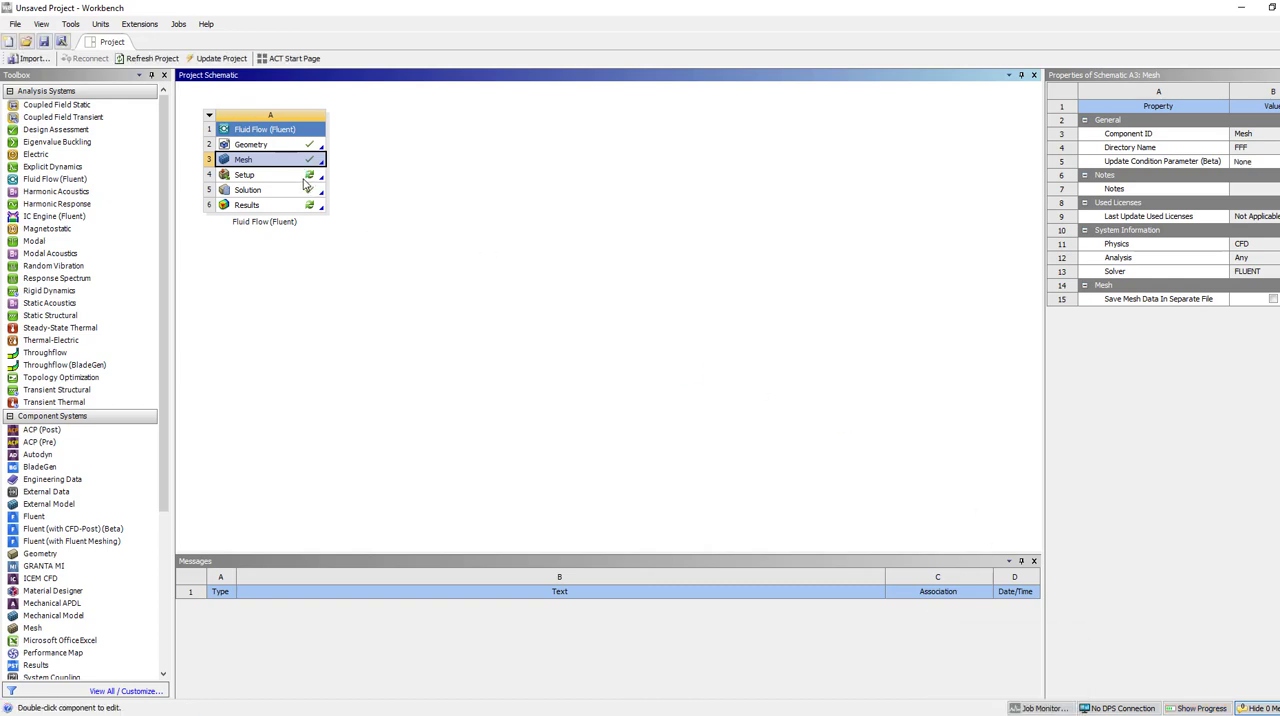
left_click(245, 174)
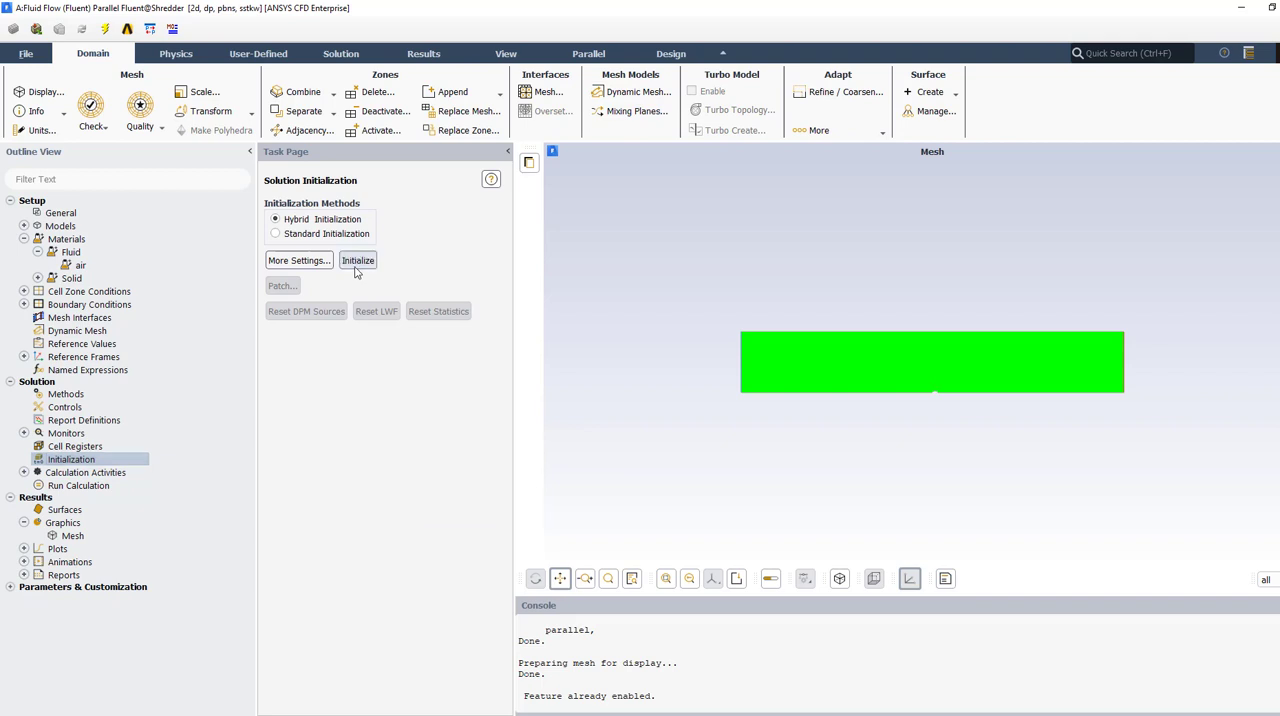
- Initialize and calculate on the finer mesh, then compute the velocity magnitude contour range
left_click(357, 260)
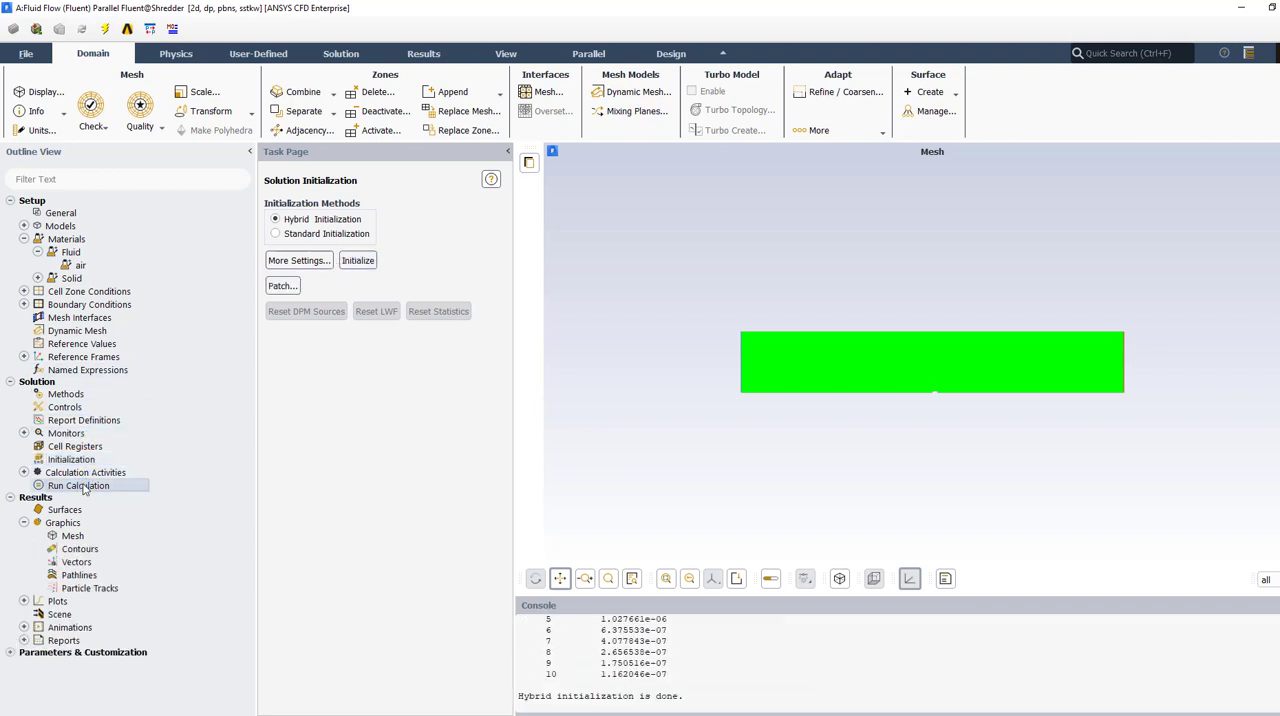
left_click(78, 485)
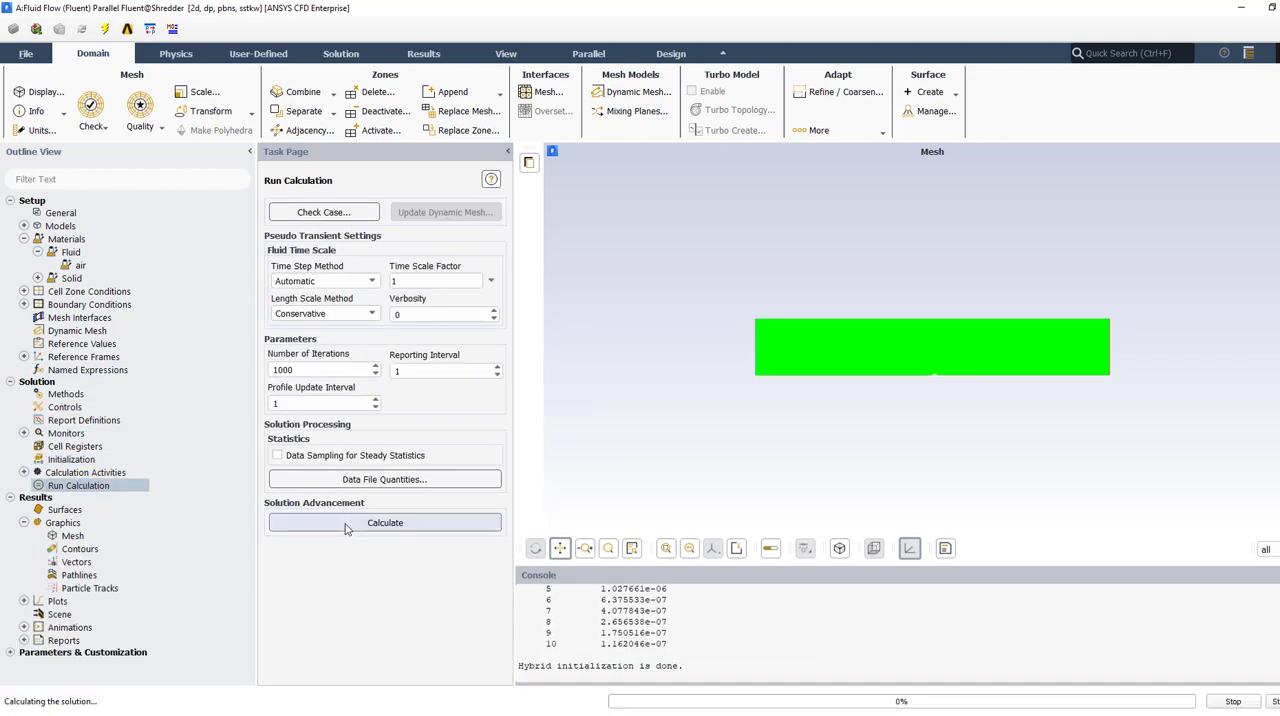
left_click(385, 522)
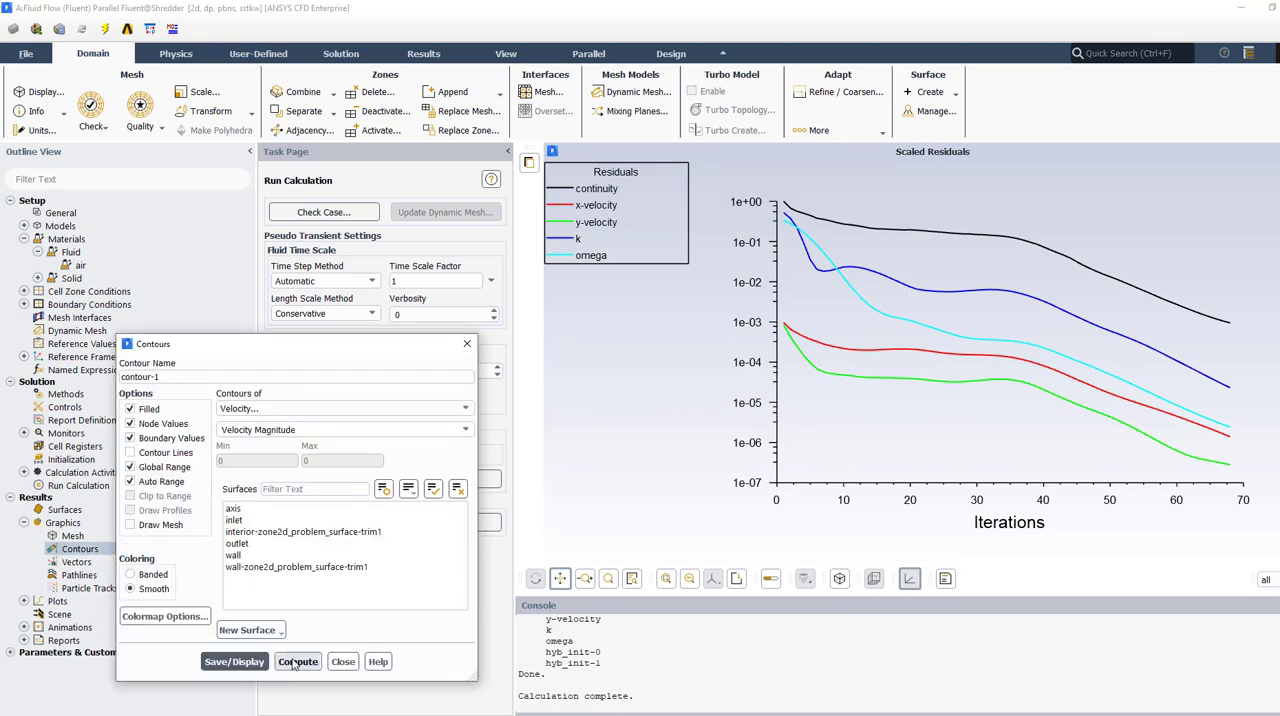
left_click(297, 661)
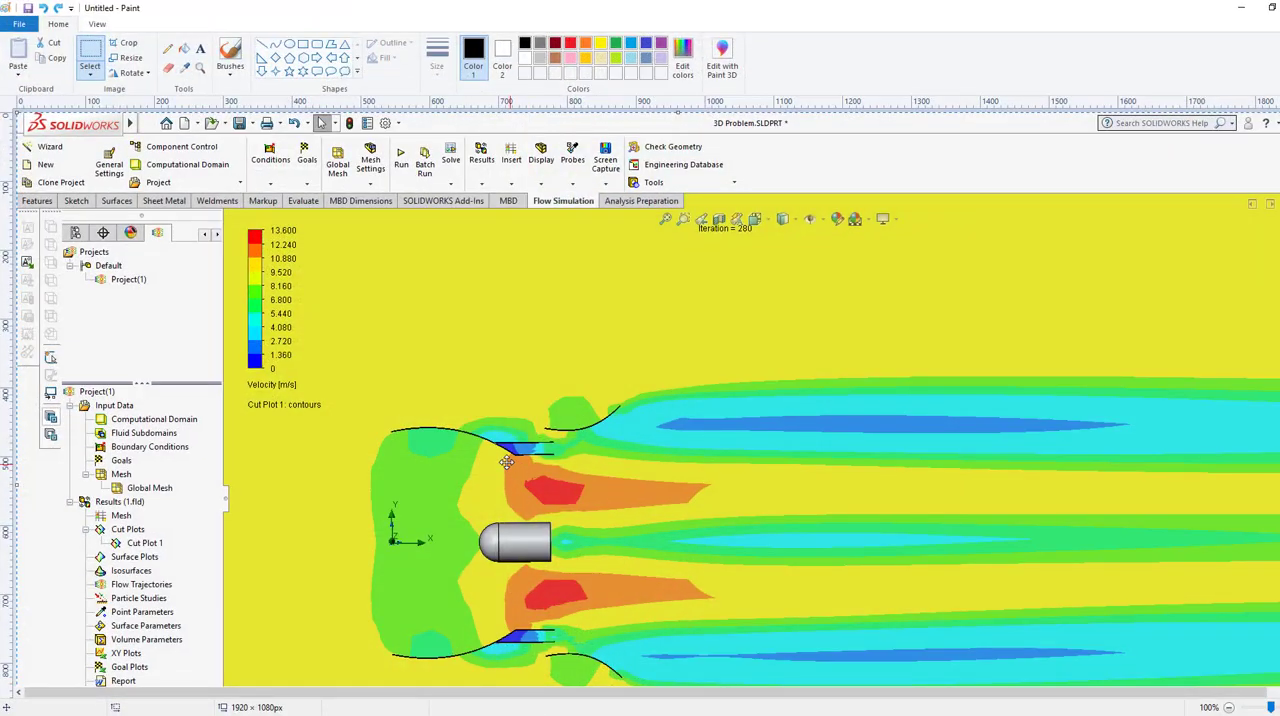
mouse_move(520, 455)
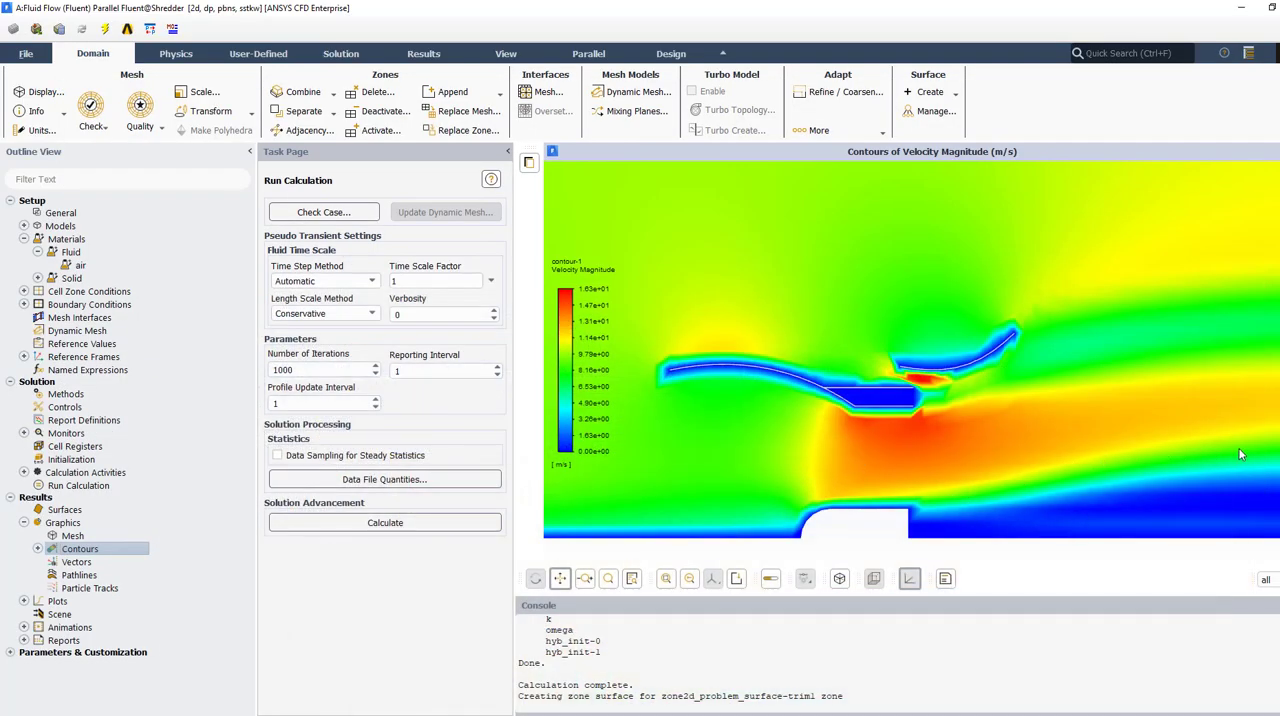
mouse_move(913, 479)
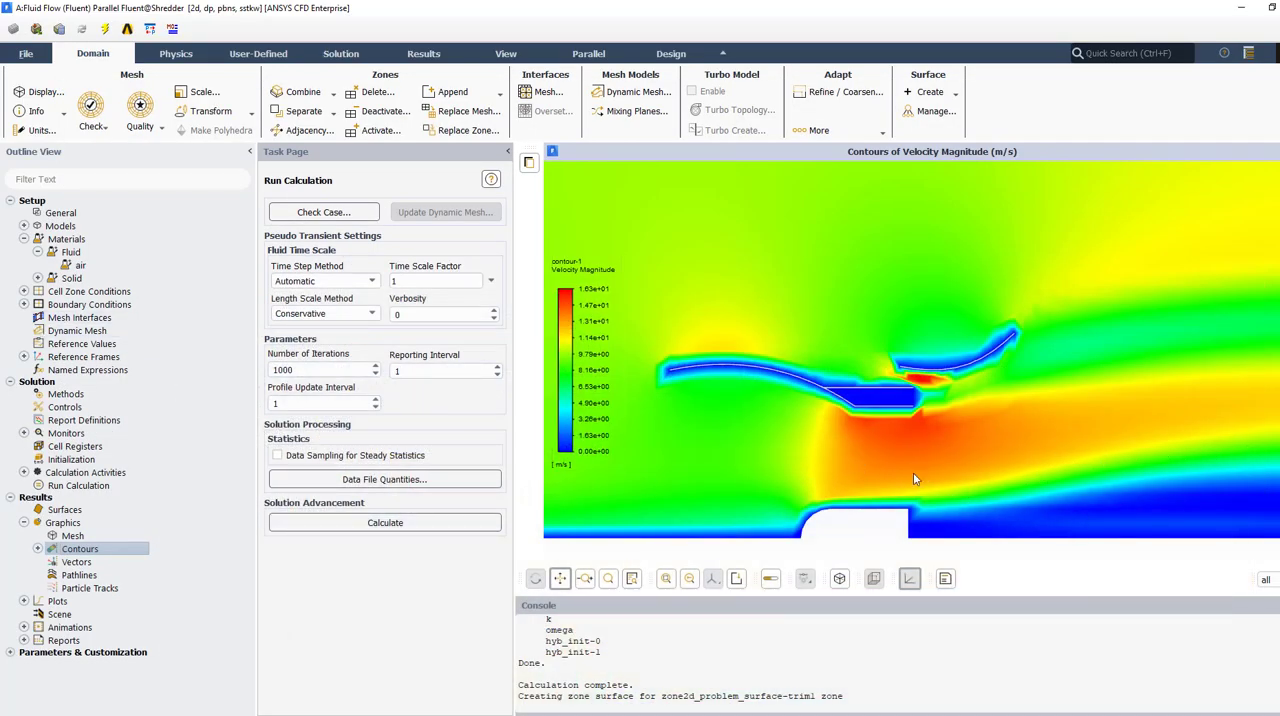
mouse_move(890, 455)
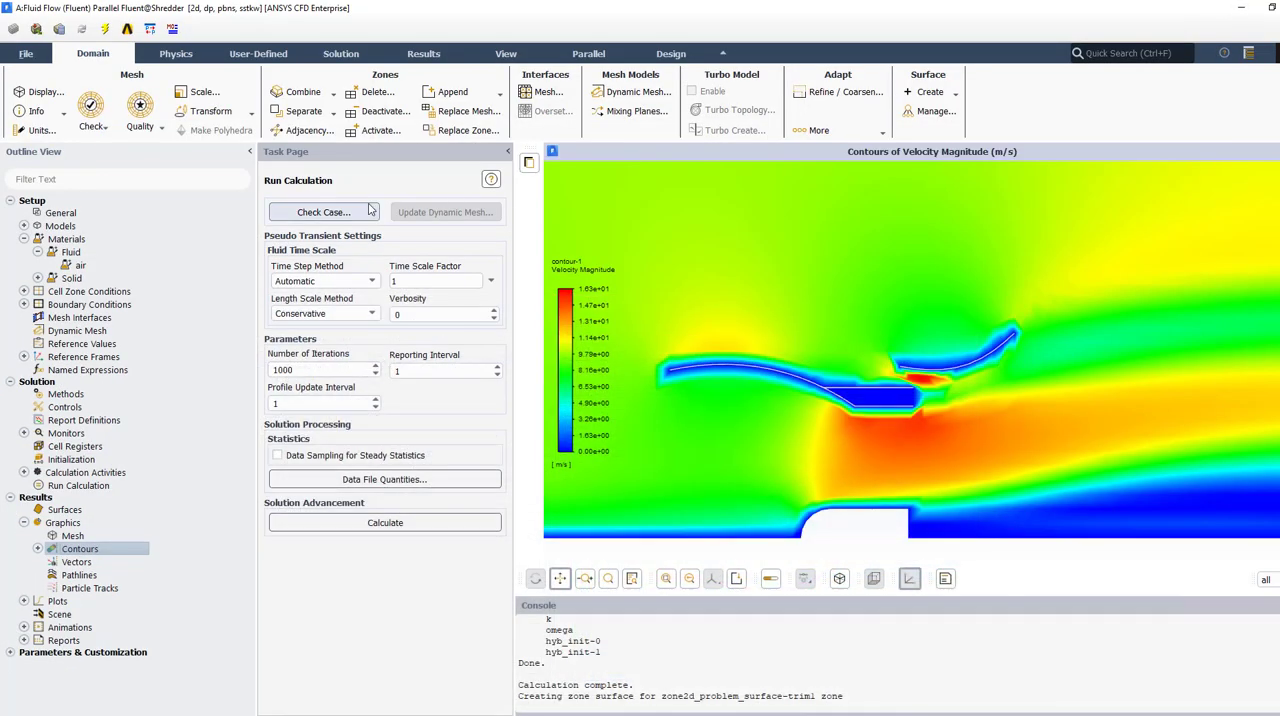
- Set the 2D space to Axisymmetric in the General solver settings
left_click(60, 212)
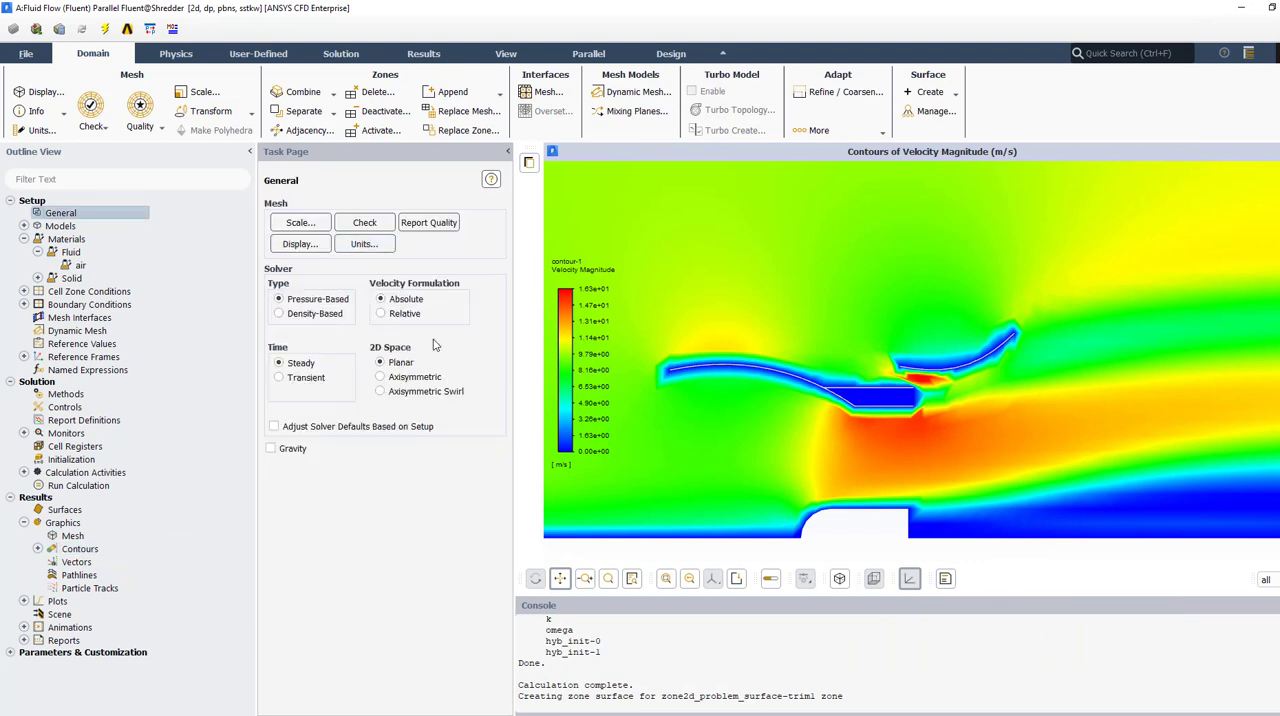
left_click(380, 377)
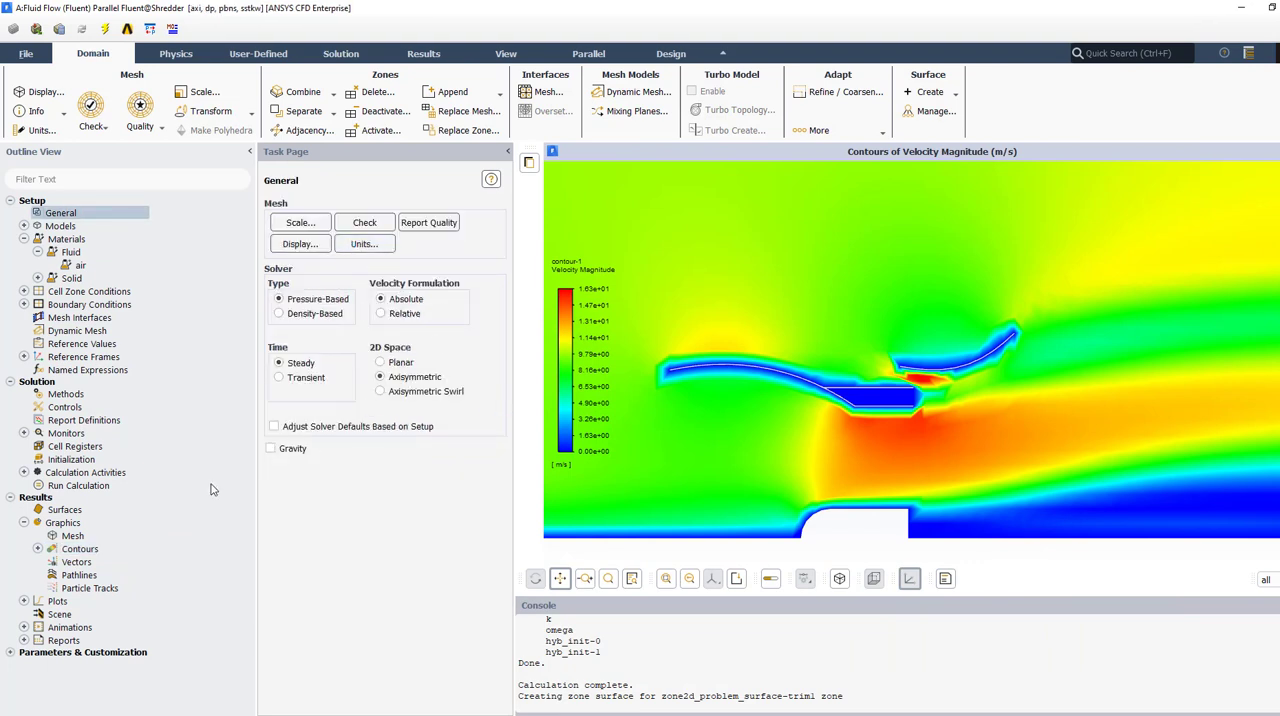
left_click(71, 459)
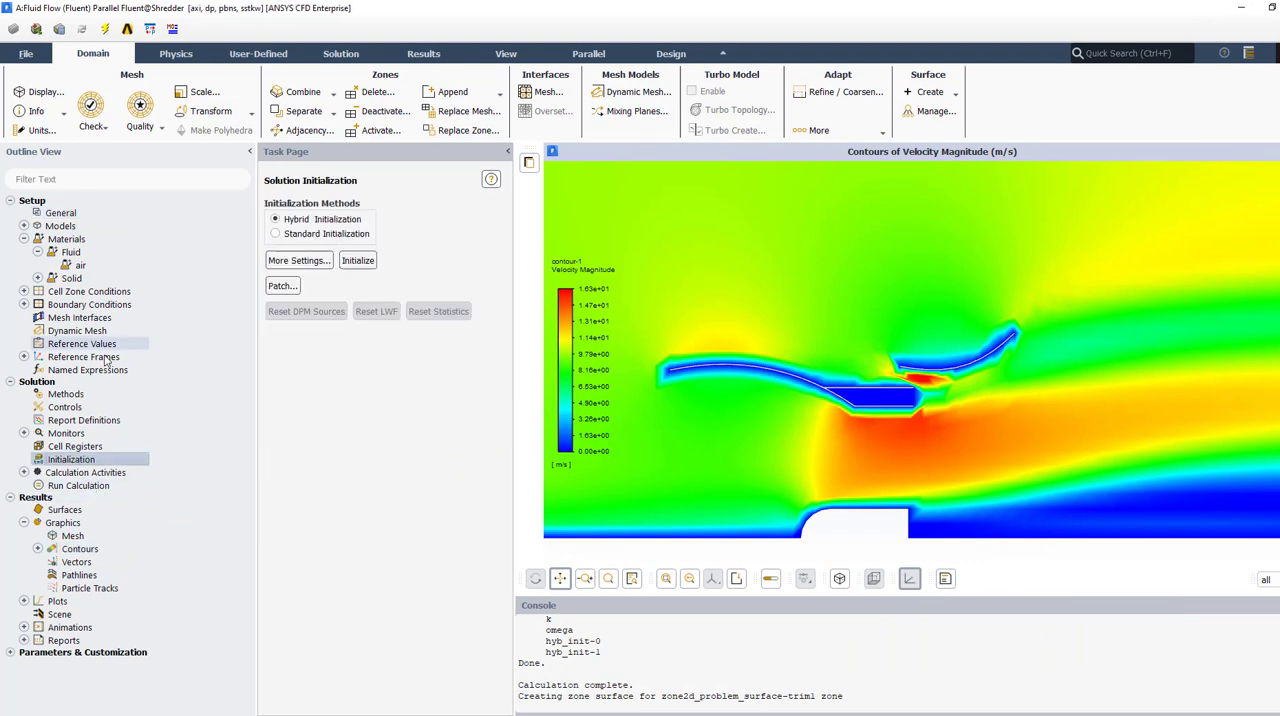
- Change the axis zone's boundary type from wall to axis, then review the outlet zone
left_click(24, 304)
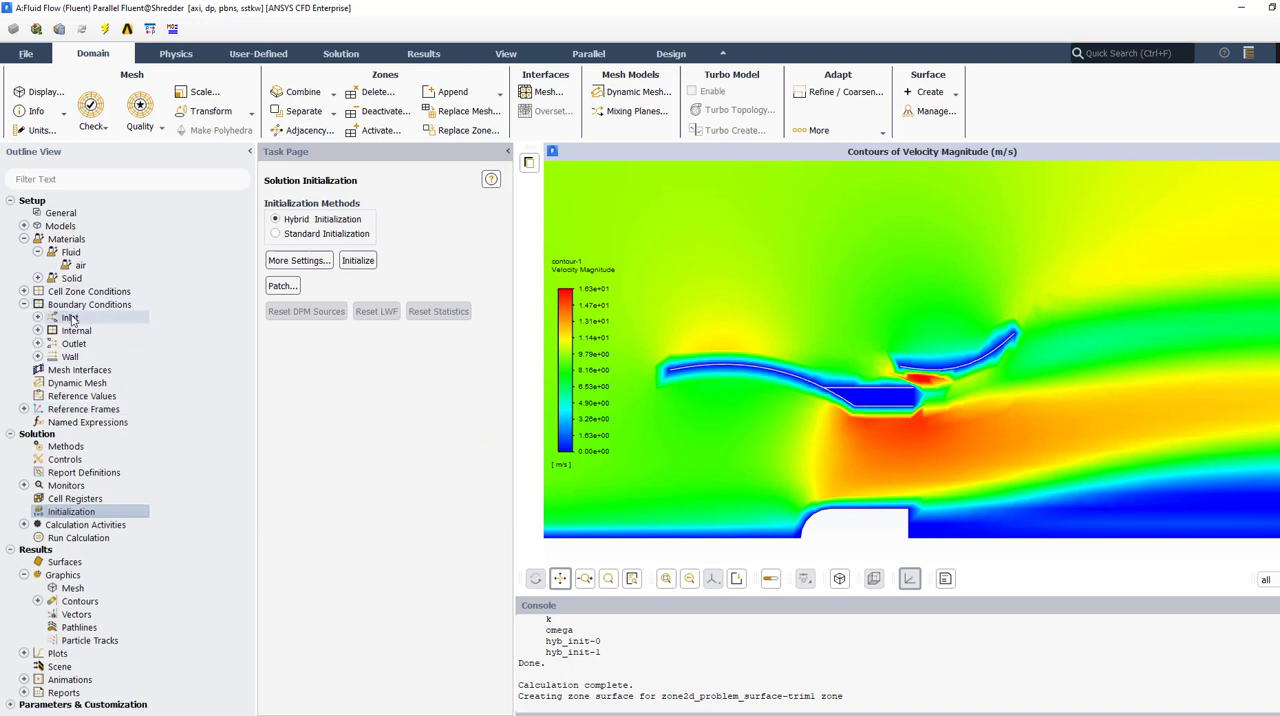
left_click(24, 304)
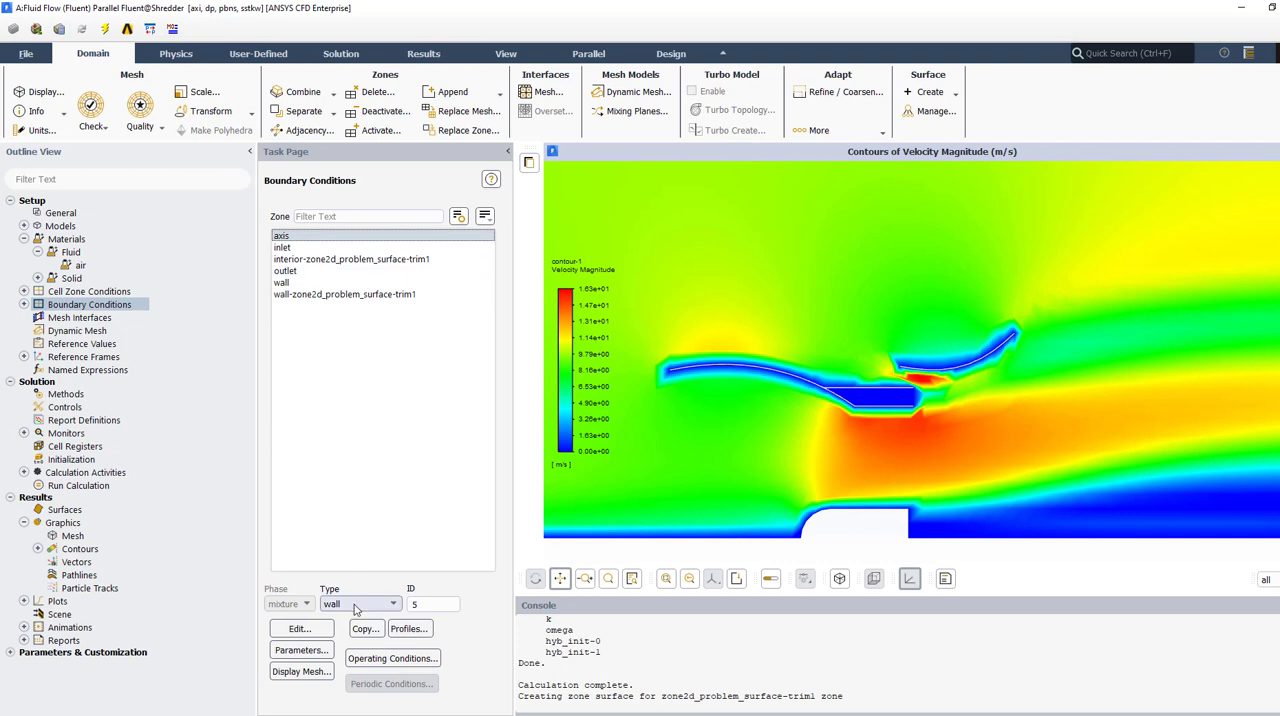
left_click(392, 603)
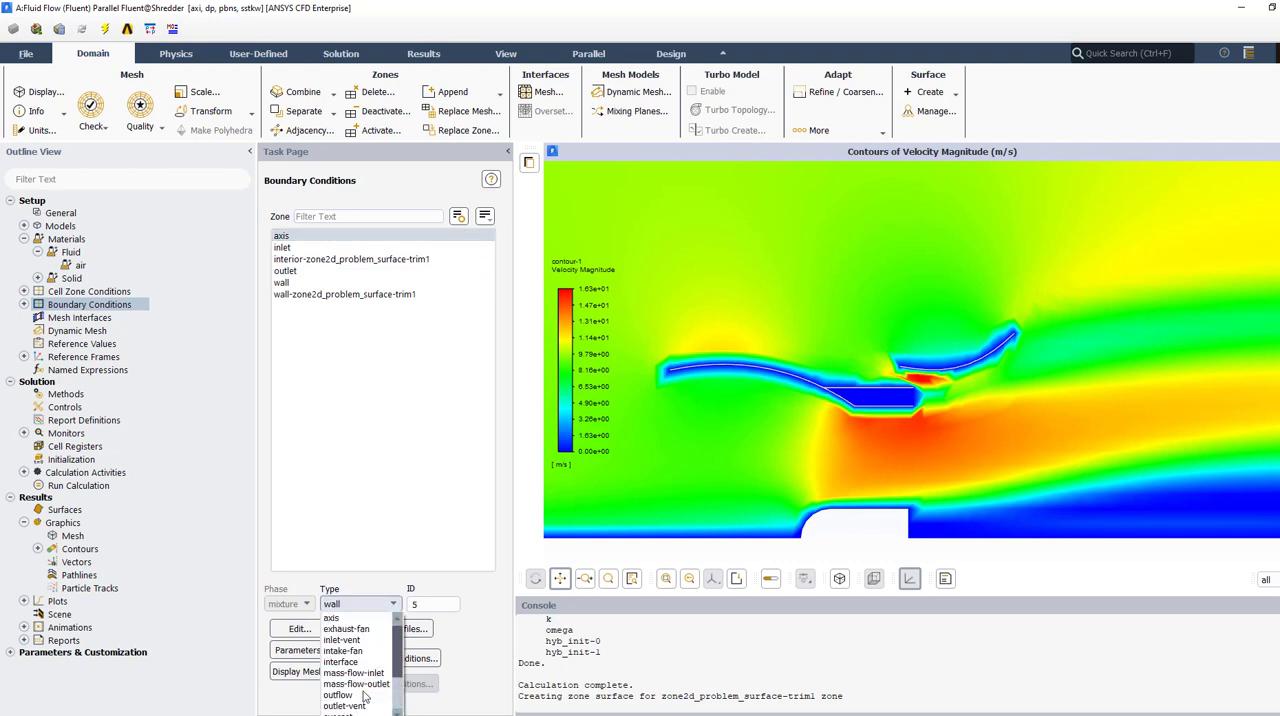
left_click(331, 617)
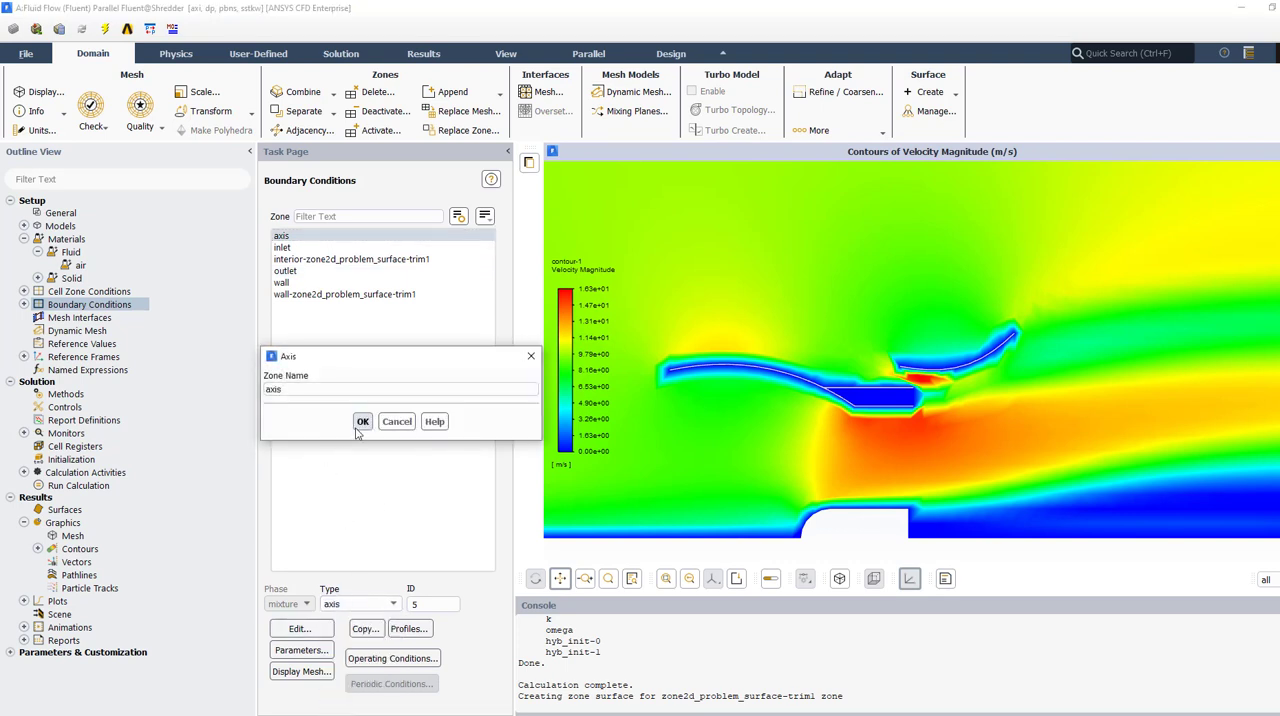
left_click(363, 421)
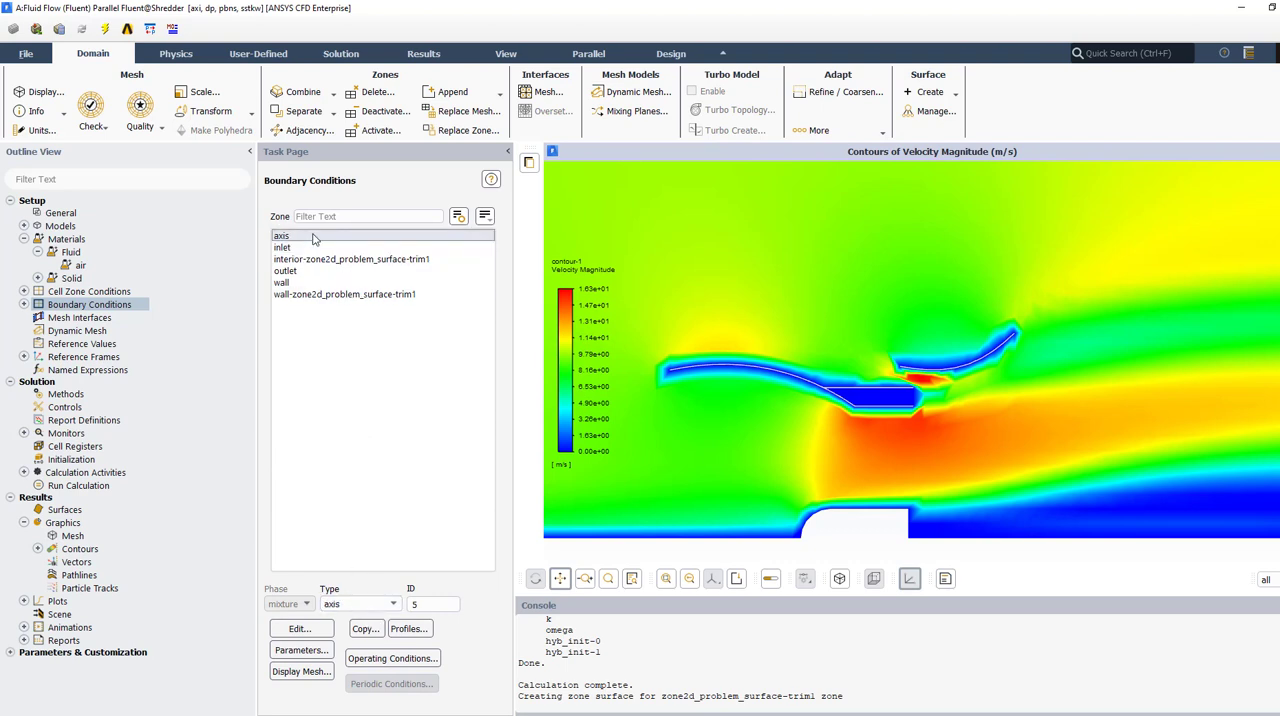
left_click(285, 270)
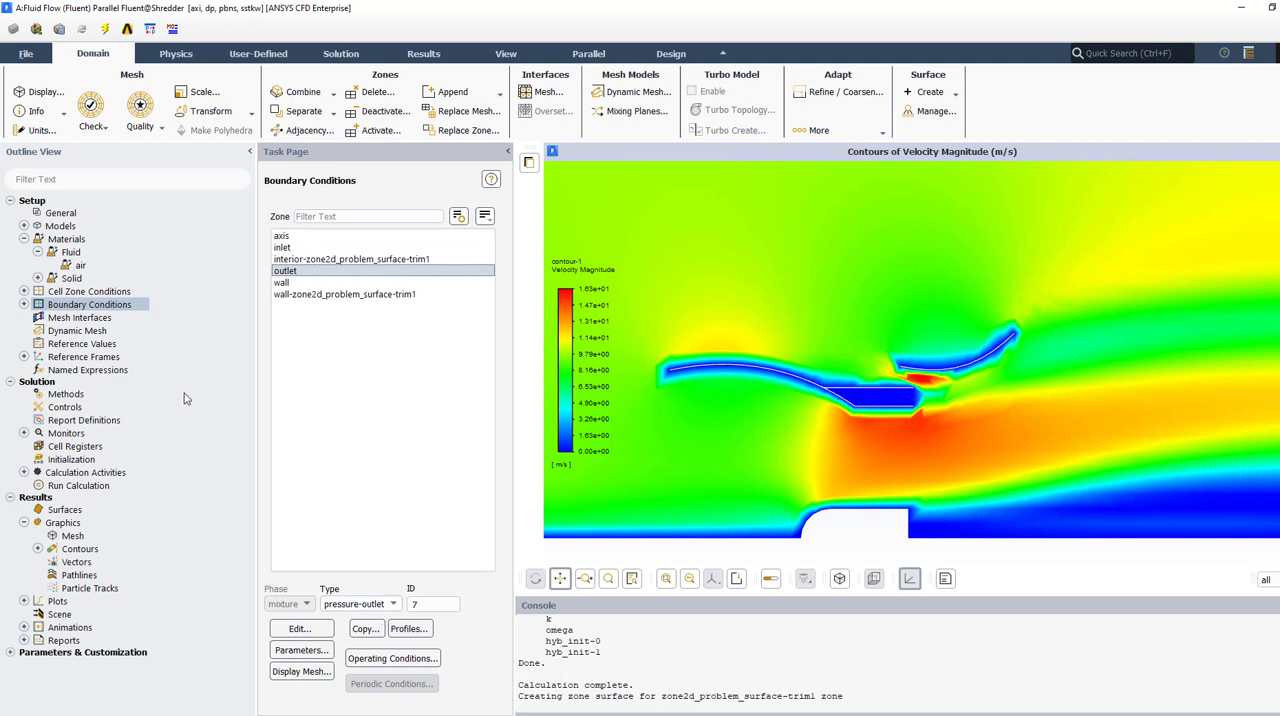
mouse_move(70, 459)
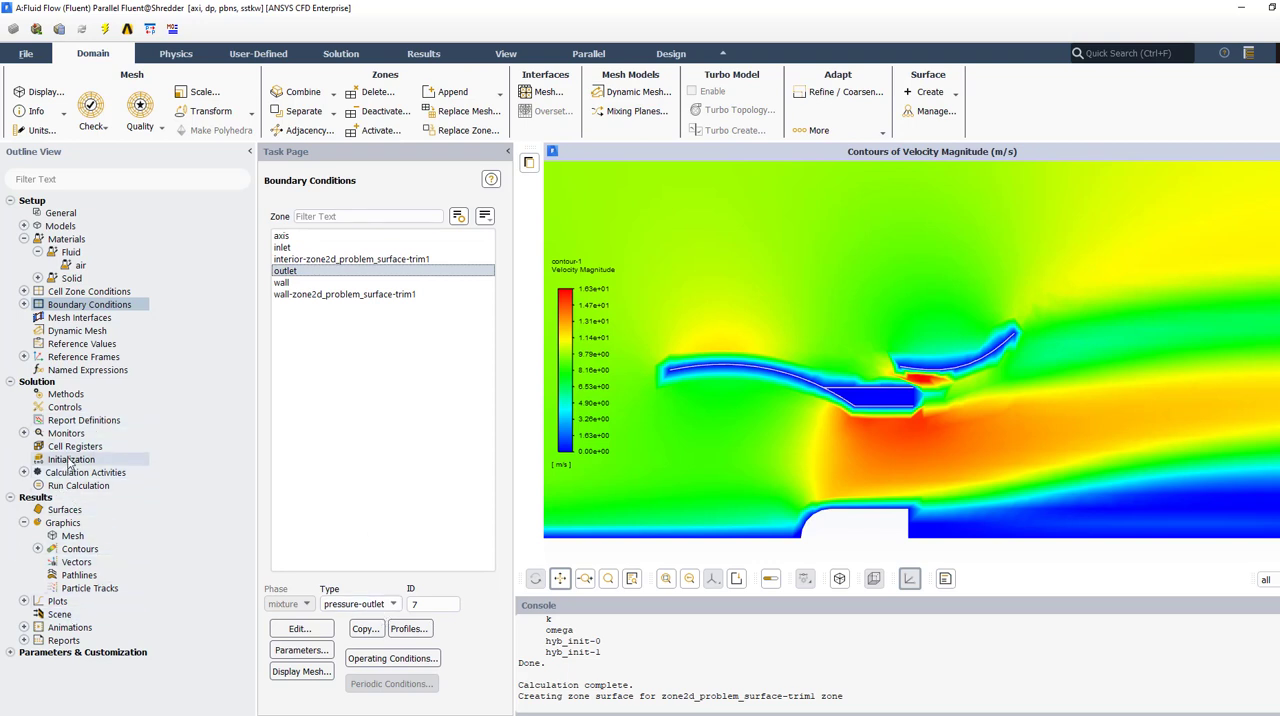
- Reinitialize, discarding old data, and rerun the axisymmetric case to convergence in about 50 iterations
left_click(357, 260)
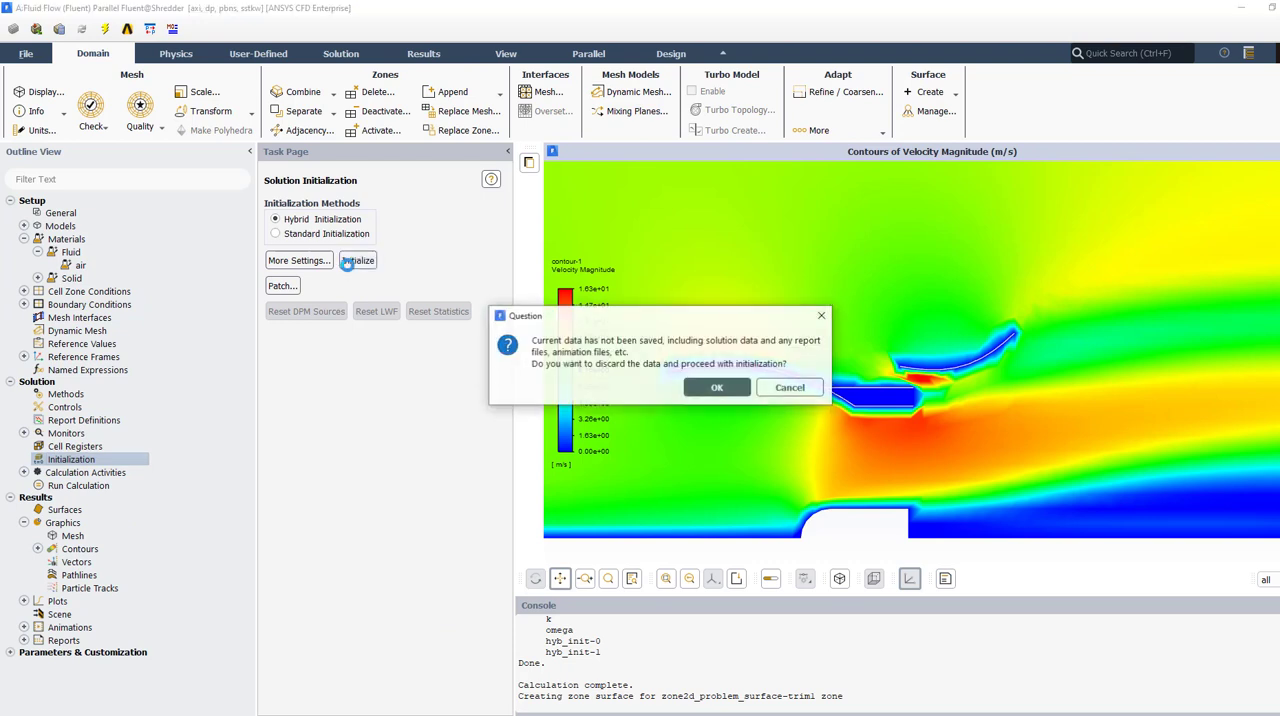
left_click(716, 387)
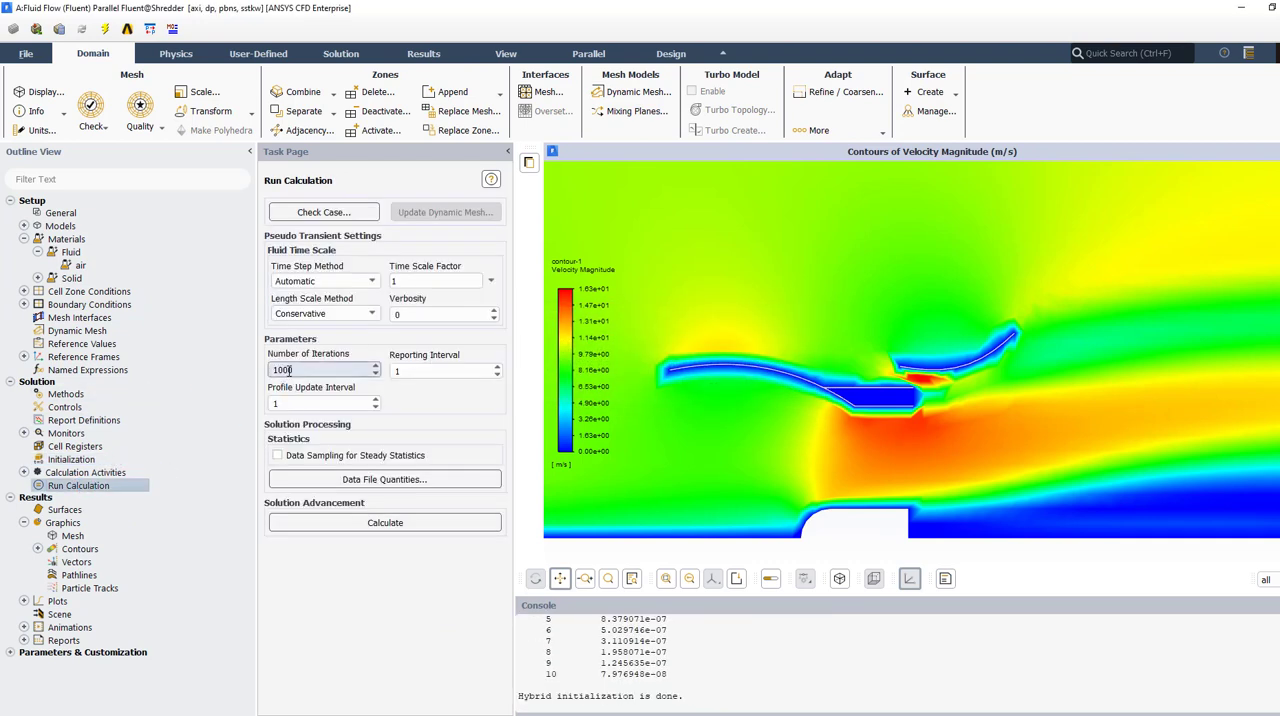
left_click(384, 522)
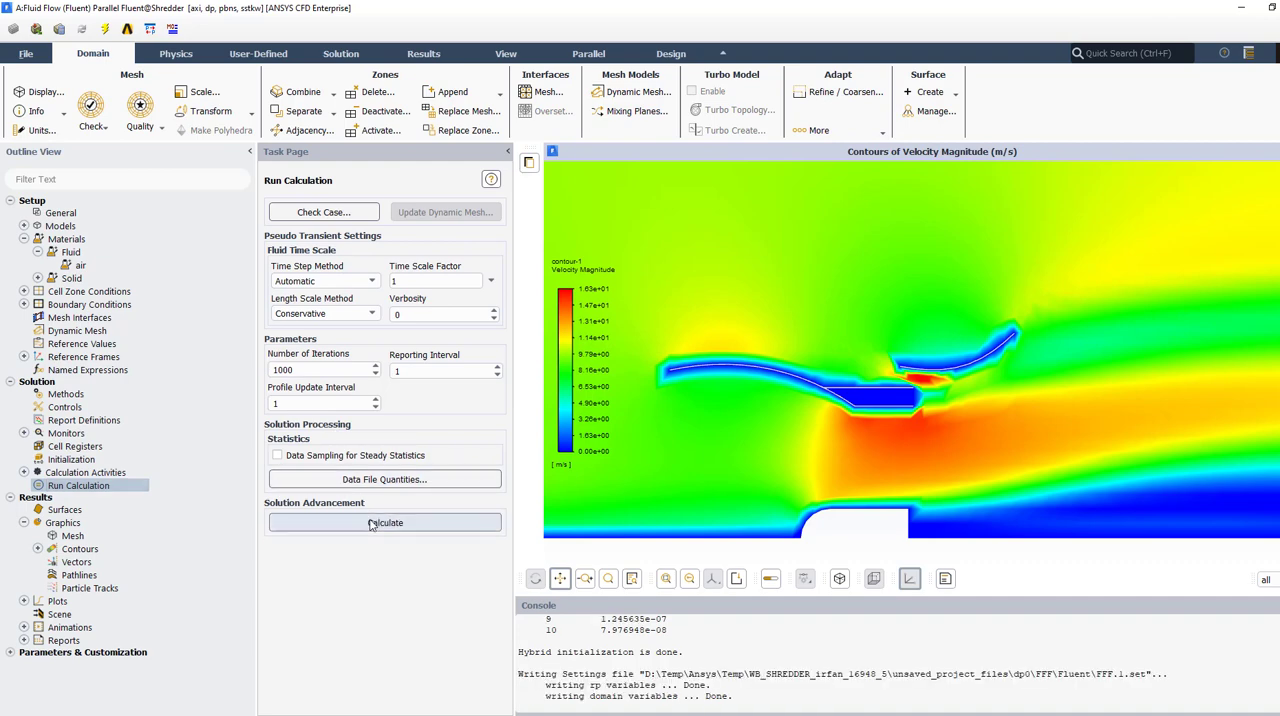
left_click(385, 522)
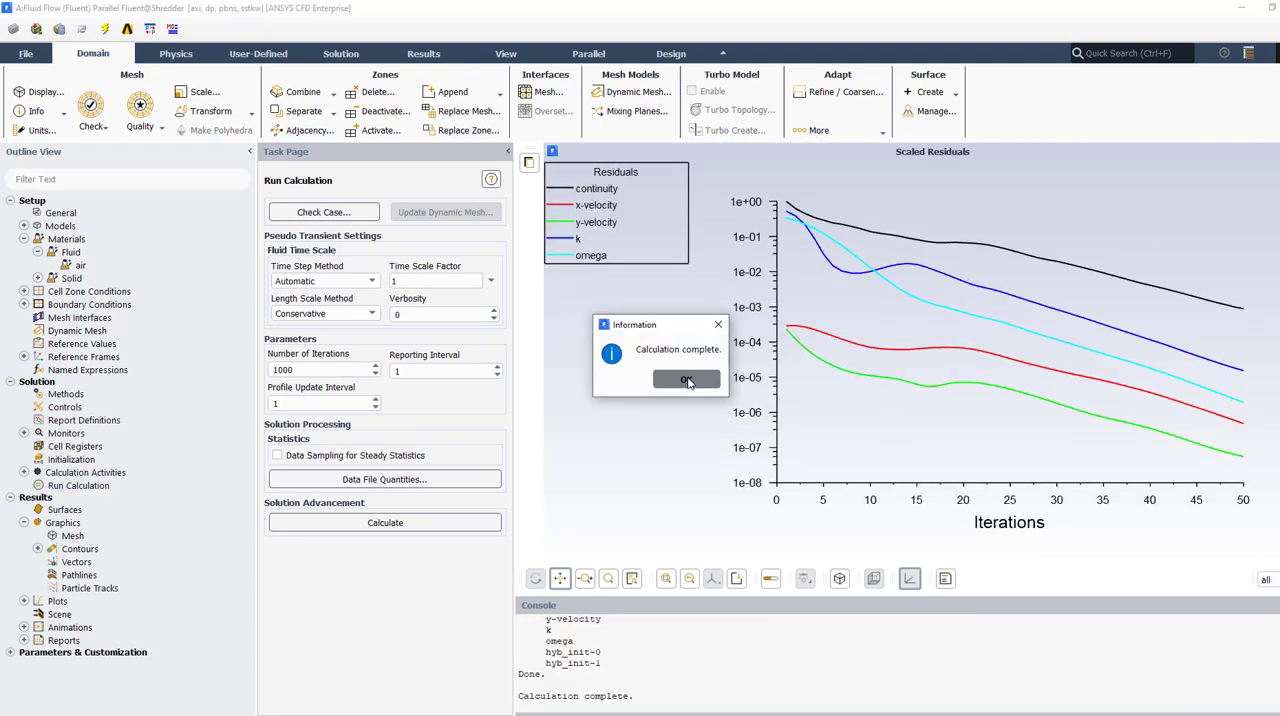
left_click(686, 379)
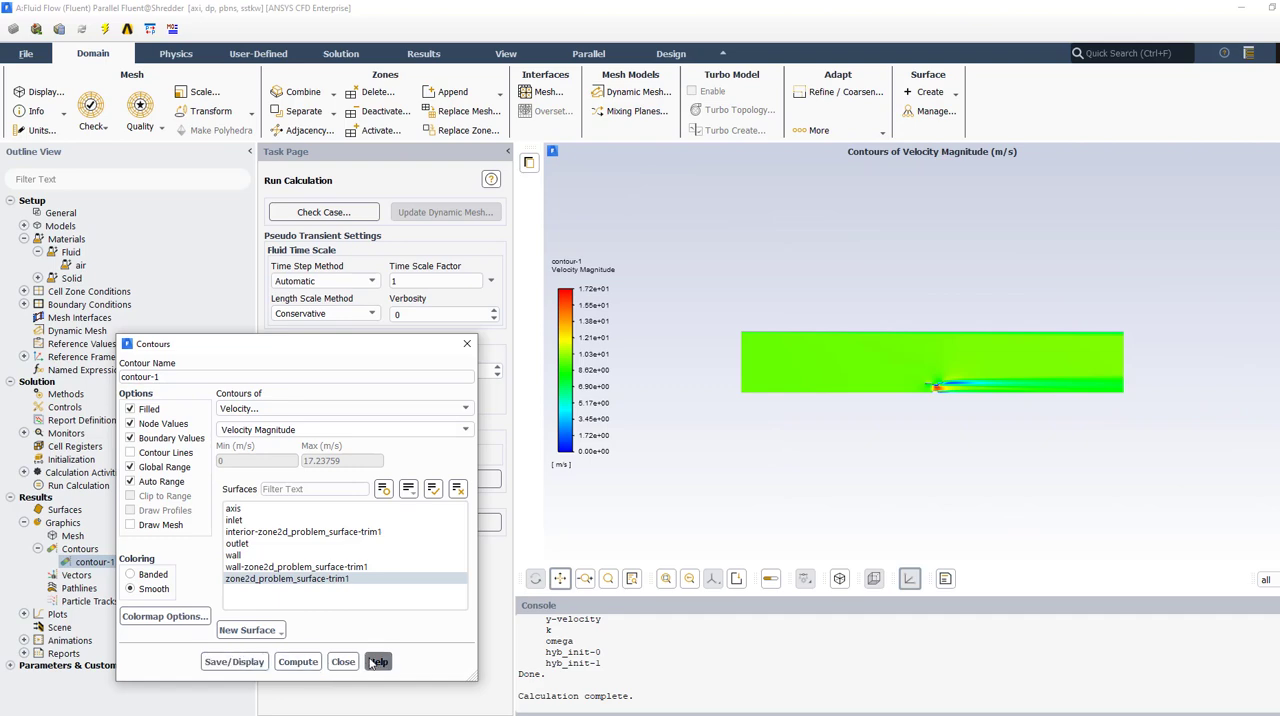
- Close the Contours dialog and dismiss the stray pop-up windows
left_click(378, 661)
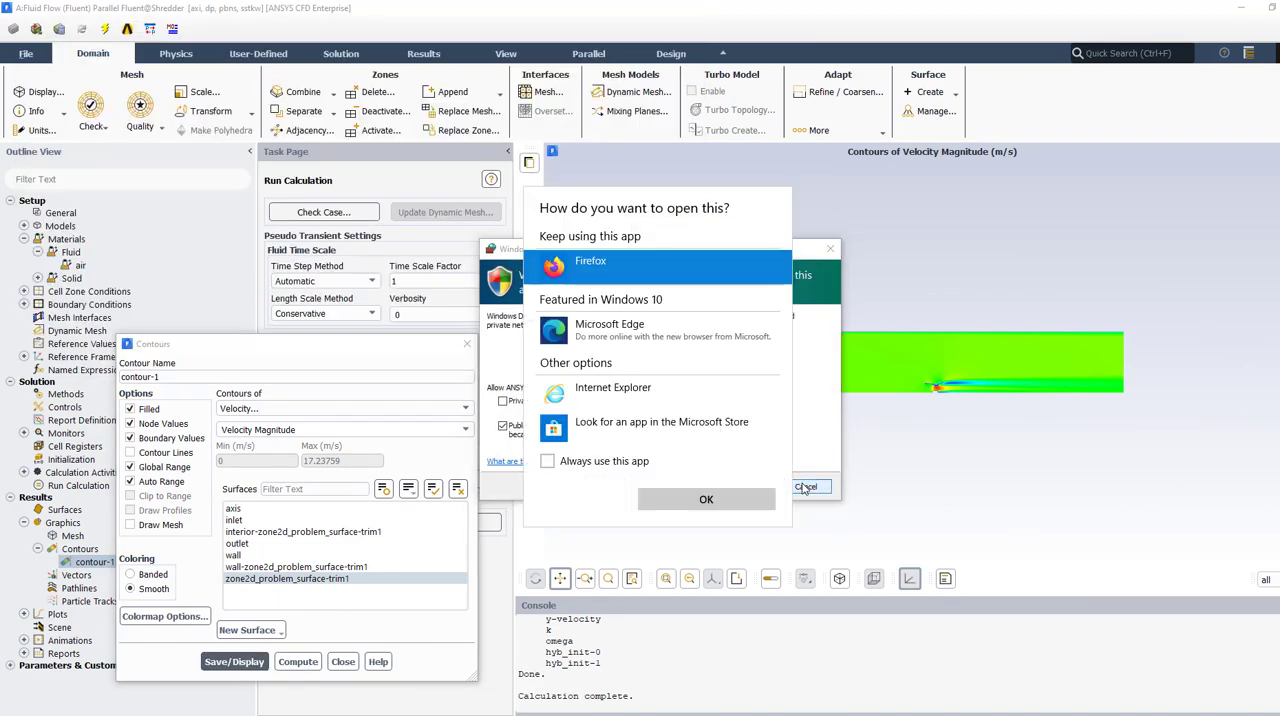
left_click(806, 487)
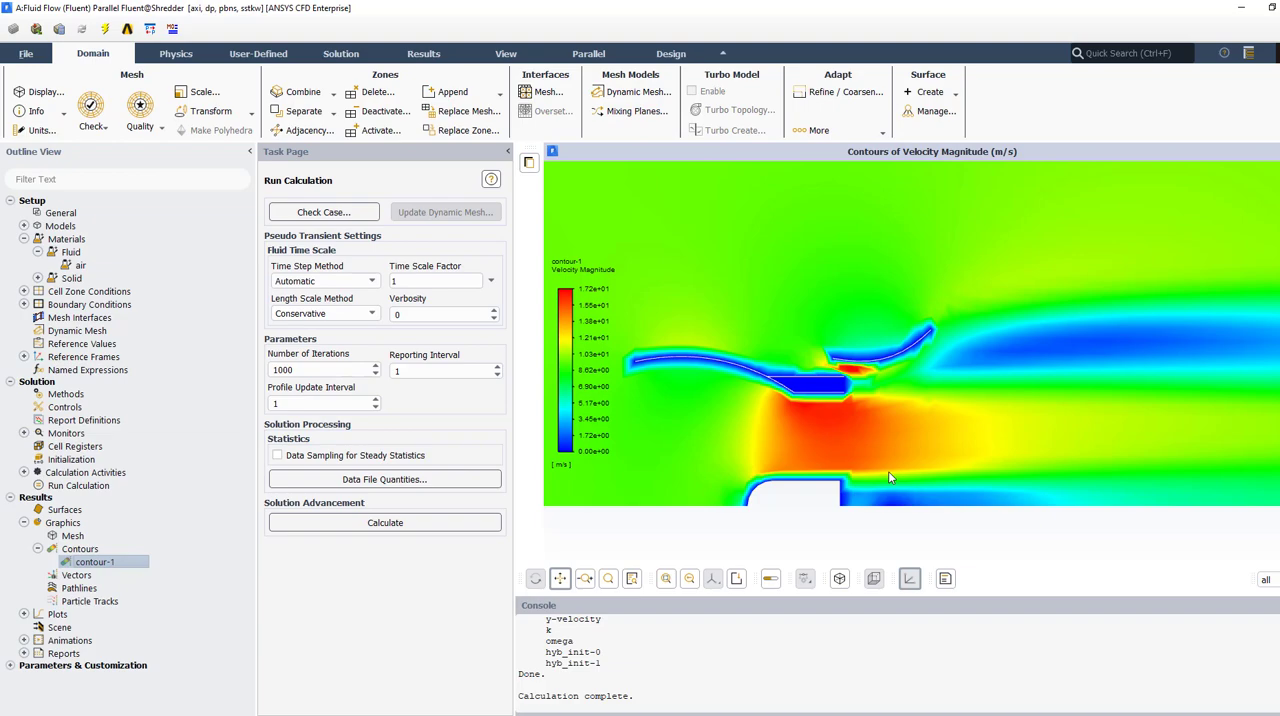
mouse_move(890, 478)
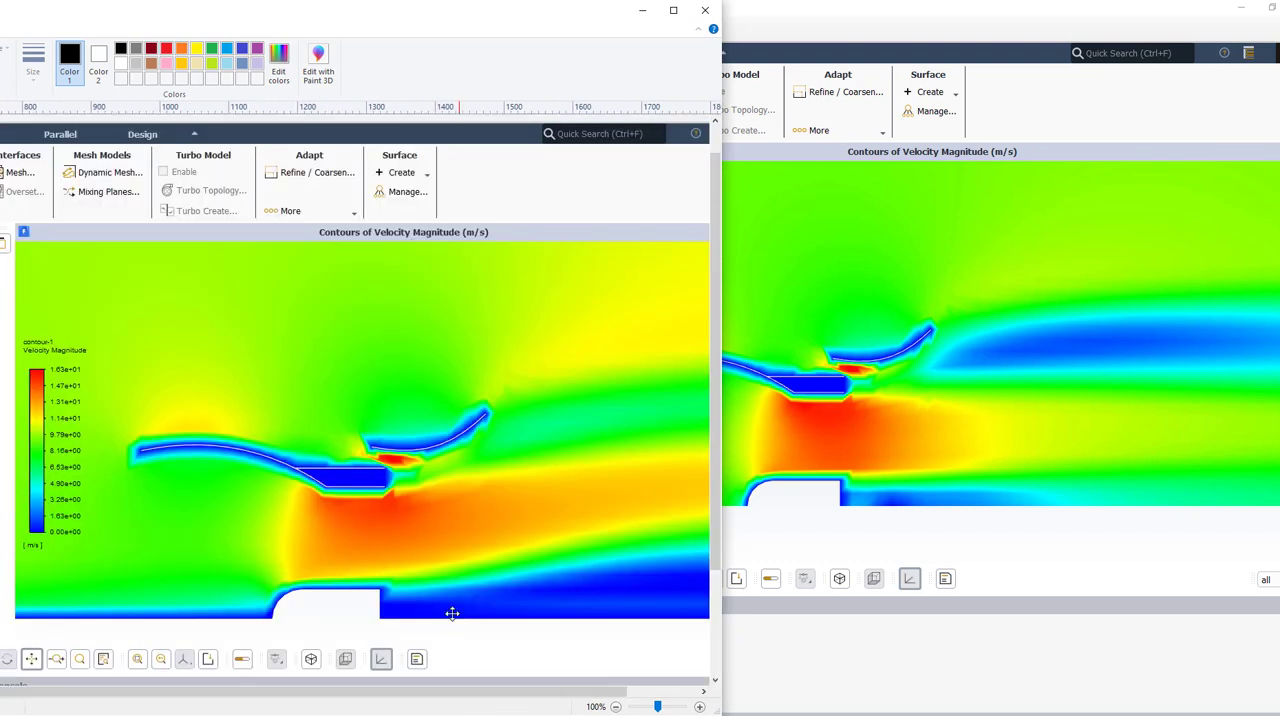
mouse_move(1206, 383)
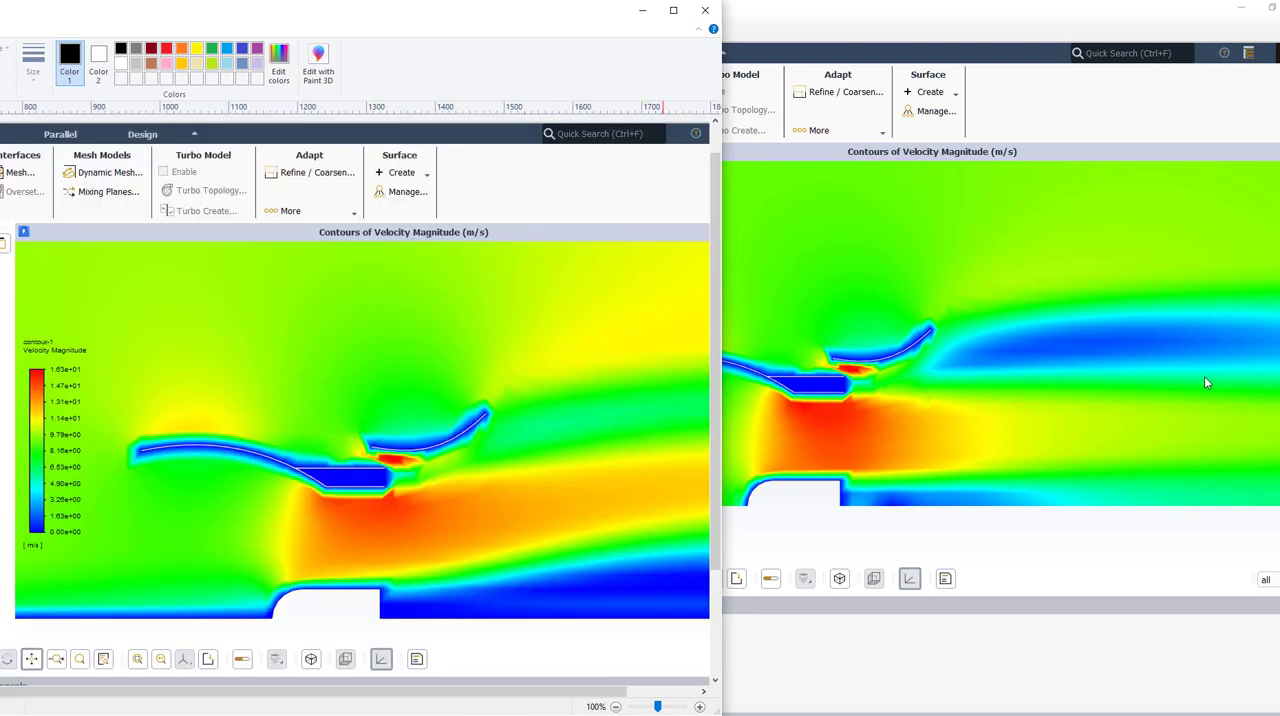
mouse_move(900, 378)
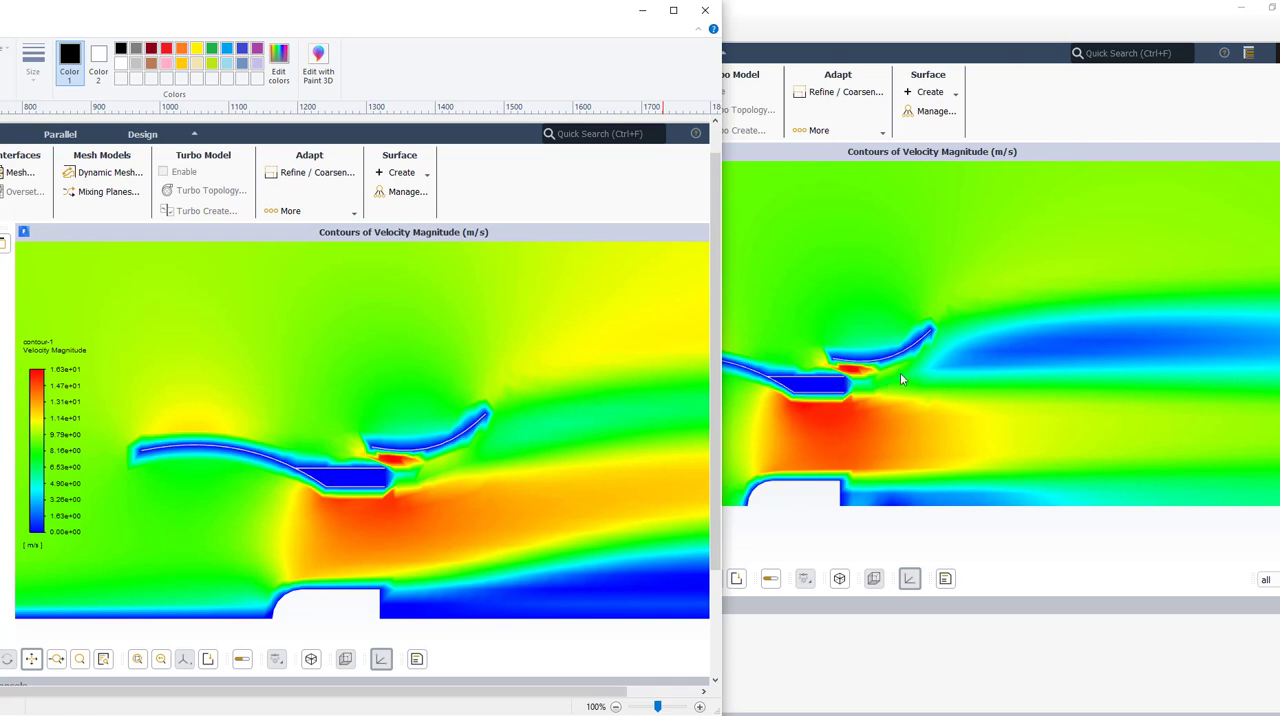
mouse_move(893, 364)
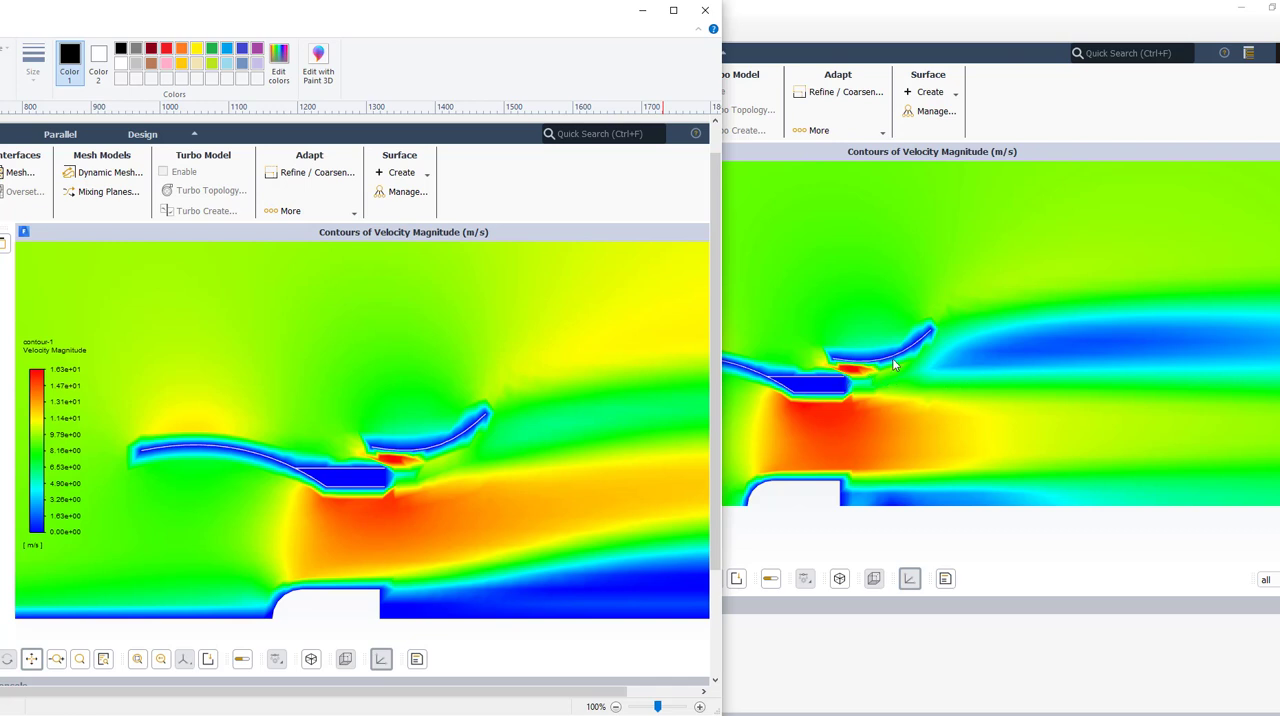
mouse_move(990, 366)
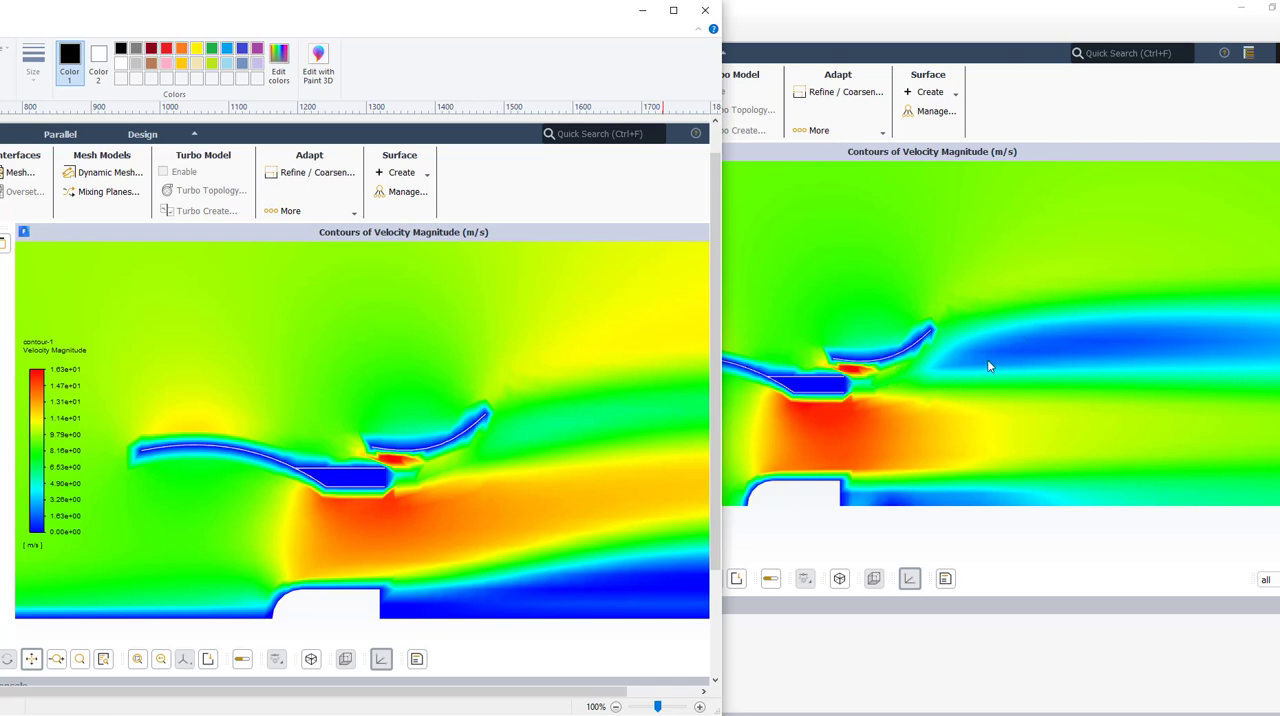
mouse_move(923, 511)
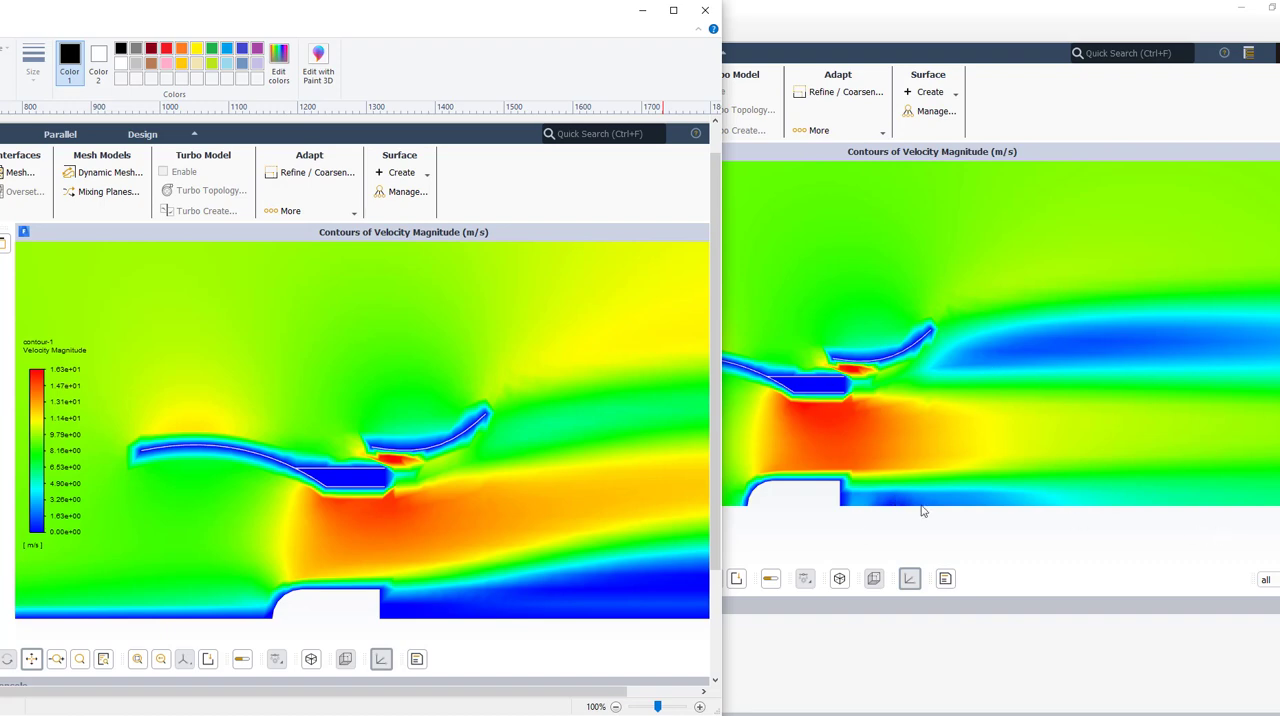
mouse_move(688, 10)
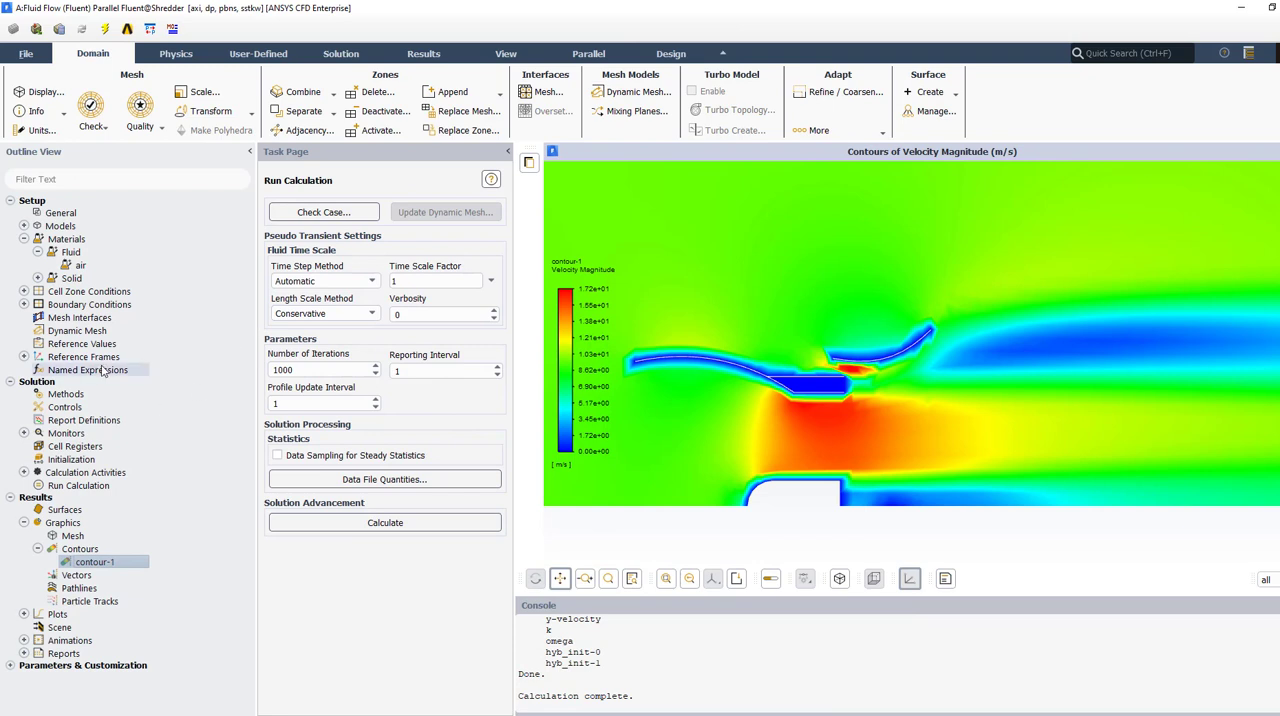
mouse_move(1093, 429)
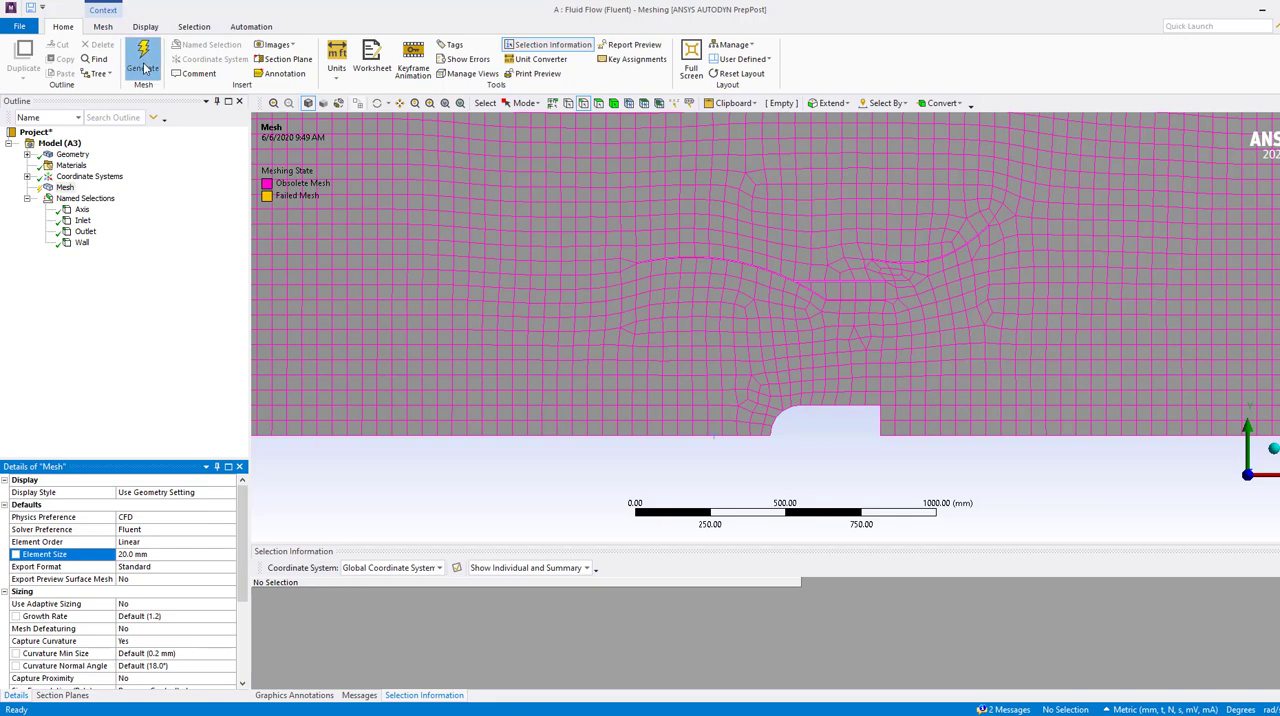
- Regenerate the mesh, then stop it while it is converting triangles to quads
left_click(142, 58)
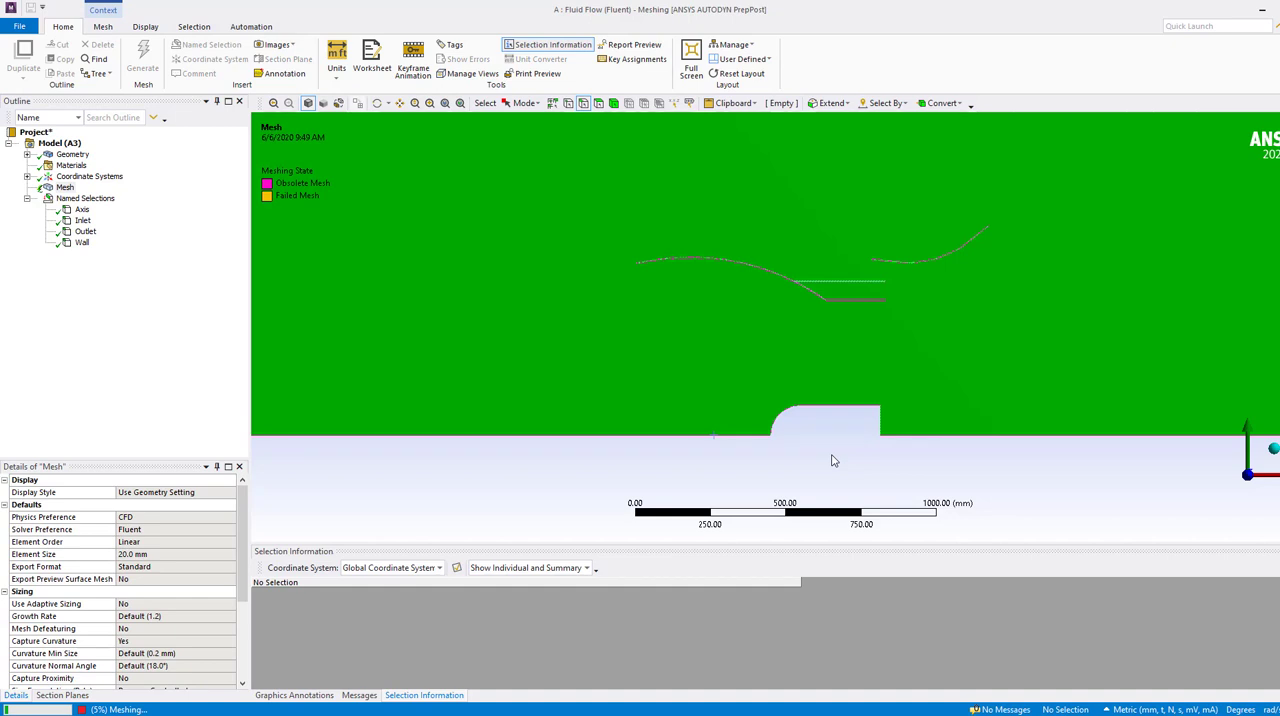
left_click(142, 60)
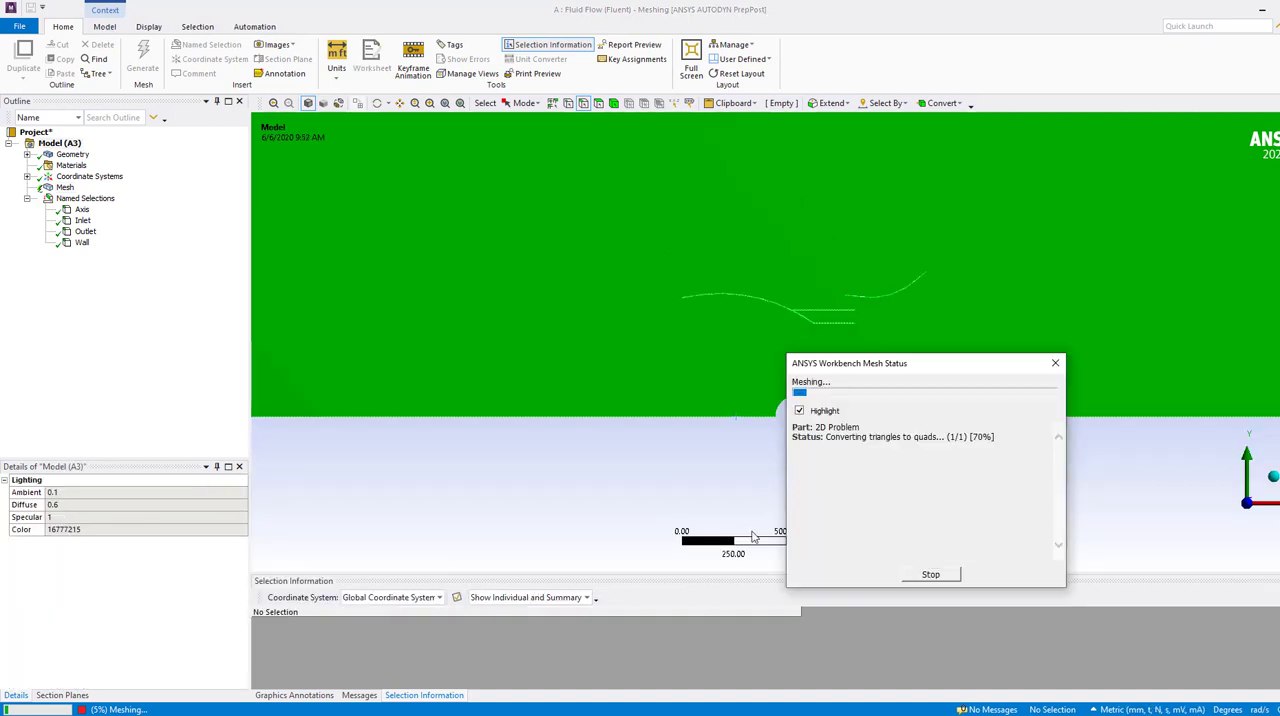
mouse_move(1123, 560)
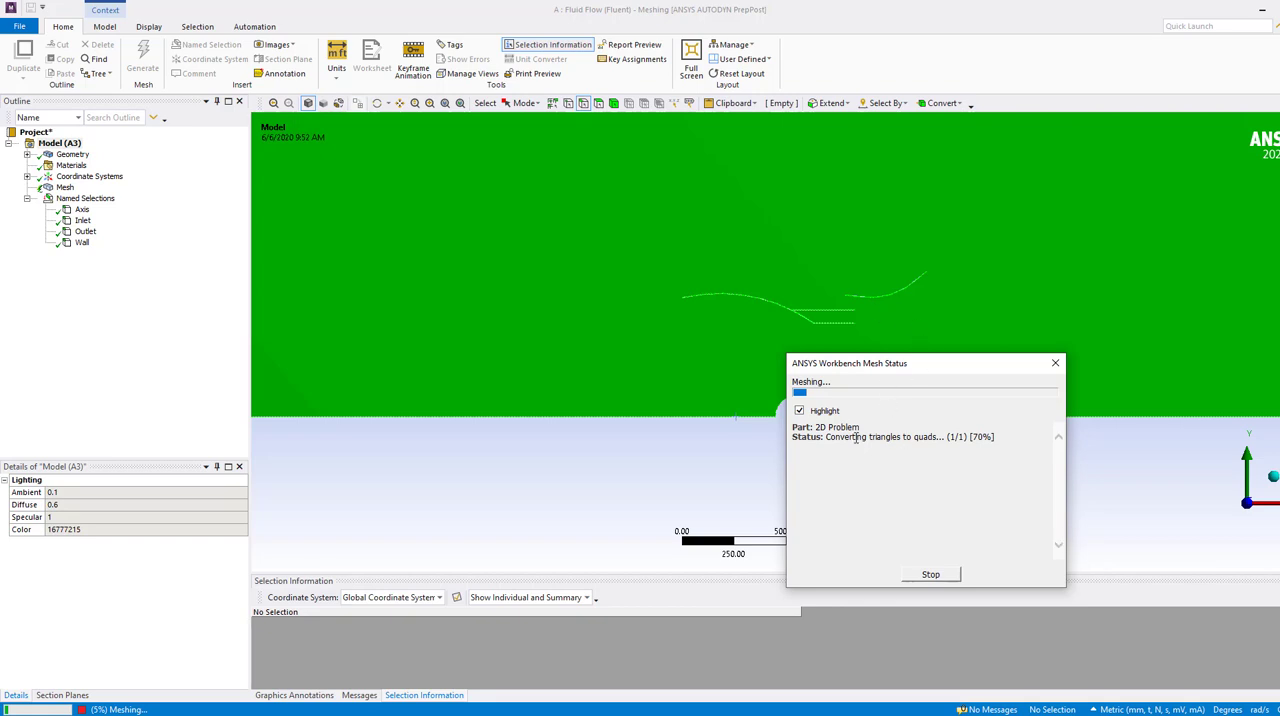
mouse_move(945, 461)
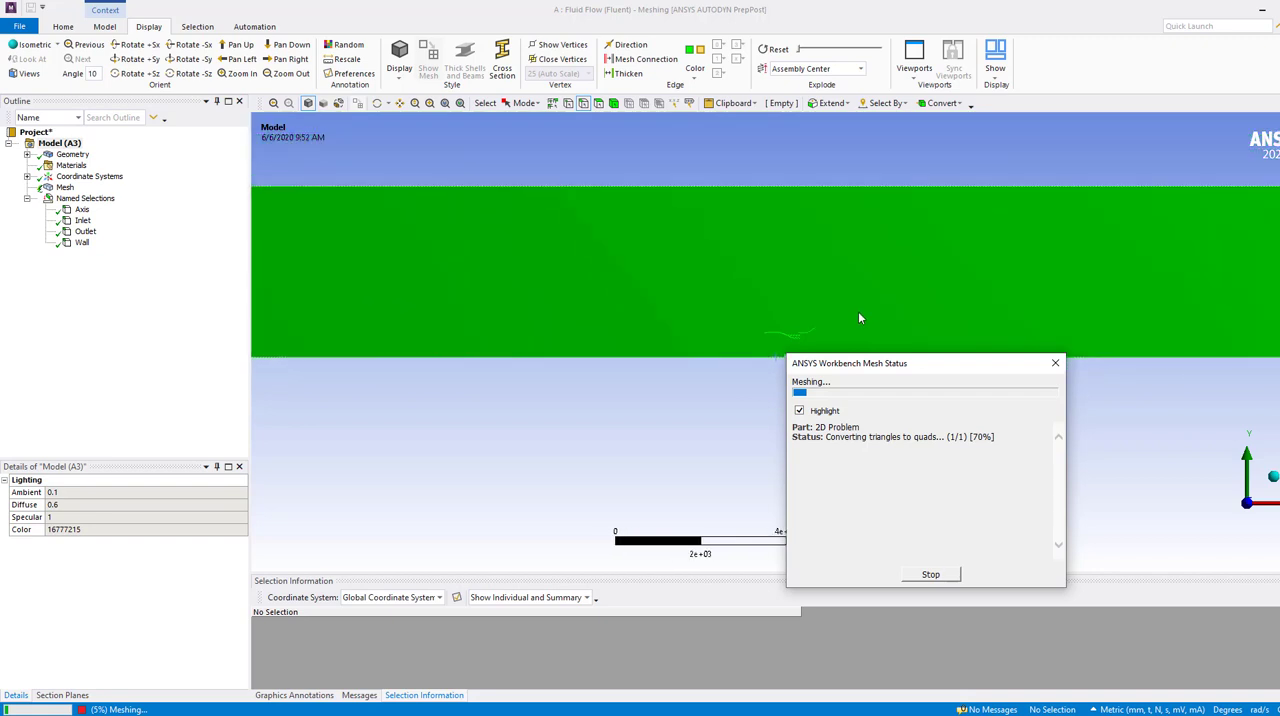
mouse_move(685, 311)
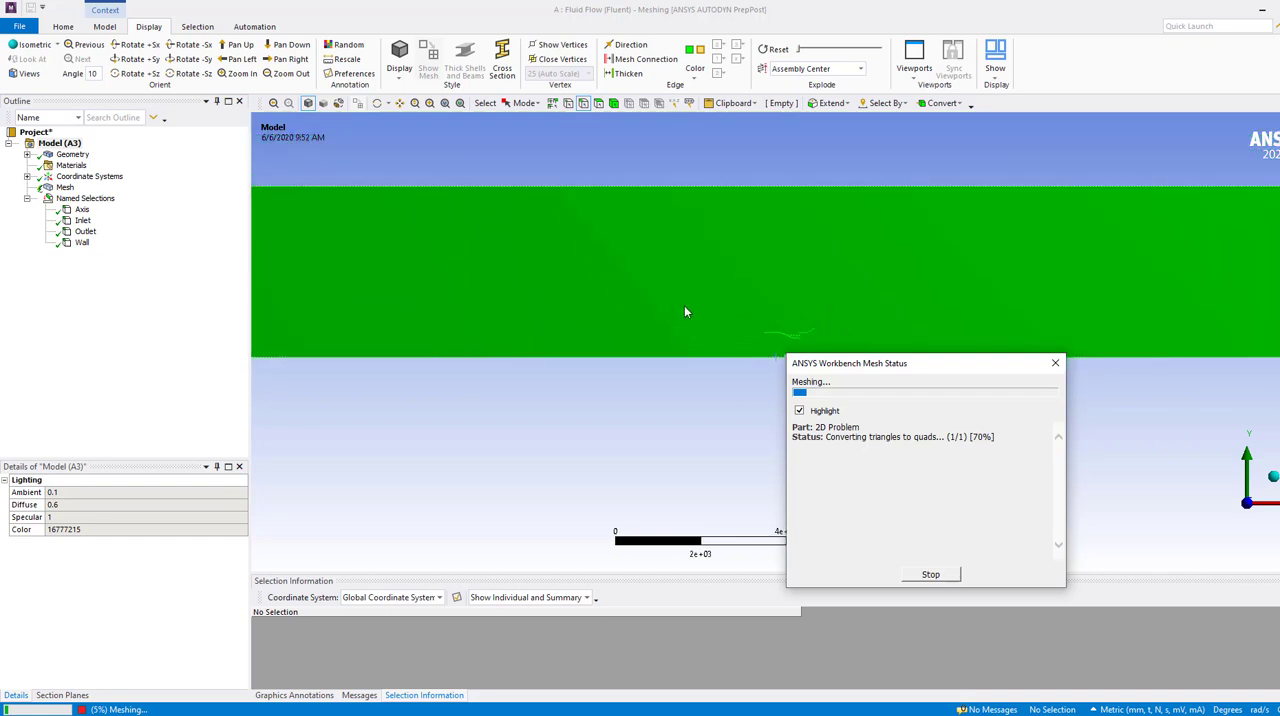
mouse_move(782, 334)
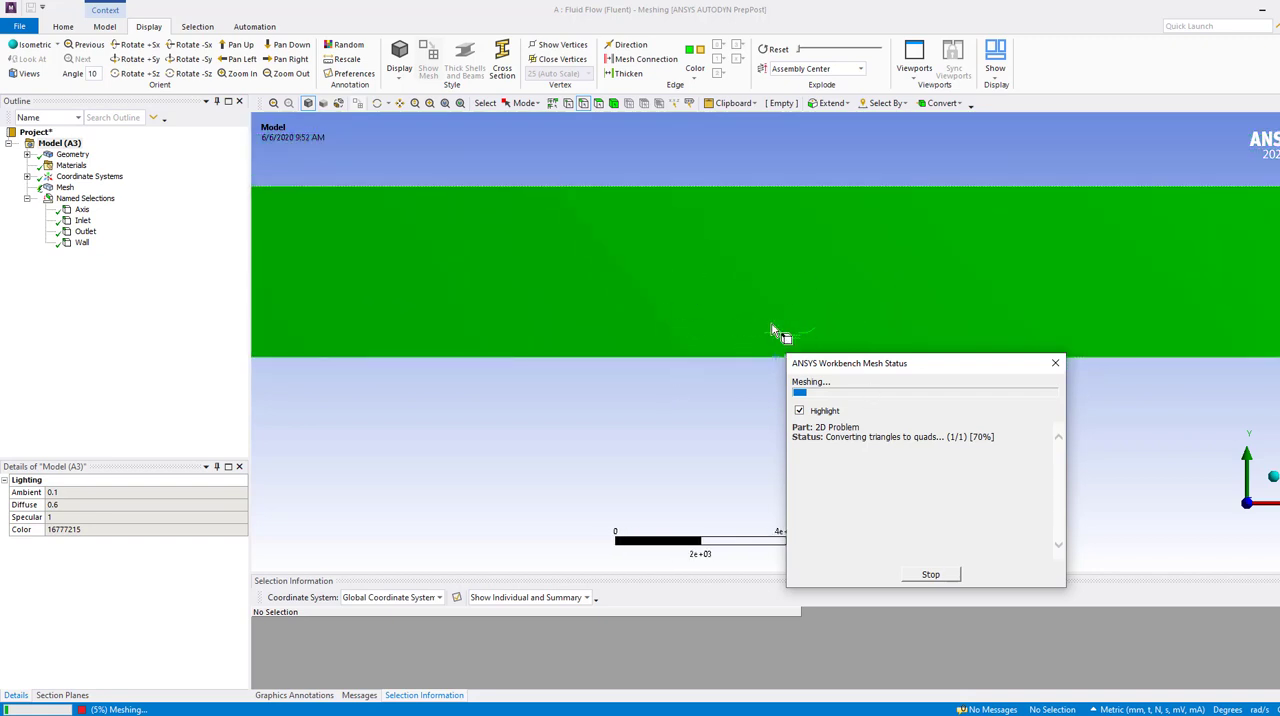
mouse_move(733, 315)
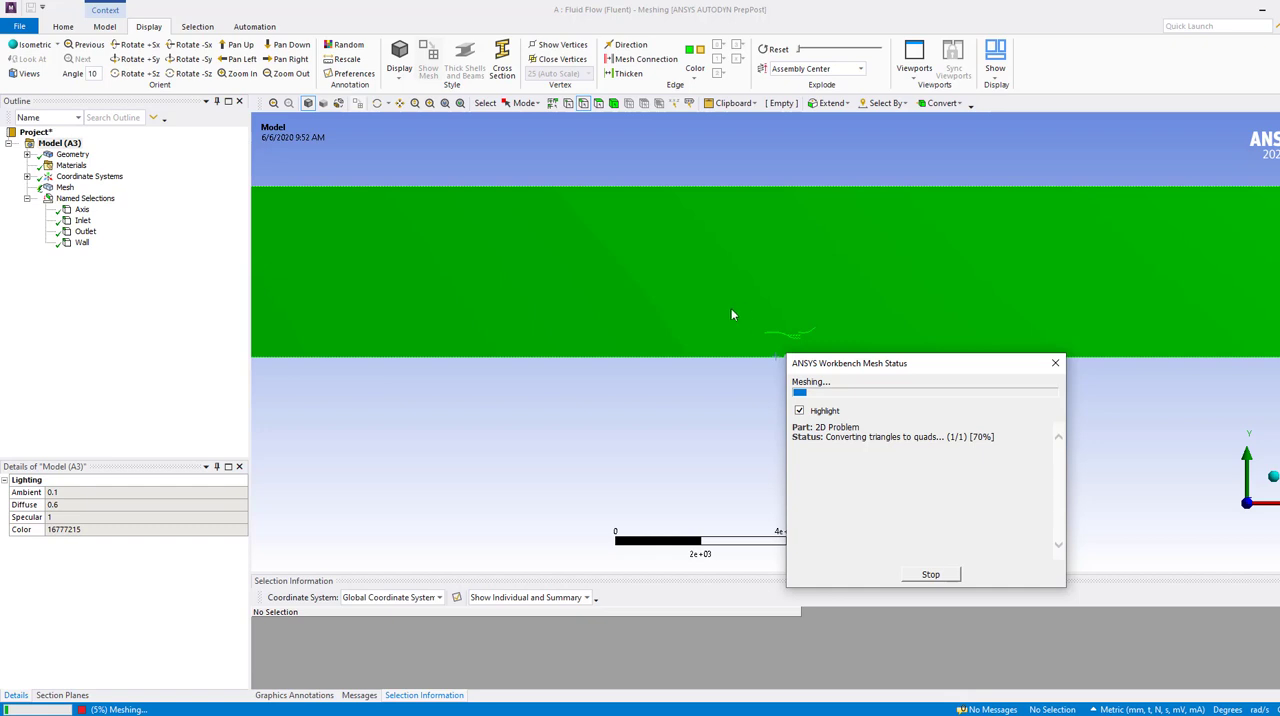
mouse_move(770, 328)
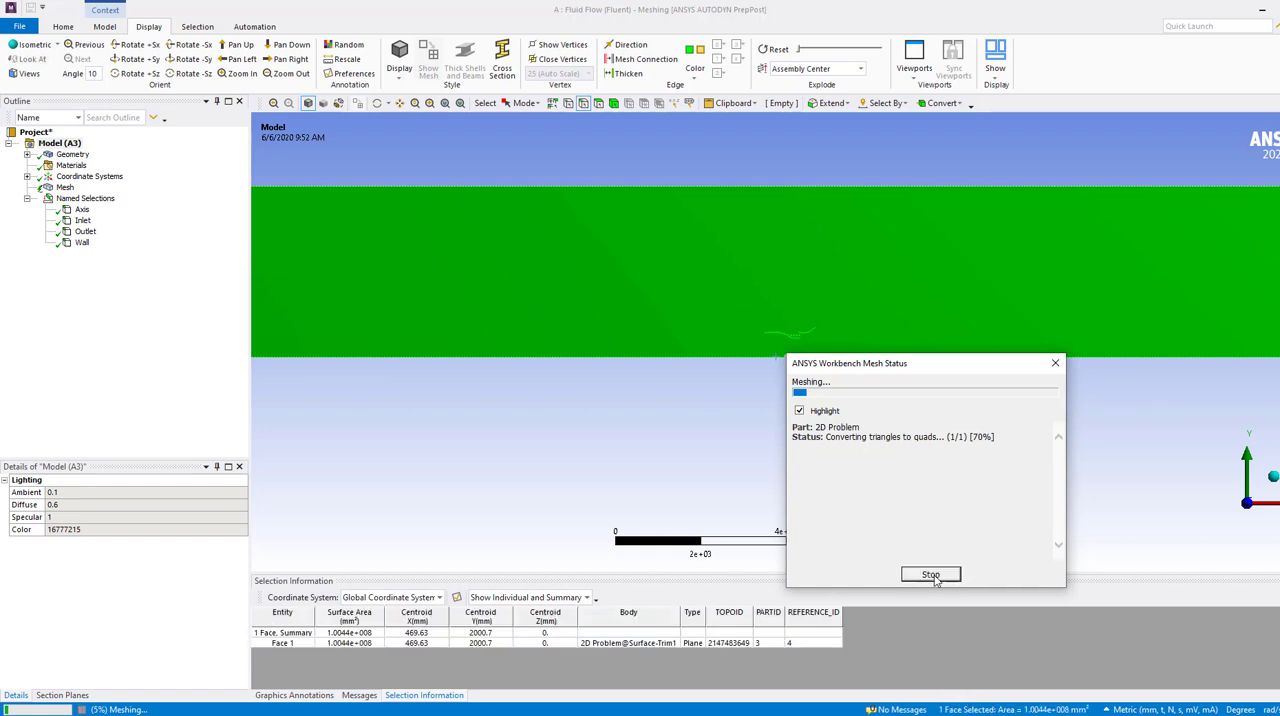
left_click(930, 574)
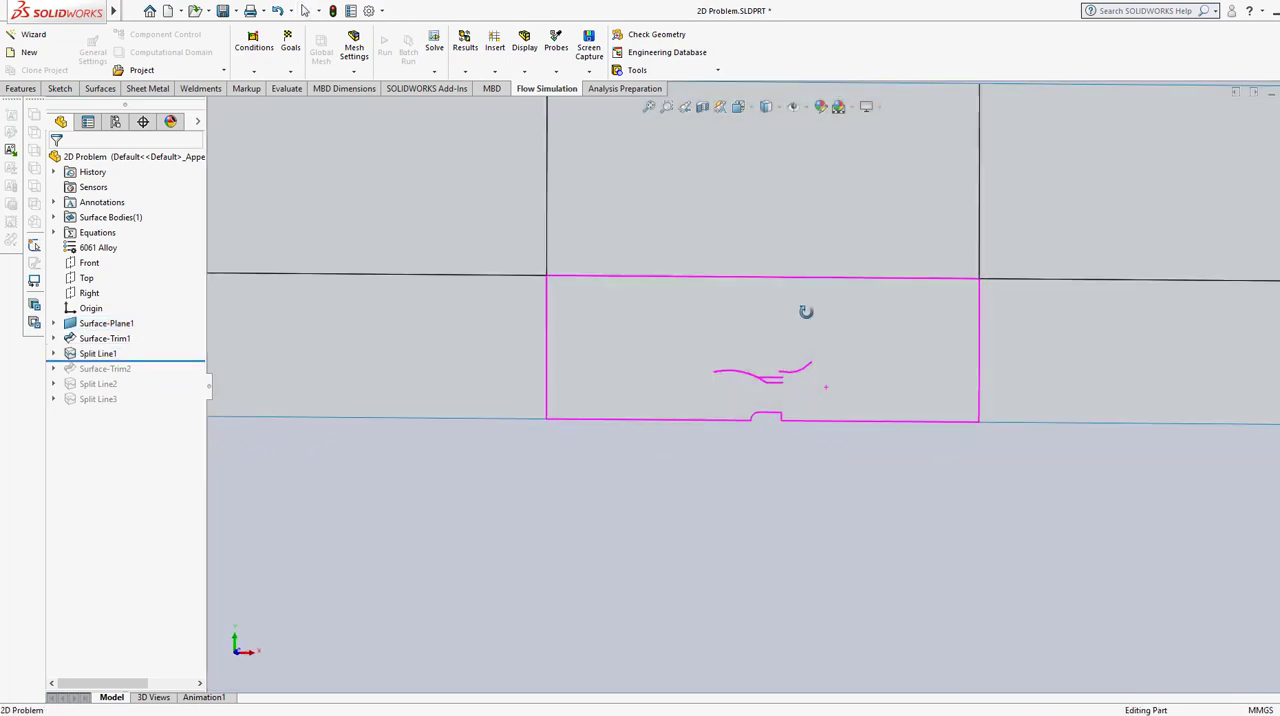
- Finish the SOLIDWORKS split lines, then reopen the split 2D geometry in ANSYS Meshing
left_click(98, 353)
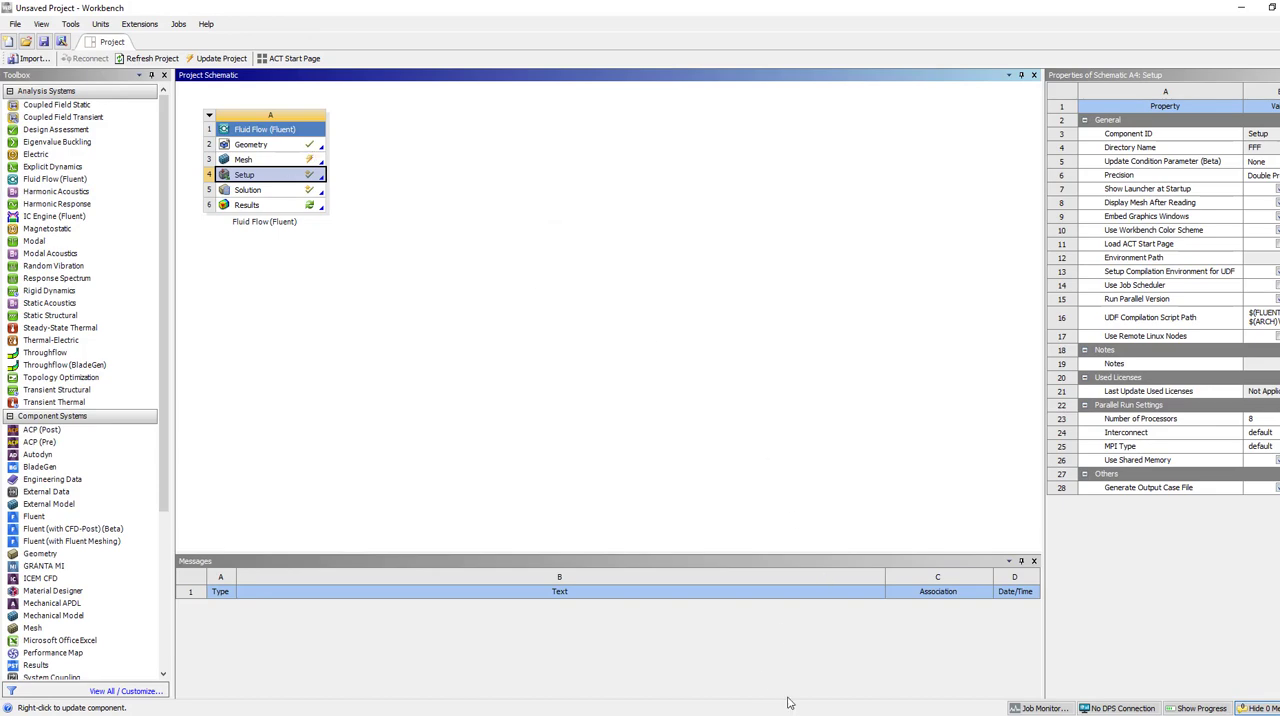
double_click(243, 159)
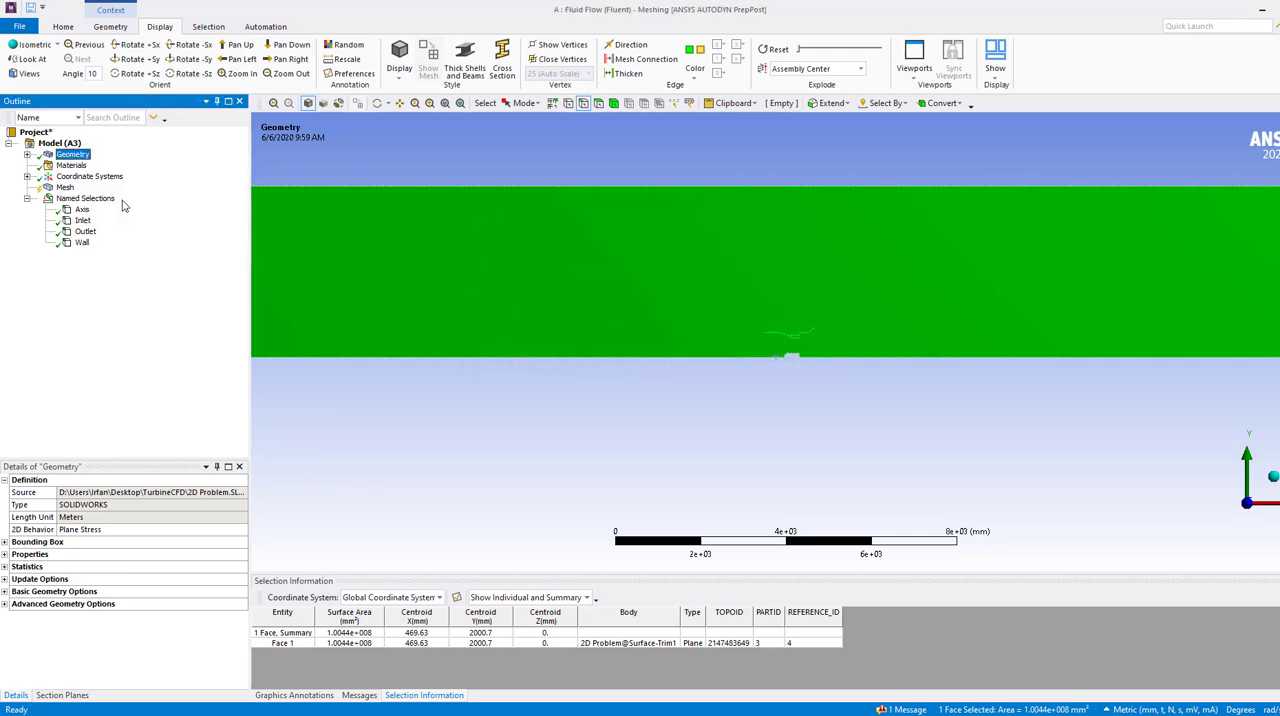
left_click(59, 142)
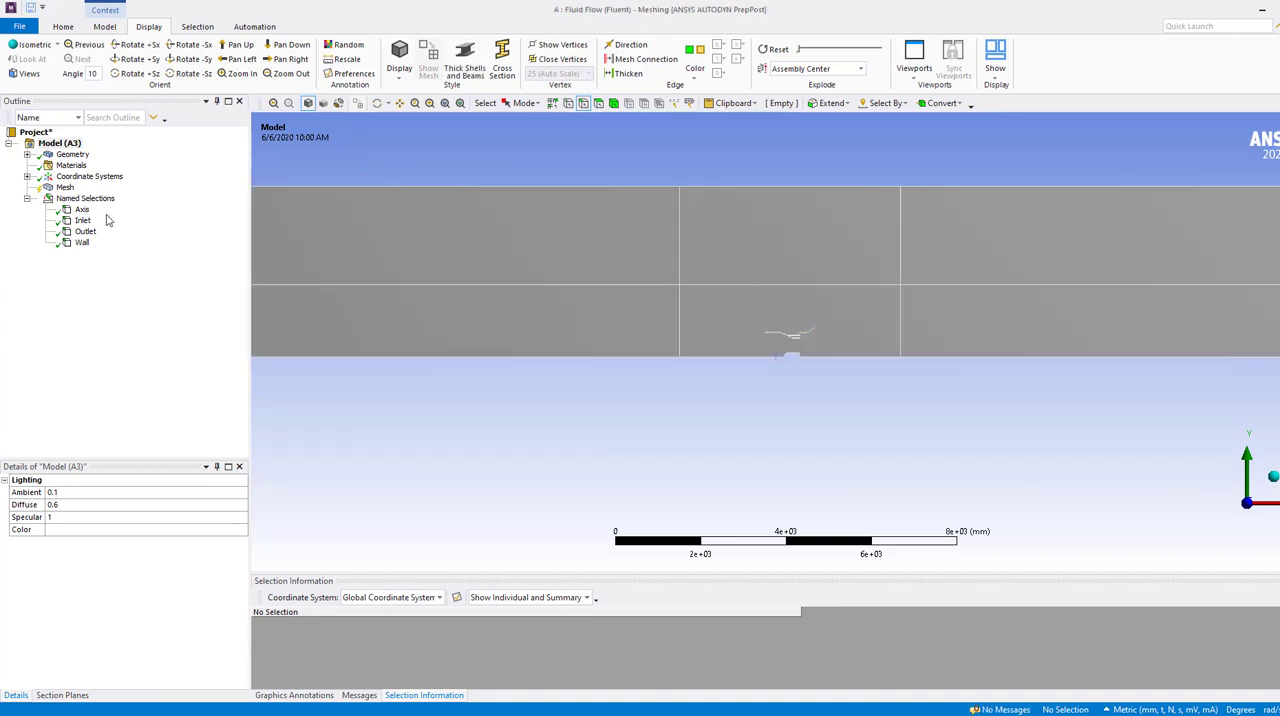
mouse_move(103, 176)
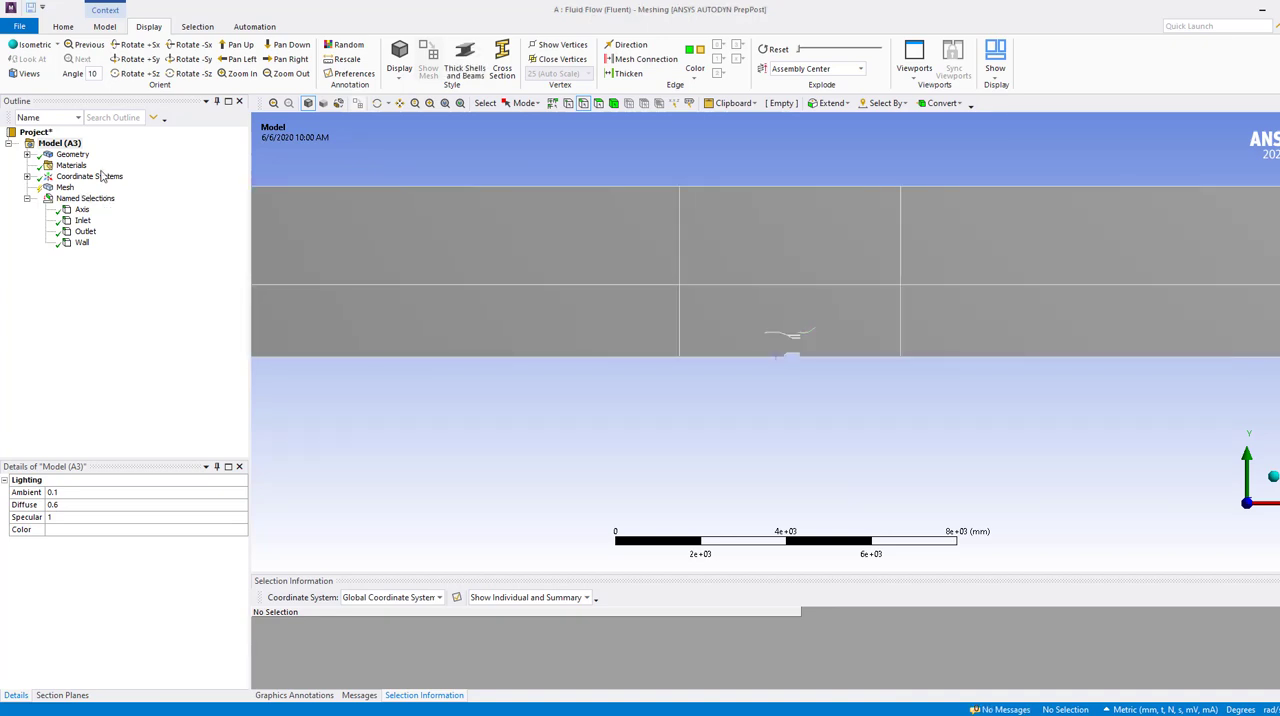
- Insert a sizing control into the mesh with 100 mm element size
right_click(65, 187)
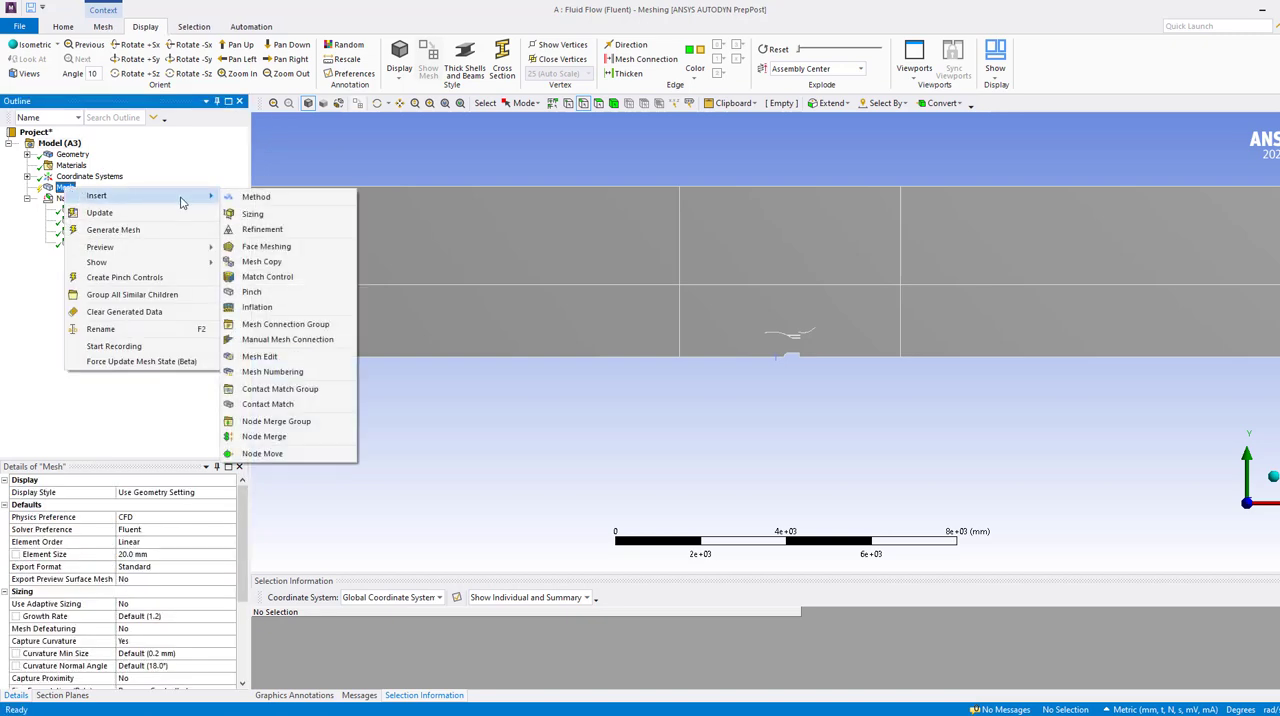
left_click(252, 213)
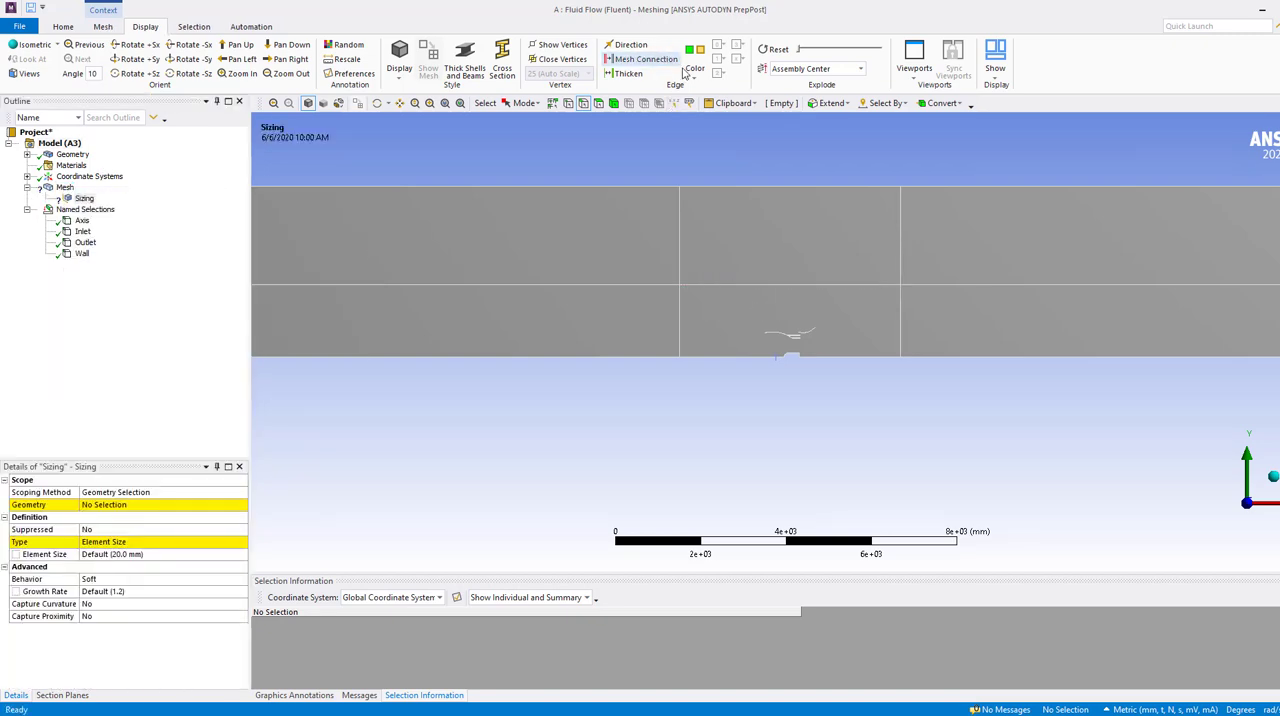
left_click(789, 320)
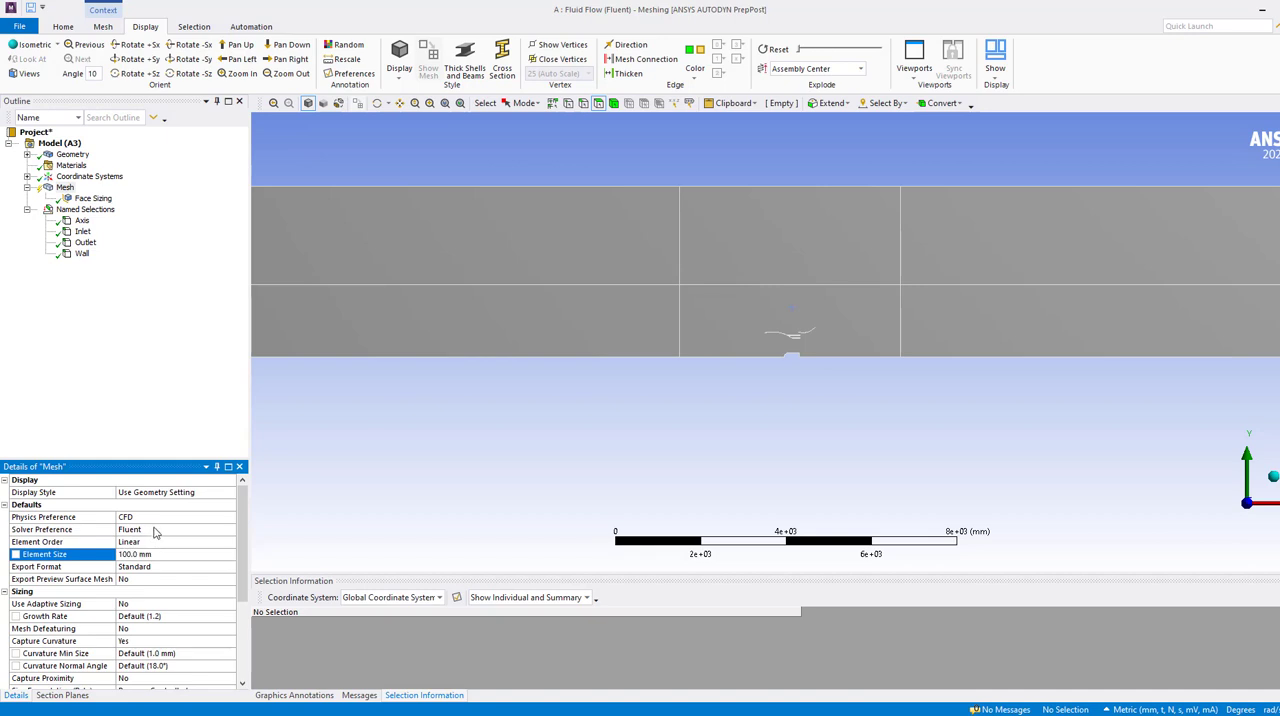
- Generate the mesh and scope the hard sizing to the inner split rectangle face
right_click(65, 187)
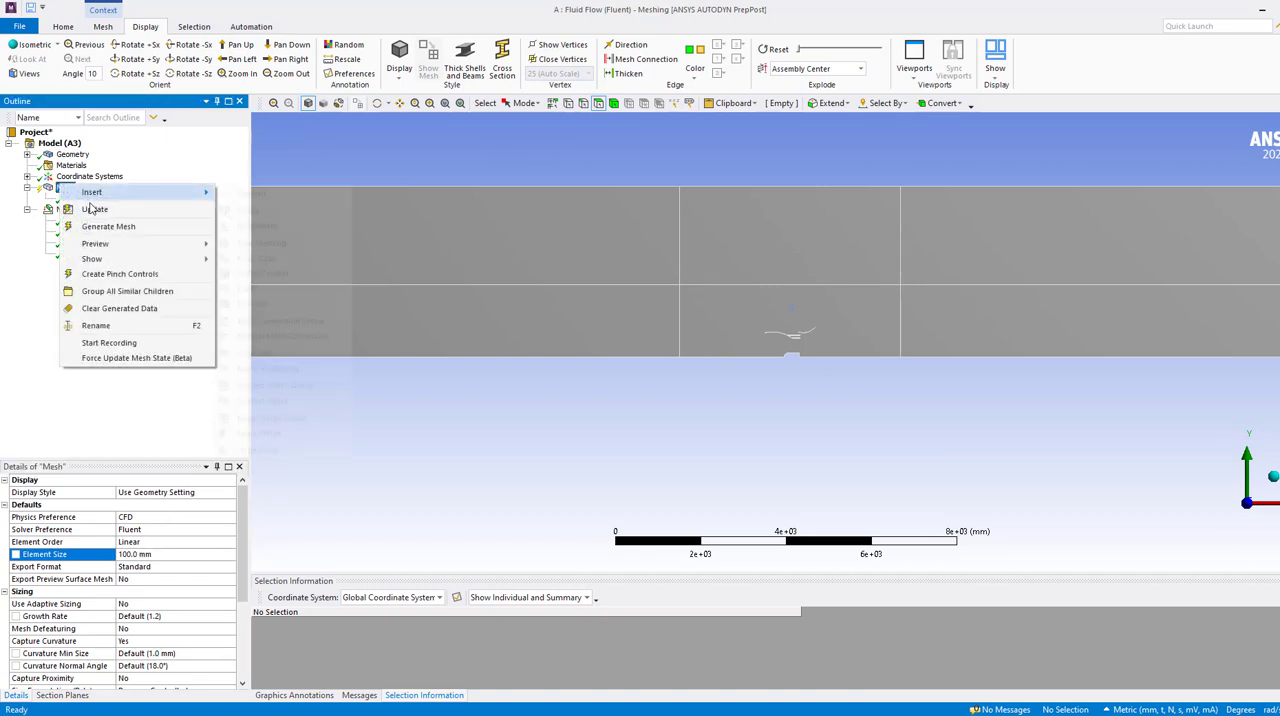
left_click(108, 226)
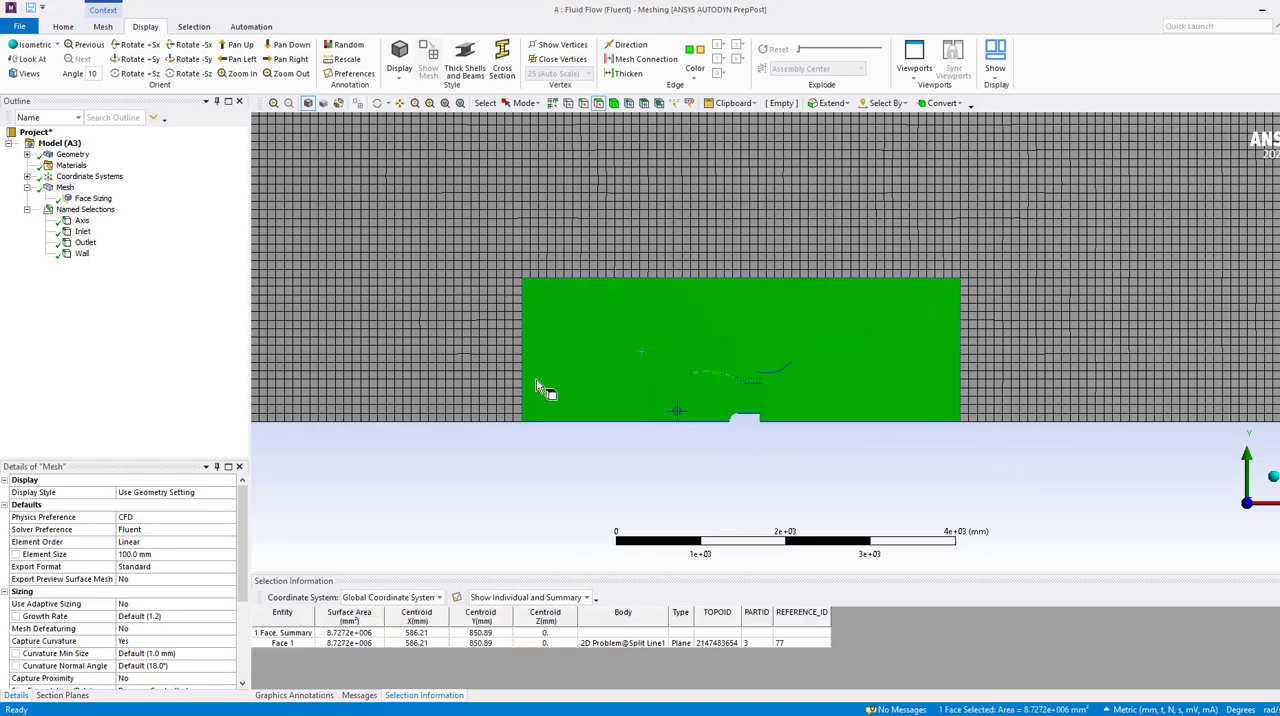
left_click(93, 198)
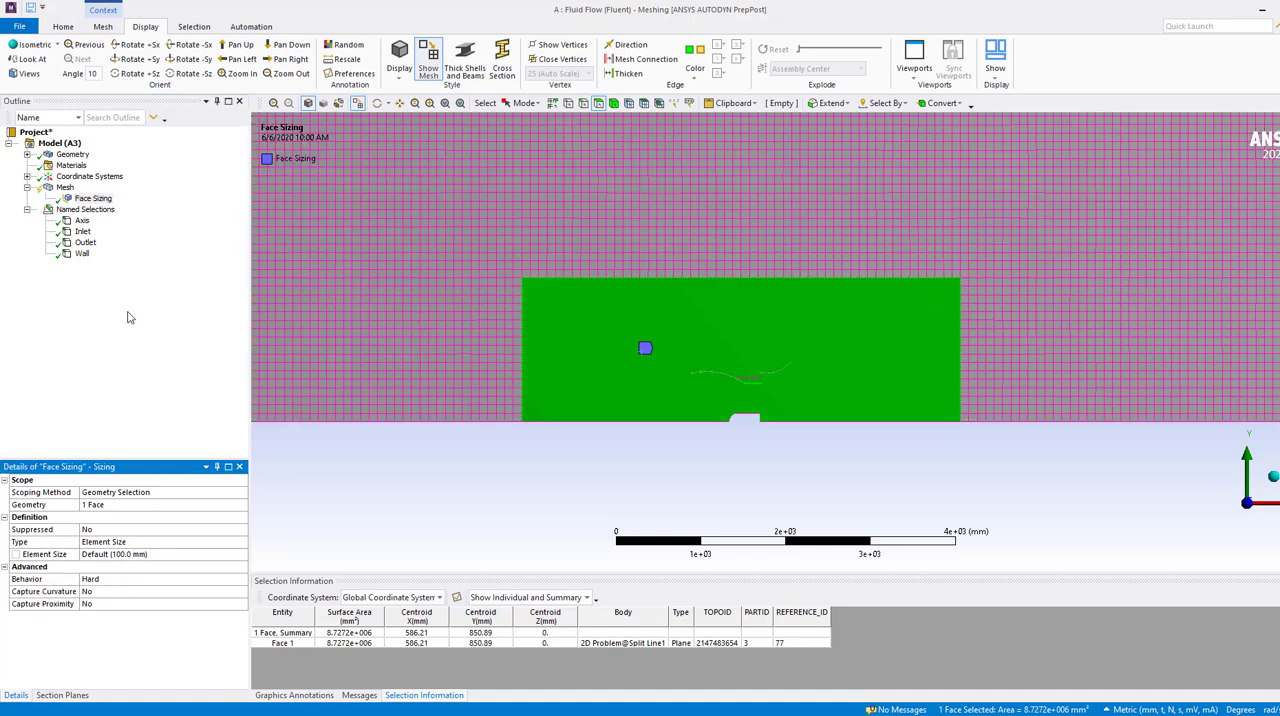
mouse_move(650, 388)
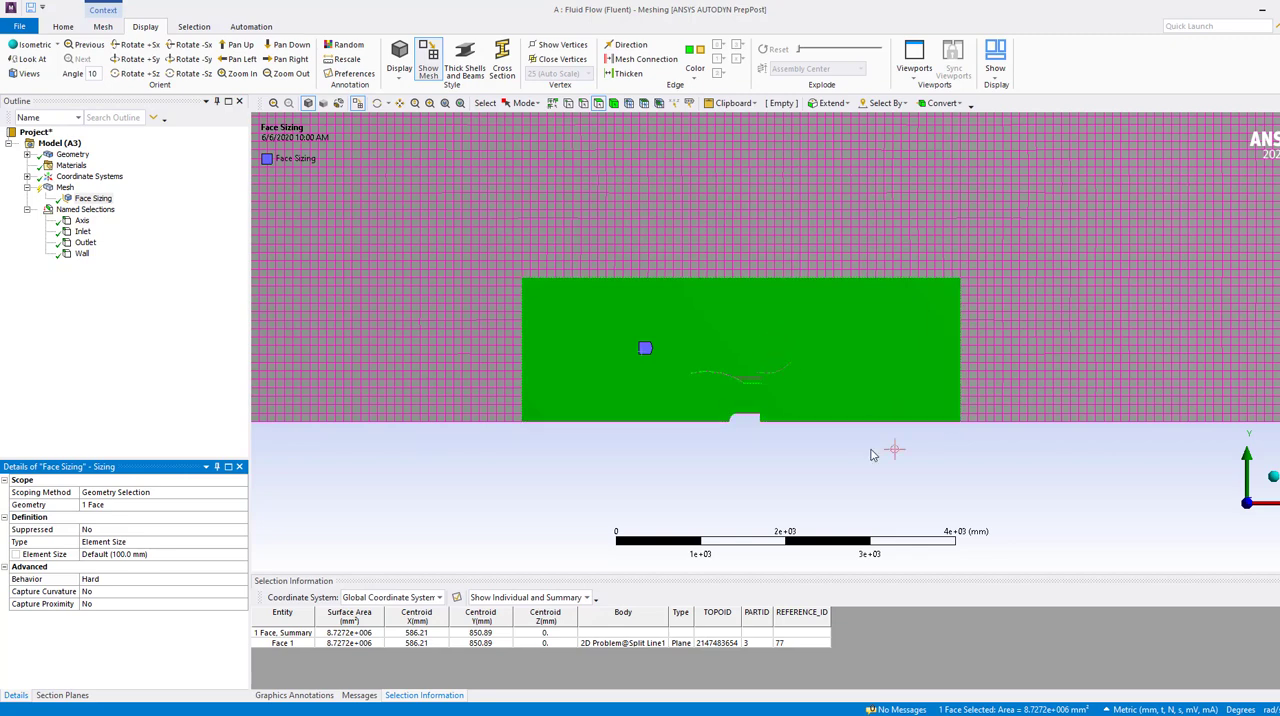
- Regenerate the mesh with a 20 mm face sizing and zoom in on the finer inner rectangle
right_click(65, 187)
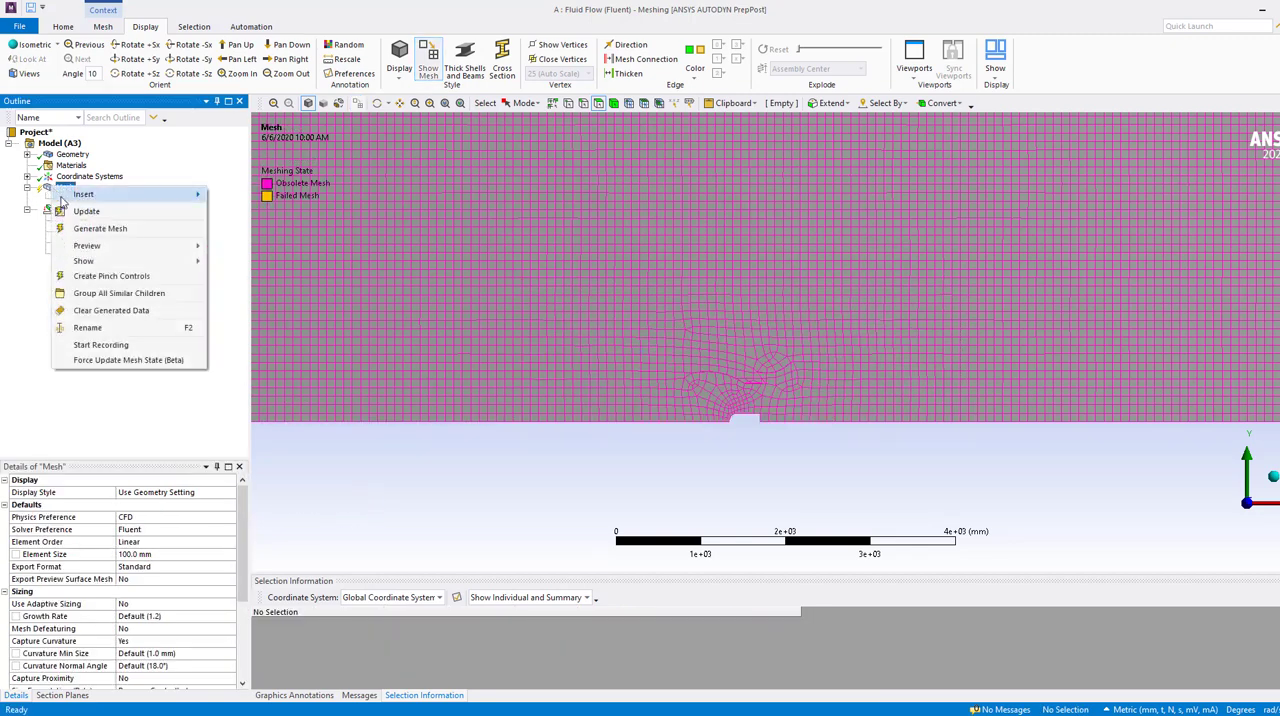
left_click(100, 228)
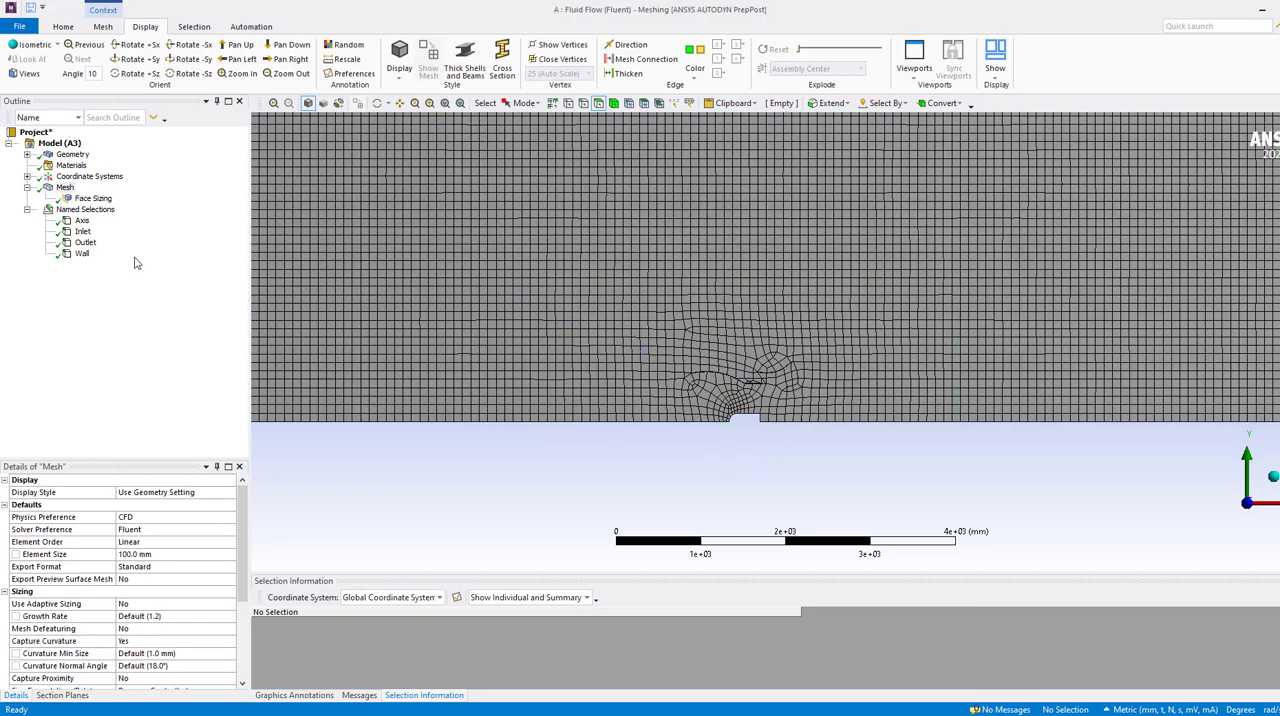
left_click(65, 187)
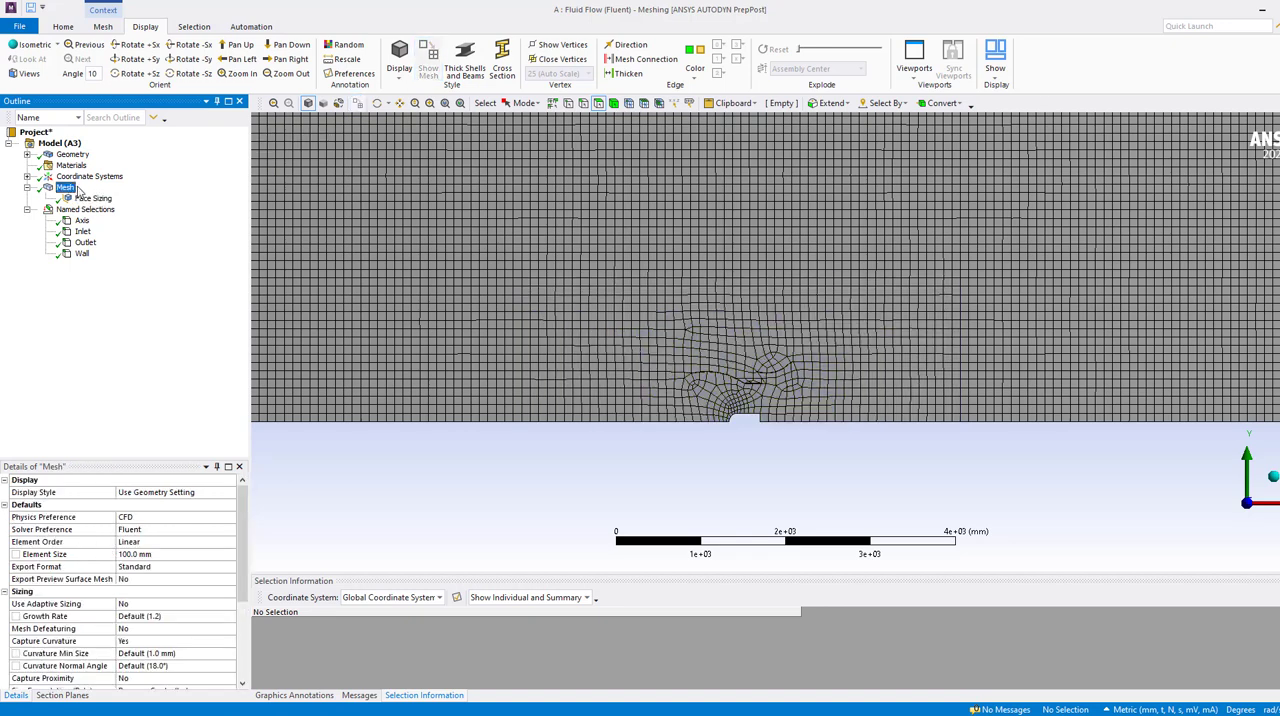
left_click(92, 198)
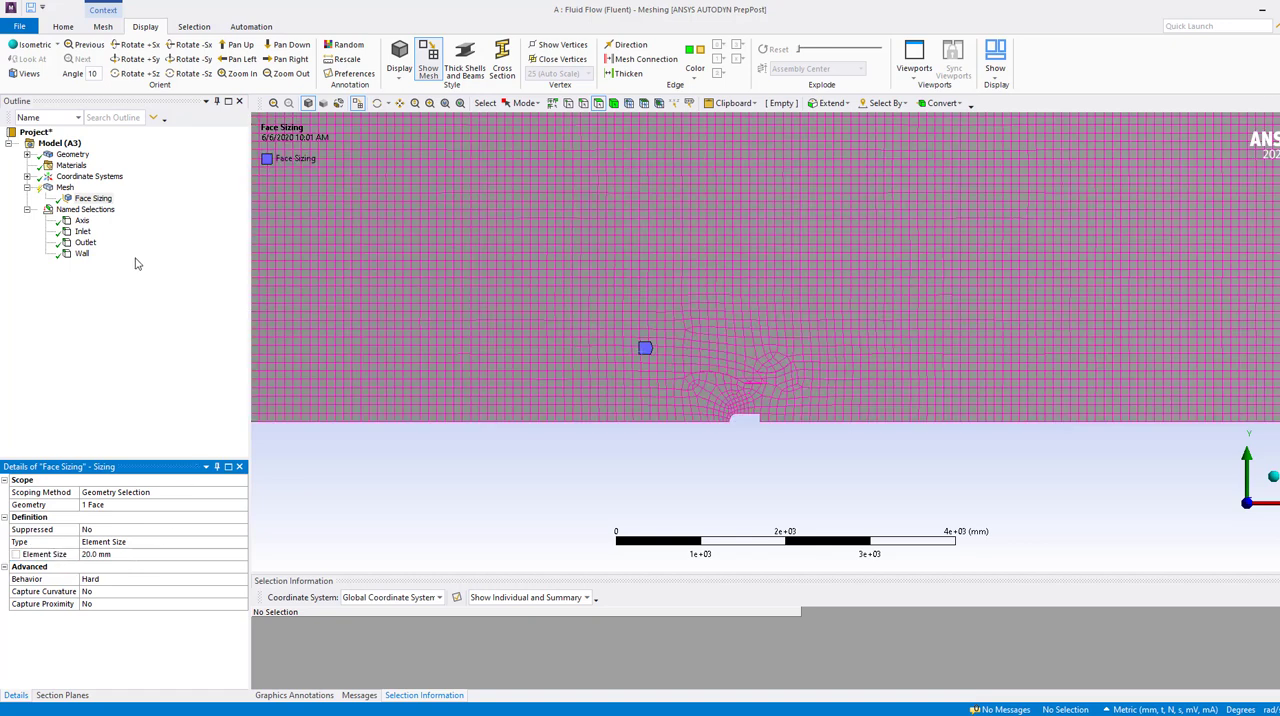
left_click(64, 187)
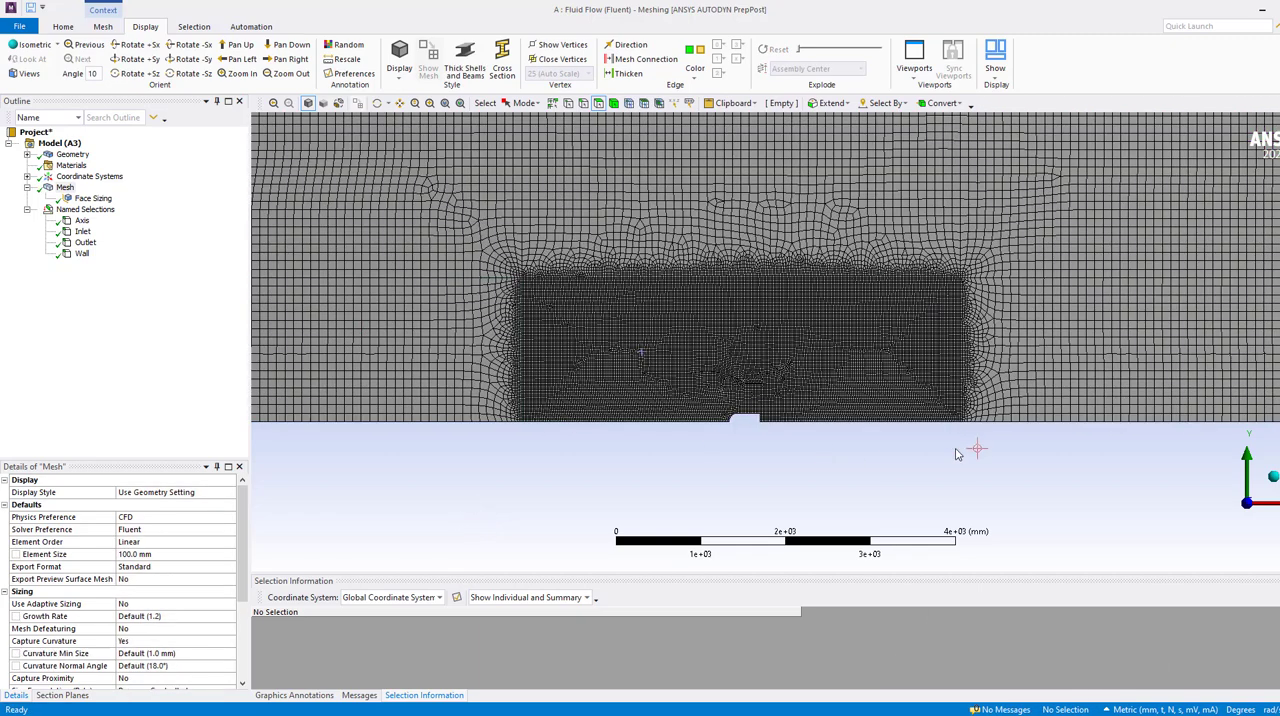
scroll("up", 3)
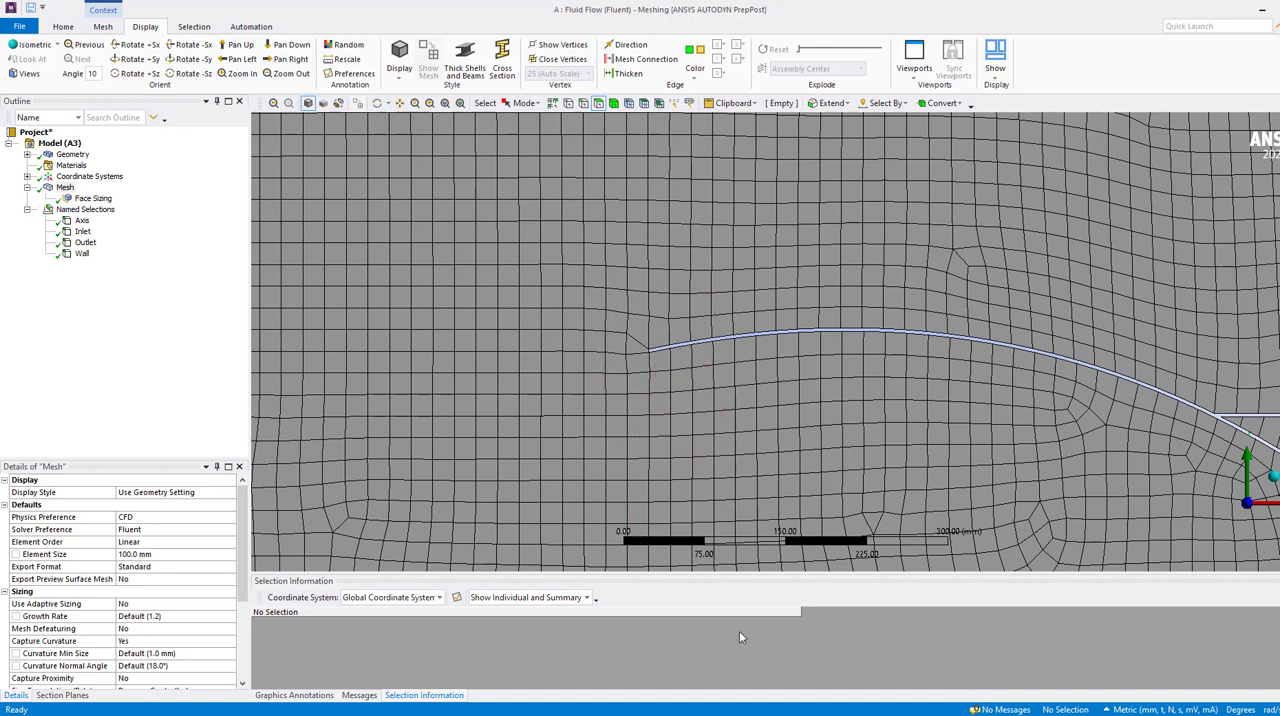
mouse_move(741, 638)
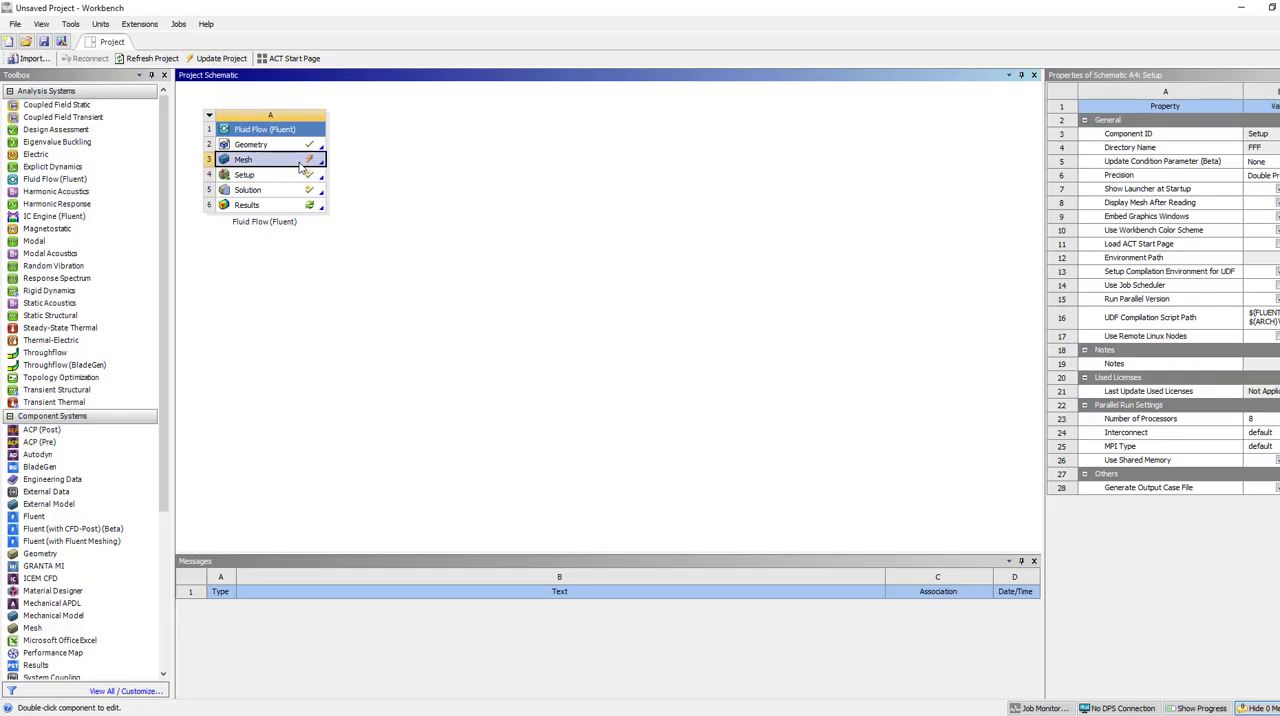
- Update the Setup cell to load the refined mesh into Fluent
left_click(243, 159)
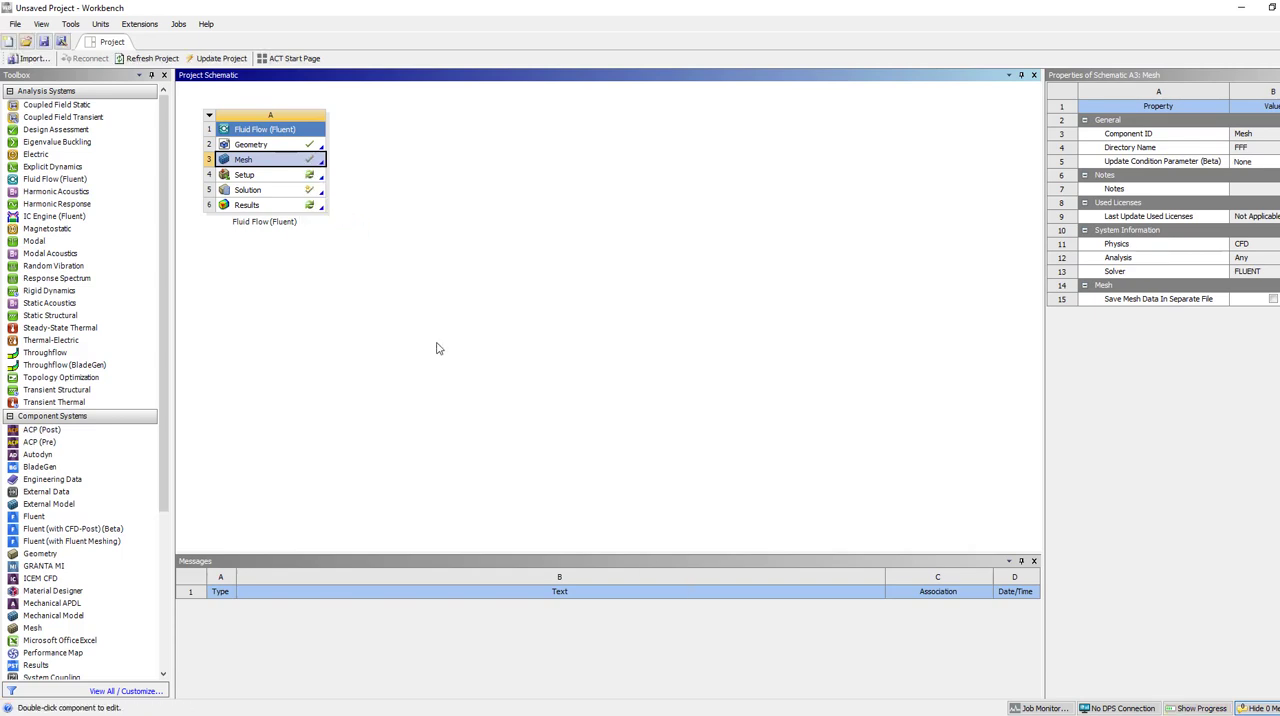
right_click(244, 174)
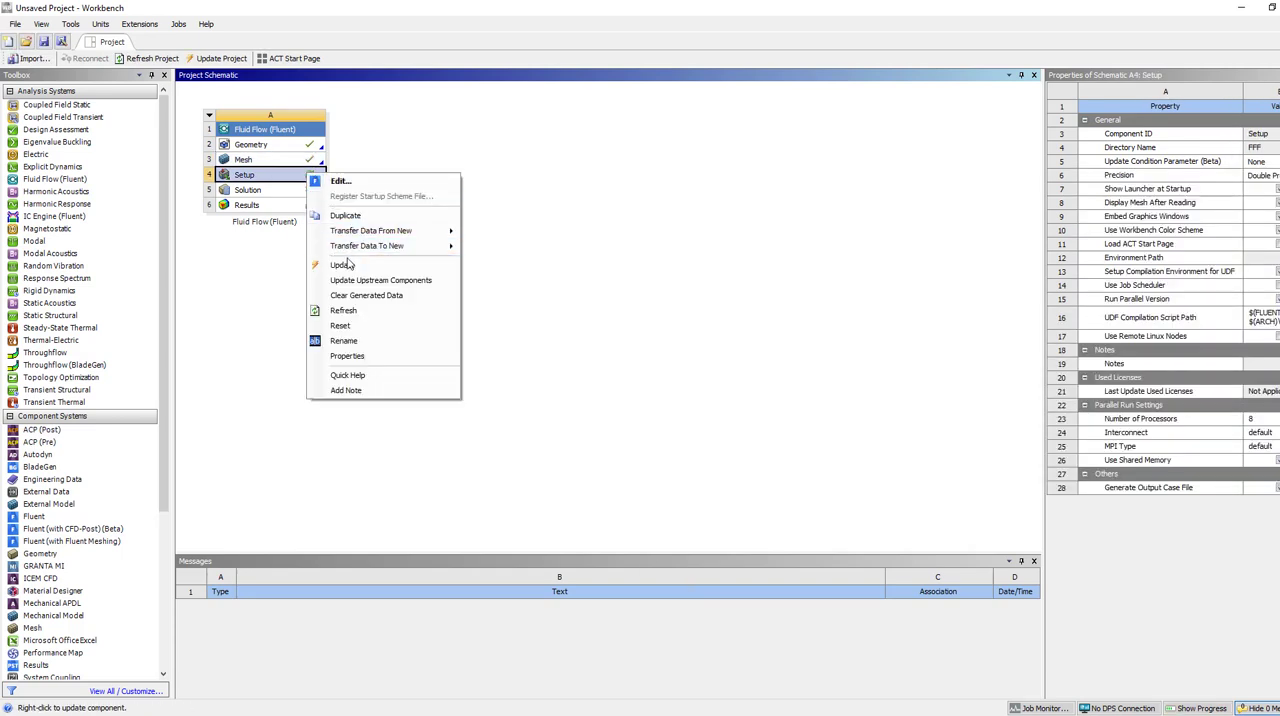
left_click(342, 264)
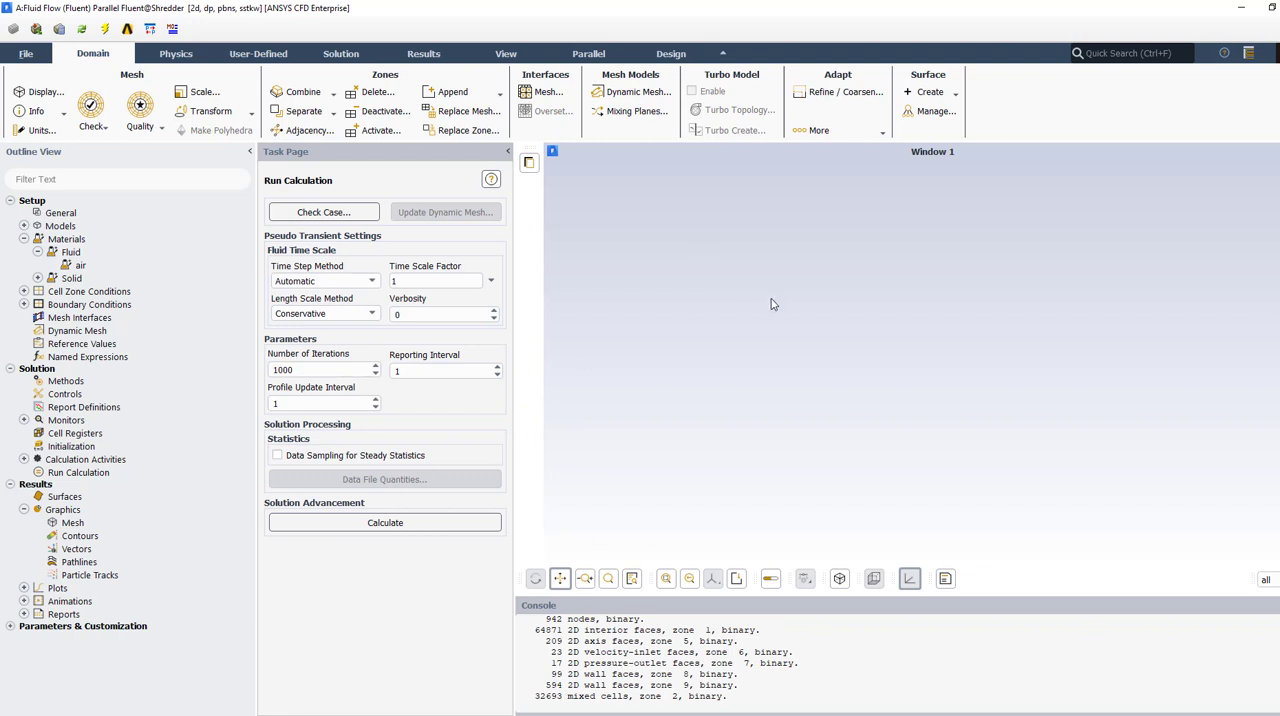
mouse_move(768, 304)
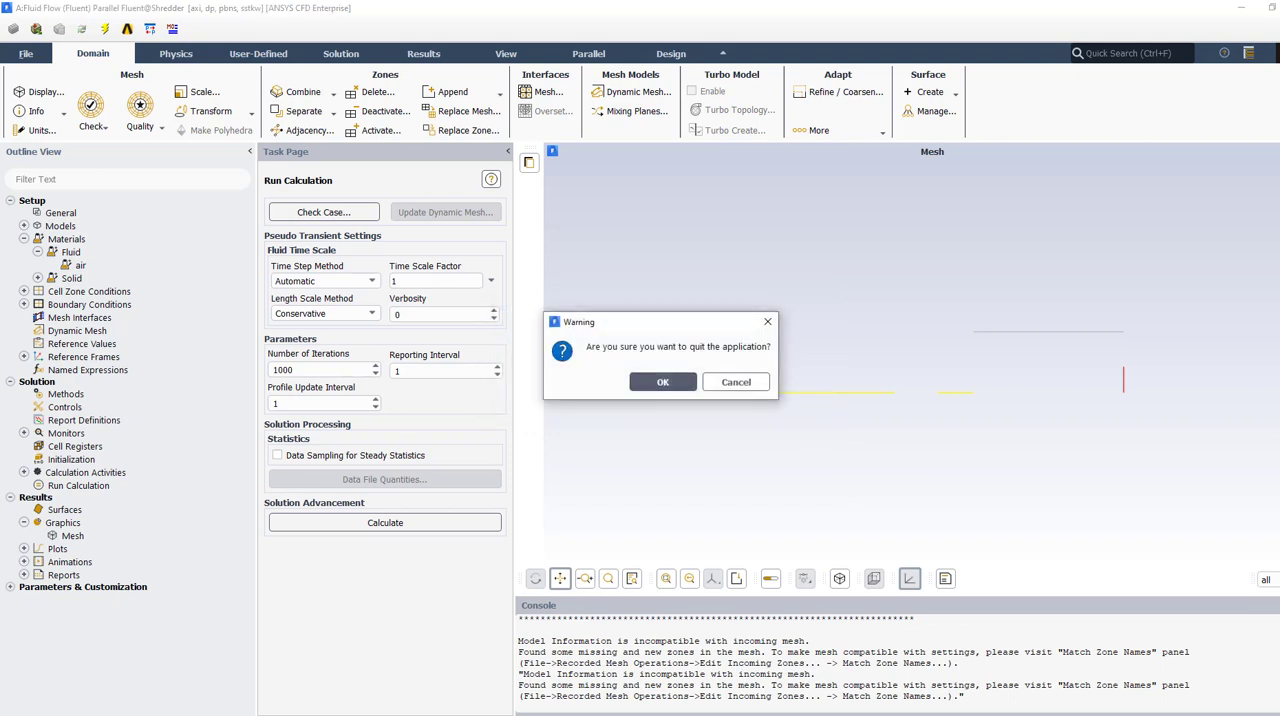
- Quit Fluent after the incompatible-mesh error, clear Setup's generated data, and relaunch it
left_click(662, 381)
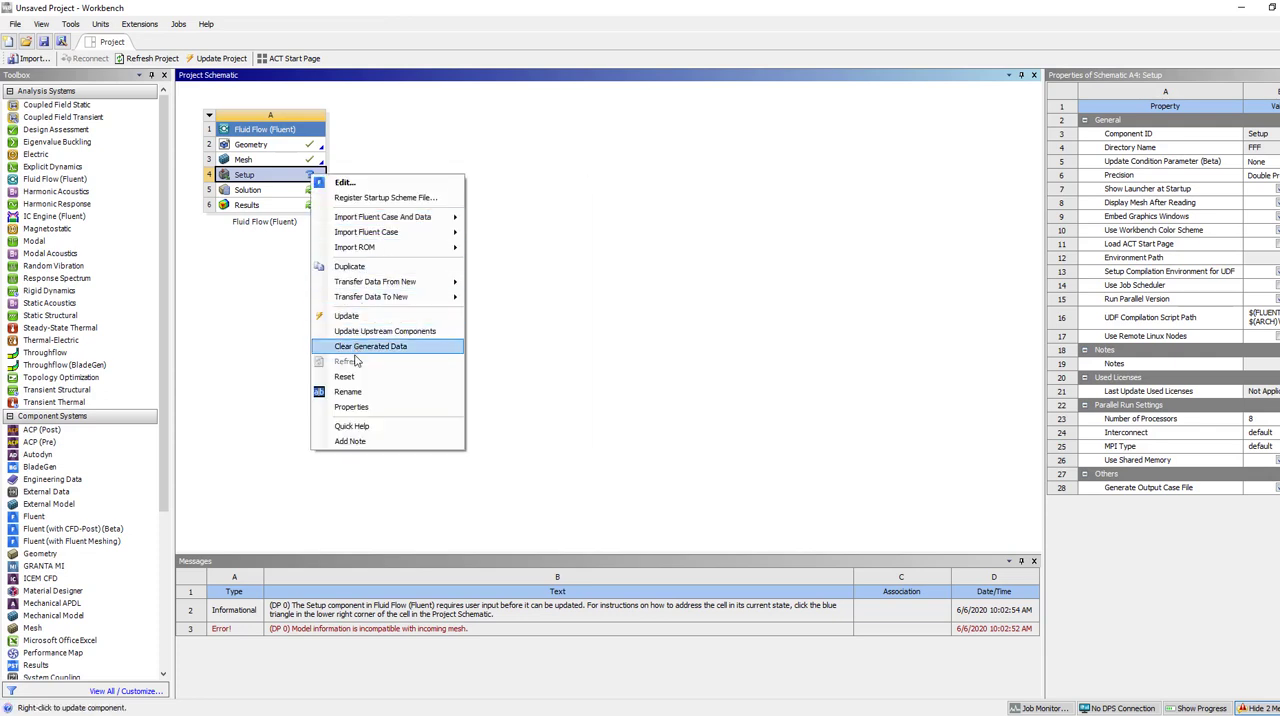
left_click(371, 346)
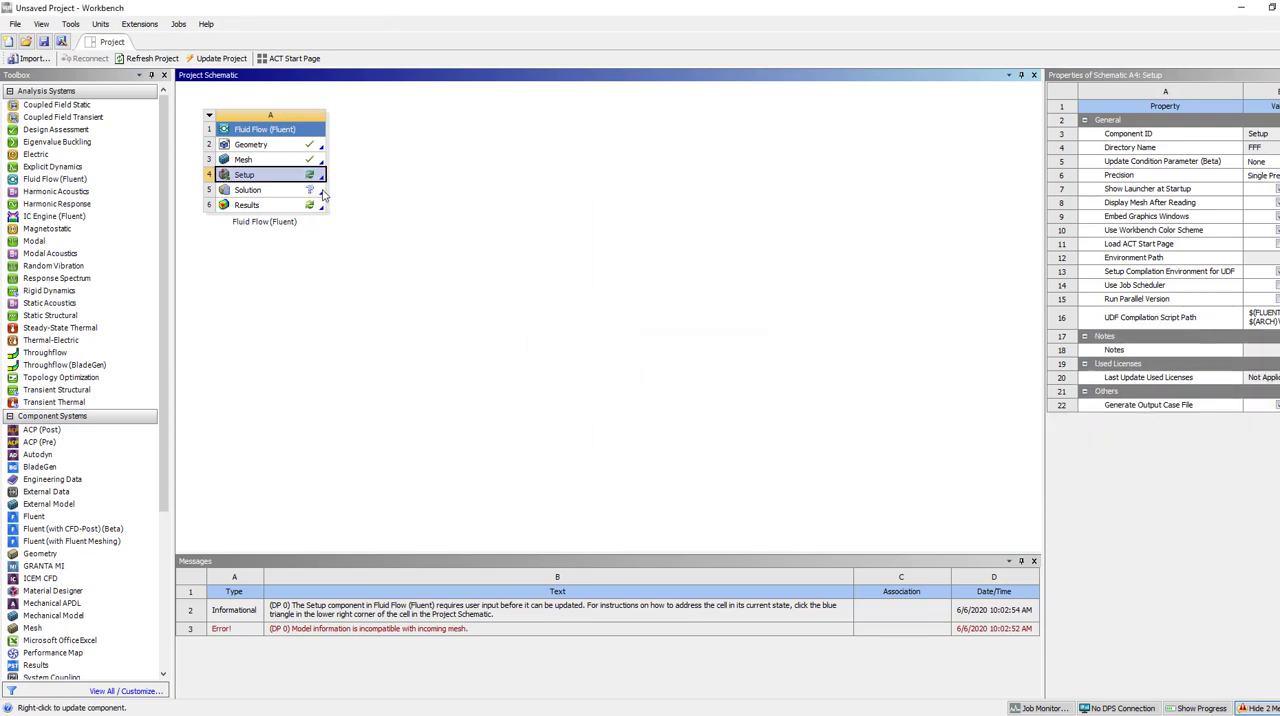
double_click(244, 174)
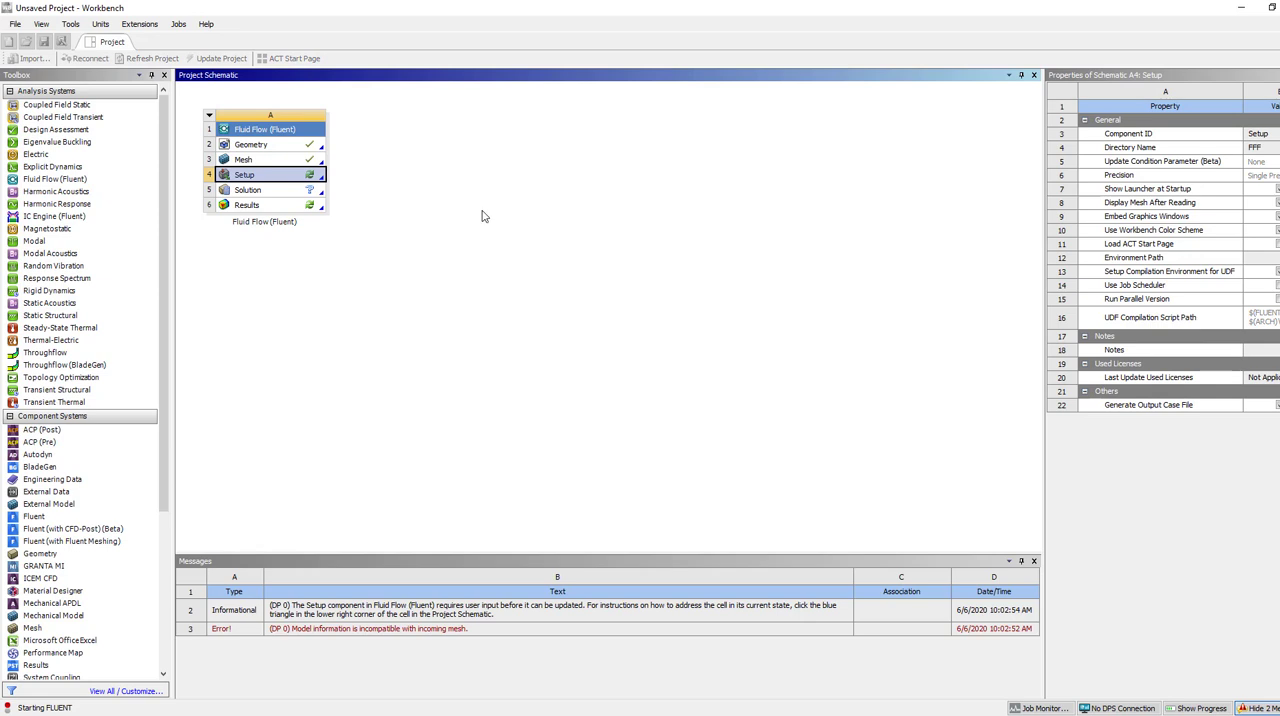
- Relaunch Fluent on the refined mesh and set 2D Space to Axisymmetric
double_click(244, 174)
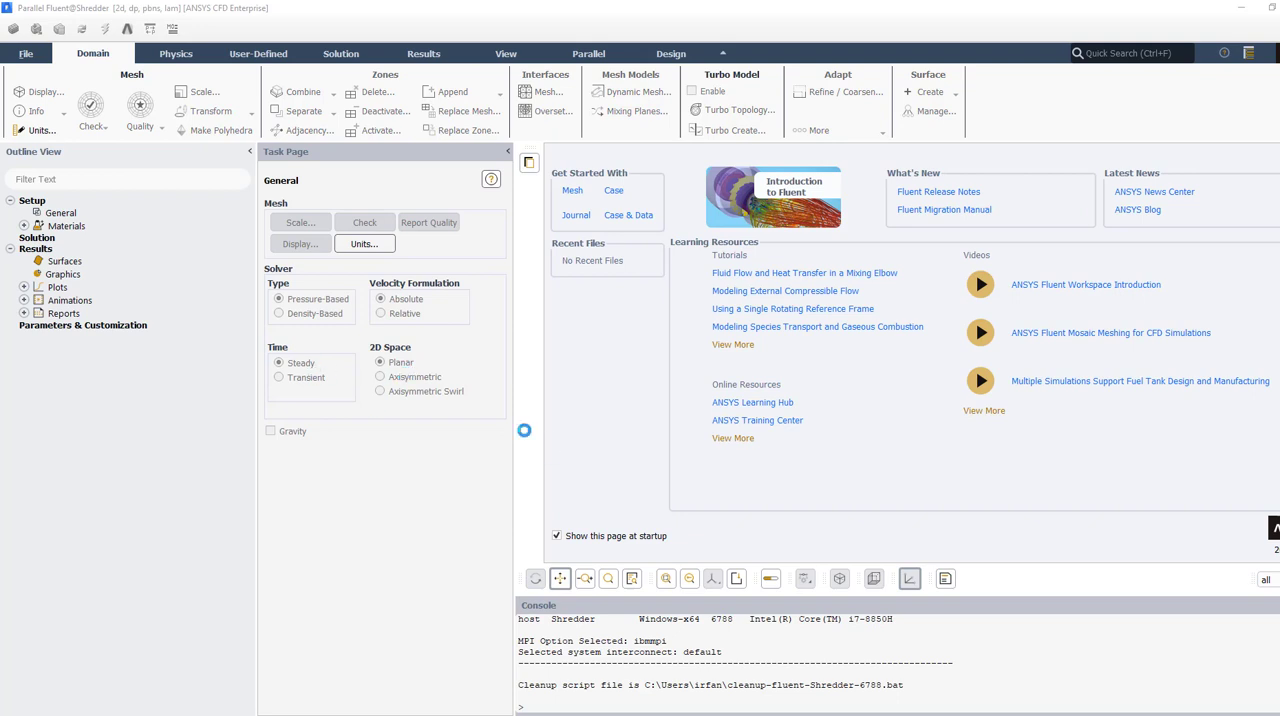
left_click(379, 377)
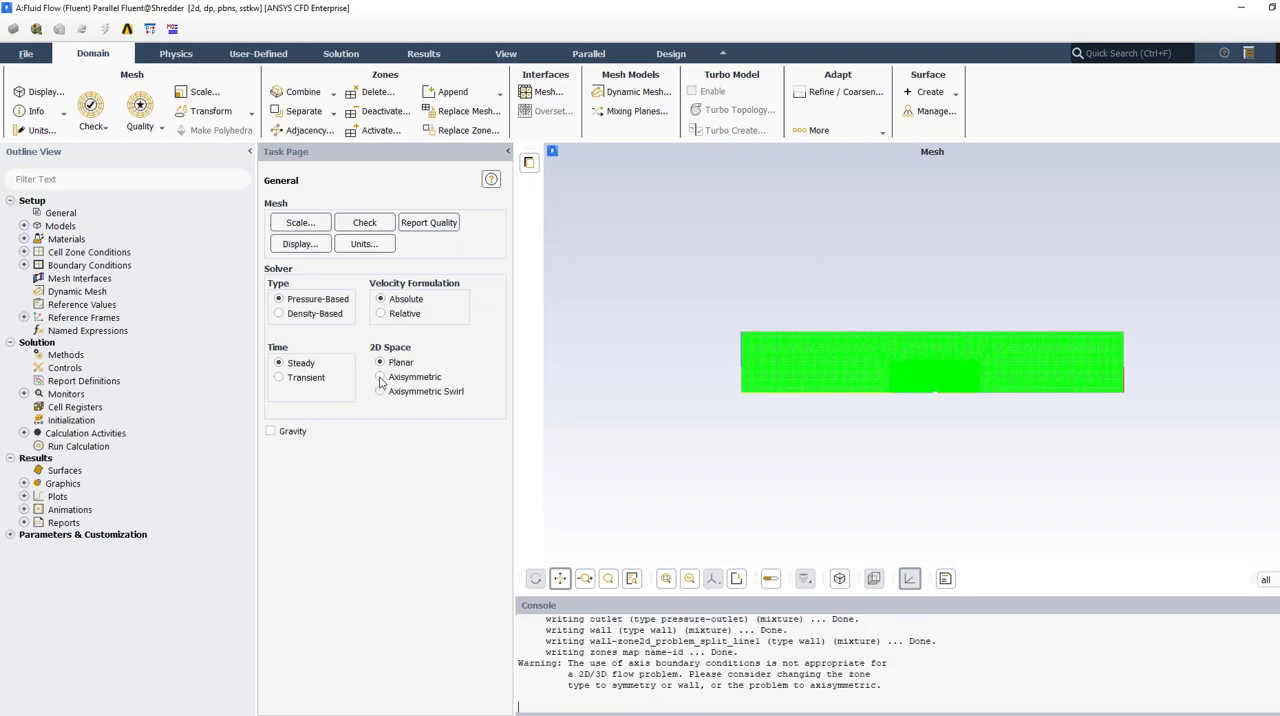
left_click(380, 377)
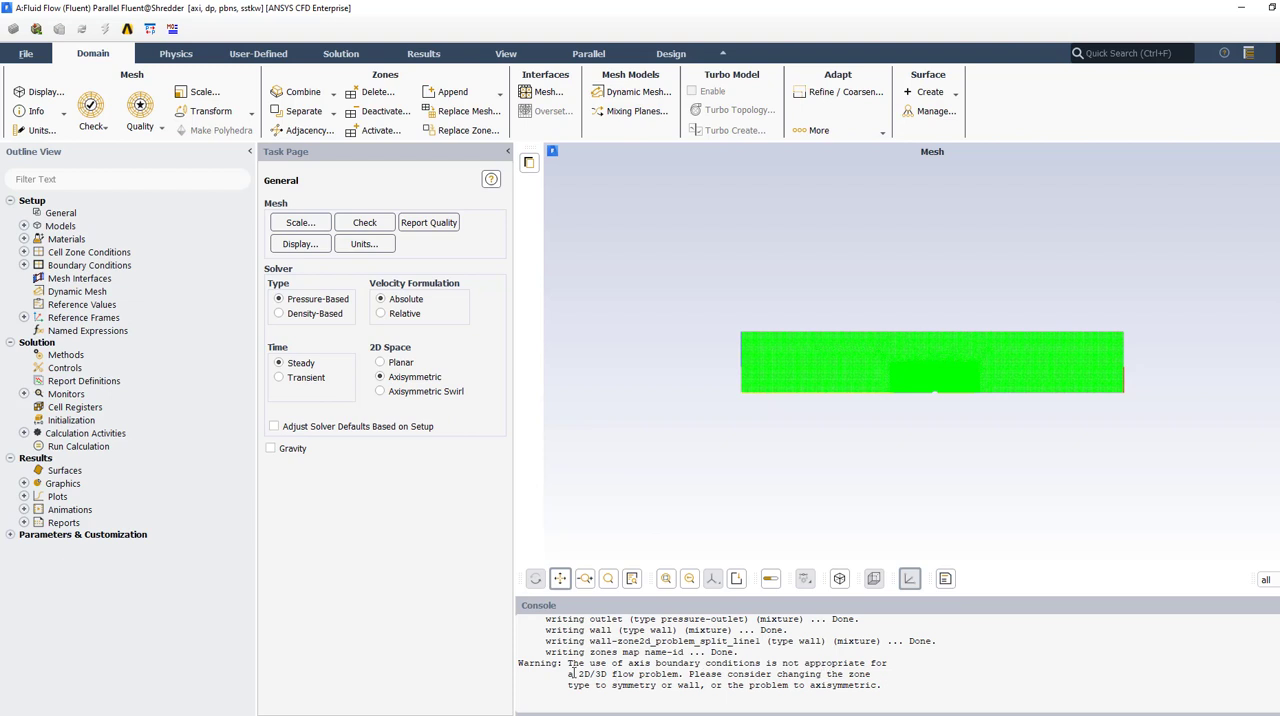
left_click_drag(572, 673, 798, 685)
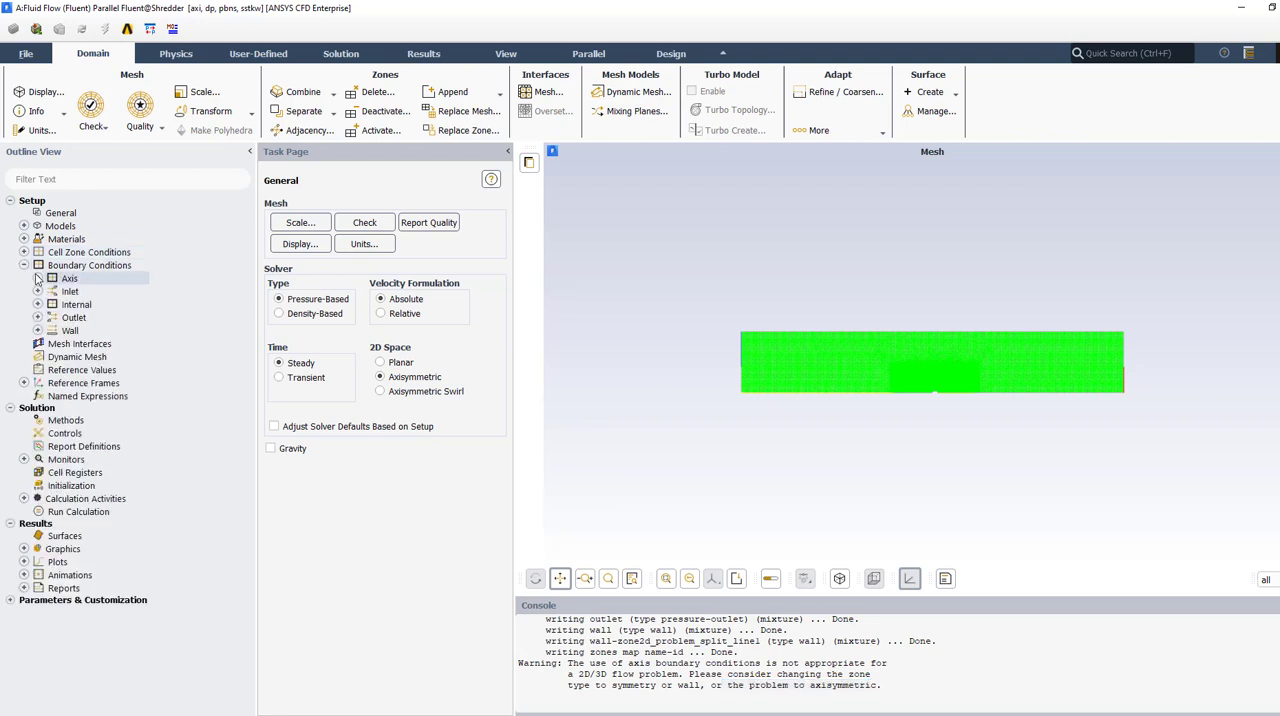
- Edit the inlet velocity inlet to use the Components method with 10 m/s axial velocity
left_click(88, 265)
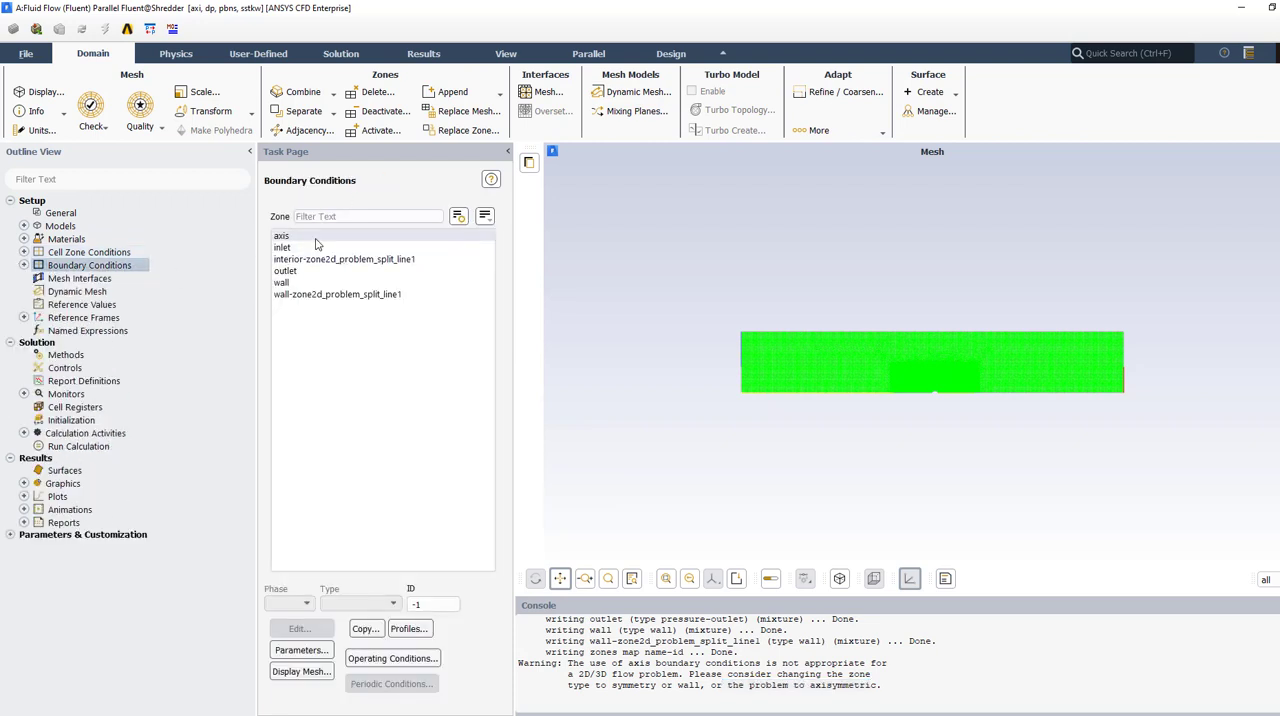
left_click(282, 247)
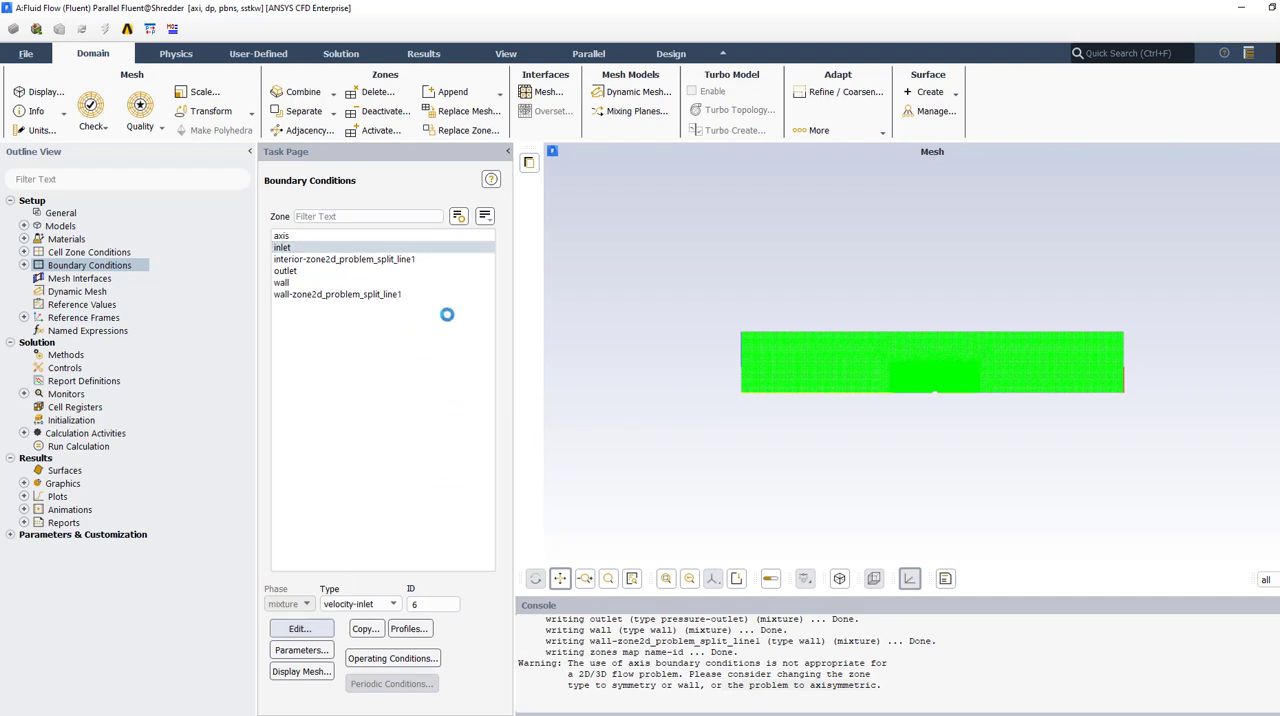
left_click(299, 628)
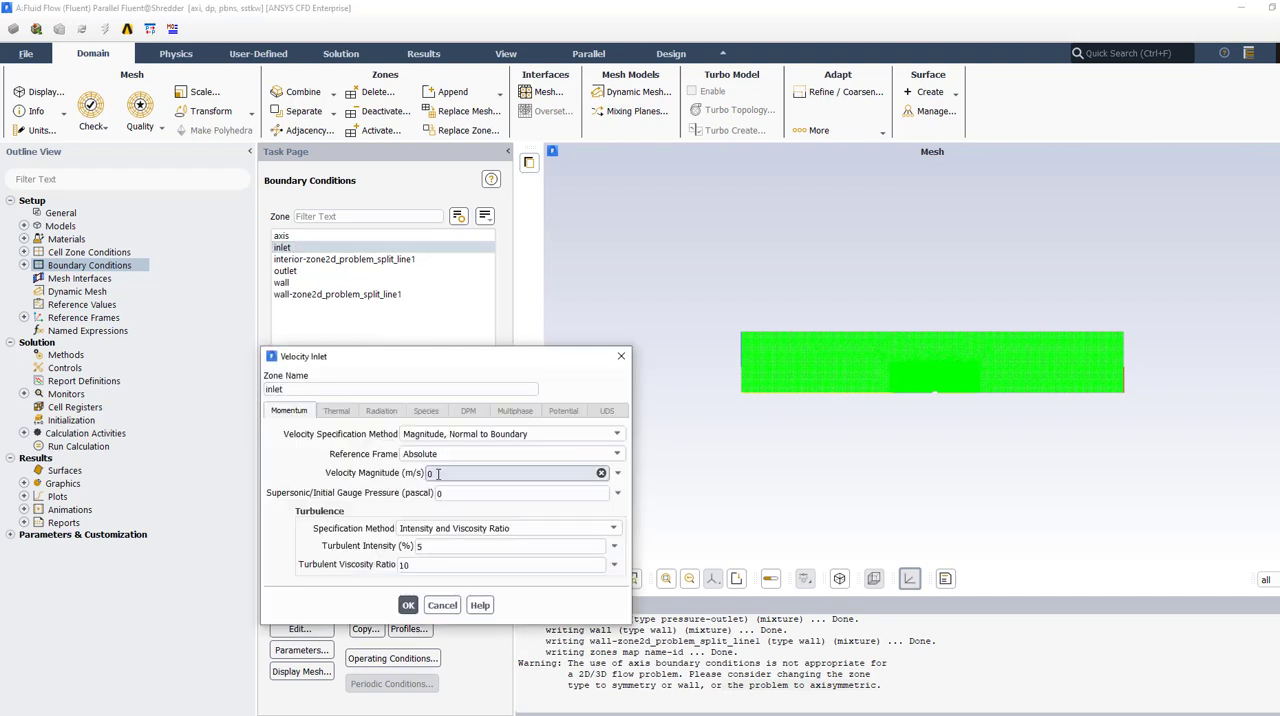
left_click(616, 433)
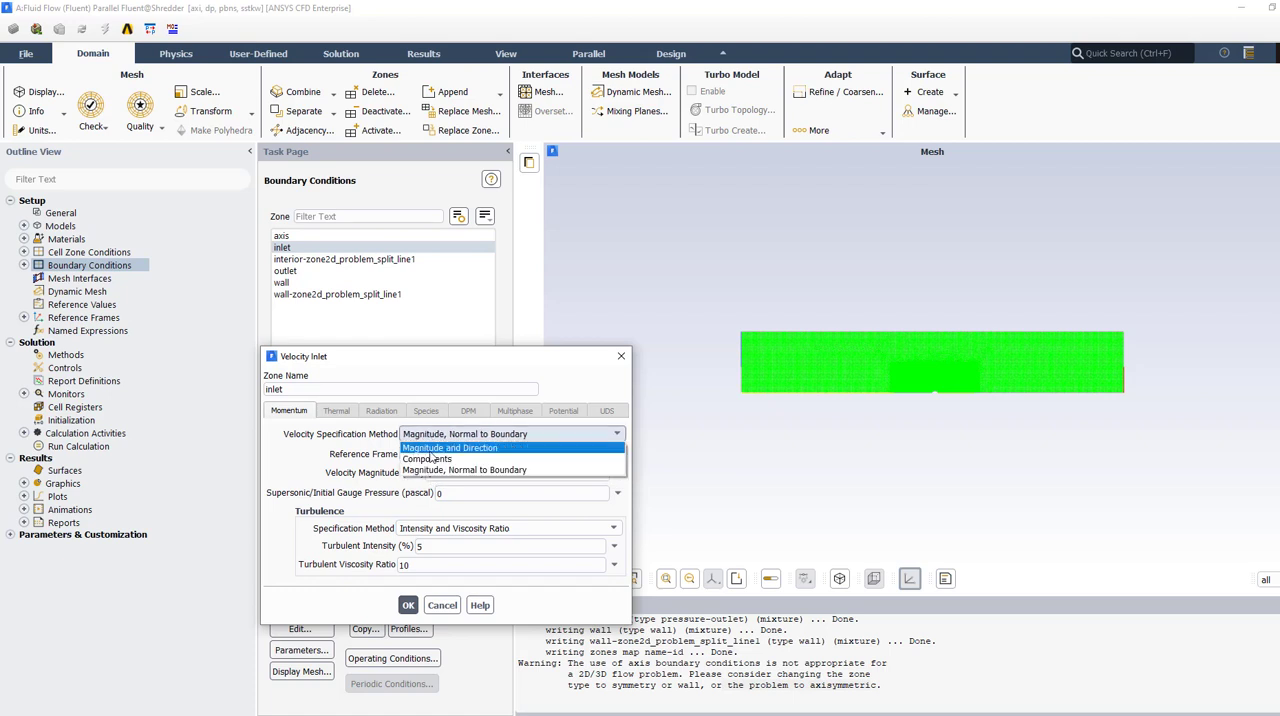
left_click(427, 458)
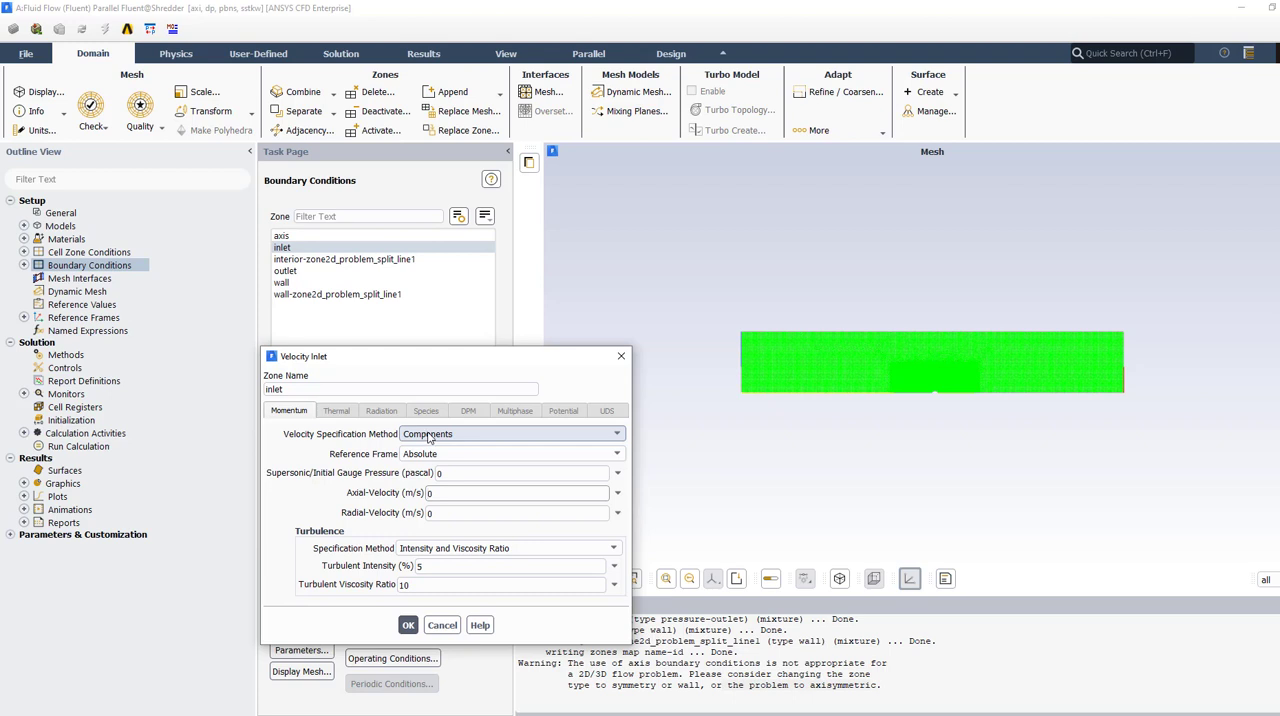
left_click(616, 433)
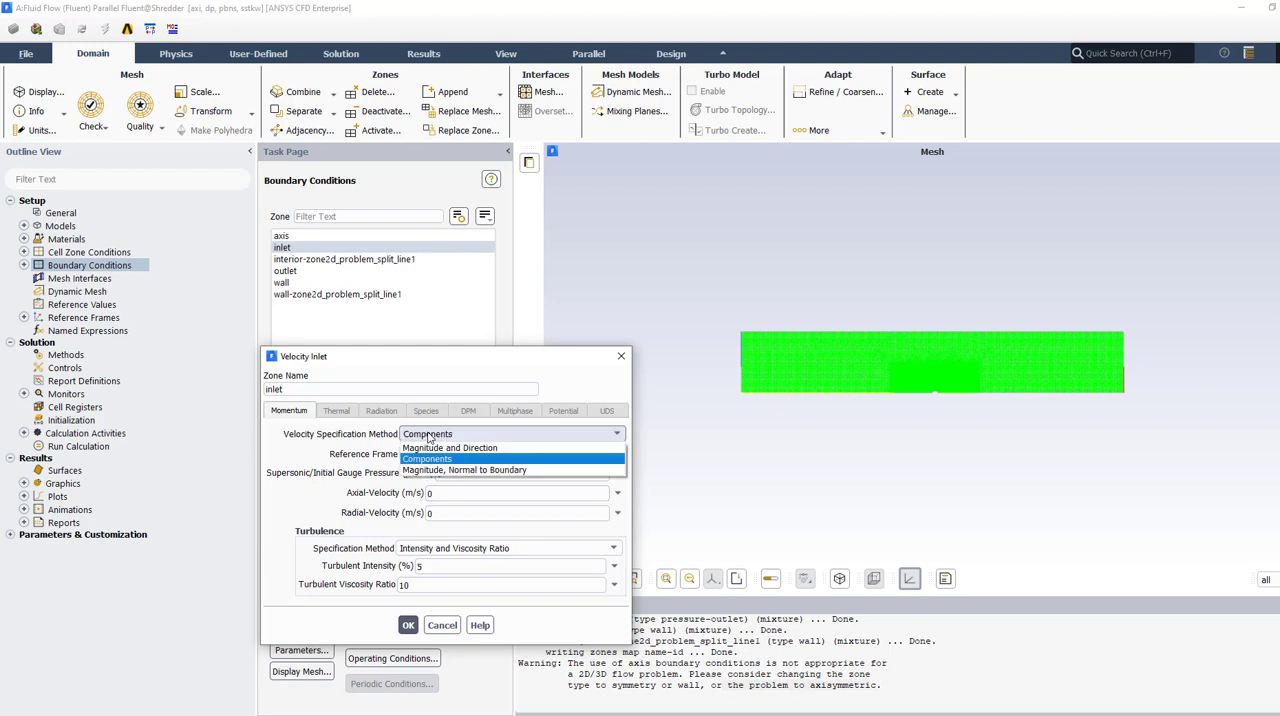
left_click(450, 447)
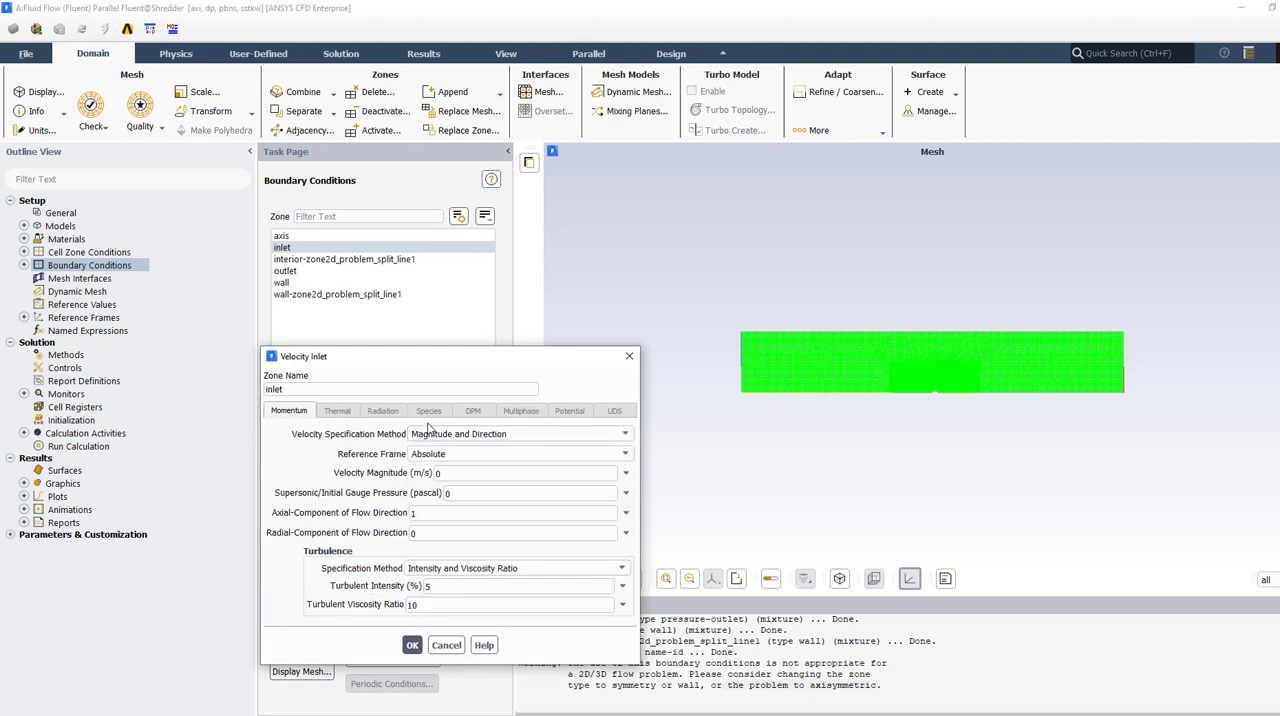
left_click(624, 433)
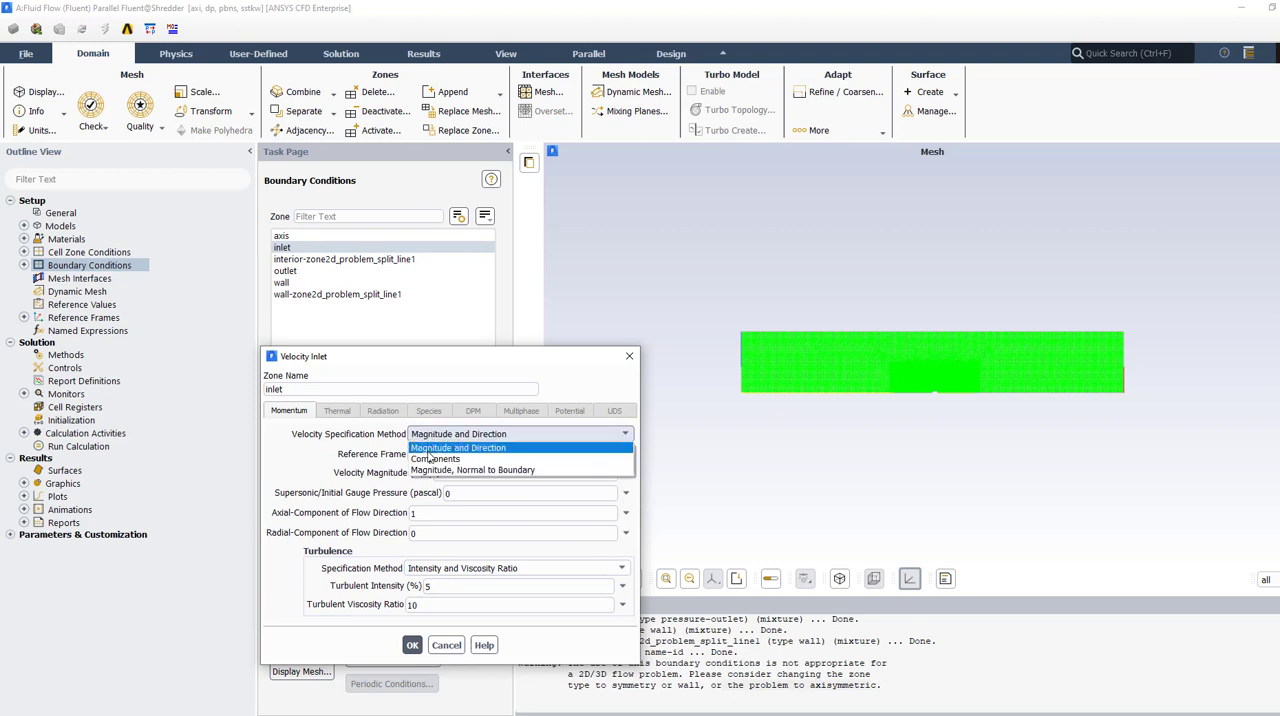
left_click(435, 459)
type("10")
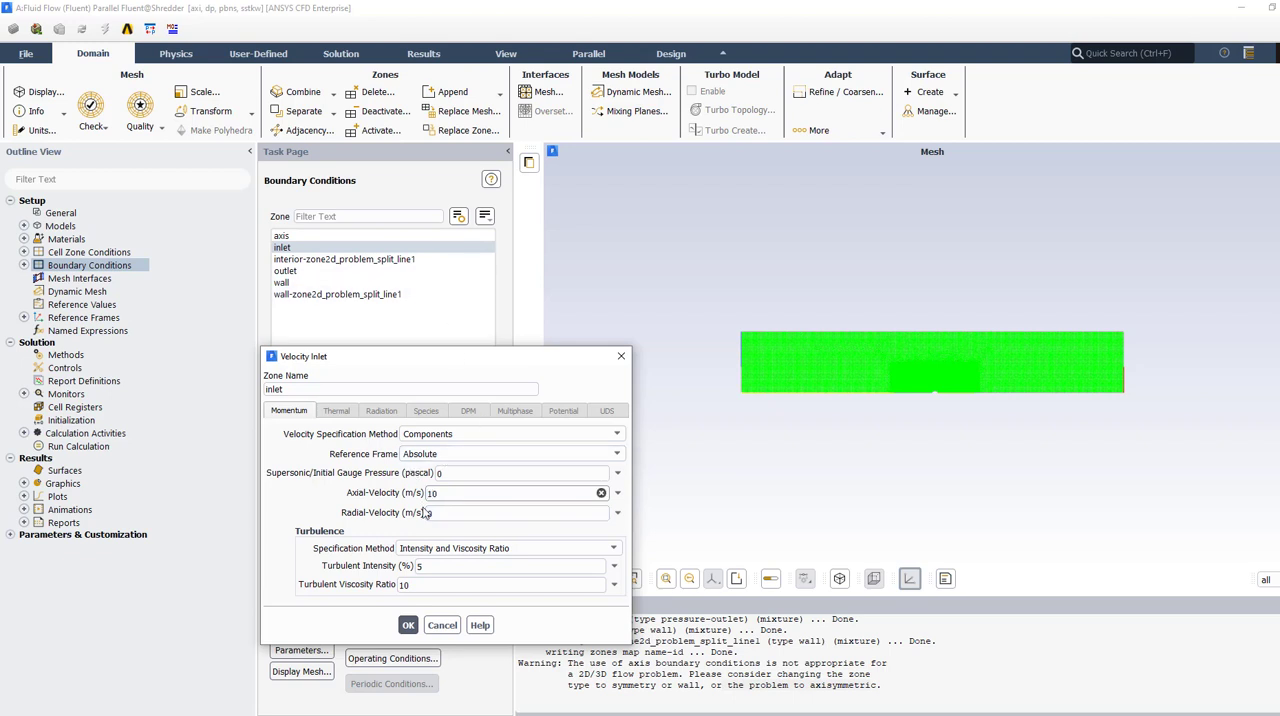
left_click(407, 624)
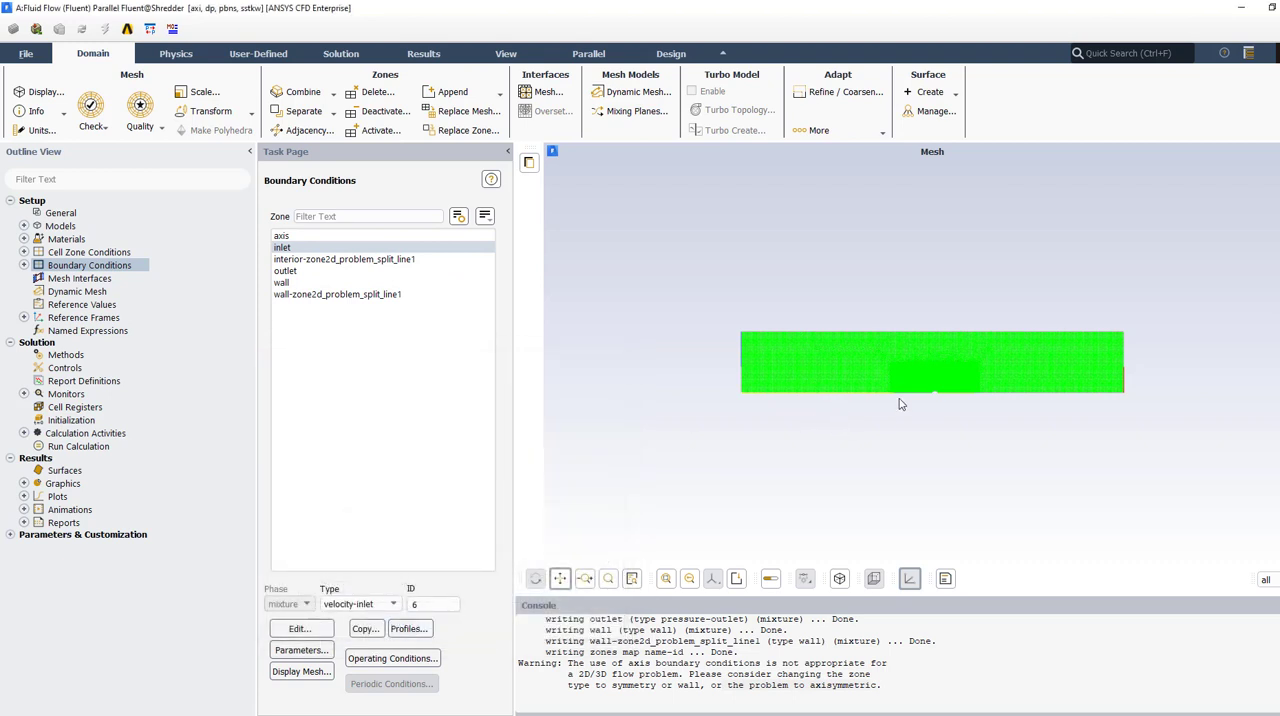
mouse_move(768, 370)
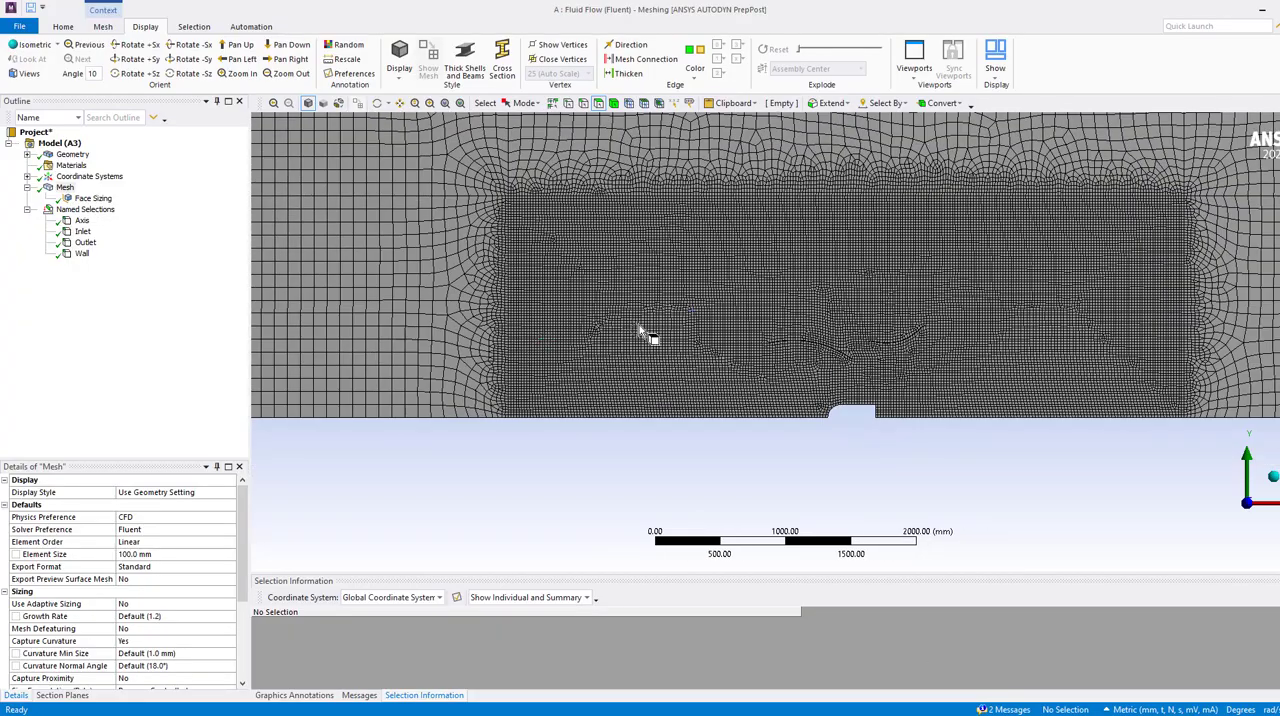
- Assign both left edge segments to the Inlet named selection
left_click(84, 242)
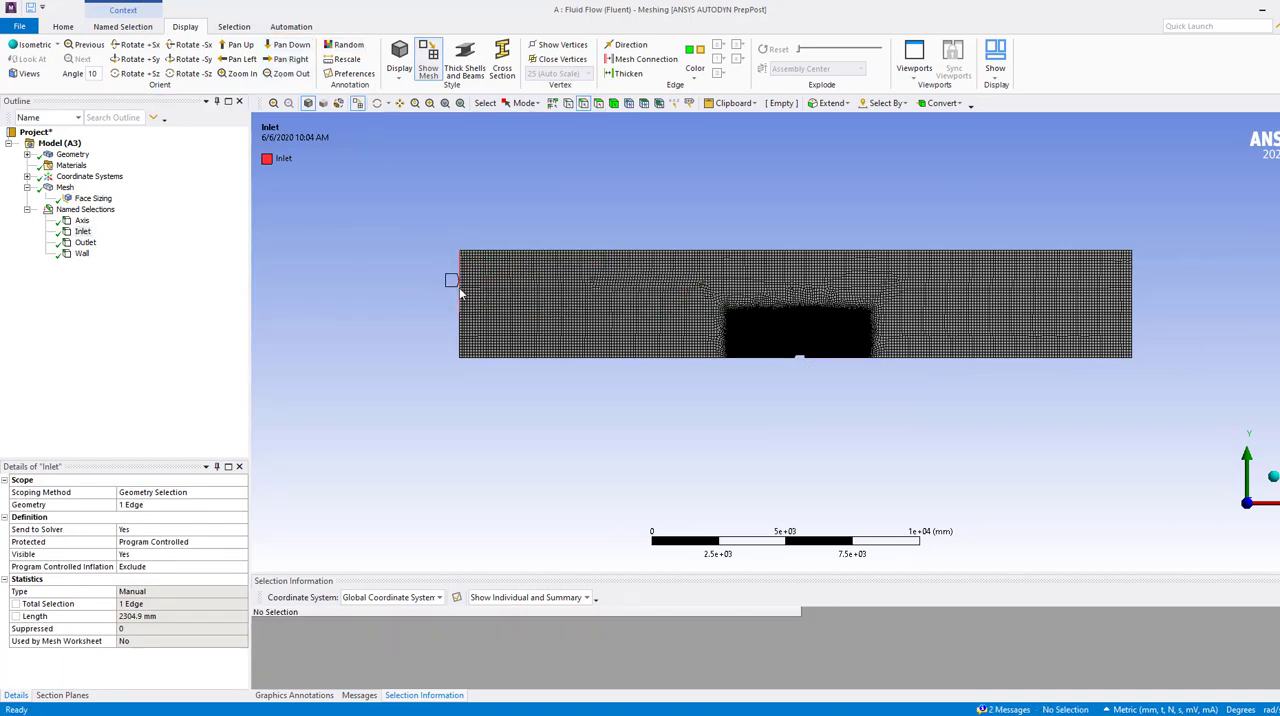
left_click(451, 280)
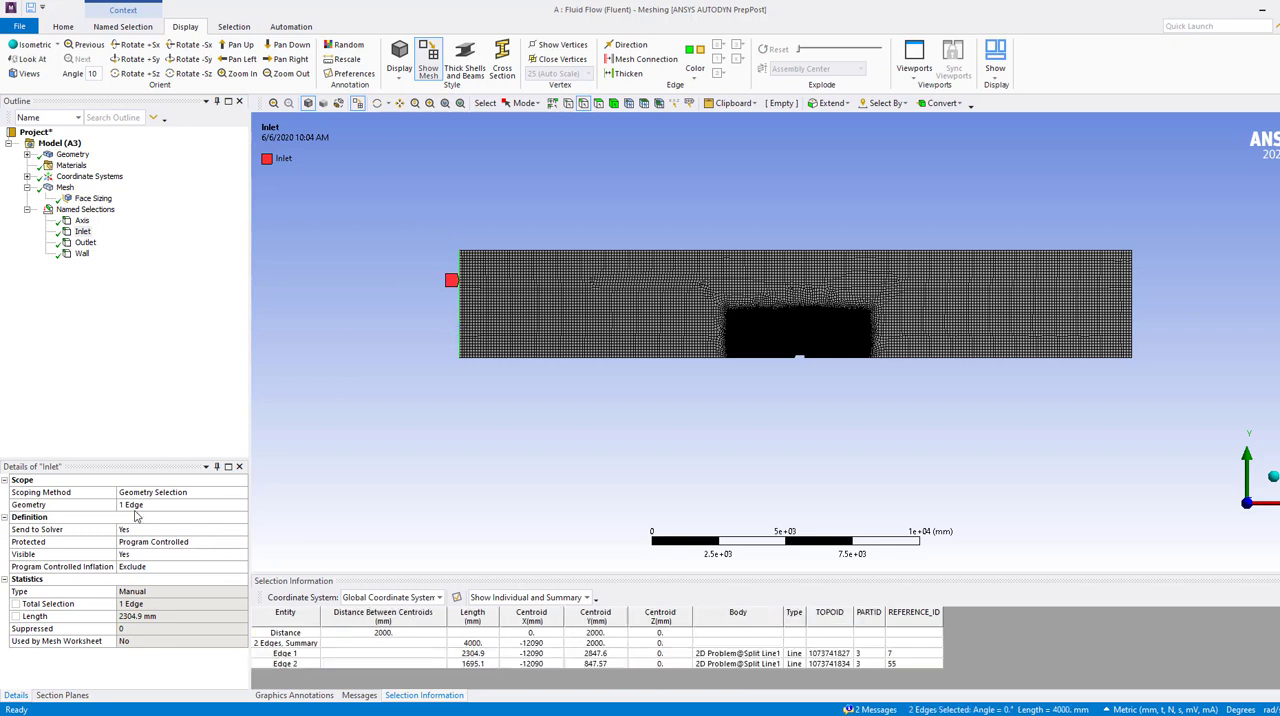
left_click(82, 231)
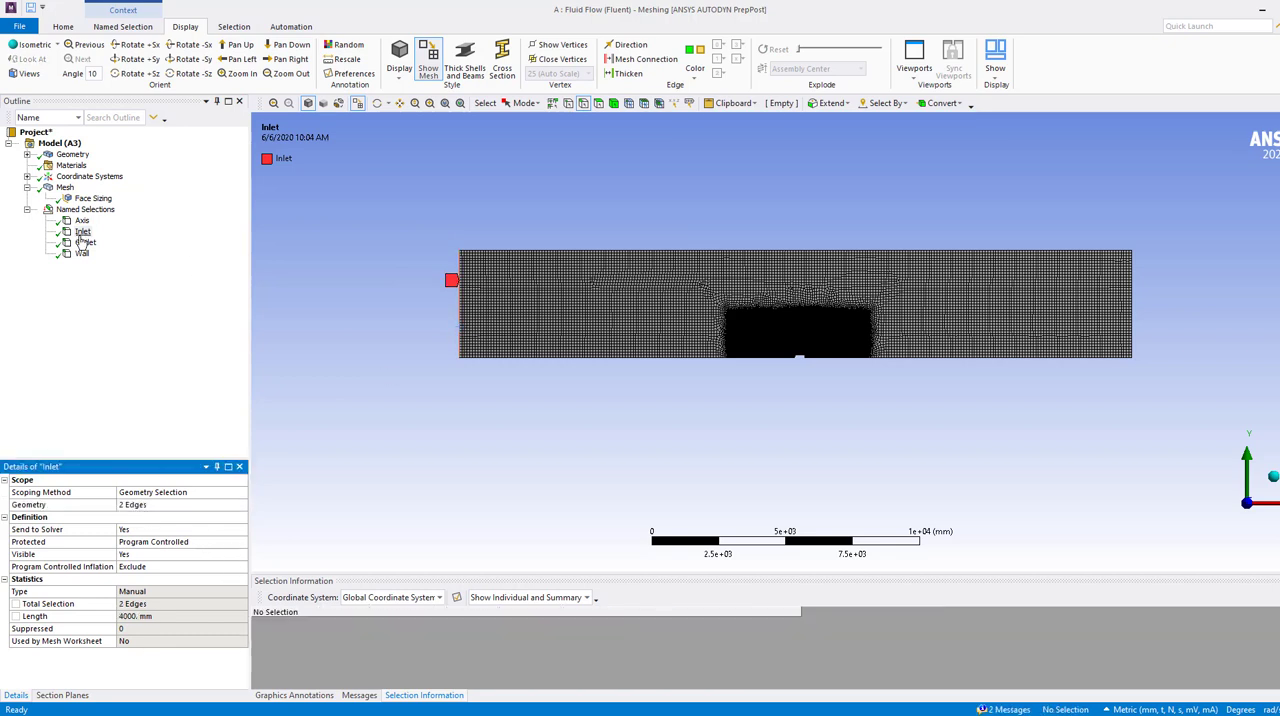
- Assign both right edge segments to Outlet and check the Axis selection
left_click(85, 242)
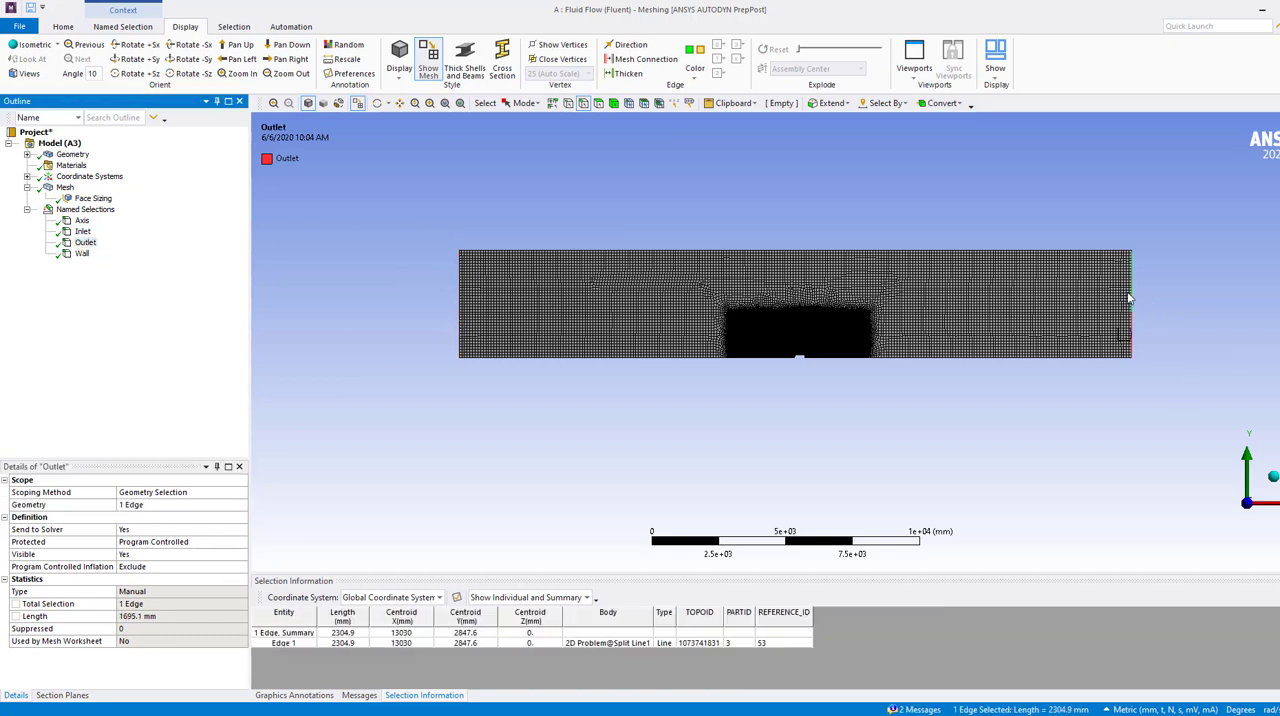
left_click(1124, 334)
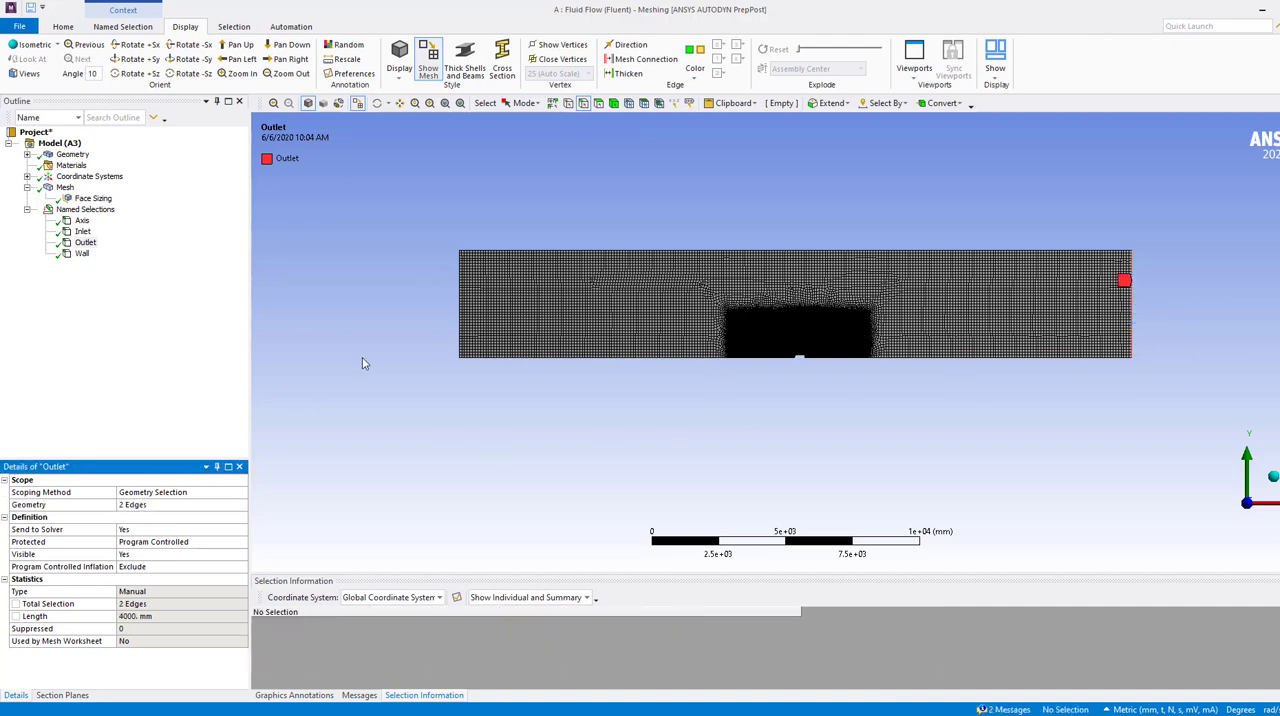
left_click(82, 220)
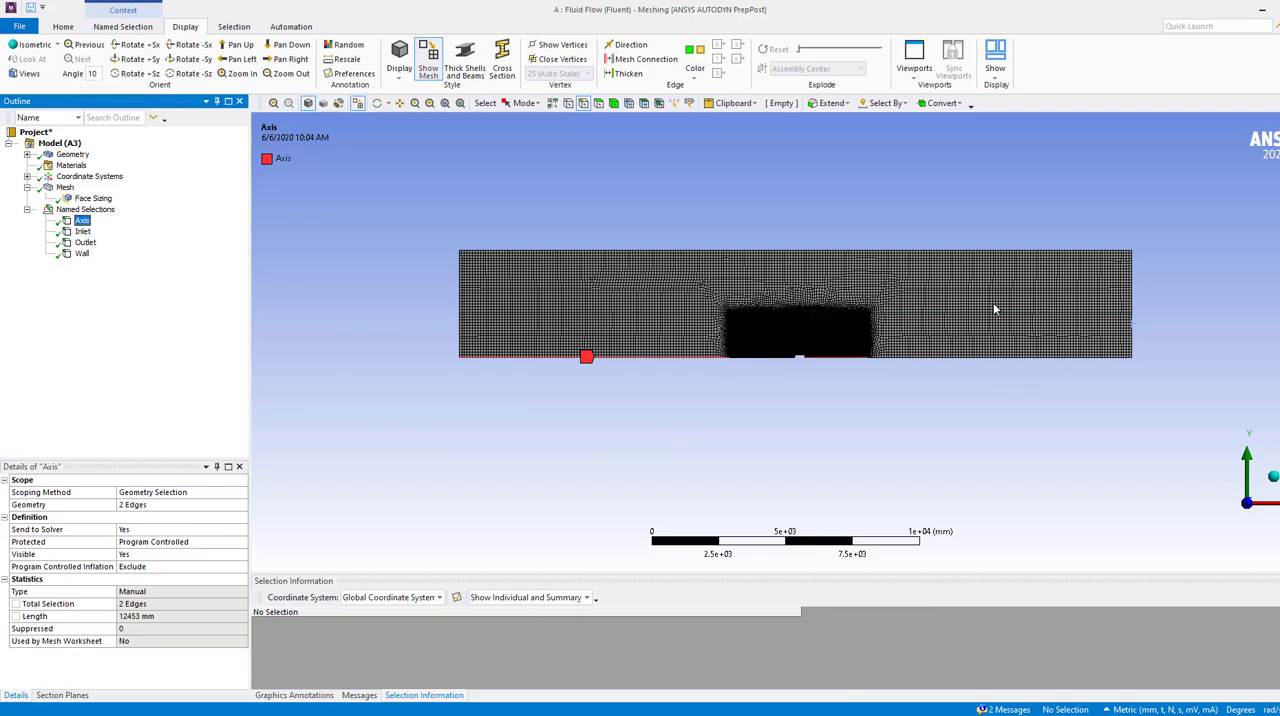
scroll("up", 3)
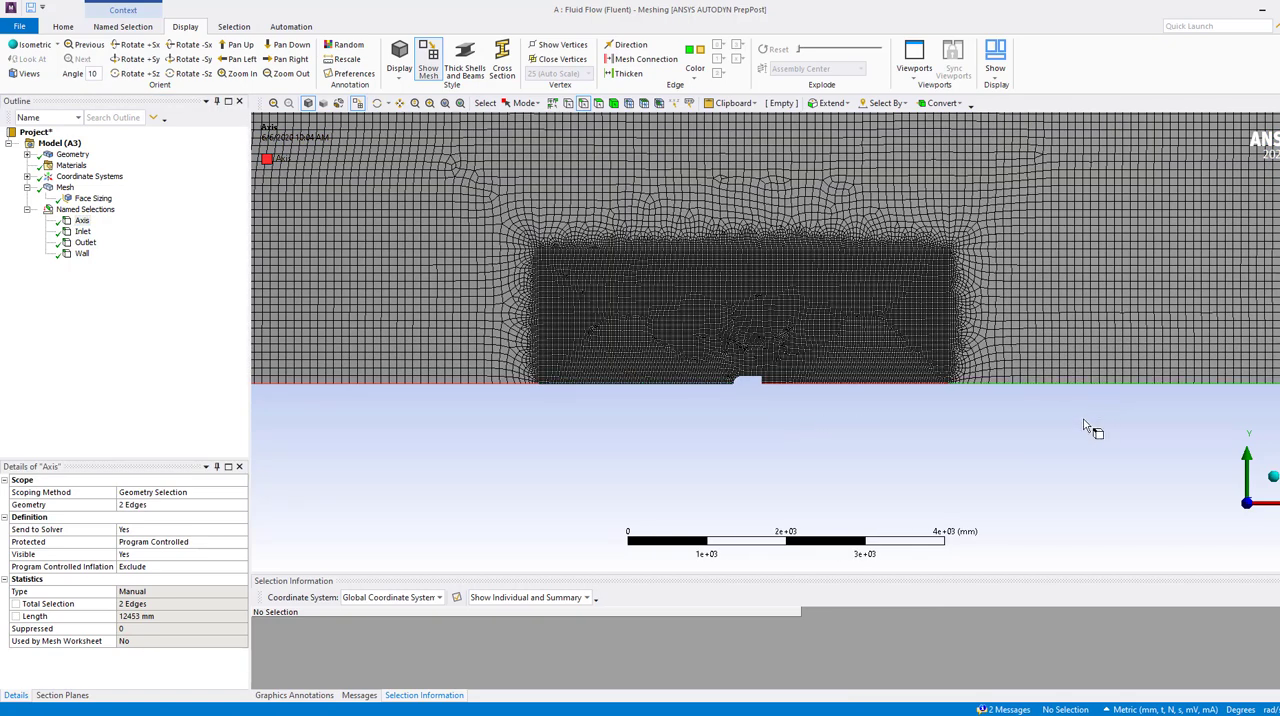
left_click(515, 380)
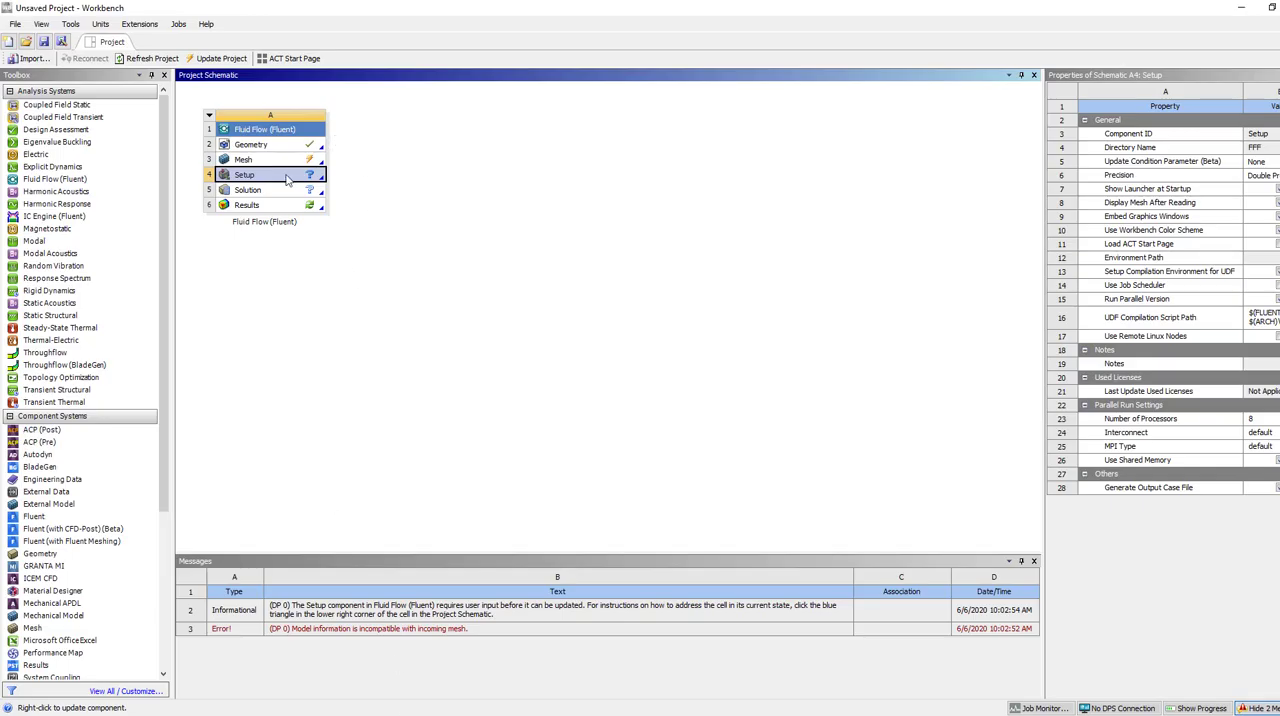
- Update the Mesh cell so it picks up the new named selections
right_click(244, 174)
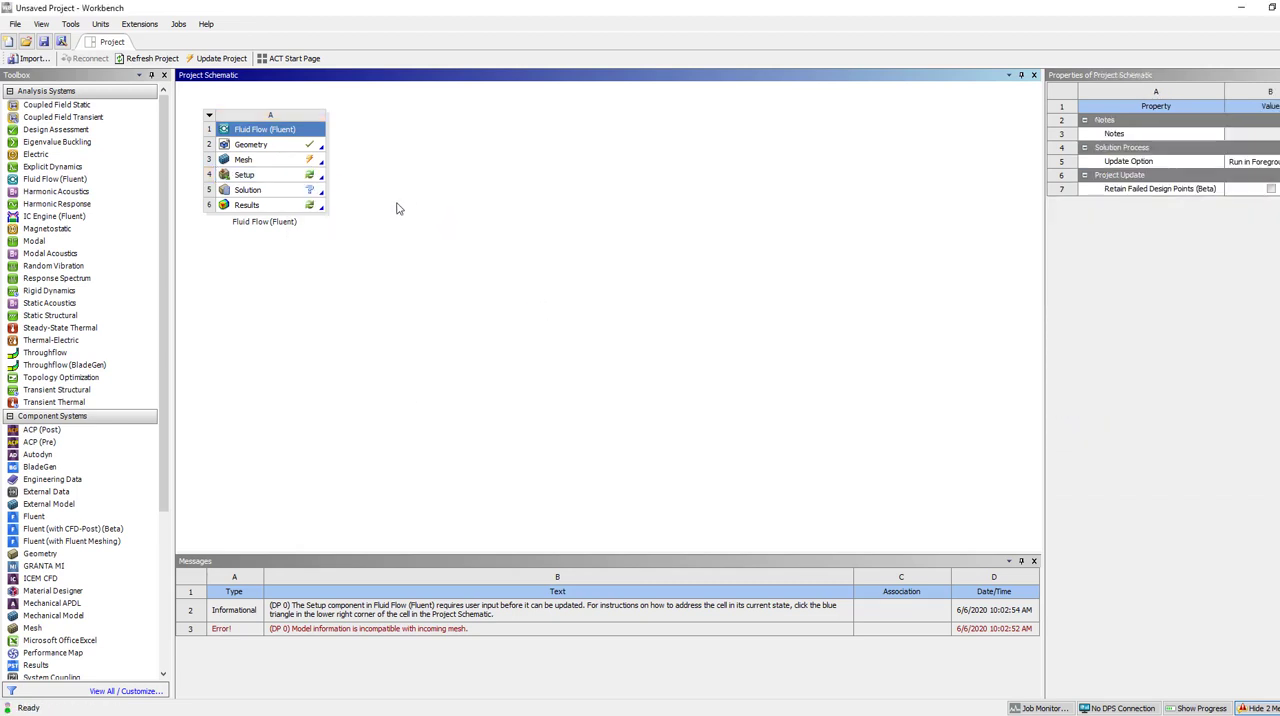
right_click(243, 159)
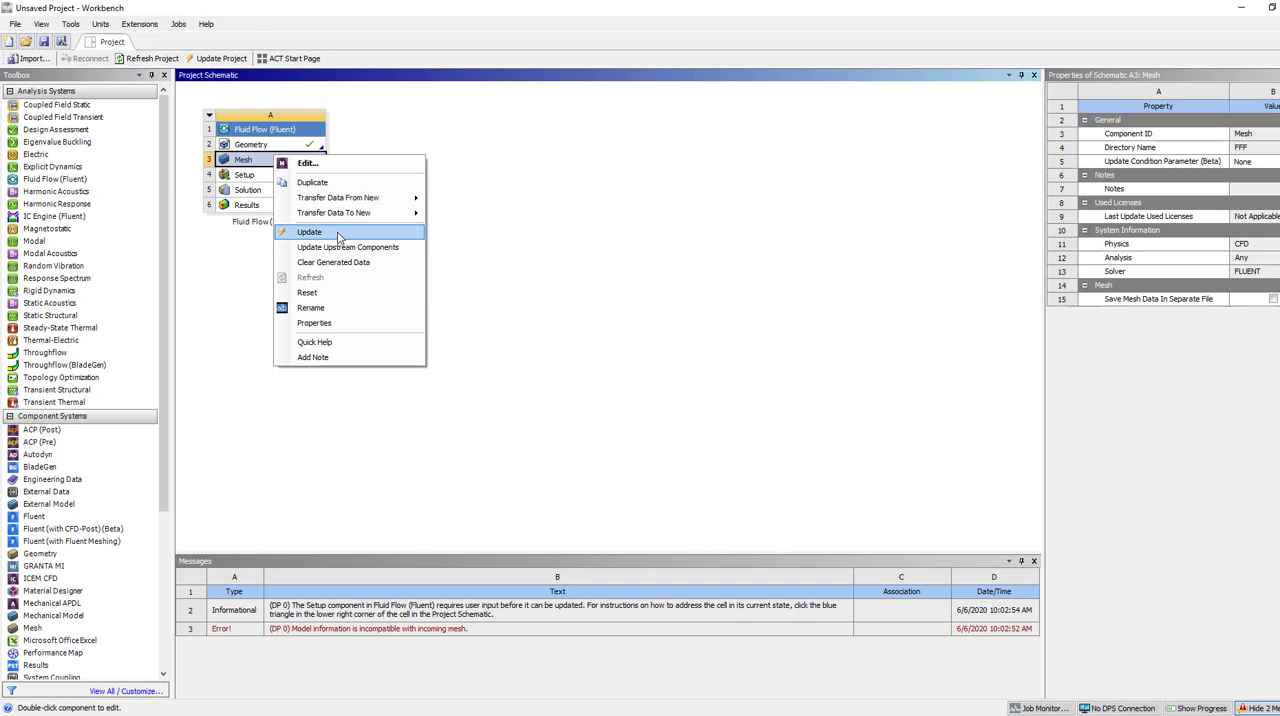
left_click(309, 231)
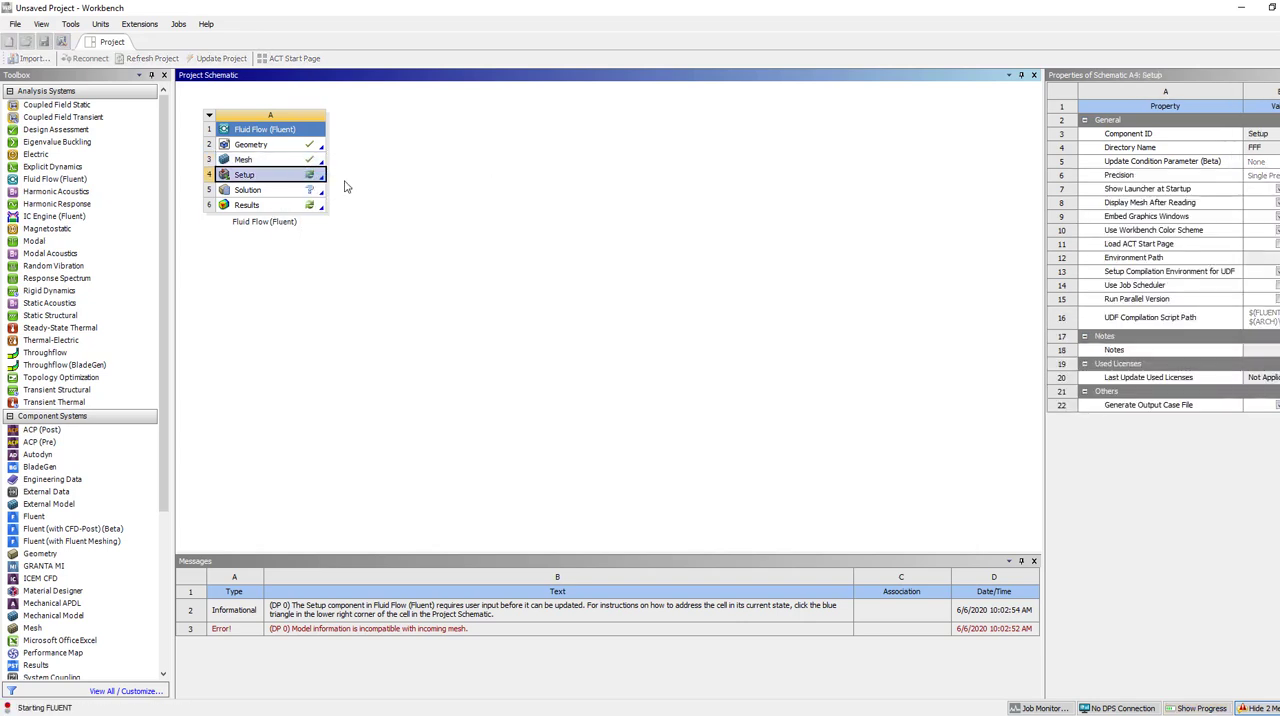
- Launch Fluent setup with 8 solver processes
double_click(244, 174)
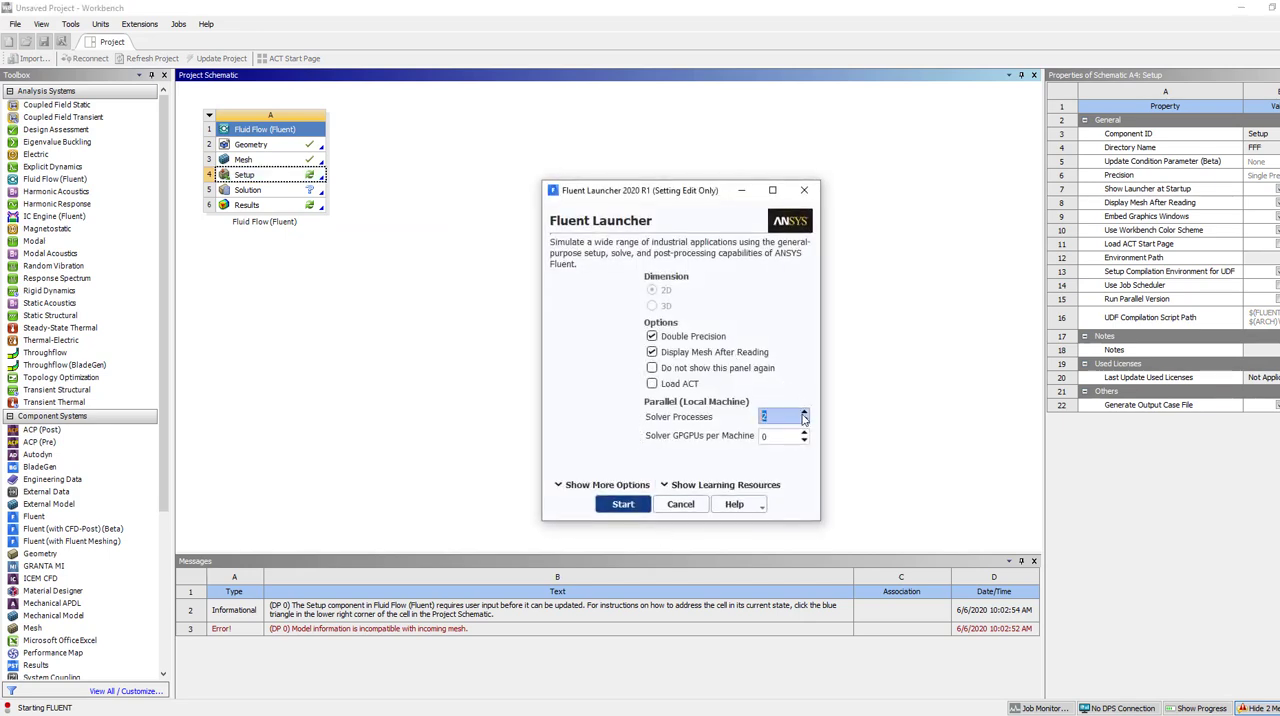
left_click(804, 413)
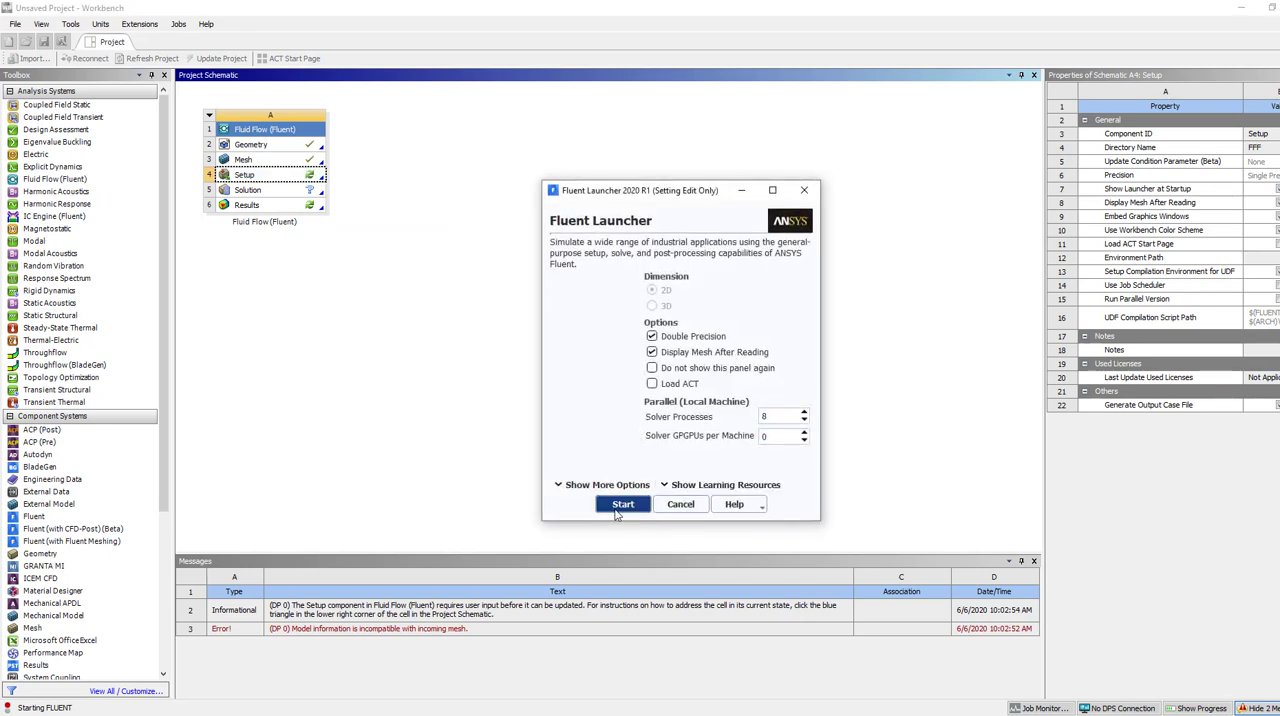
left_click(622, 504)
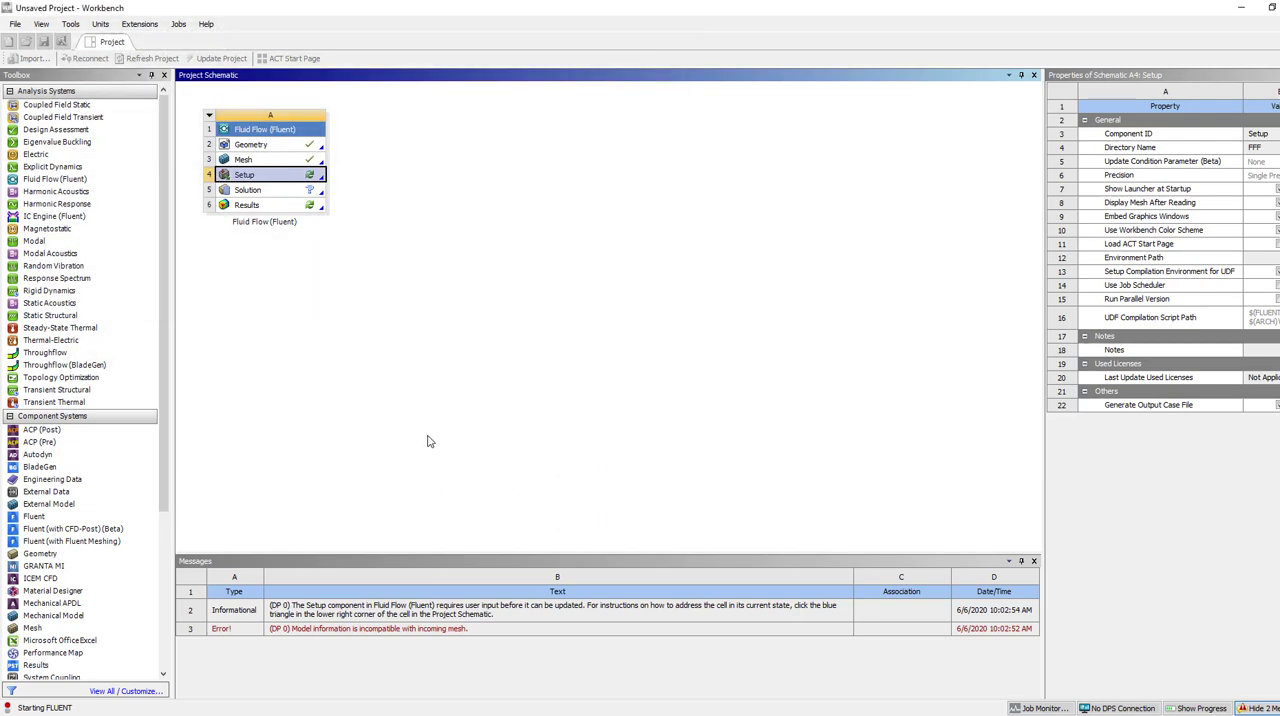
double_click(244, 174)
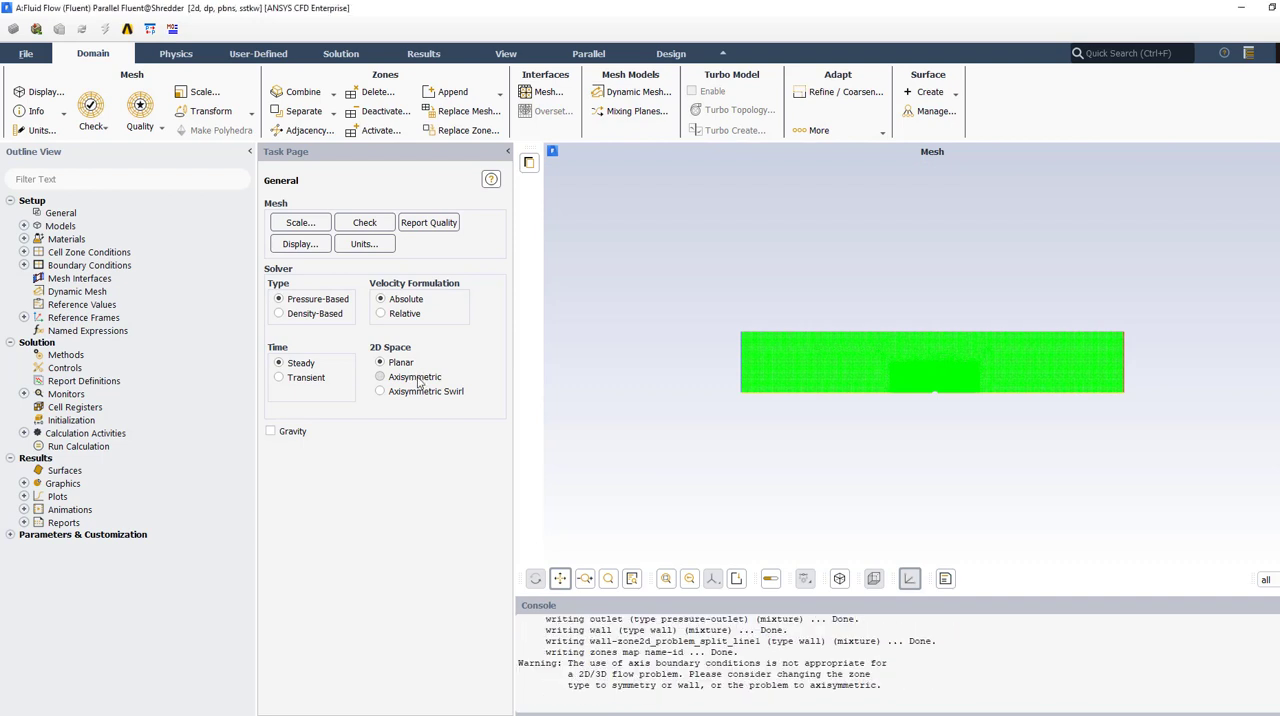
- Make the 2D space axisymmetric and set the inlet axial velocity to 10 m/s
left_click(380, 377)
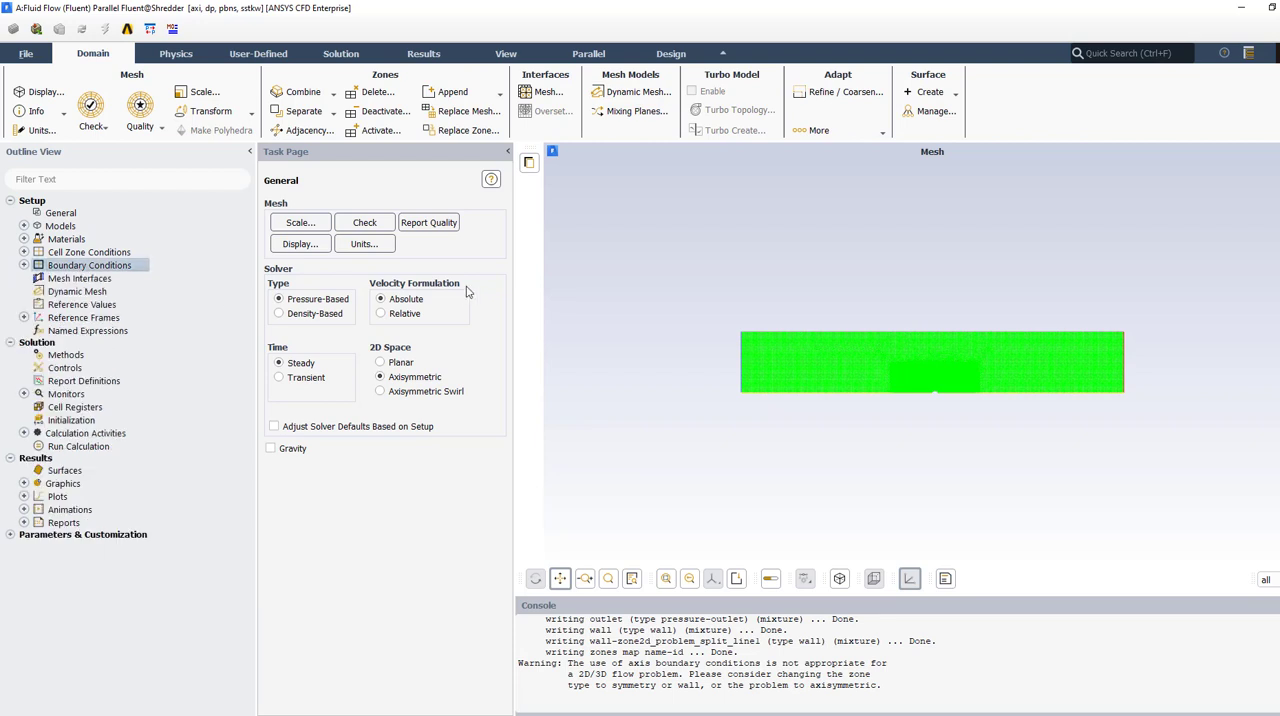
left_click(89, 265)
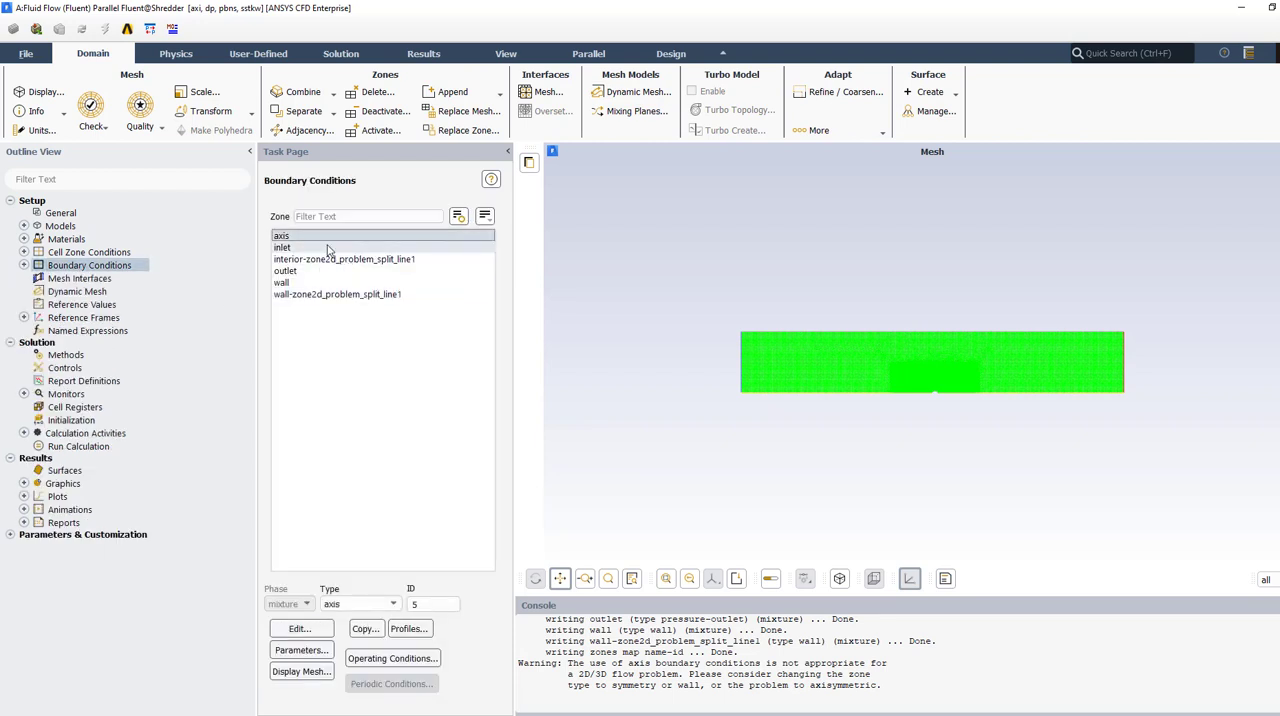
left_click(282, 247)
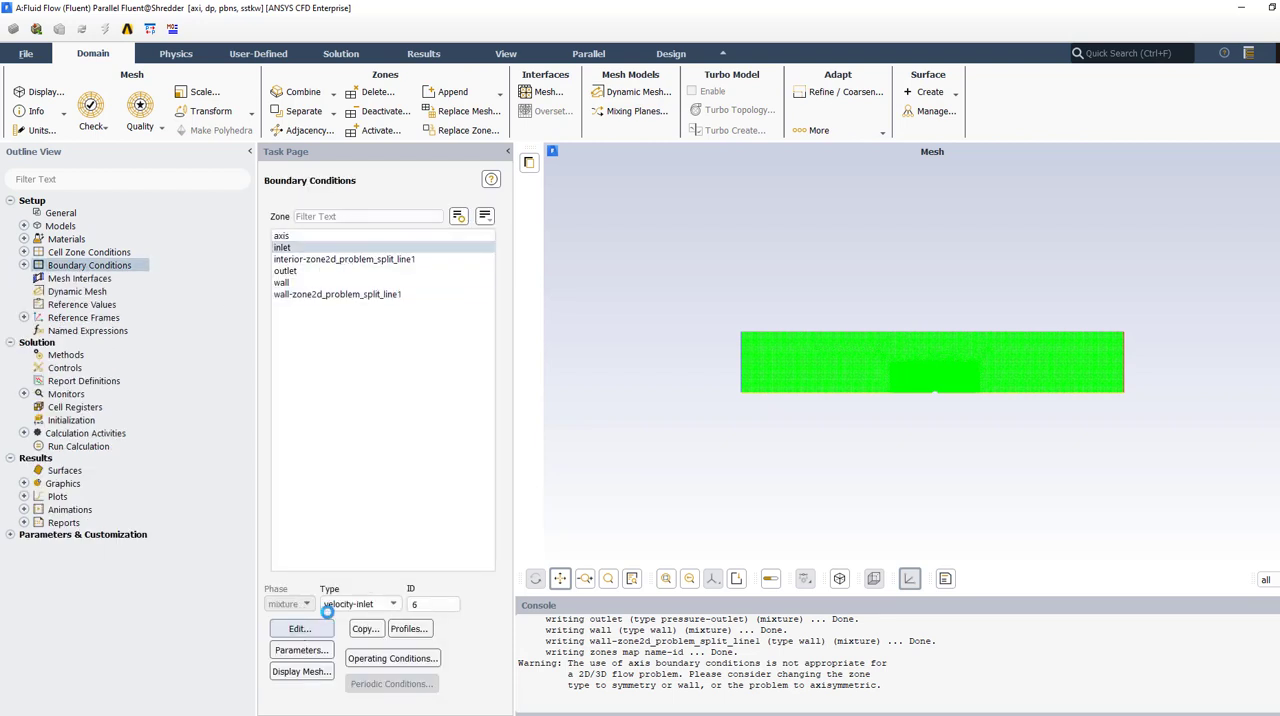
left_click(299, 628)
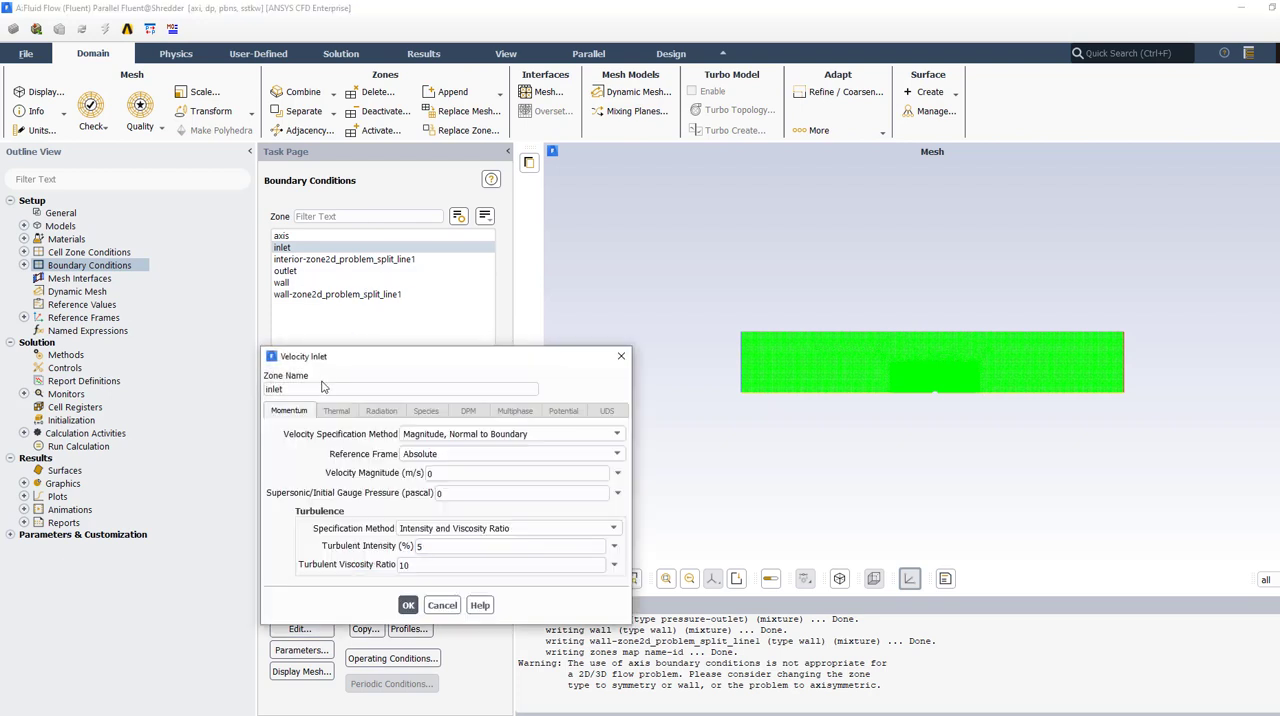
left_click(616, 433)
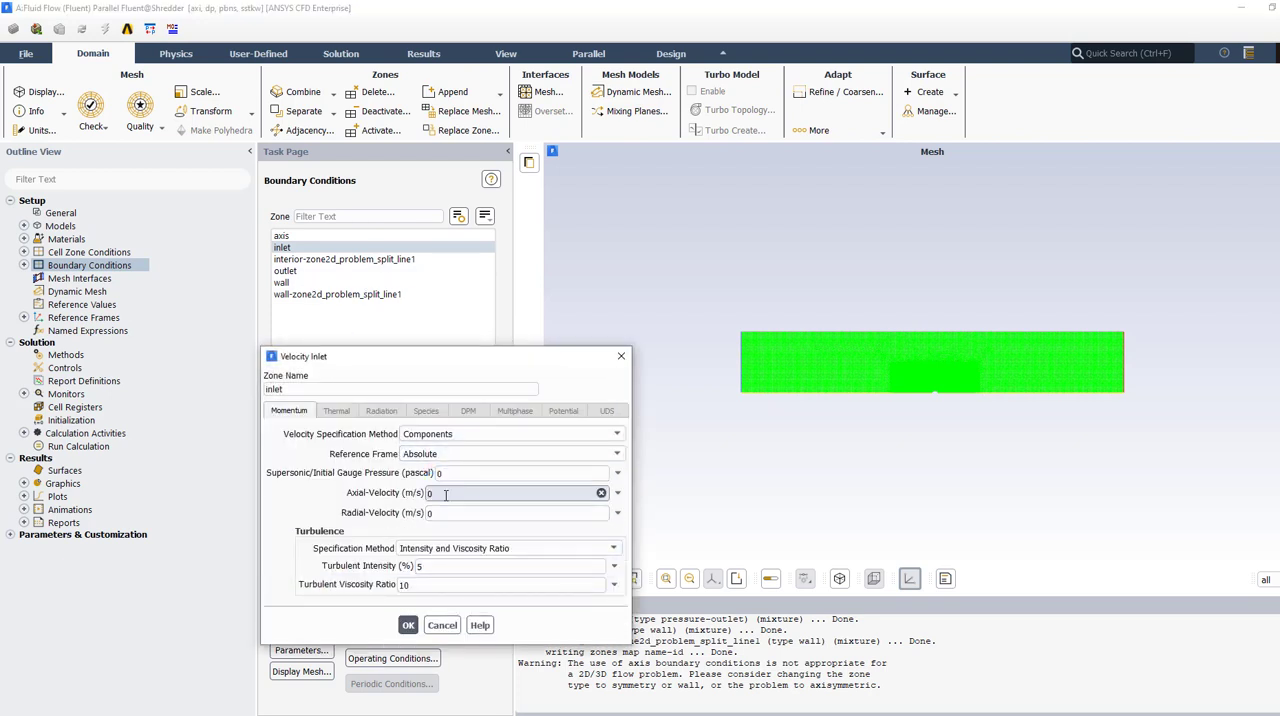
type("10")
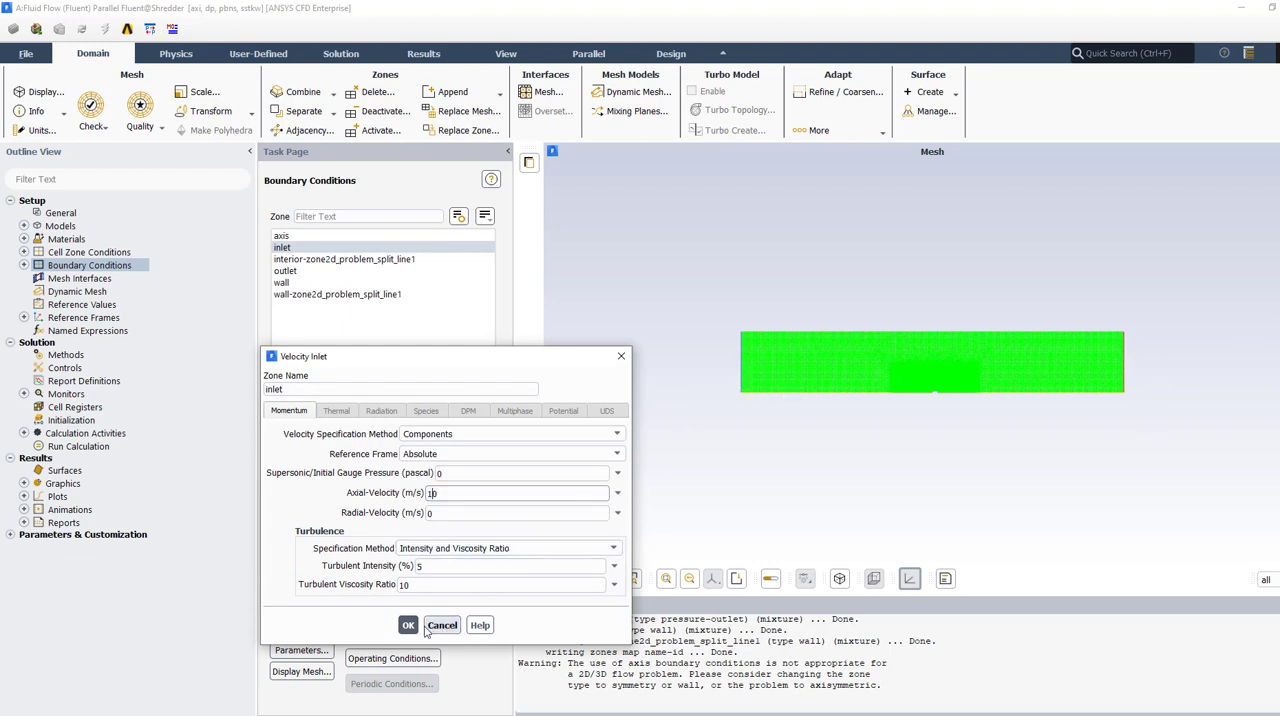
left_click(407, 624)
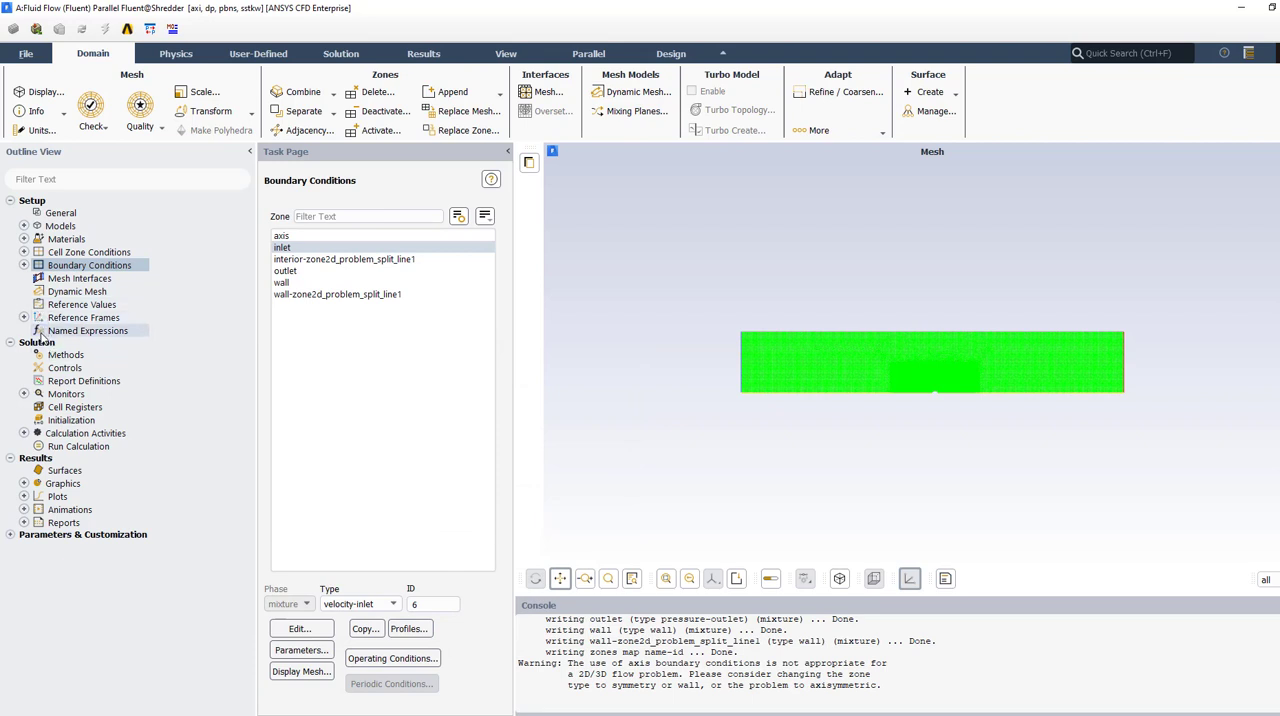
left_click(74, 407)
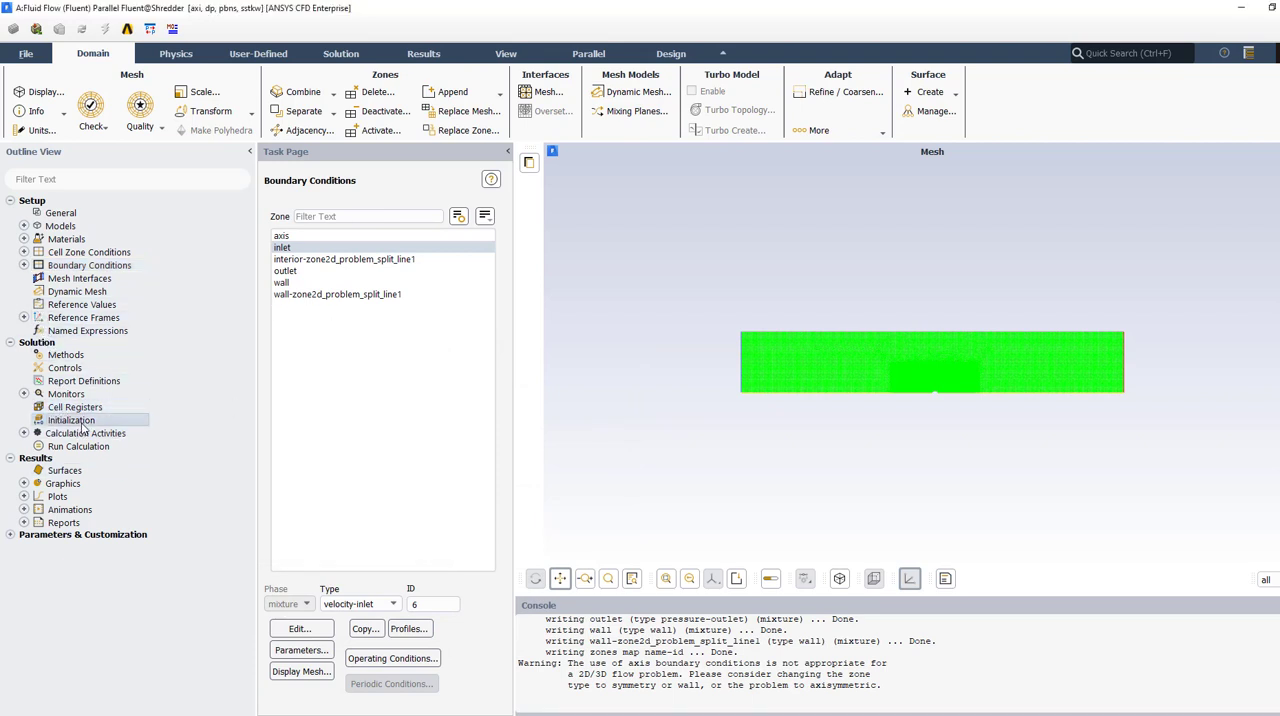
left_click(71, 420)
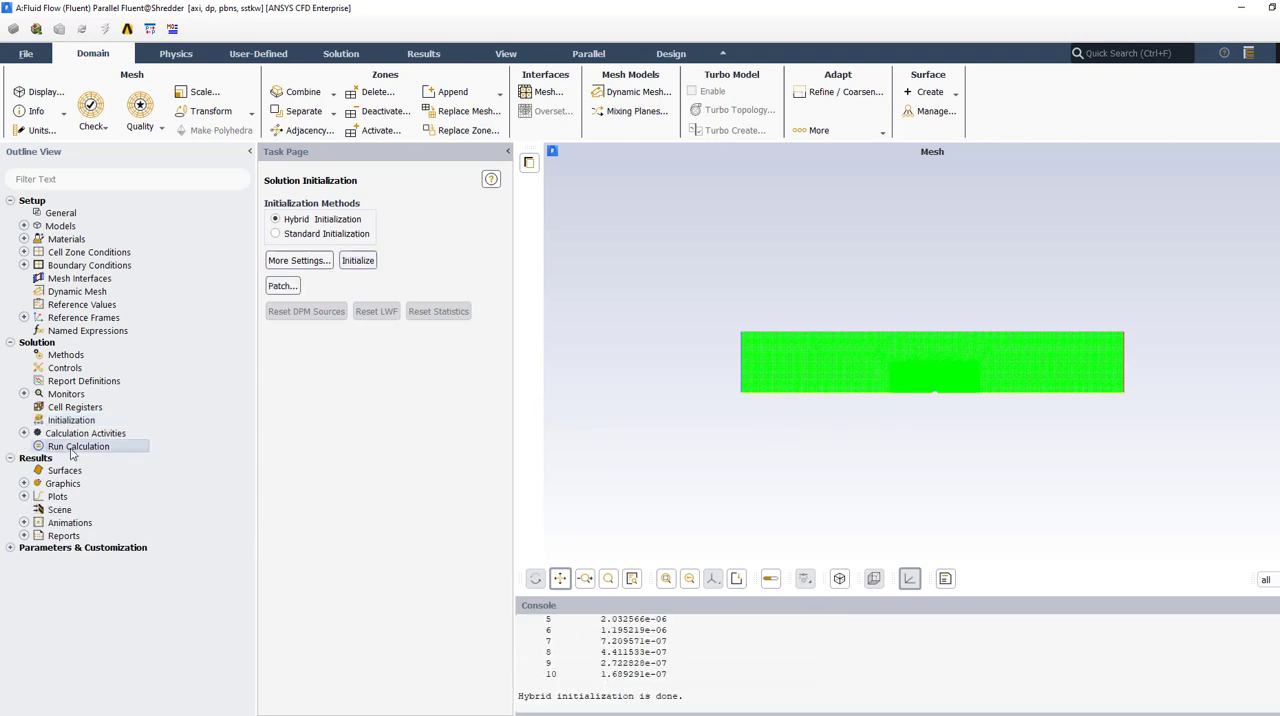
- Run the calculation on the refined axisymmetric mesh until it converges (about 115 iterations)
left_click(79, 446)
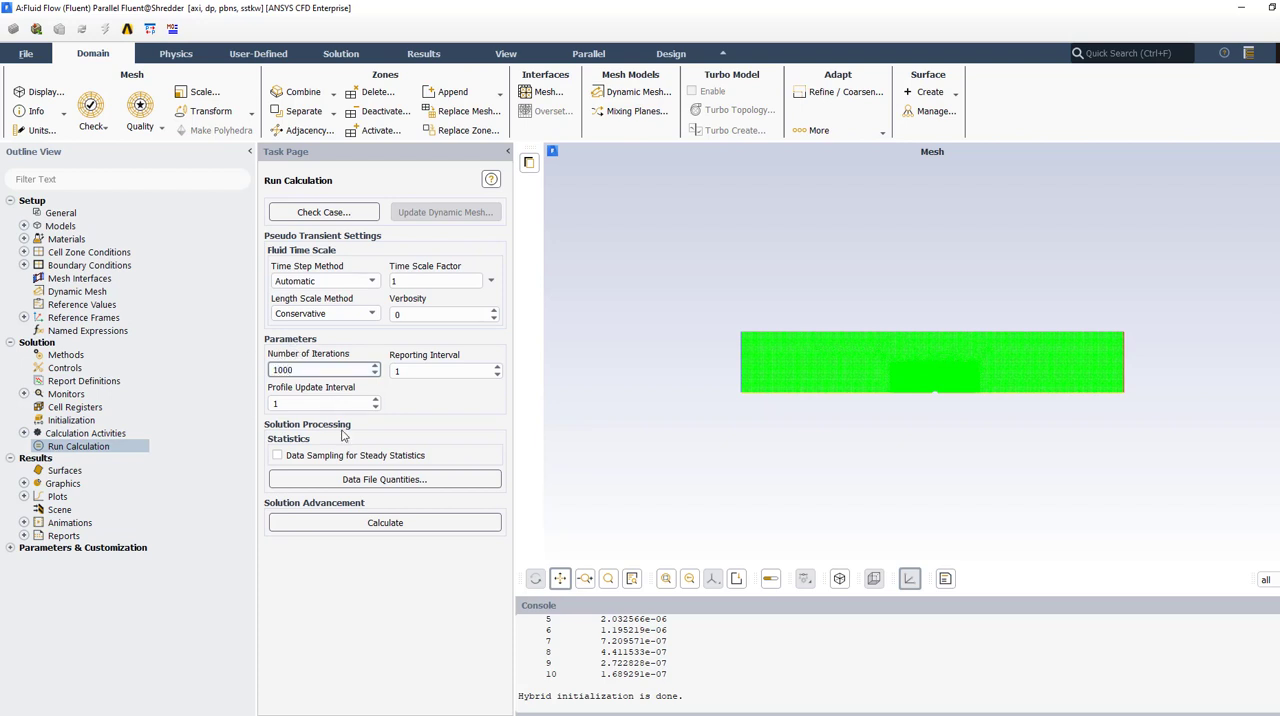
left_click(384, 522)
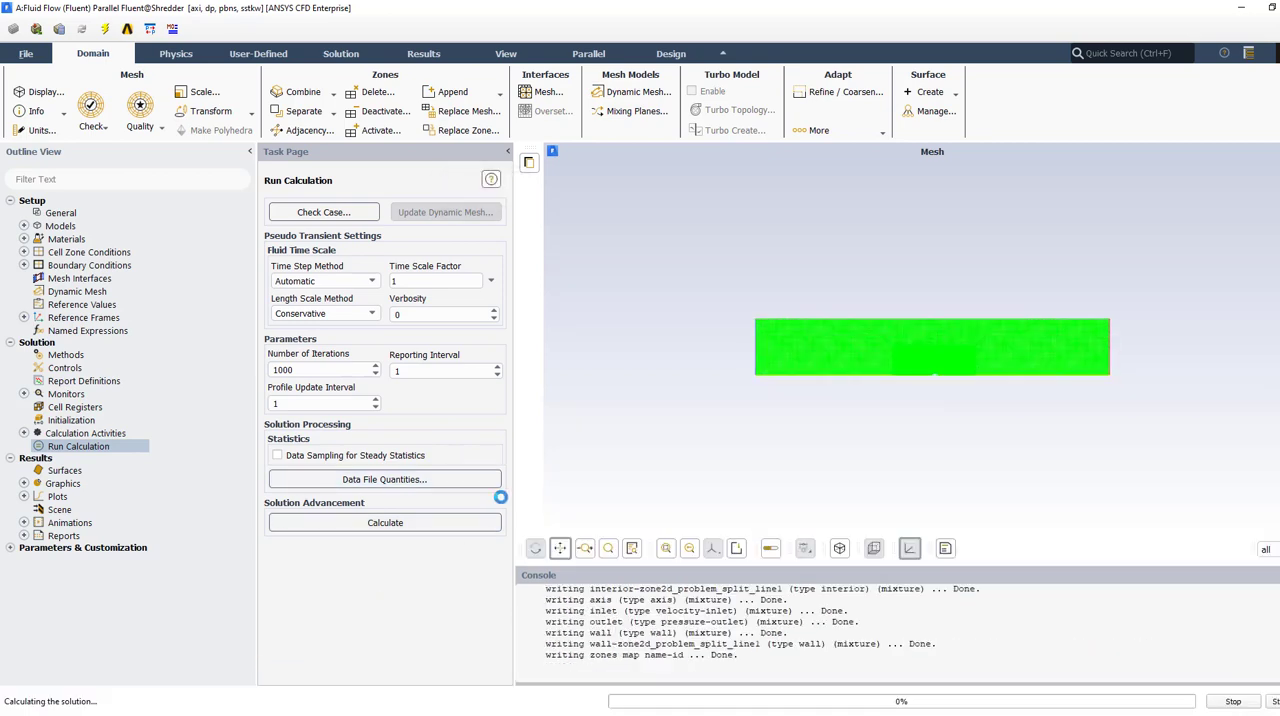
left_click(385, 522)
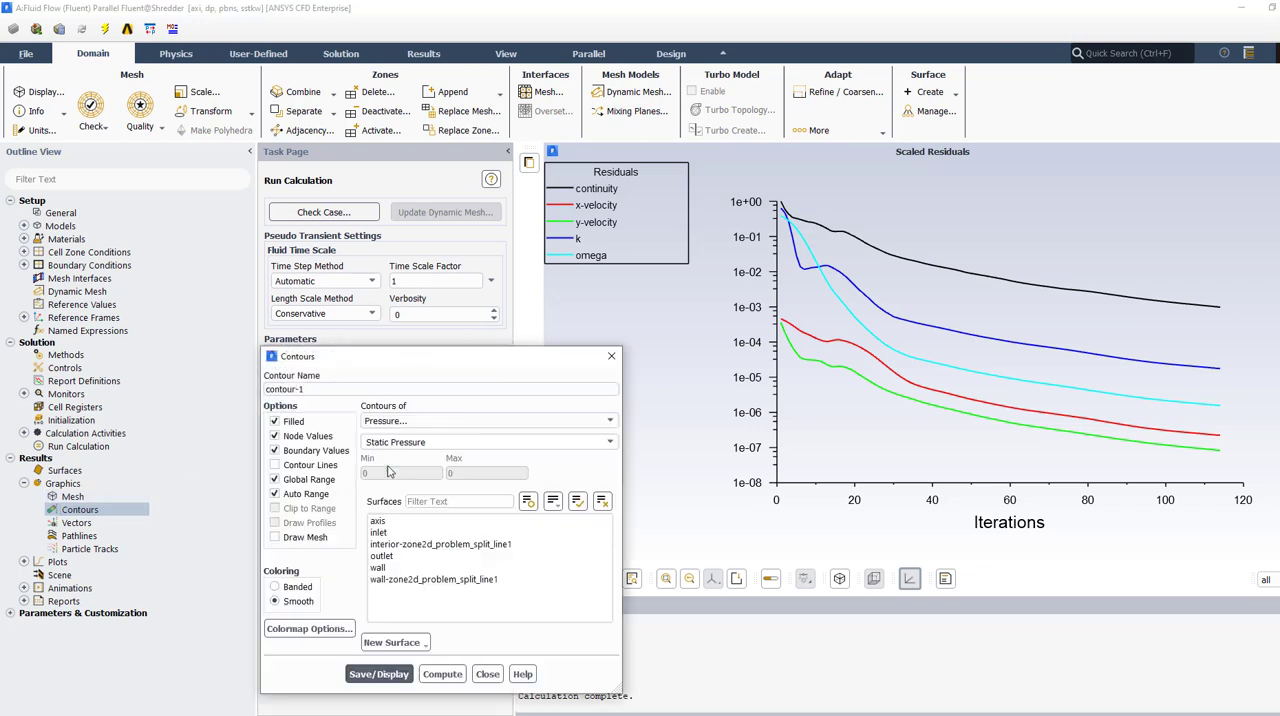
- Switch the contour plot to Velocity Magnitude, display it, and close the Contours dialog
left_click(607, 420)
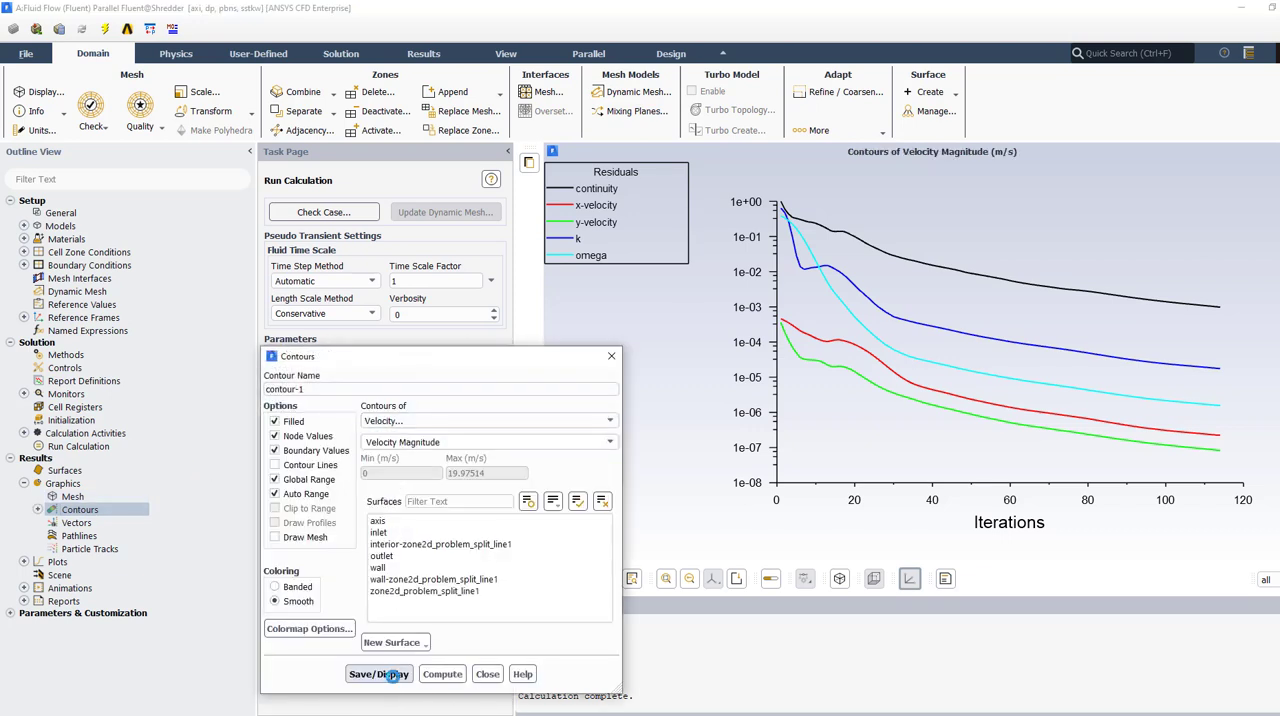
left_click(378, 673)
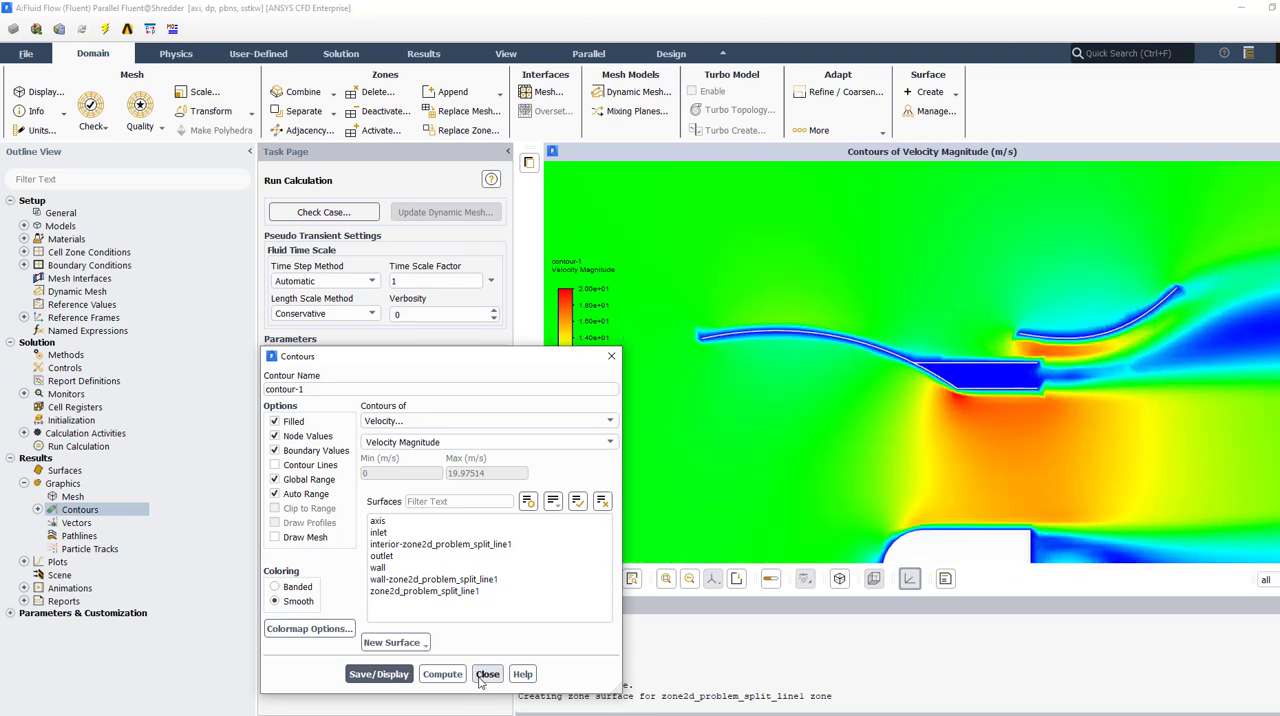
left_click(487, 673)
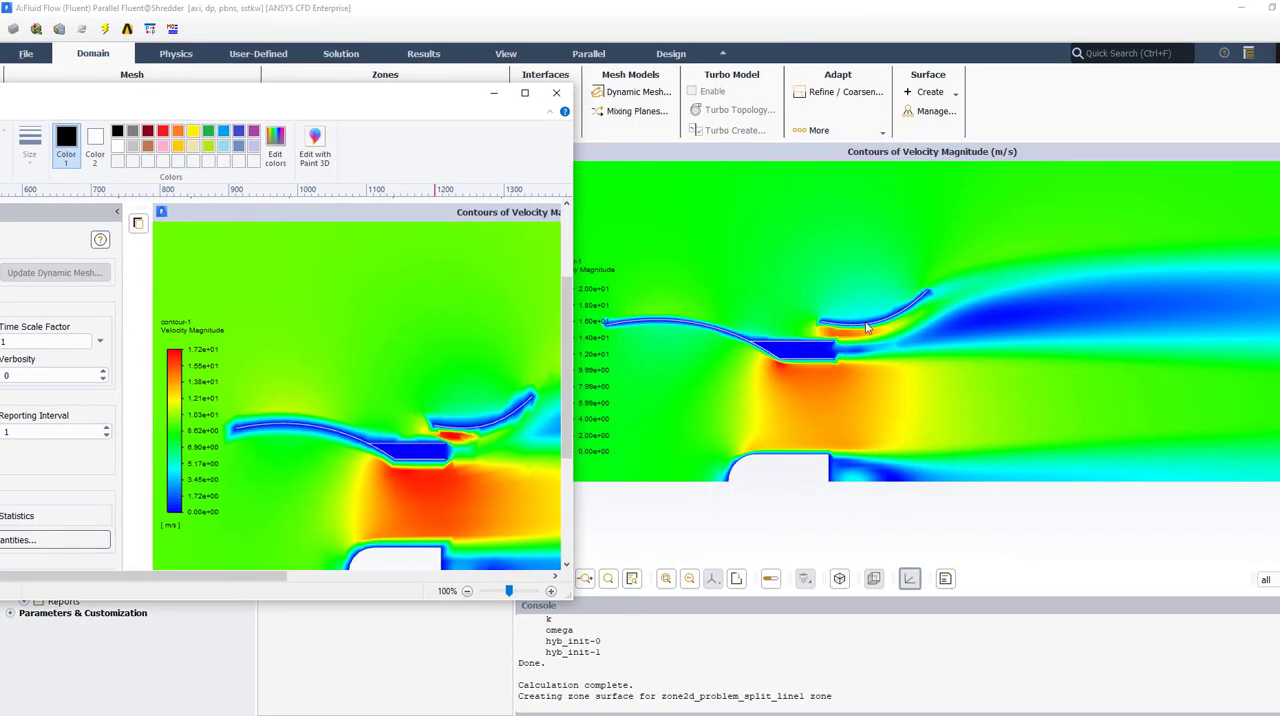
mouse_move(838, 357)
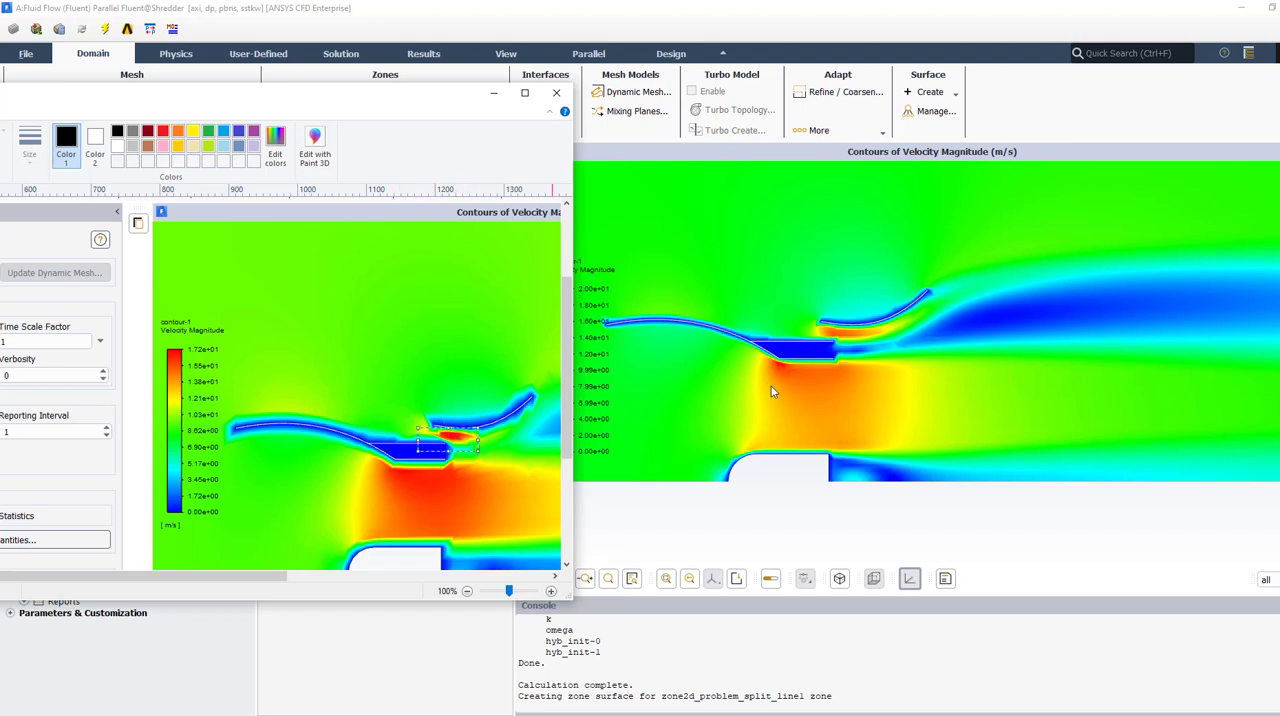
- Recompute the velocity magnitude range and compare the refined contours against the coarse-mesh Paint image
left_click(556, 92)
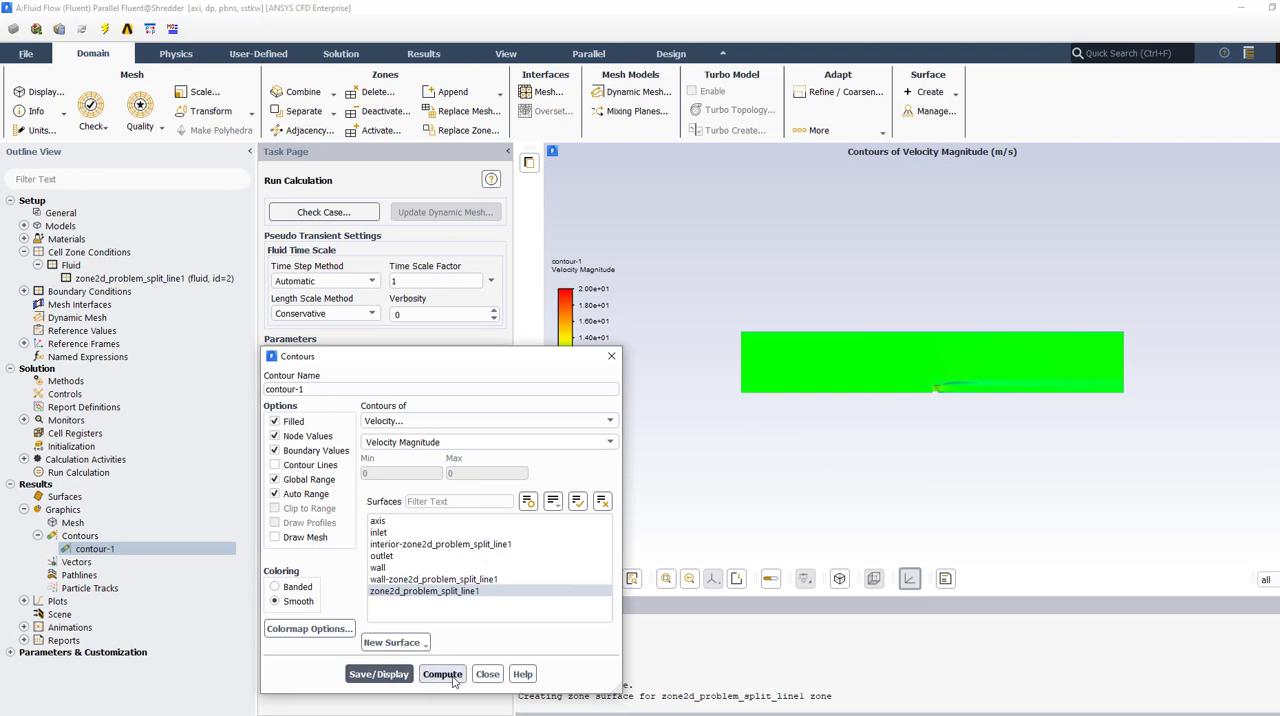
left_click(442, 673)
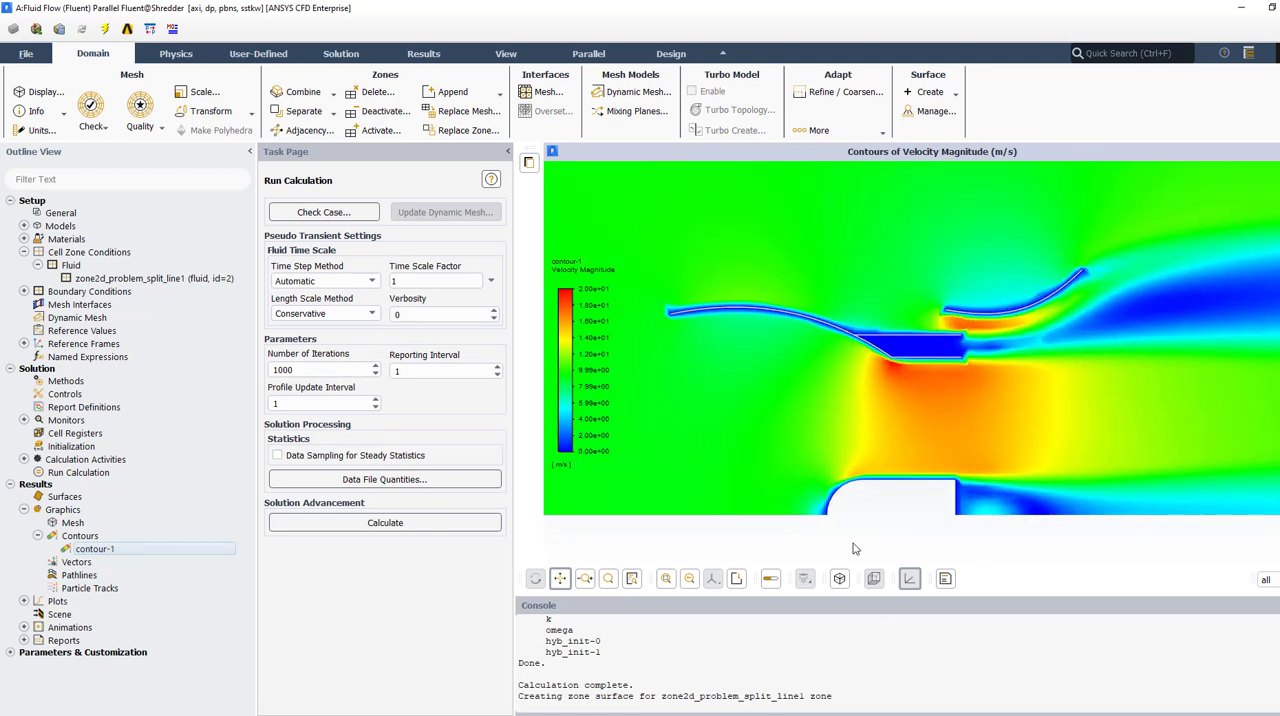
mouse_move(907, 467)
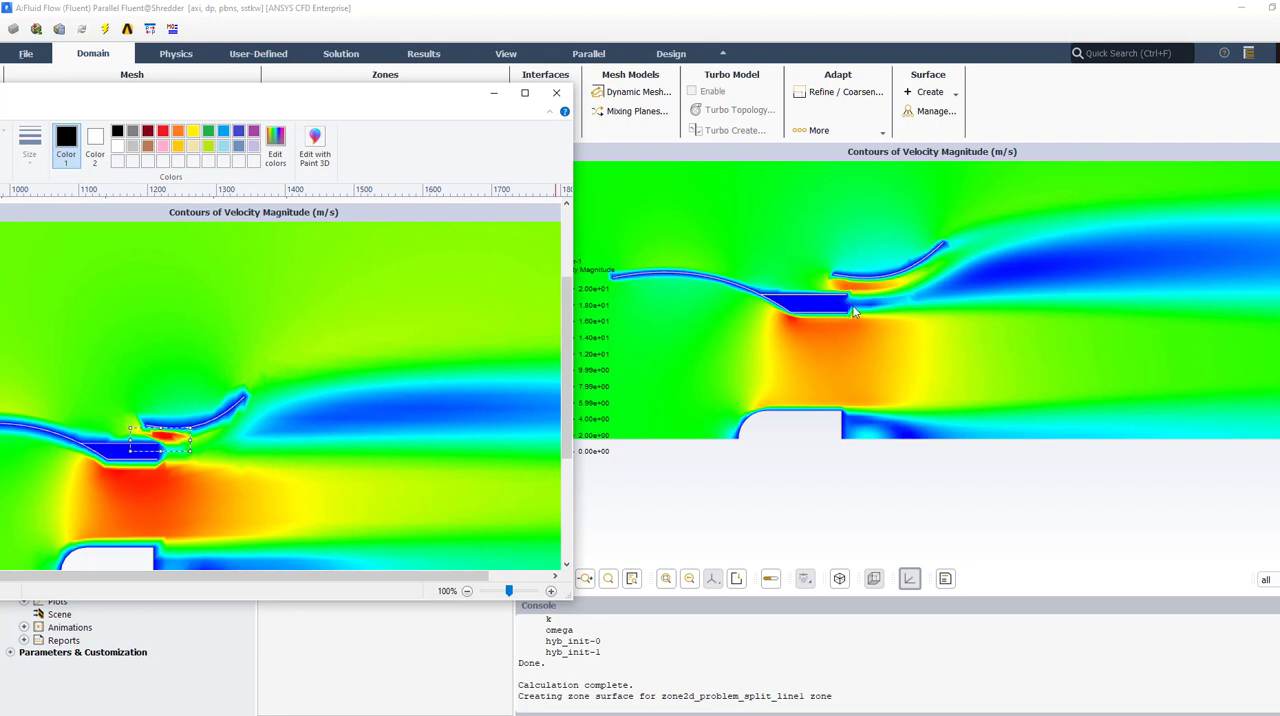
mouse_move(787, 298)
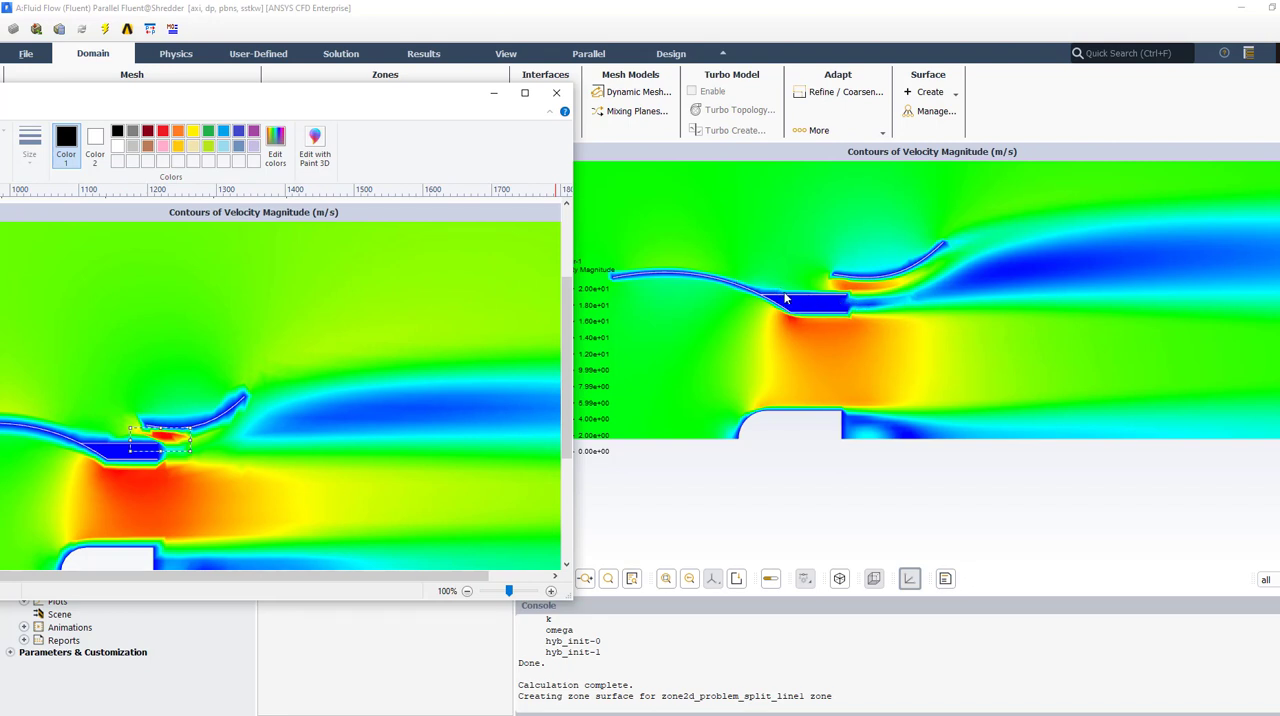
mouse_move(945, 417)
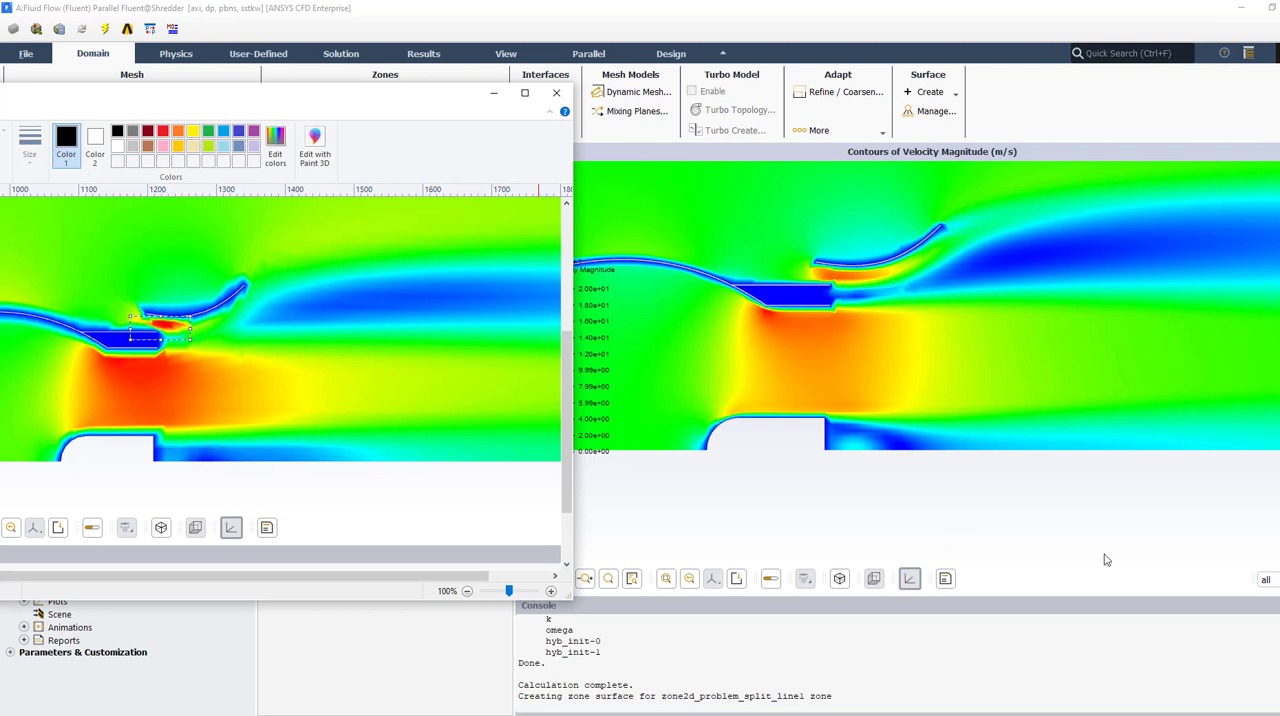
mouse_move(735, 418)
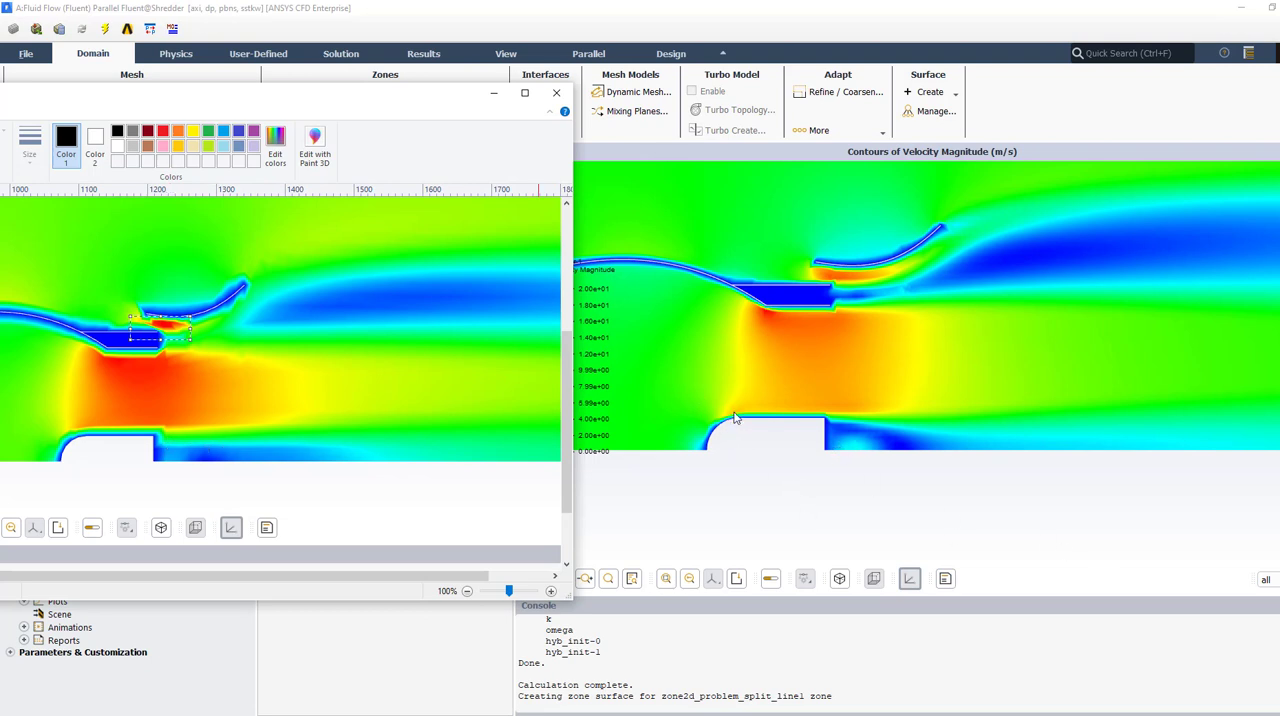
mouse_move(538, 101)
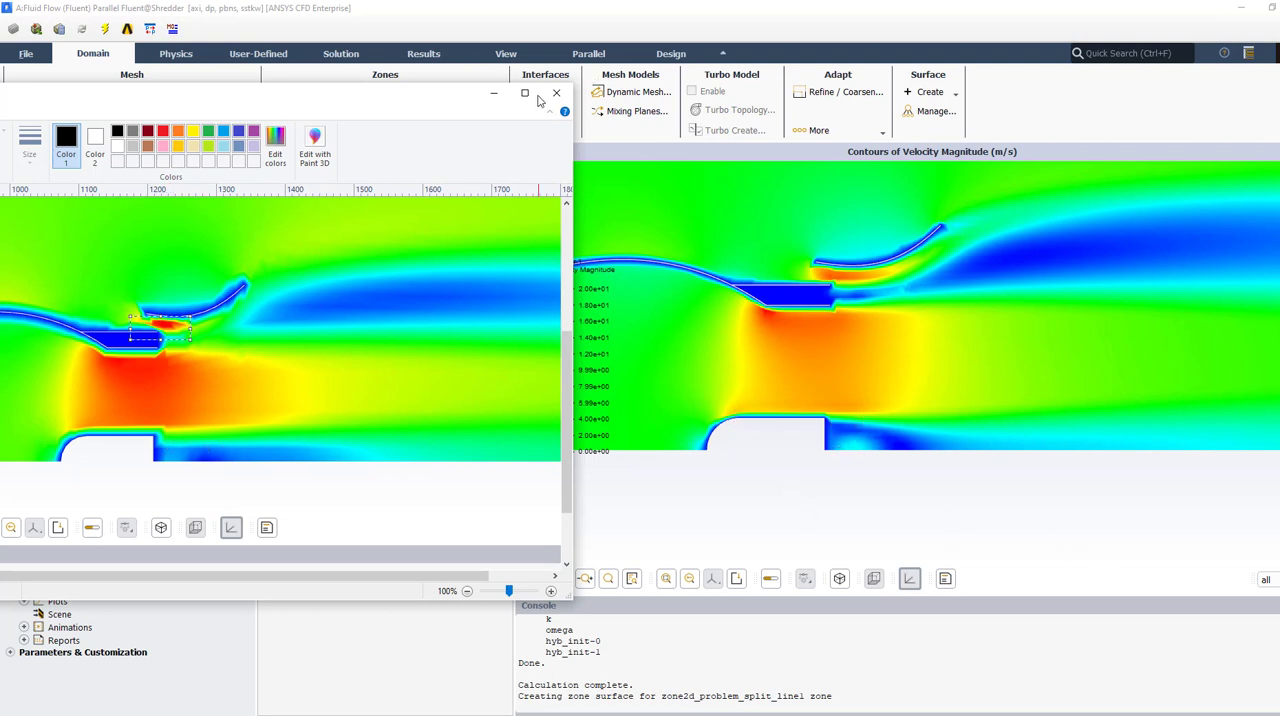
left_click(556, 93)
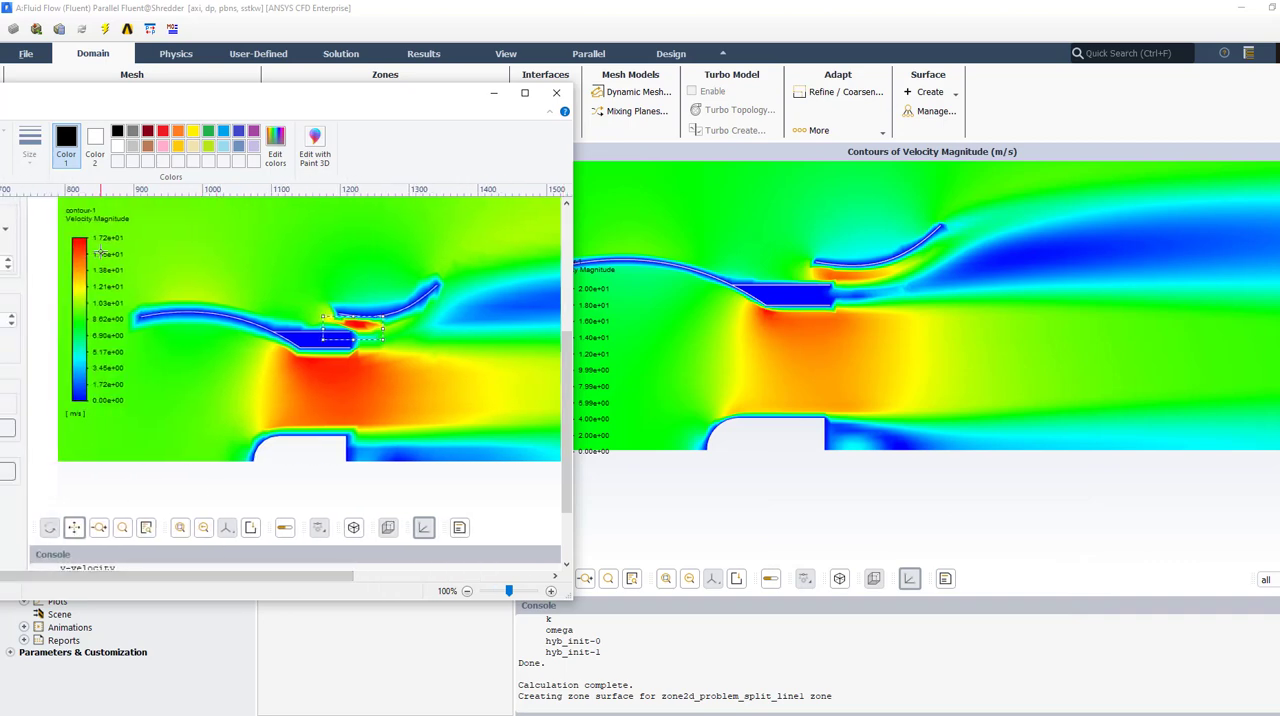
left_click(556, 92)
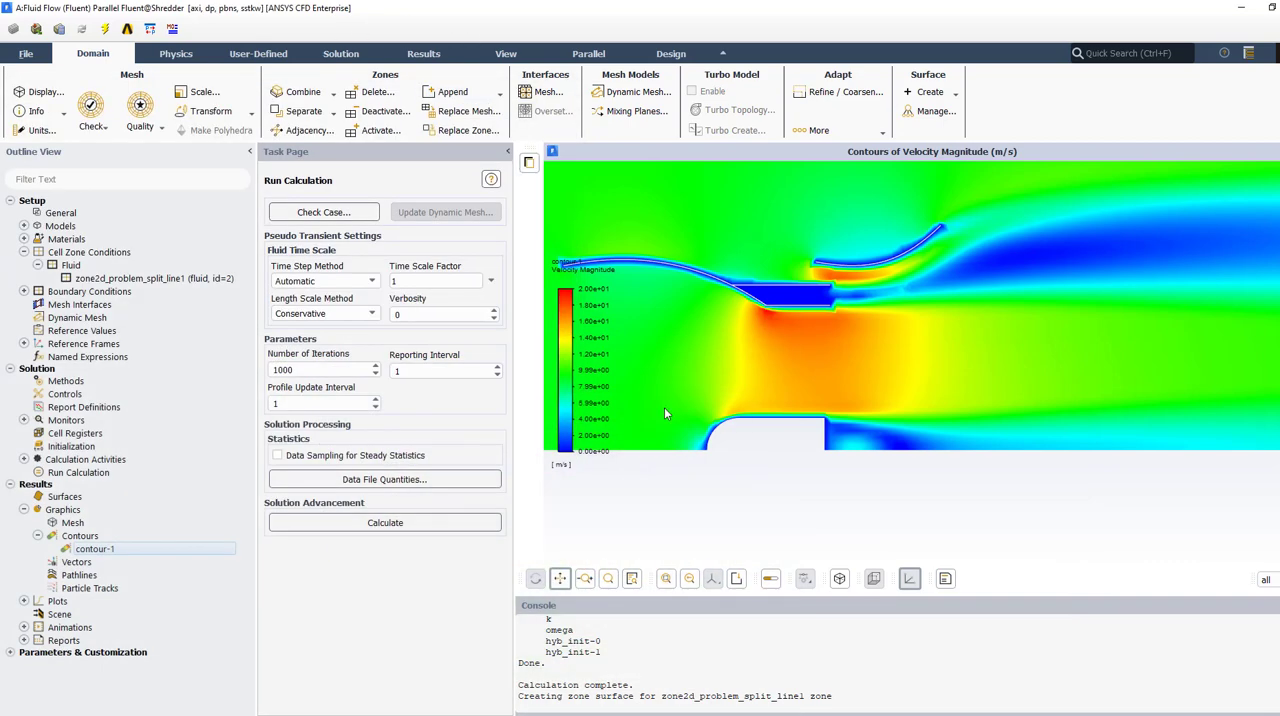
mouse_move(612, 477)
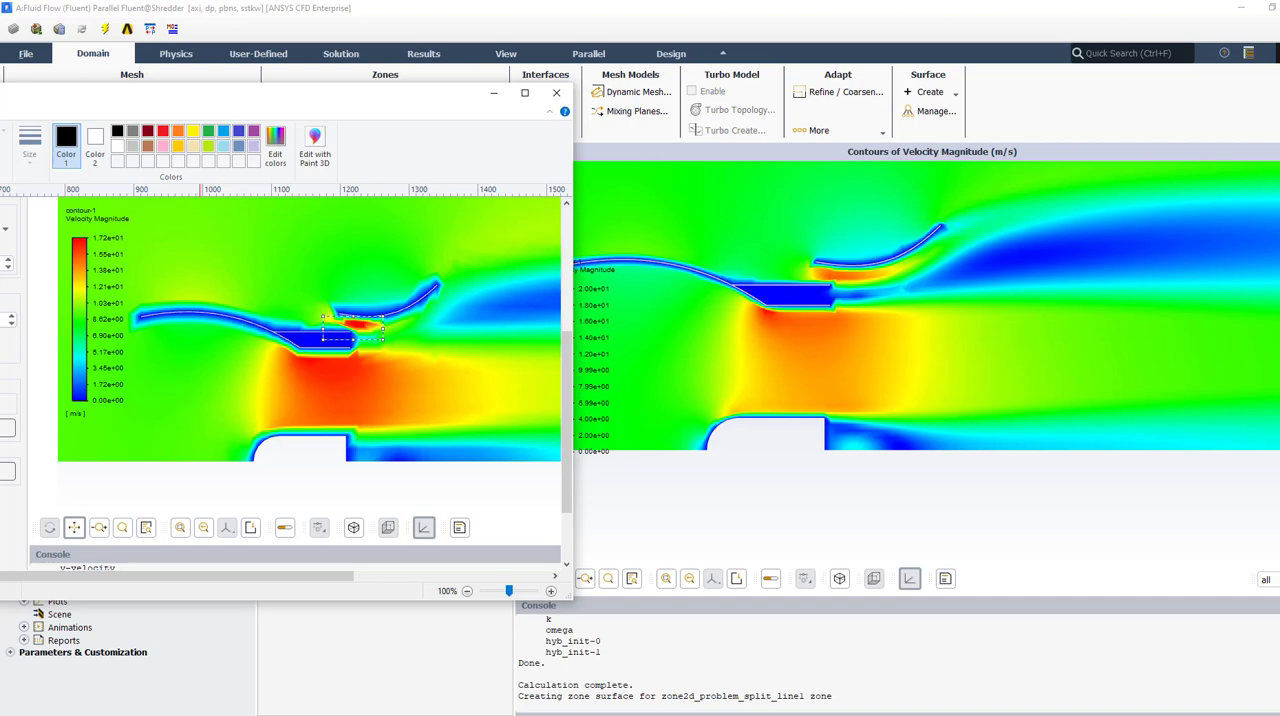
left_click(556, 92)
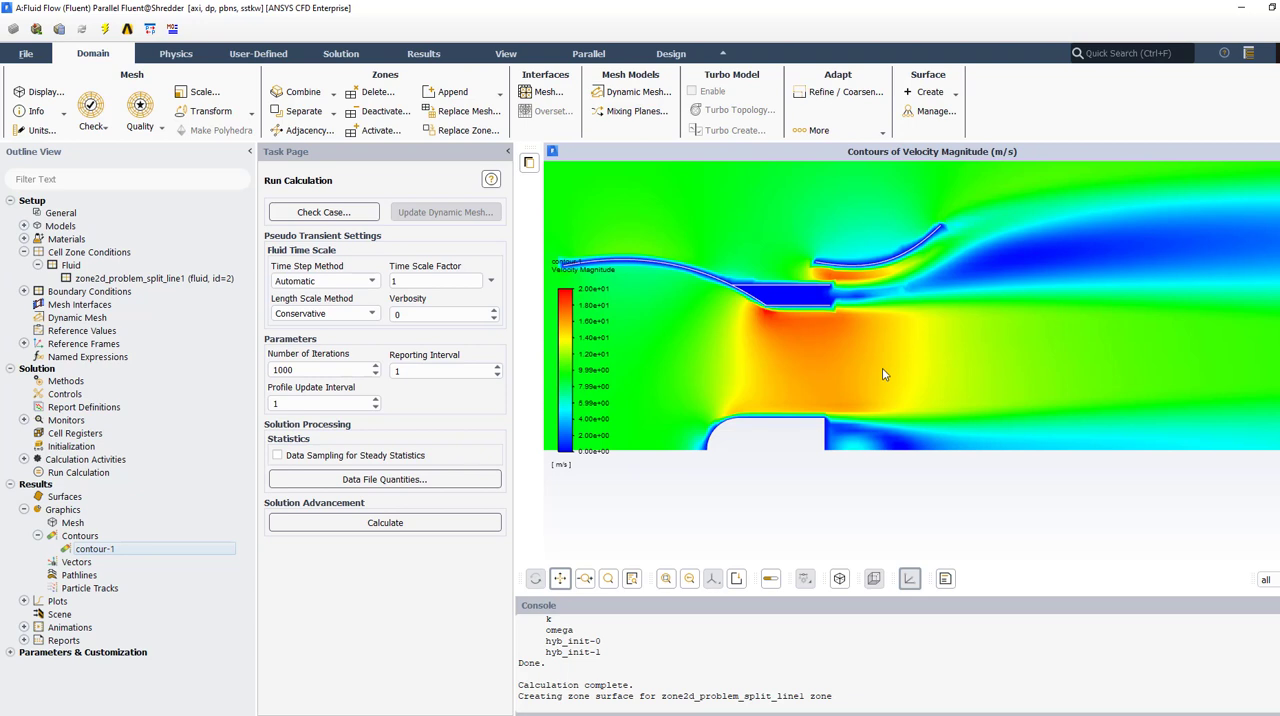
mouse_move(866, 562)
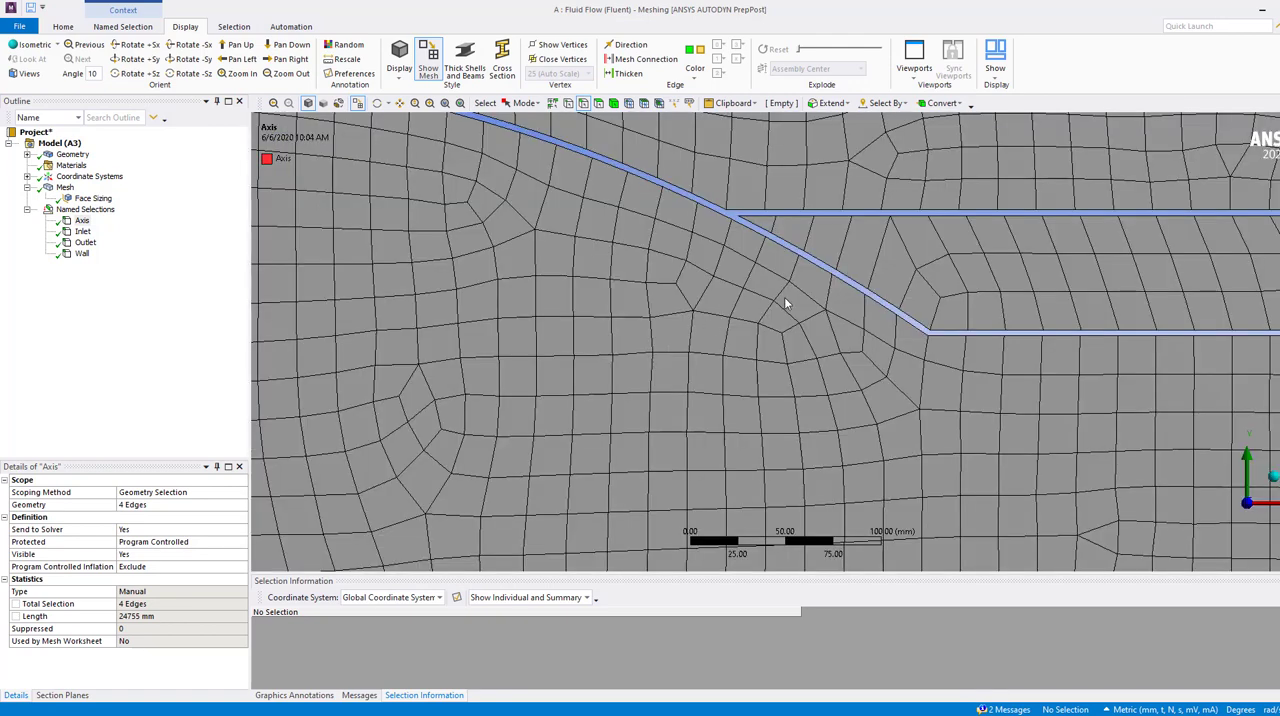
mouse_move(737, 316)
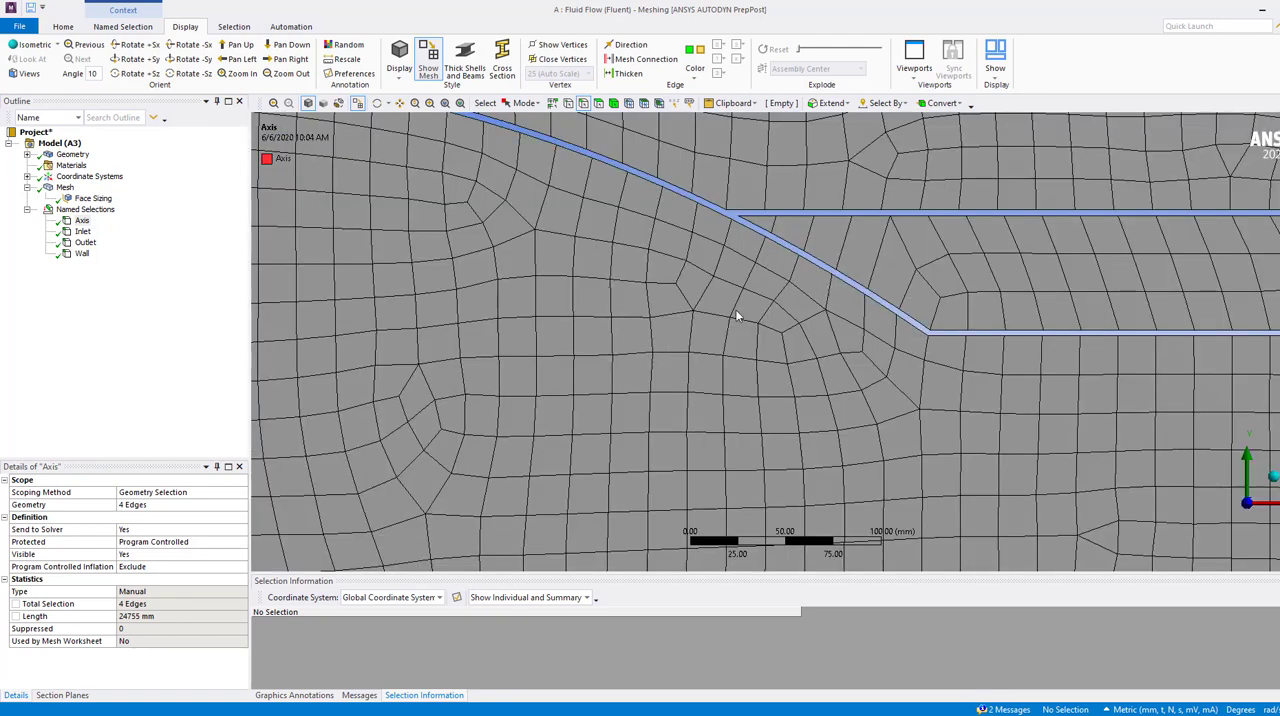
- Zoom out in ANSYS Meshing to view the whole refined quad mesh around the vanes
scroll("down", 3)
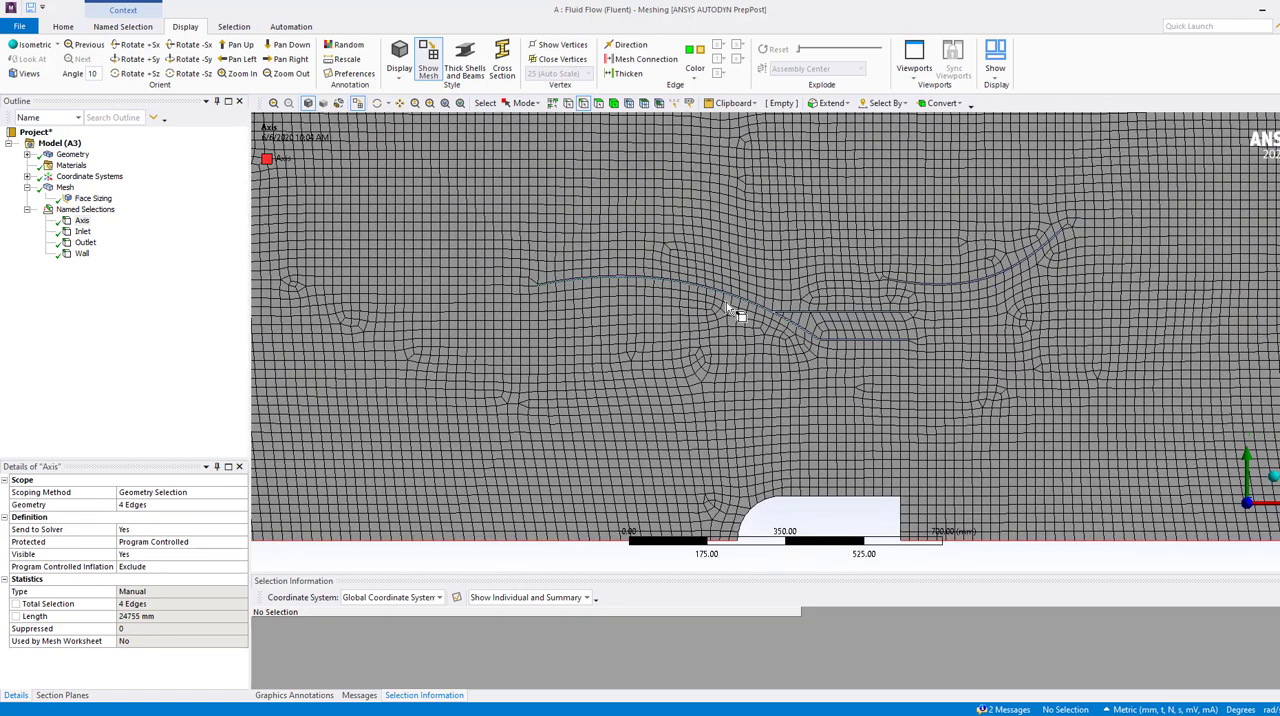